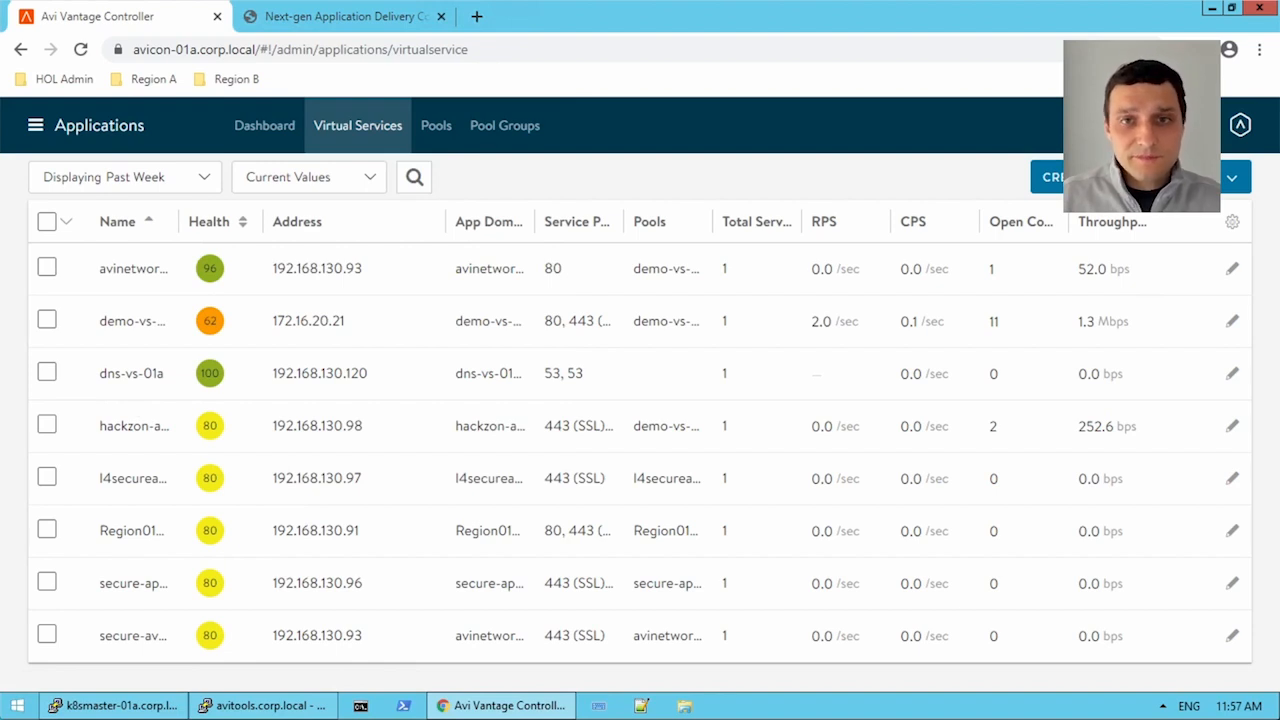
mouse_move(296, 352)
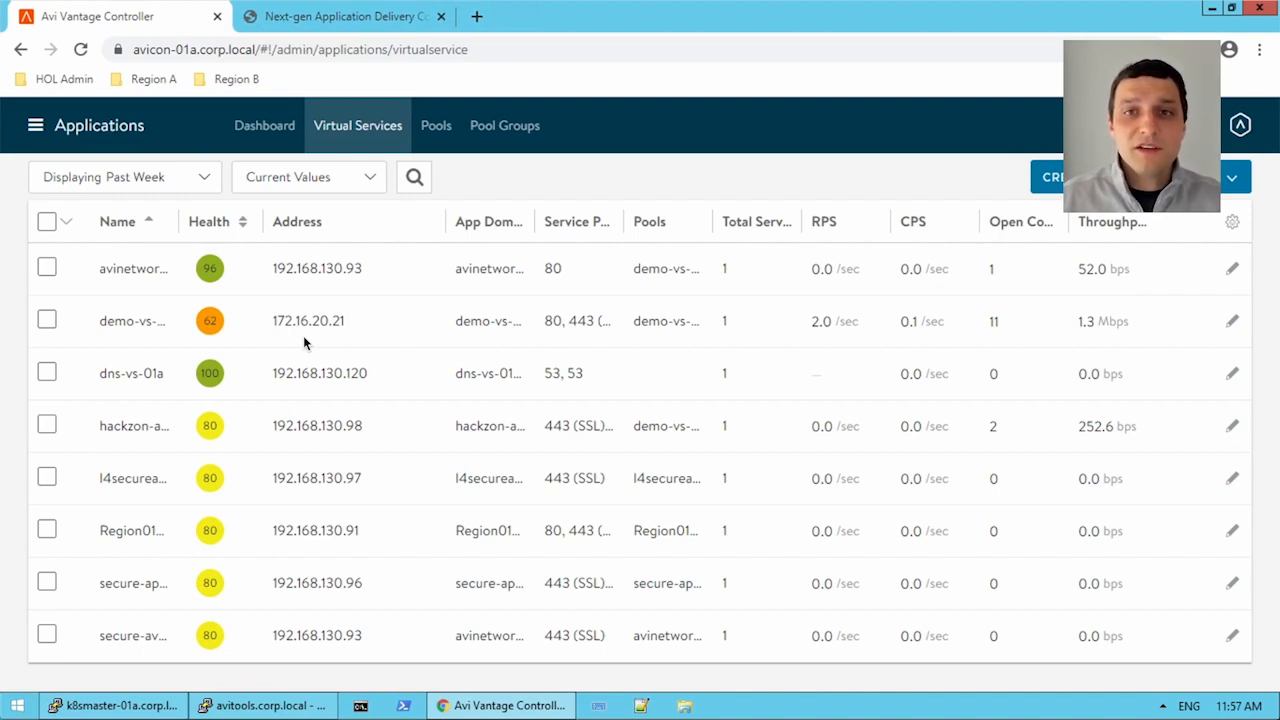
mouse_move(408, 300)
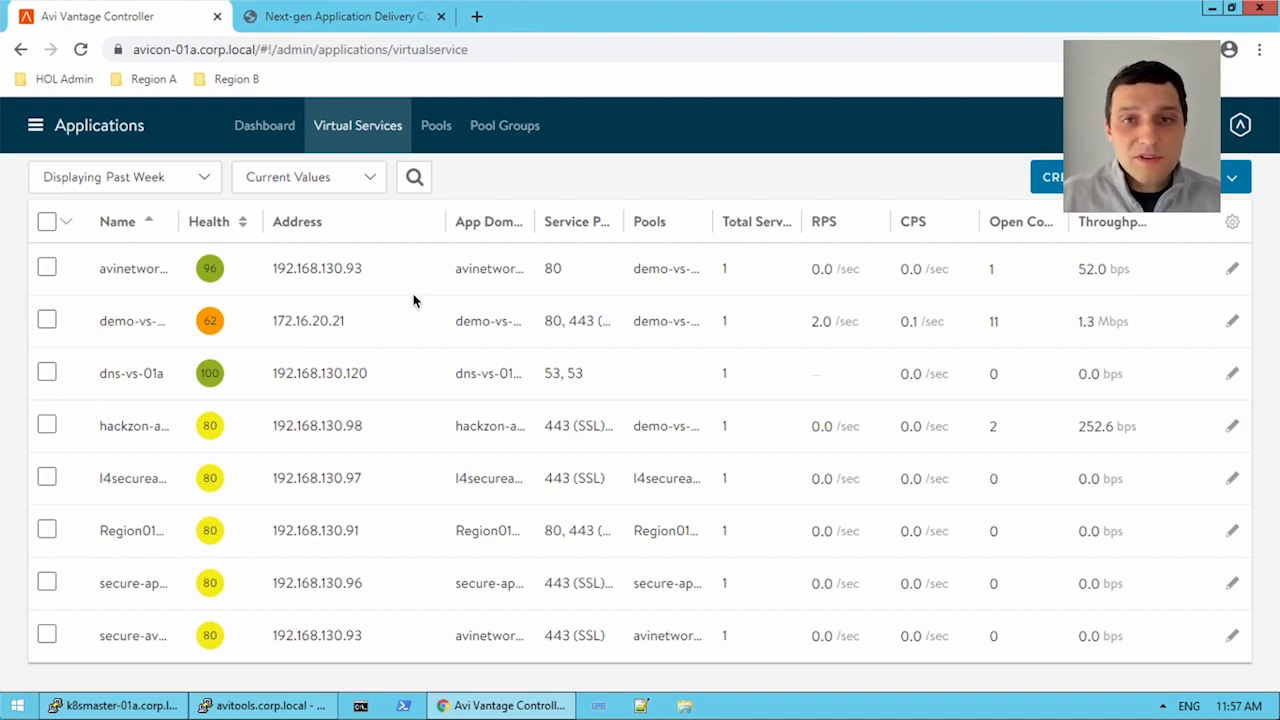
mouse_move(1232, 330)
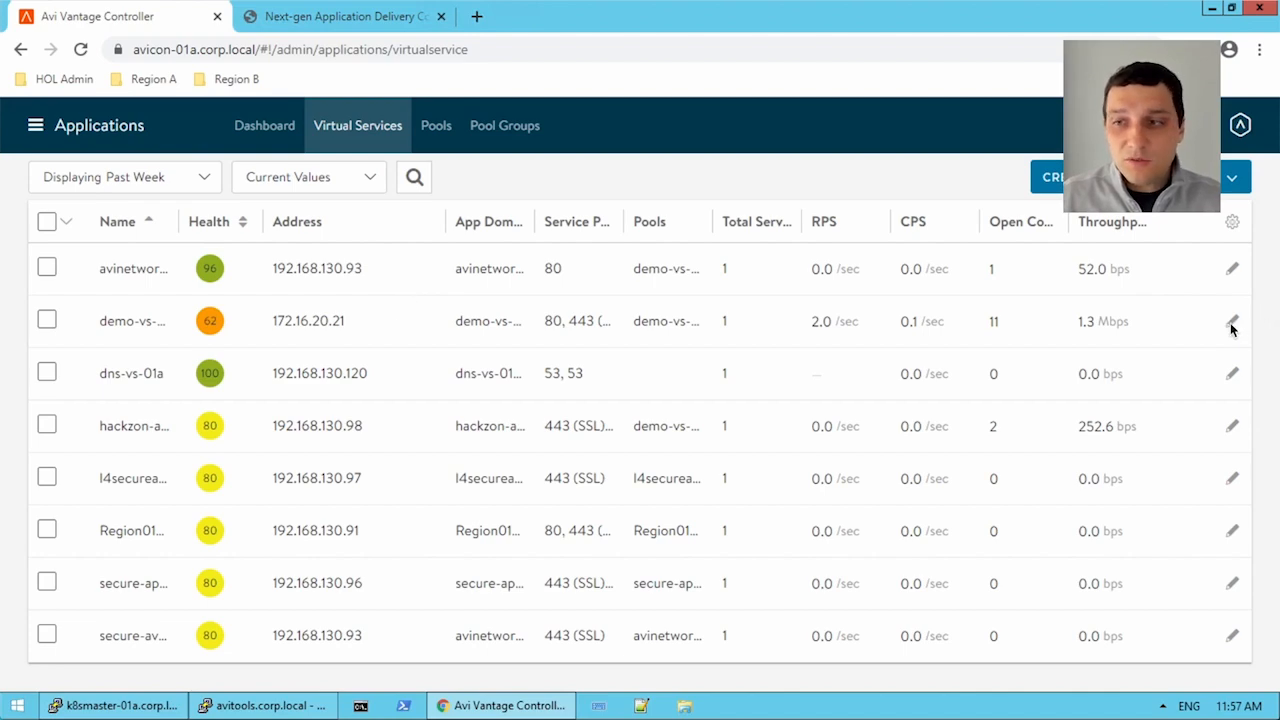
In demo-vs-01a's advanced settings, add a placement network and initially choose Avi Internal.
left_click(1232, 320)
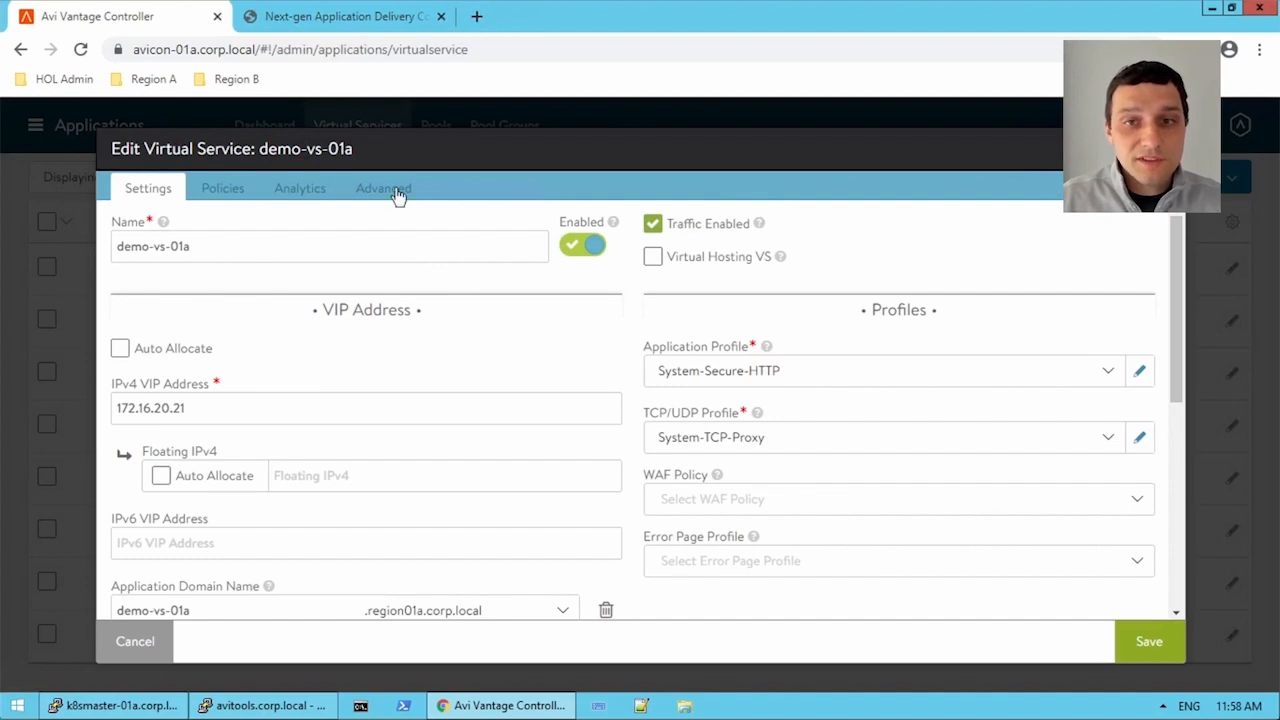
left_click(384, 188)
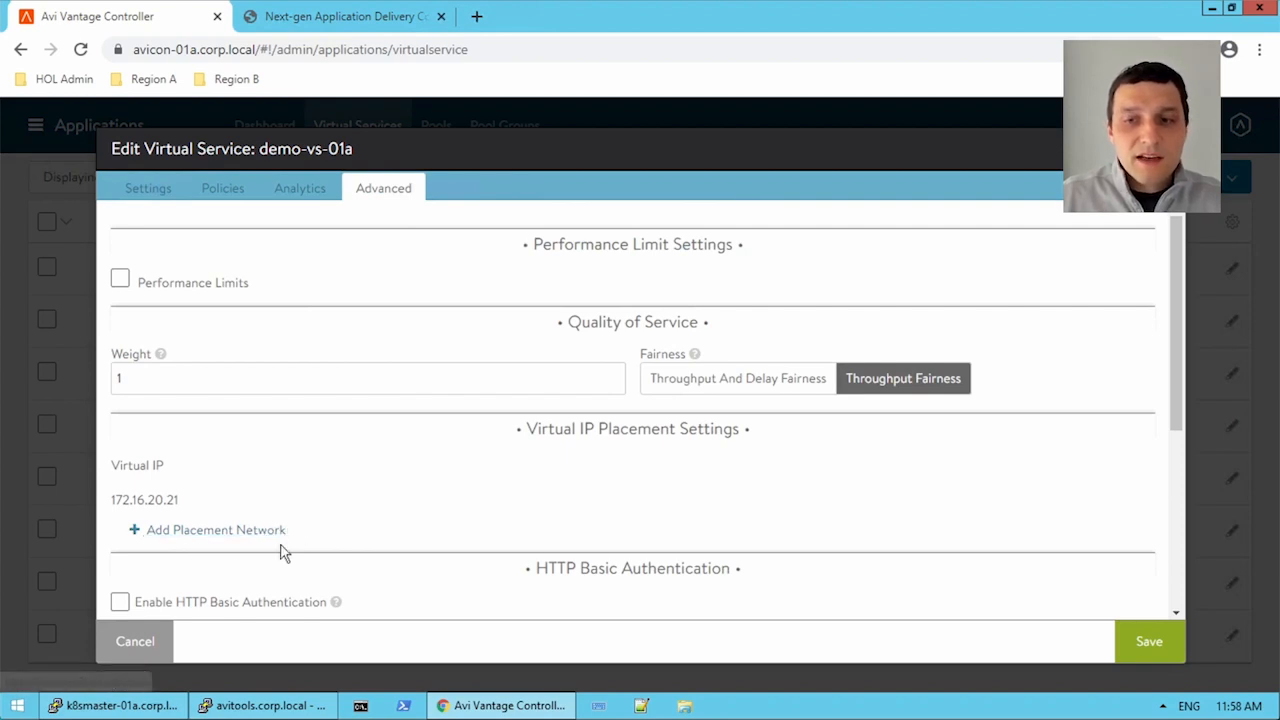
mouse_move(278, 532)
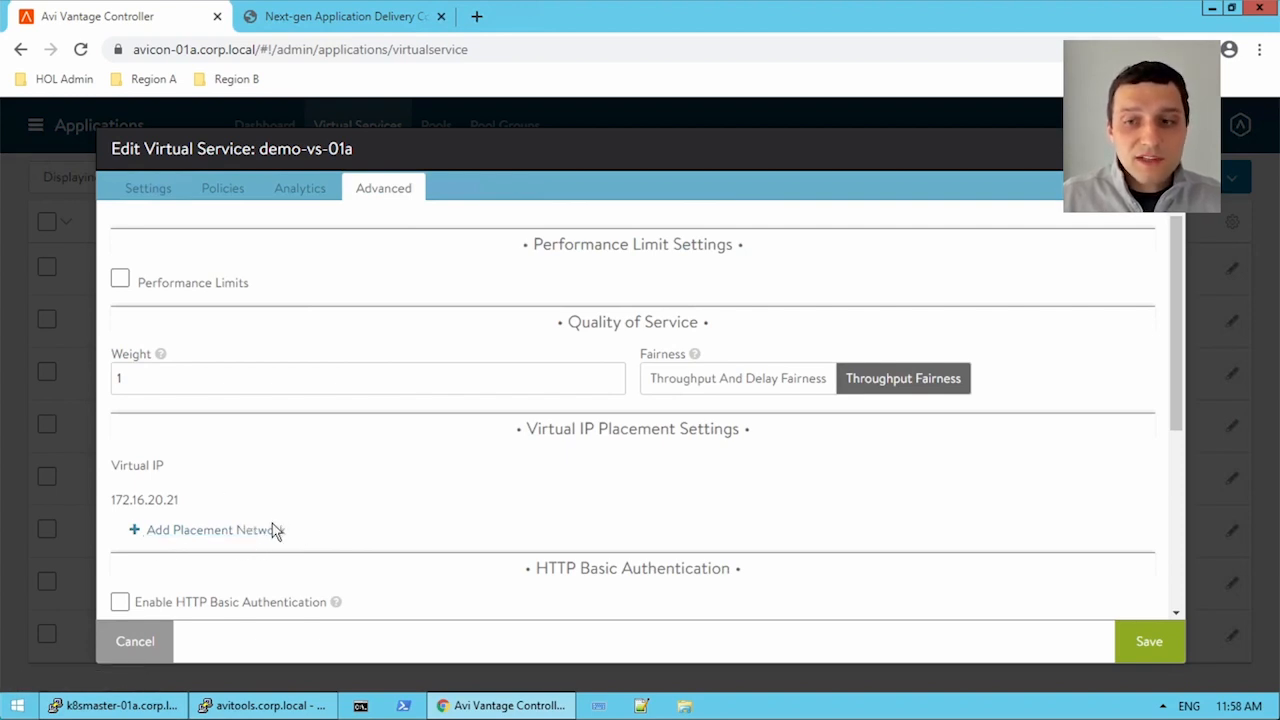
left_click(204, 530)
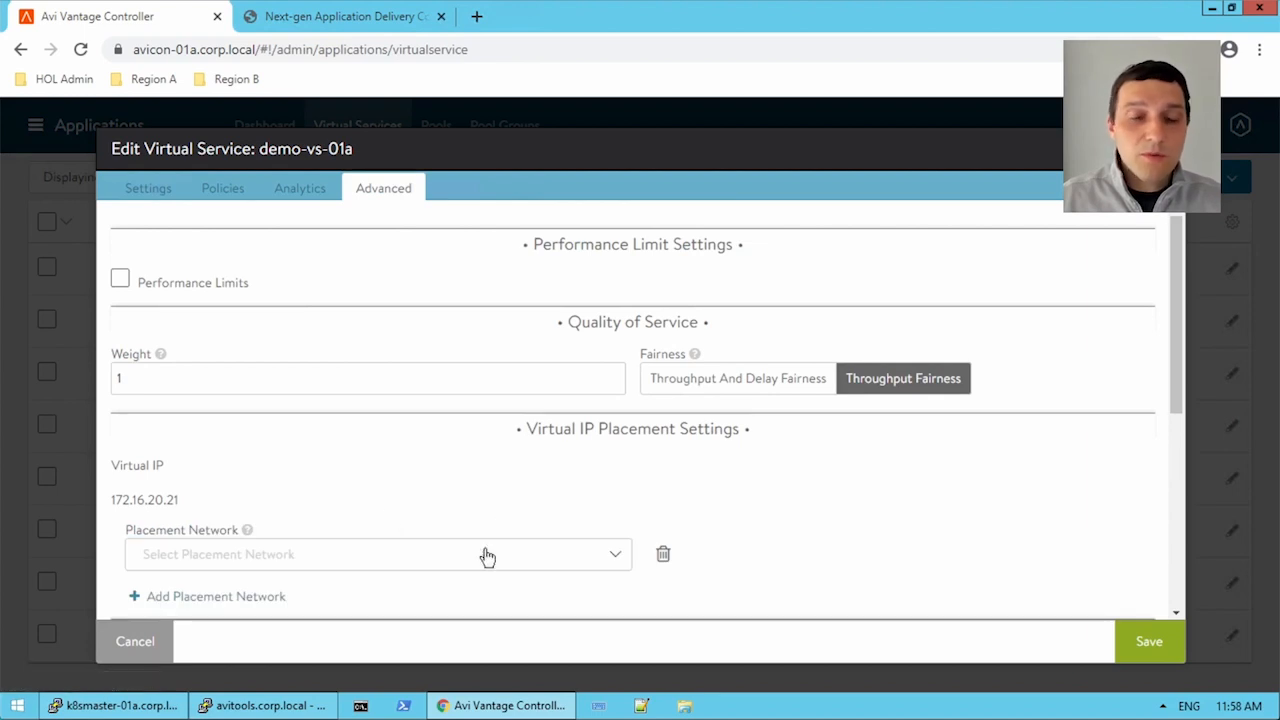
left_click(488, 554)
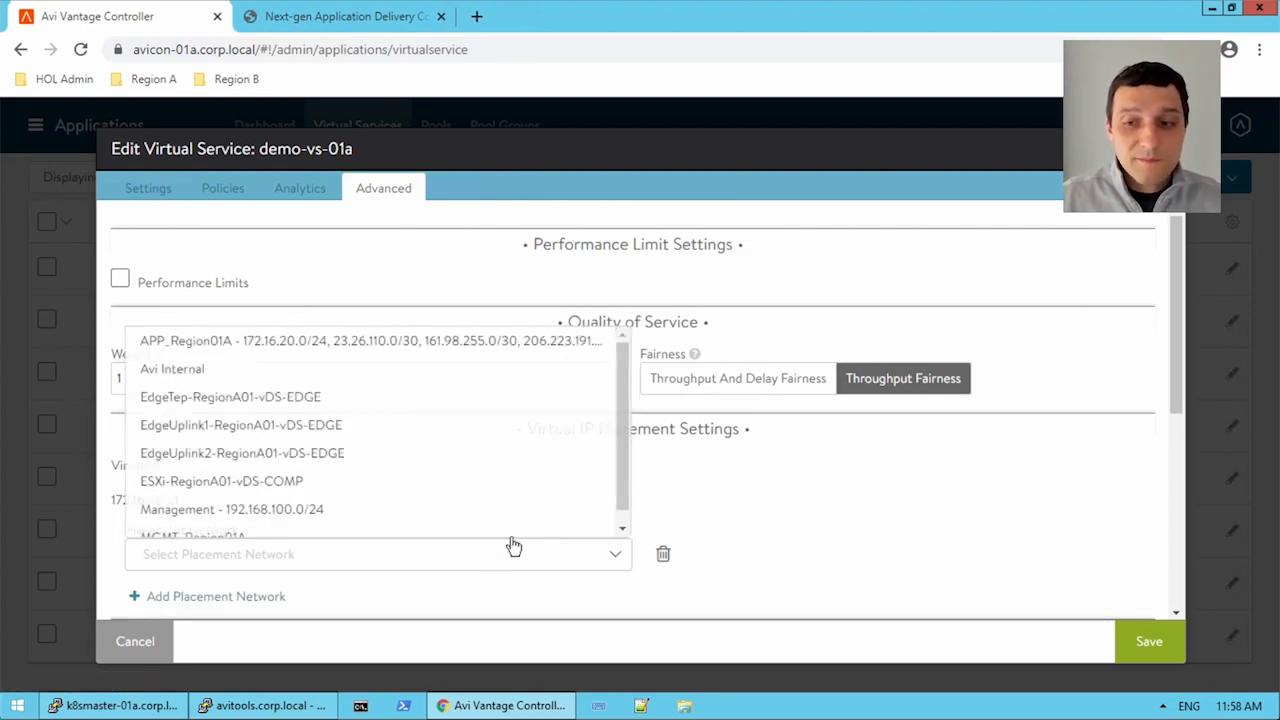
mouse_move(340, 370)
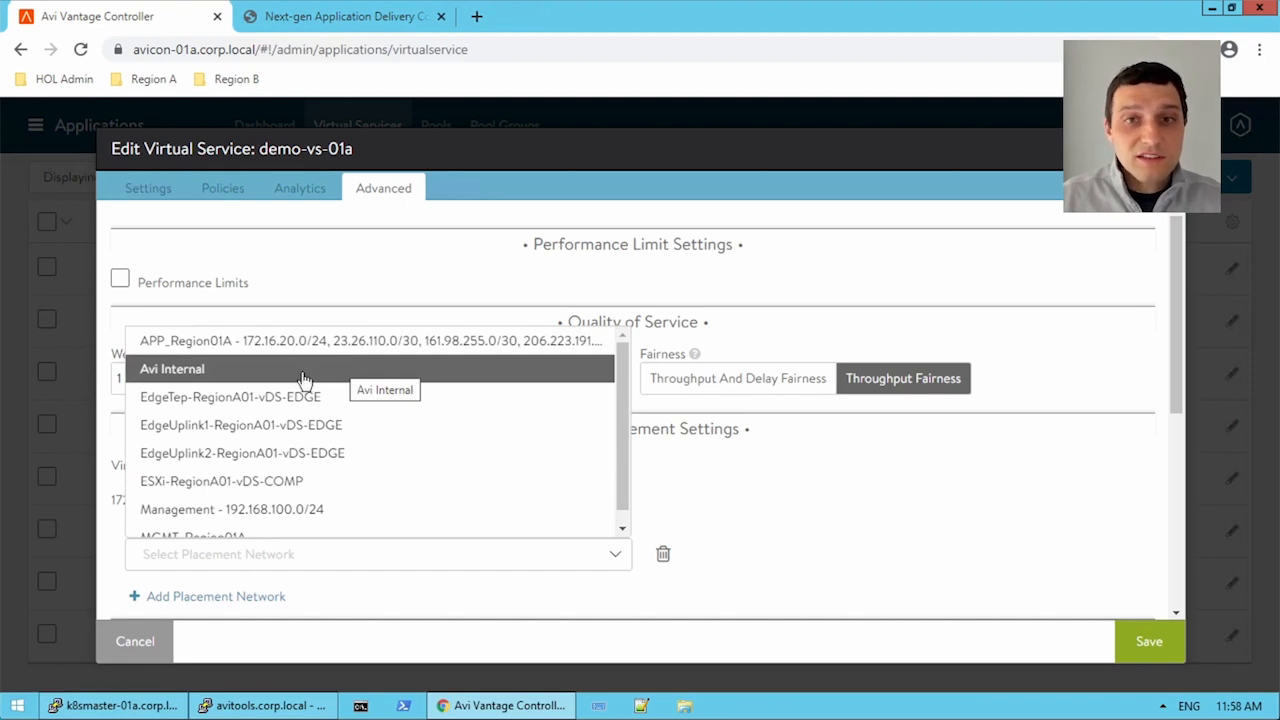
mouse_move(290, 378)
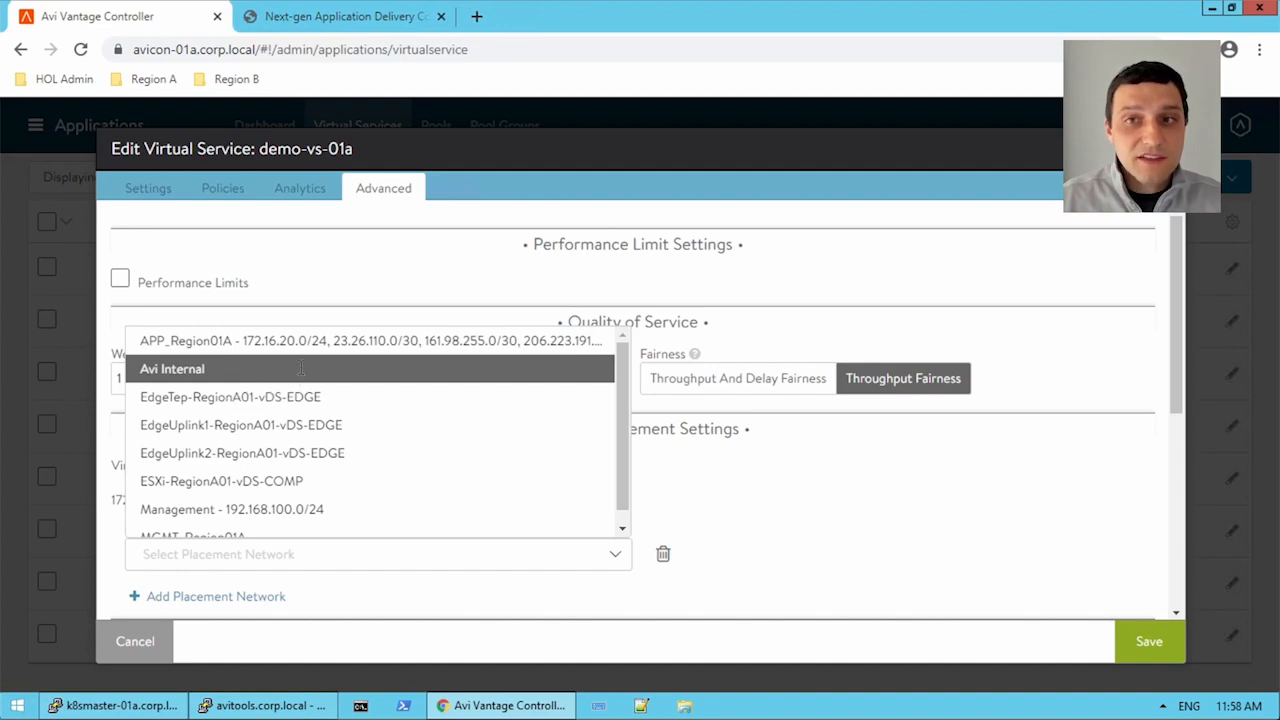
left_click(172, 368)
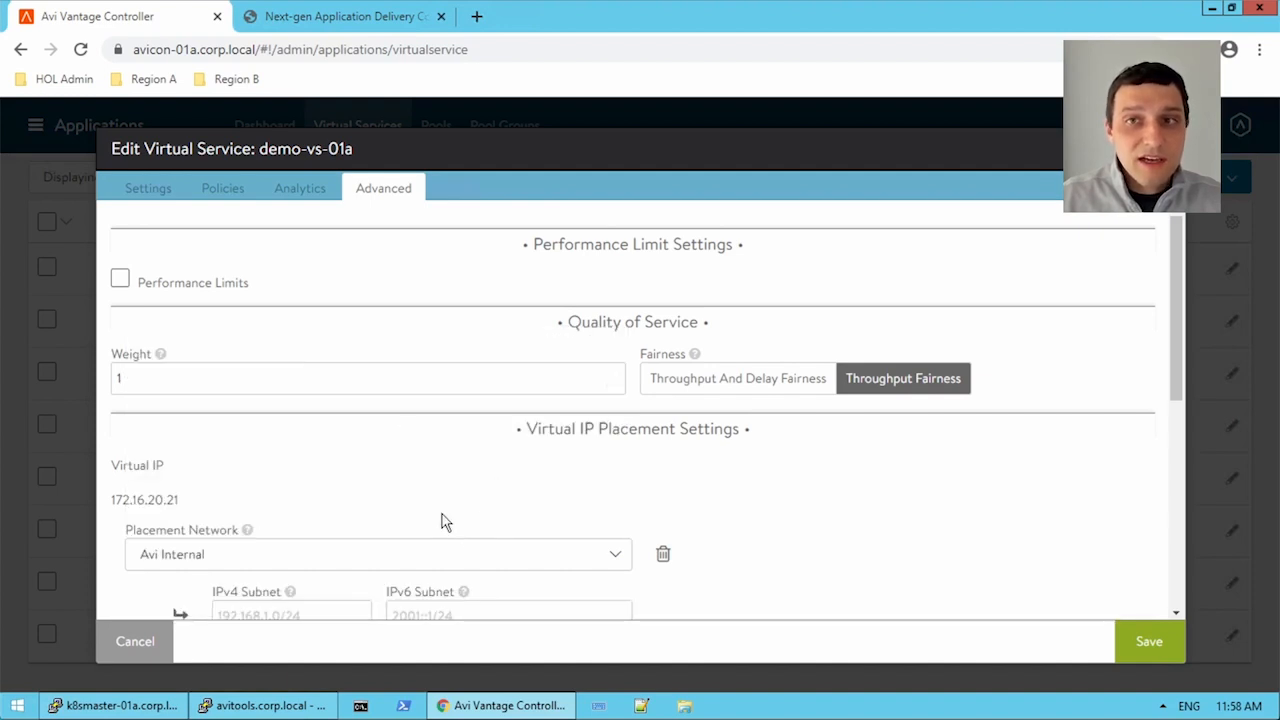
mouse_move(436, 556)
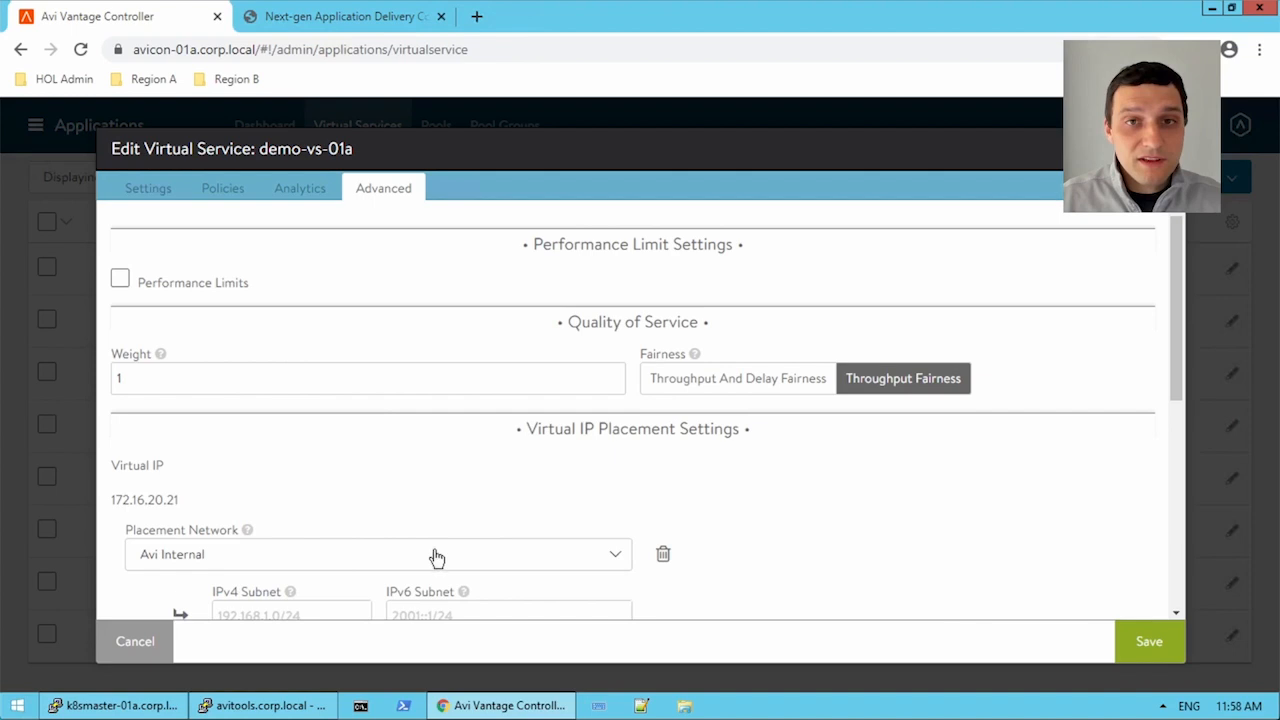
mouse_move(430, 556)
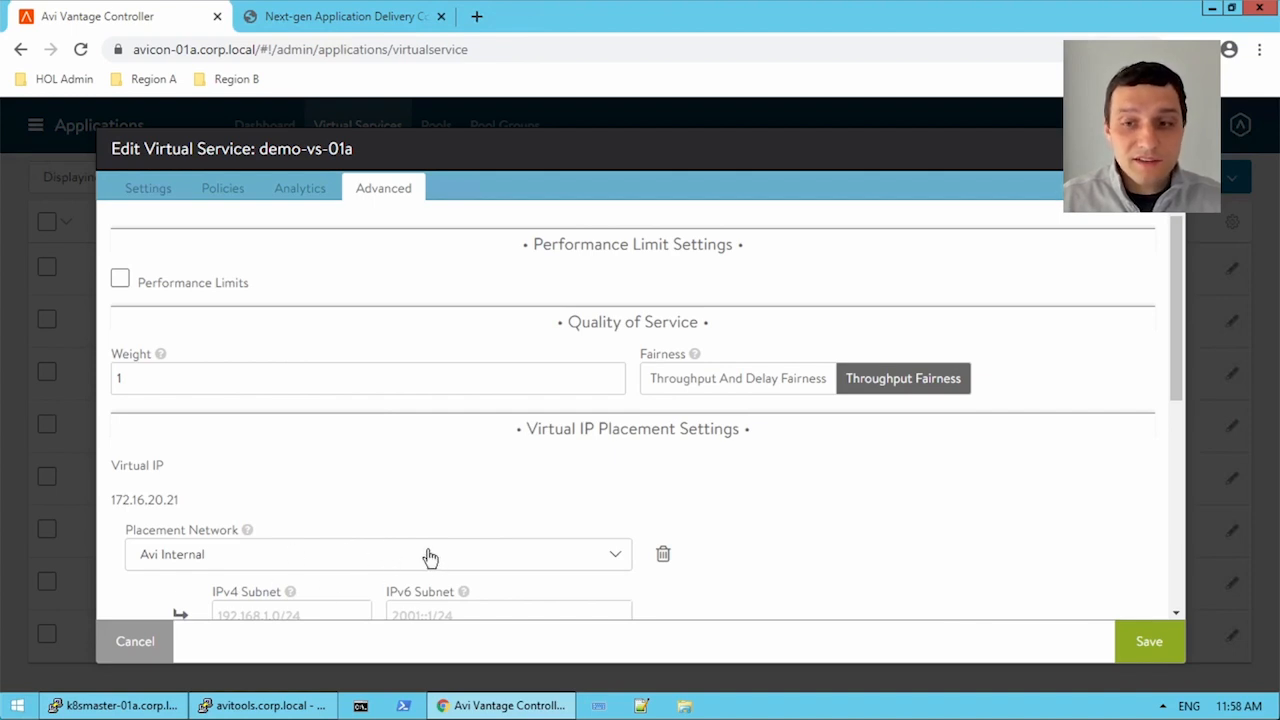
Change the virtual IP's placement network to VIP-RegionA01-vDS-COMP.
left_click(430, 554)
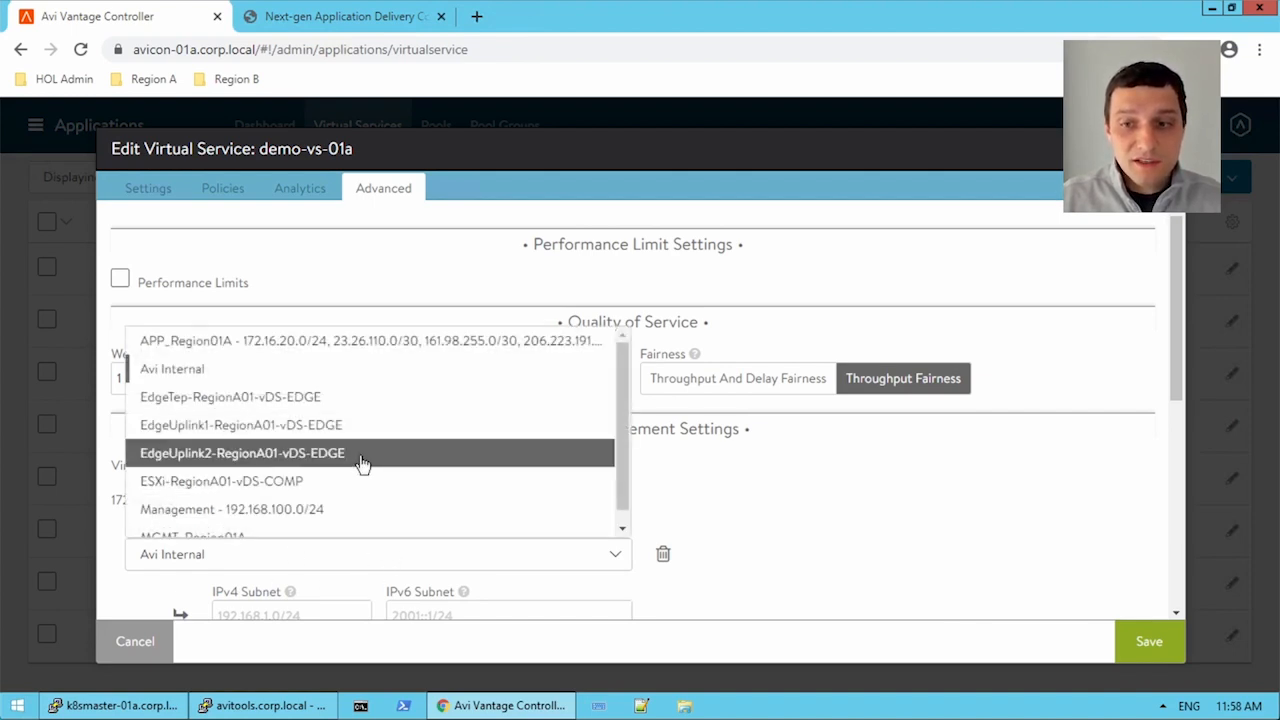
scroll("down", 3)
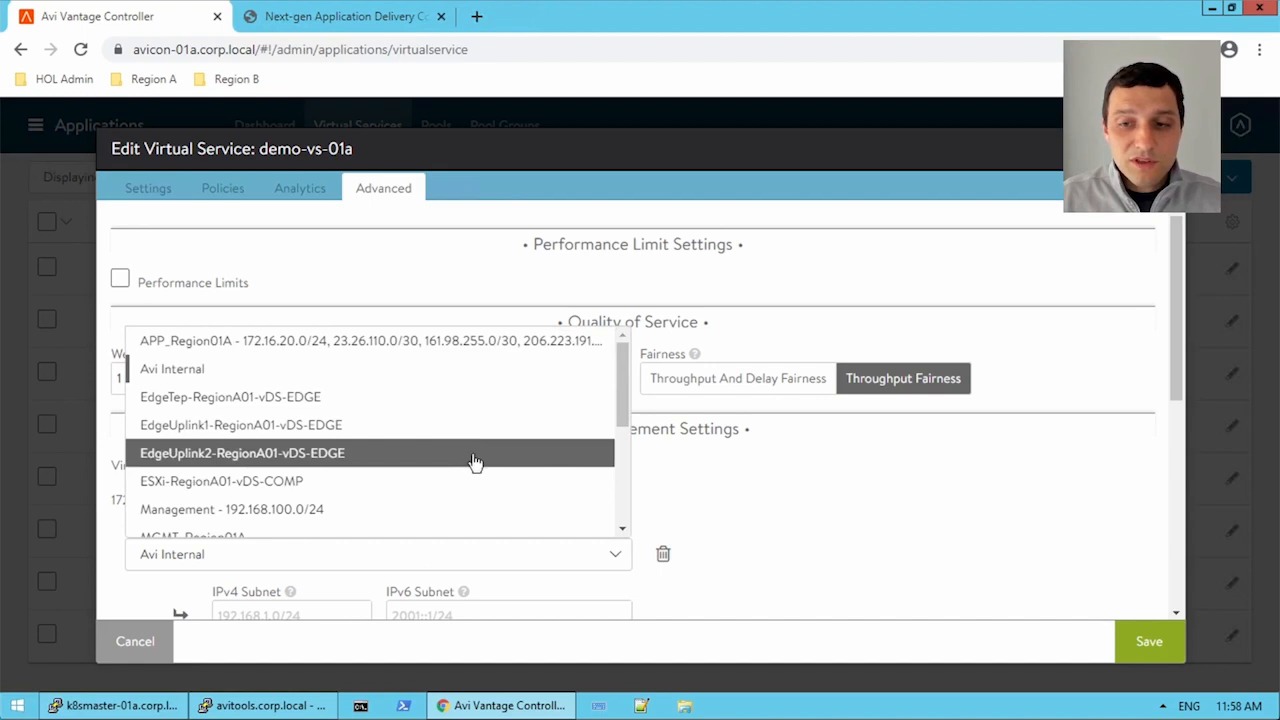
scroll("down", 3)
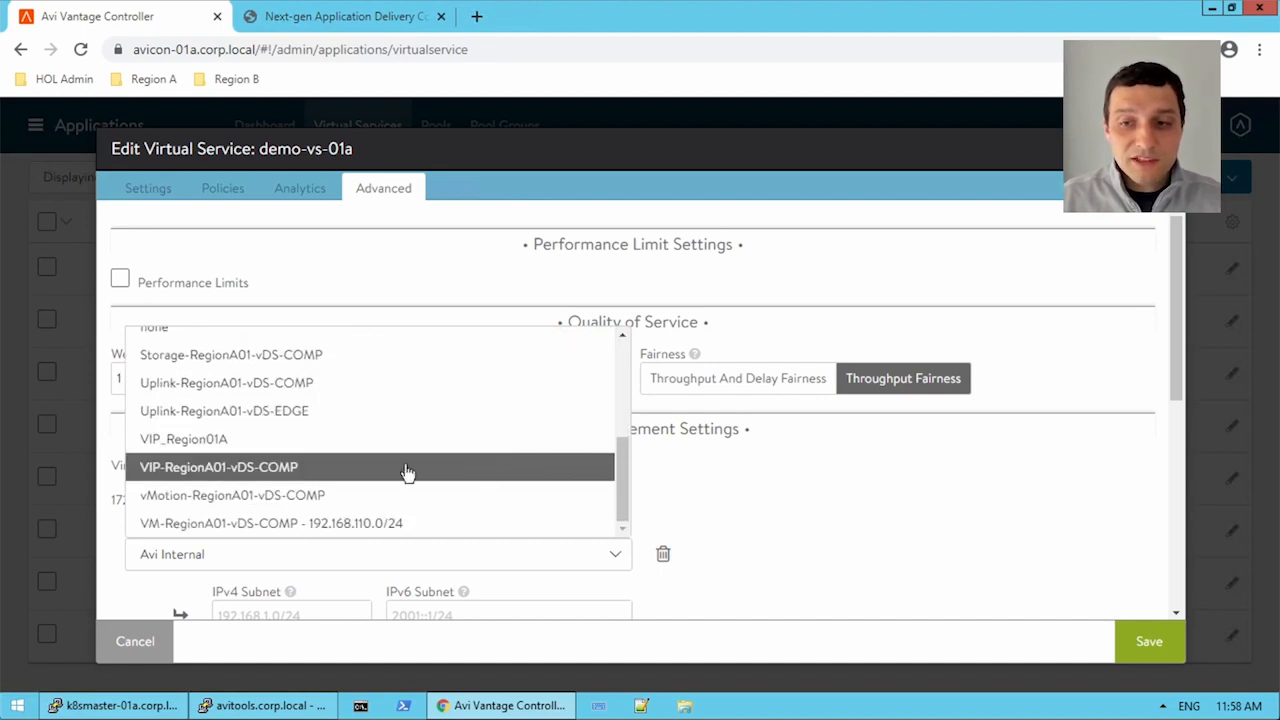
mouse_move(320, 468)
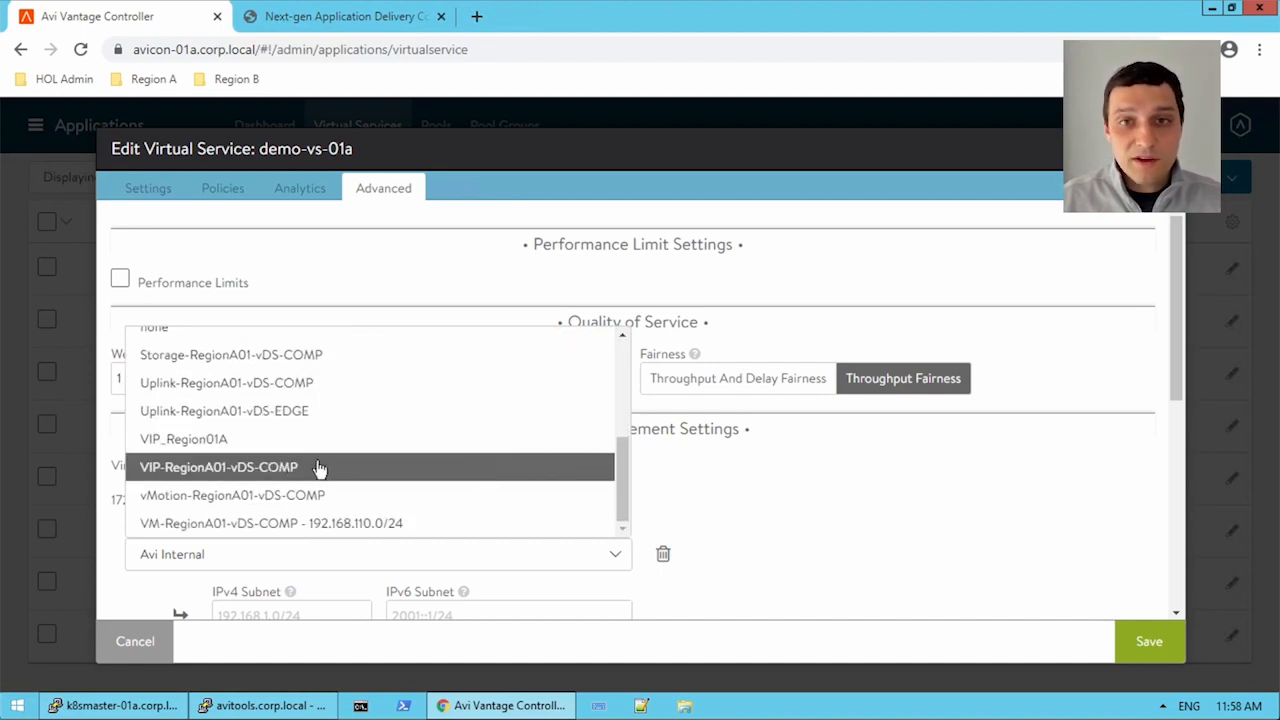
left_click(218, 468)
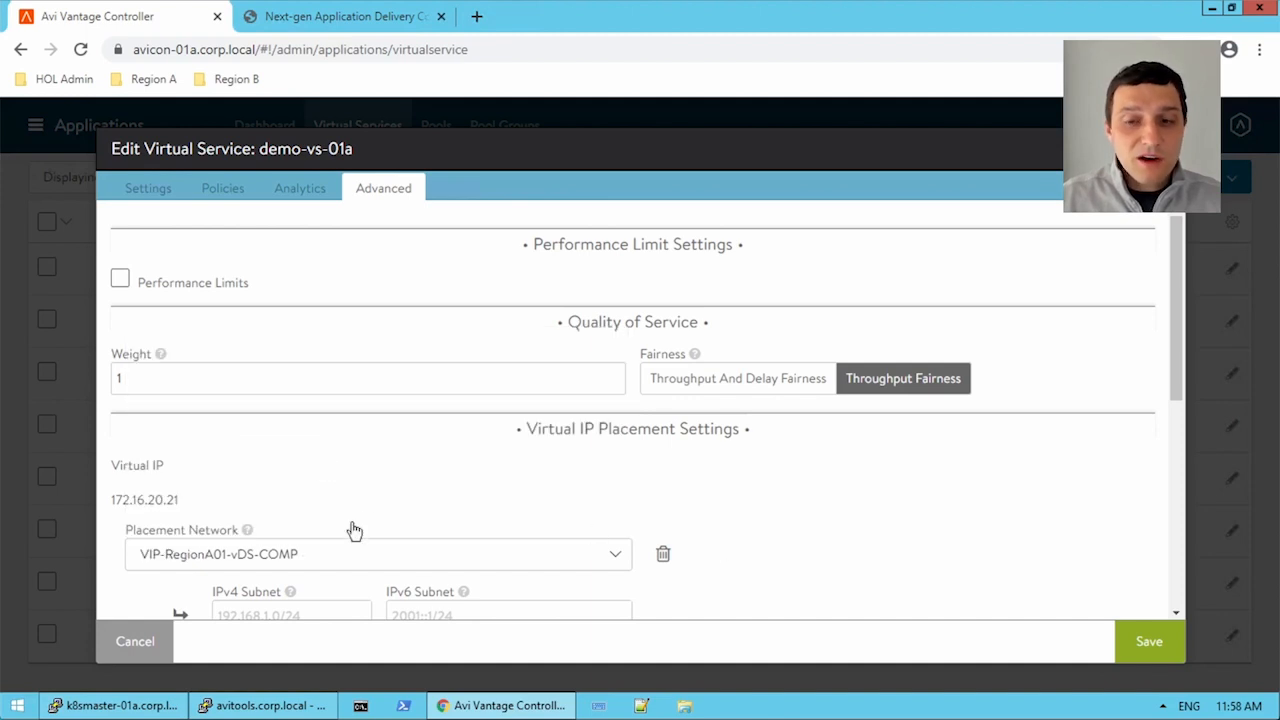
mouse_move(684, 562)
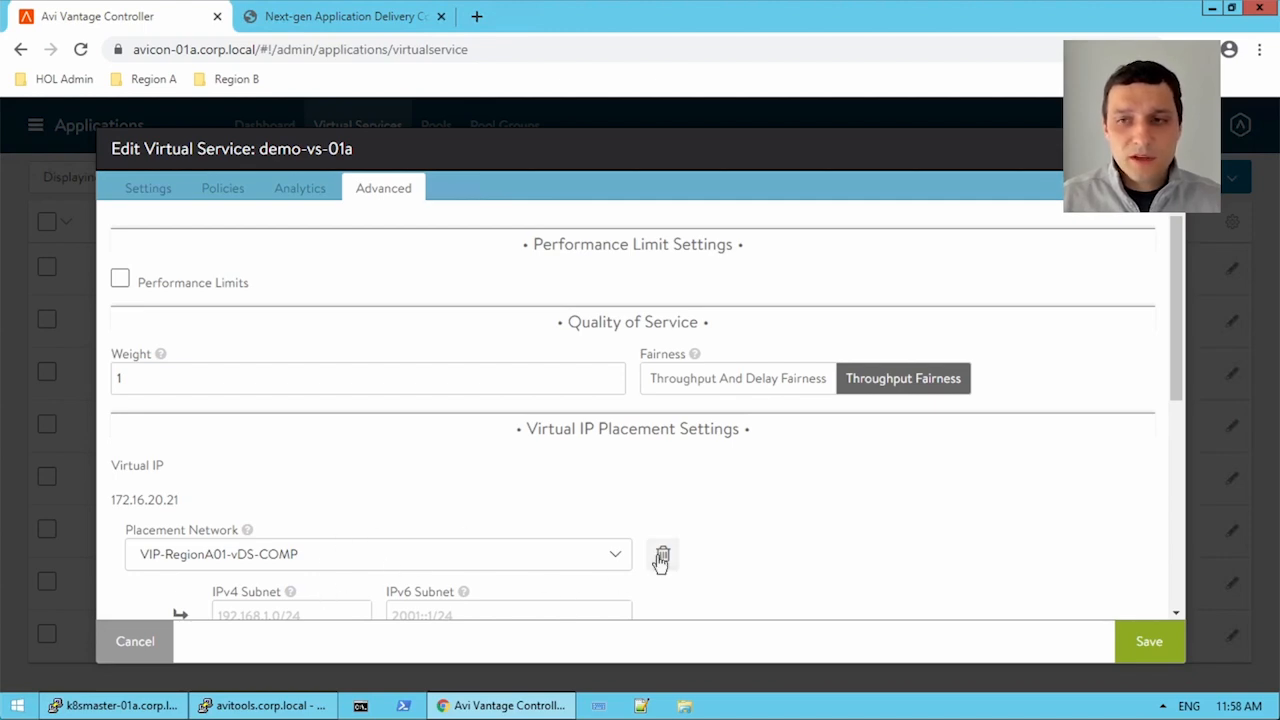
Cancel the demo-vs-01a edit and return to the virtual services list.
left_click(136, 640)
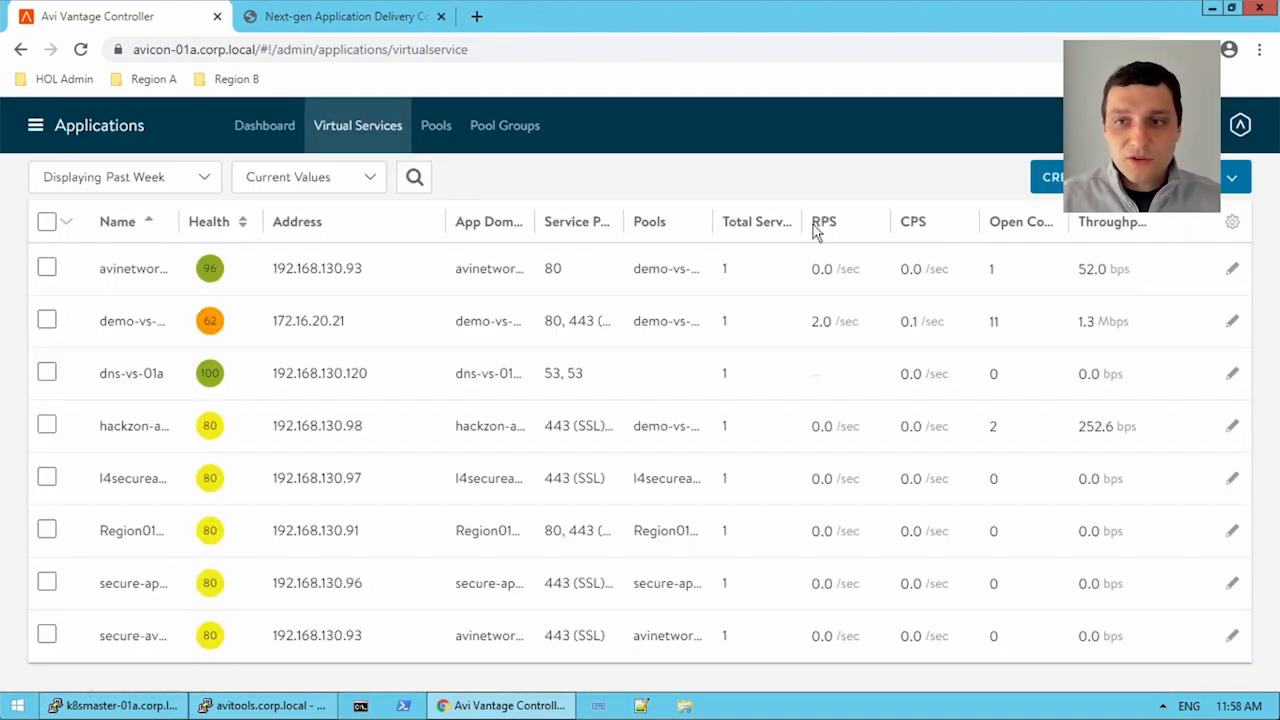
mouse_move(308, 282)
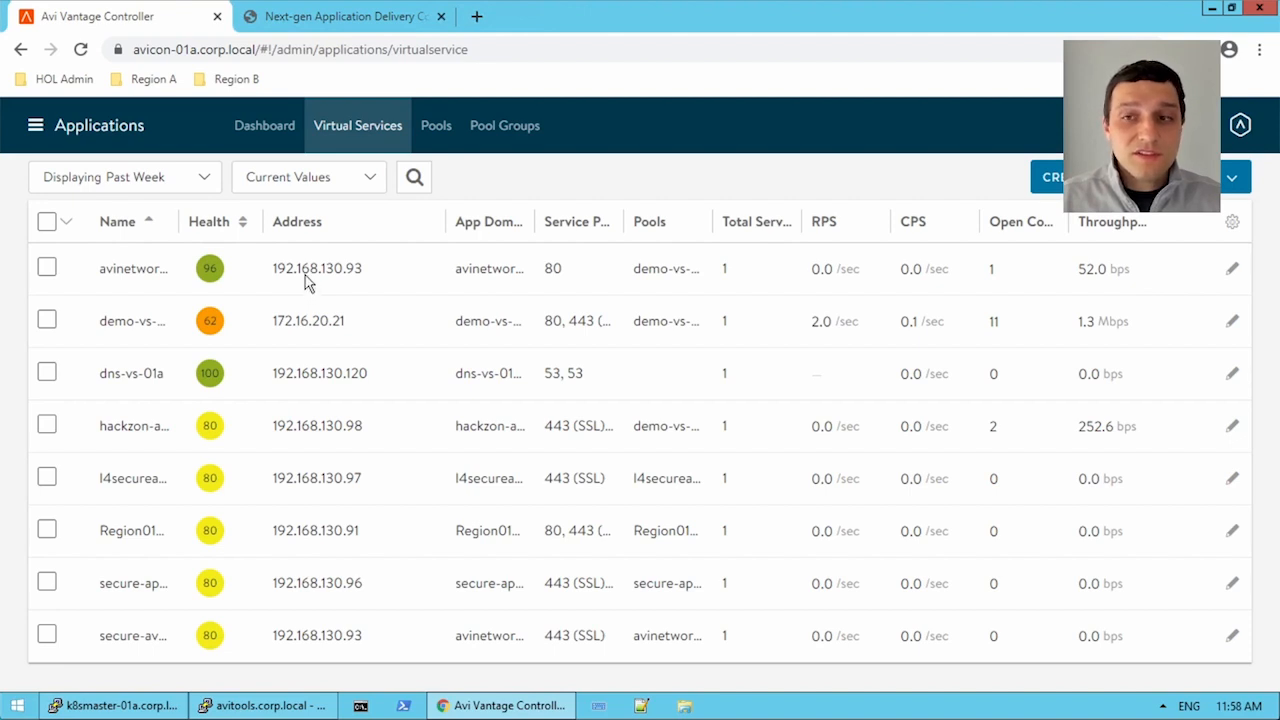
mouse_move(328, 288)
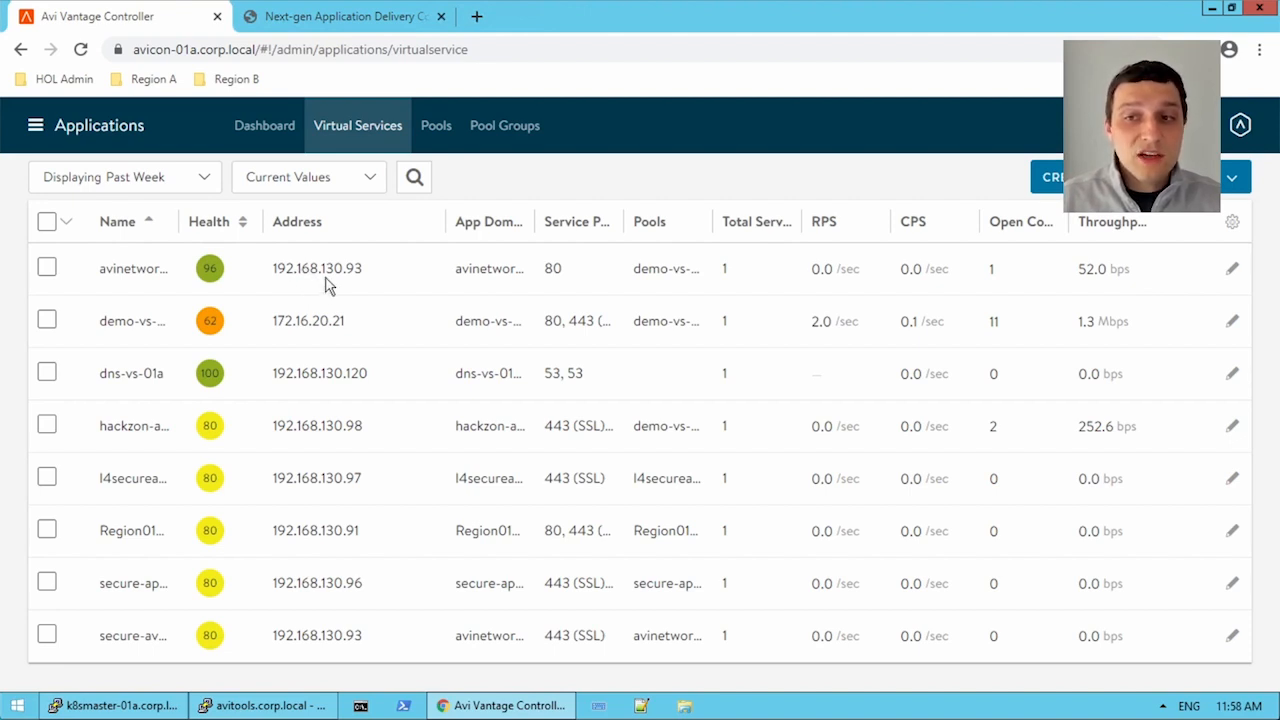
mouse_move(336, 284)
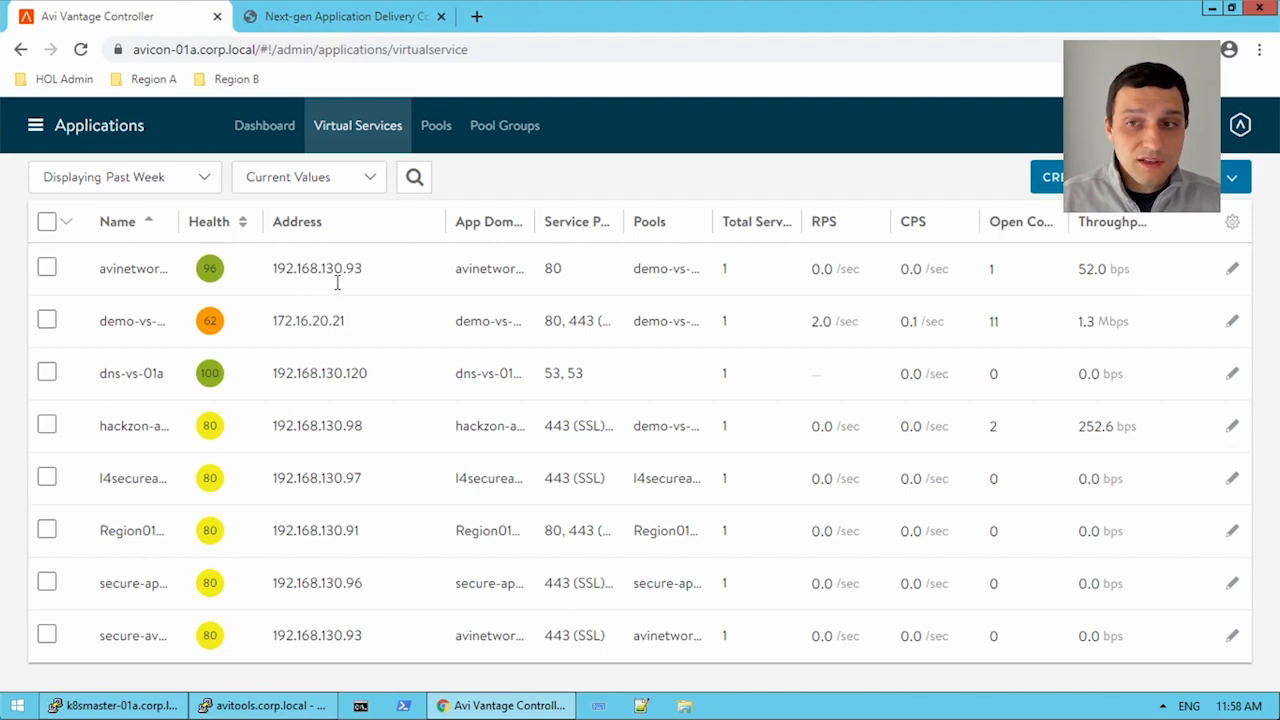
mouse_move(336, 284)
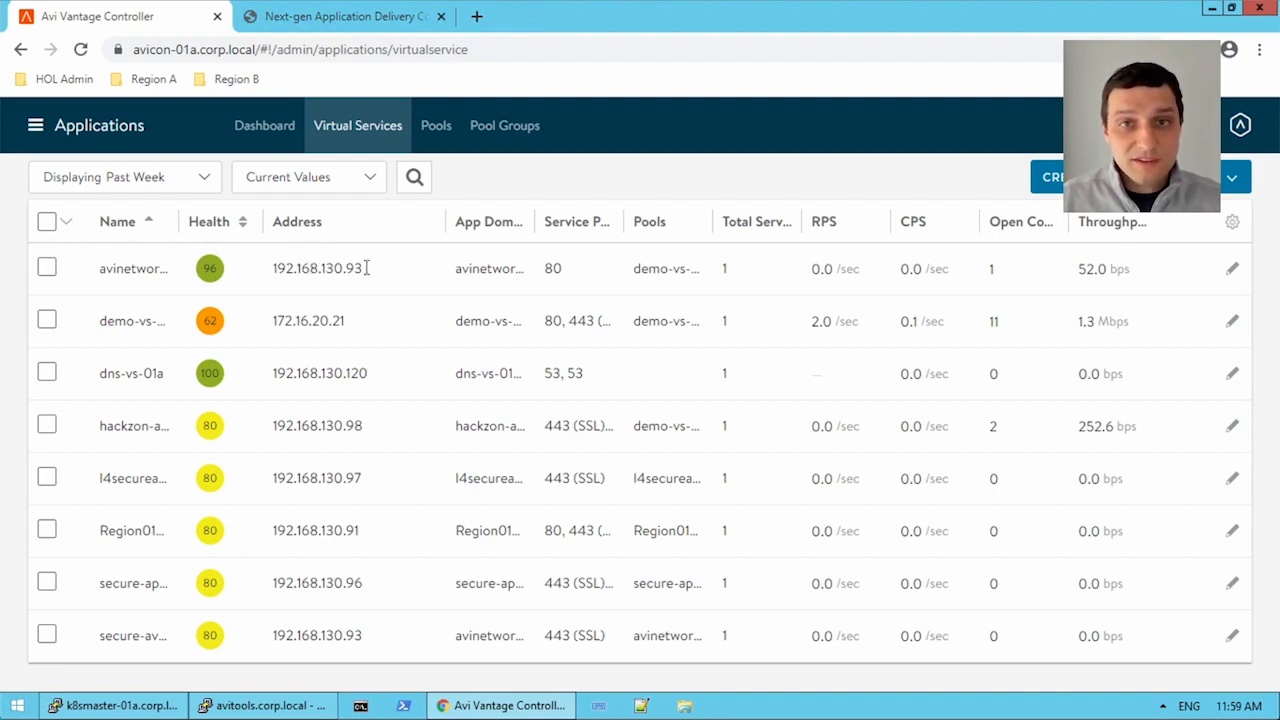
mouse_move(316, 268)
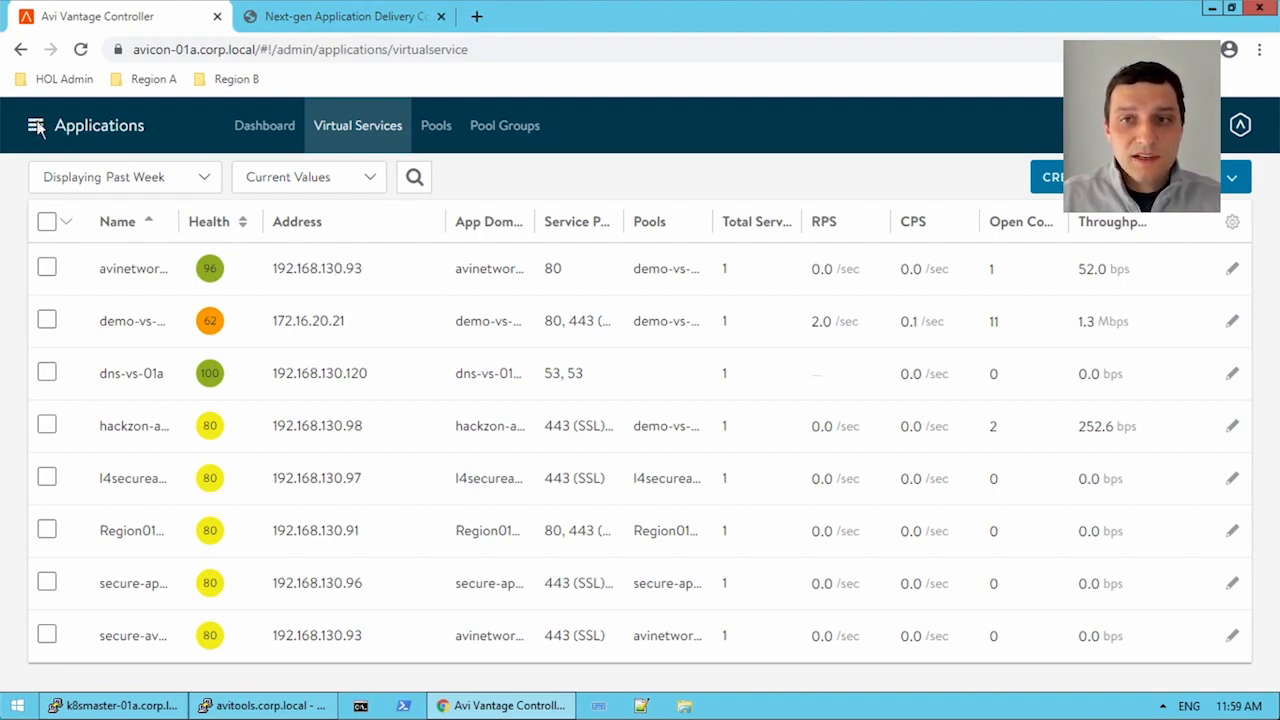
Show Infrastructure's Default-Cloud networks down to VIP-RegionA01-vDS-COMP with subnet 192.168.130.0/24.
left_click(36, 124)
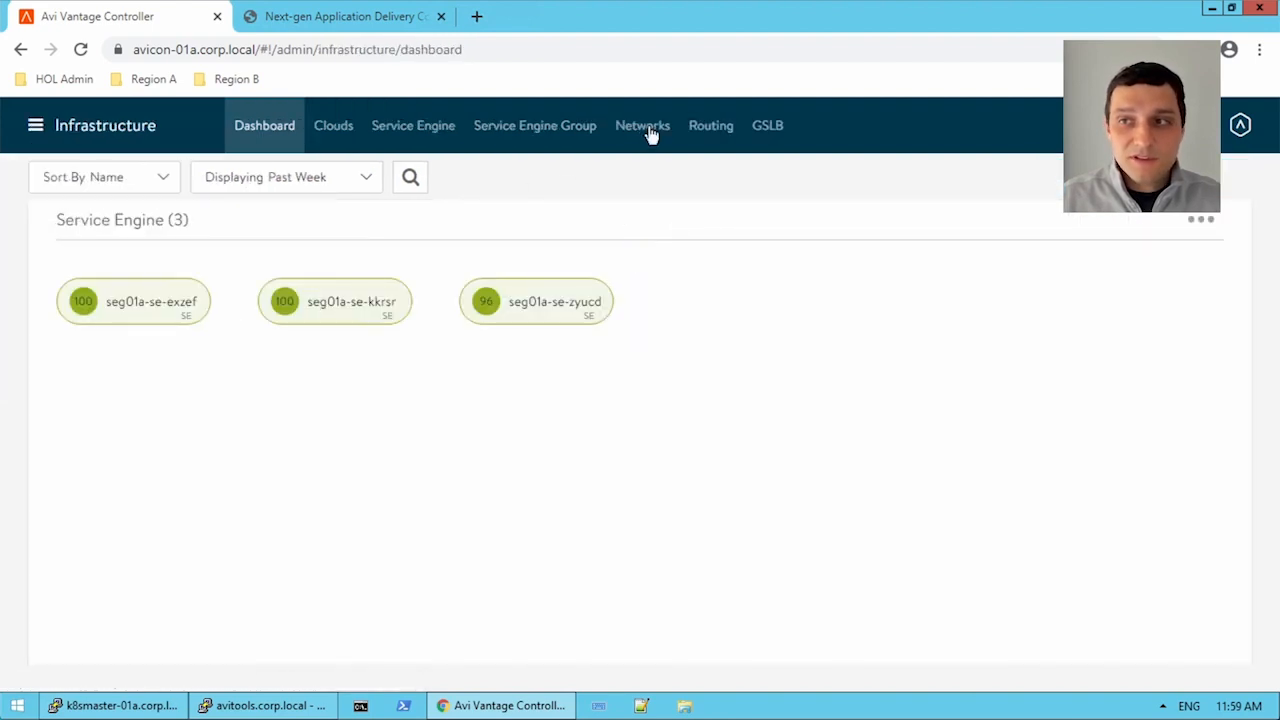
left_click(642, 124)
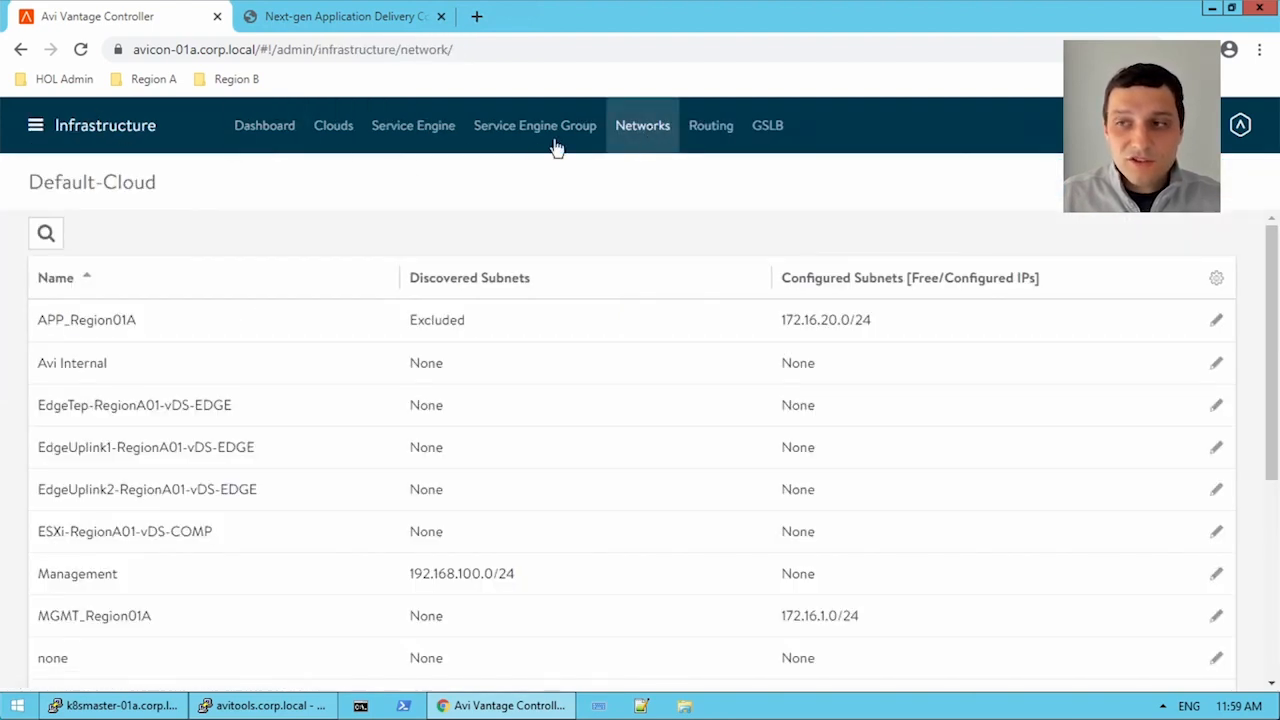
mouse_move(834, 376)
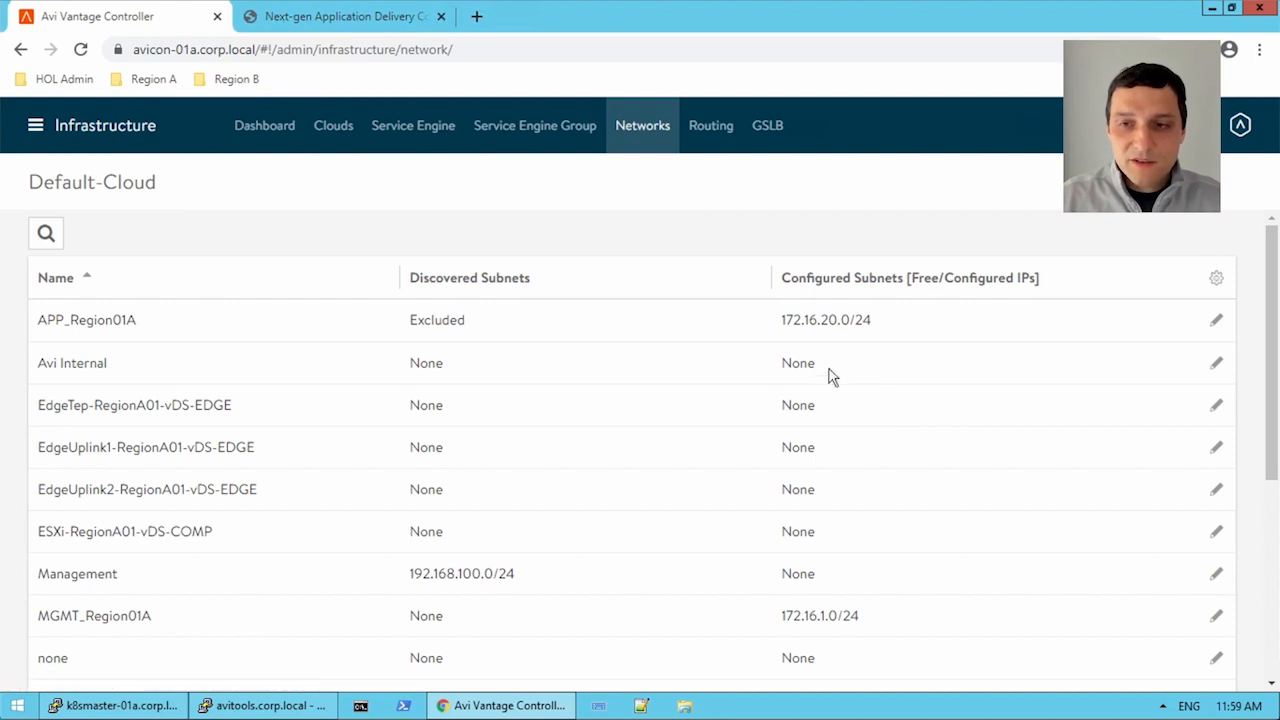
mouse_move(92, 544)
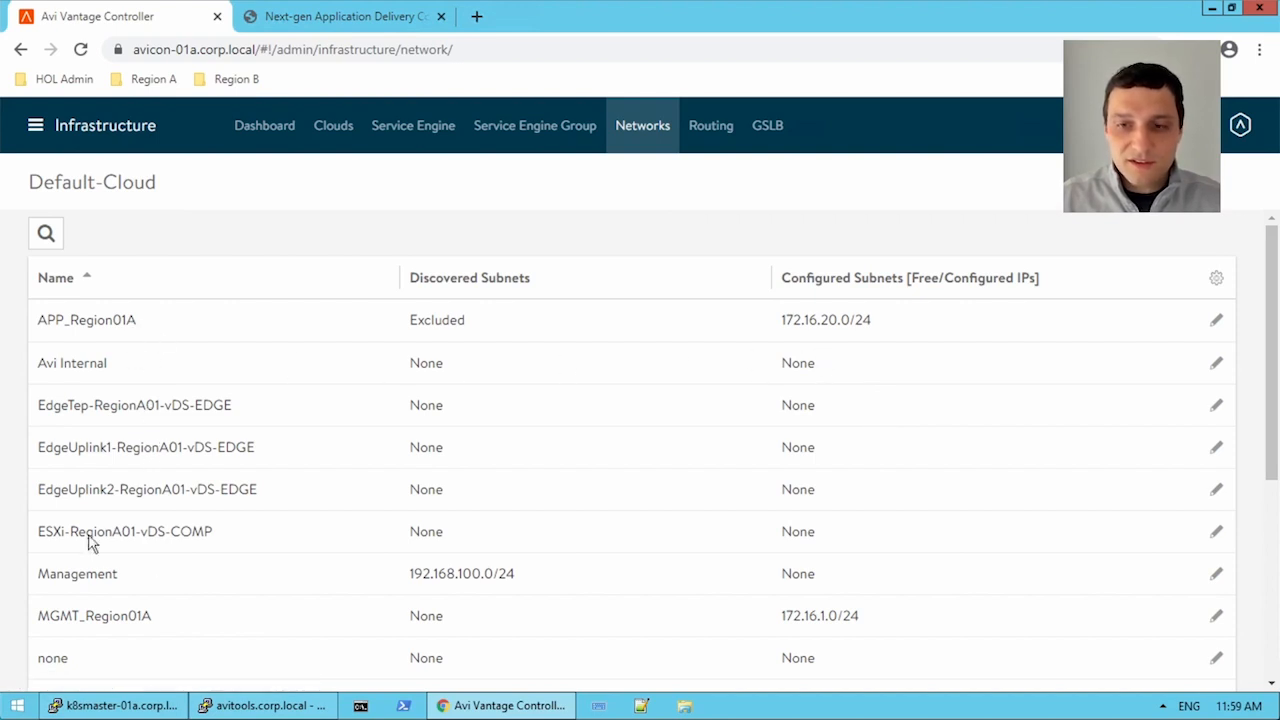
mouse_move(500, 284)
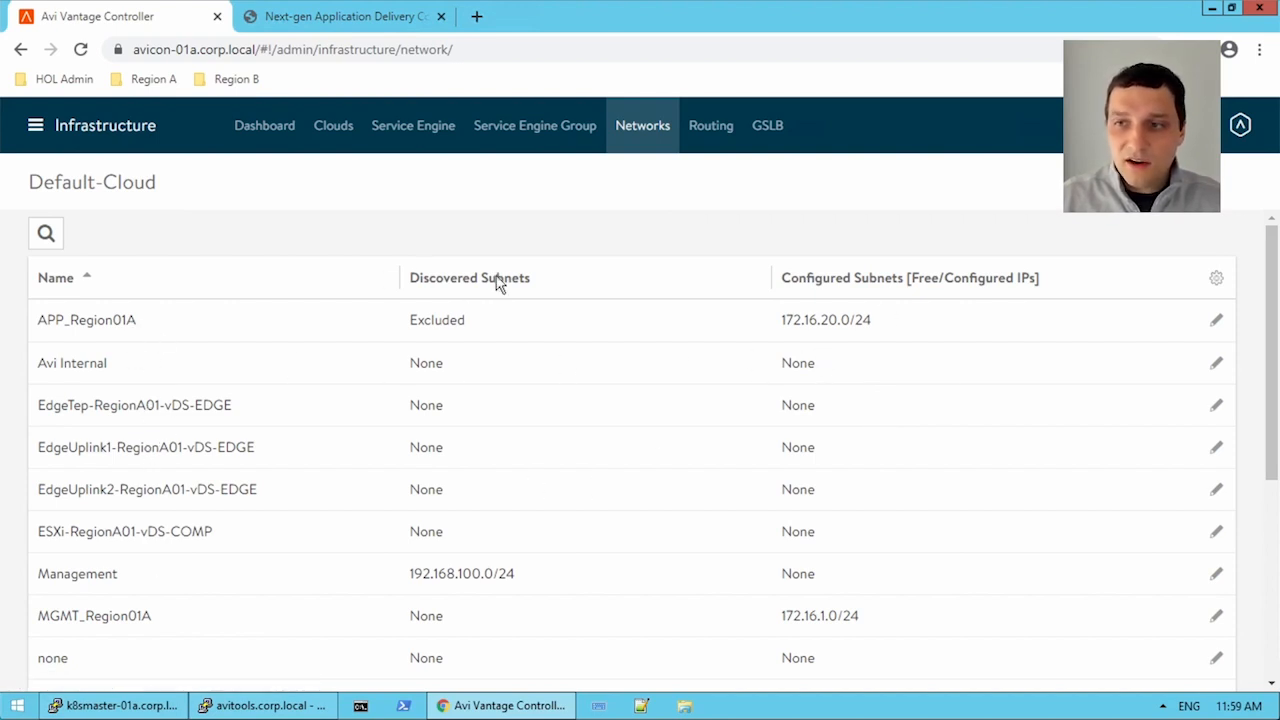
mouse_move(892, 284)
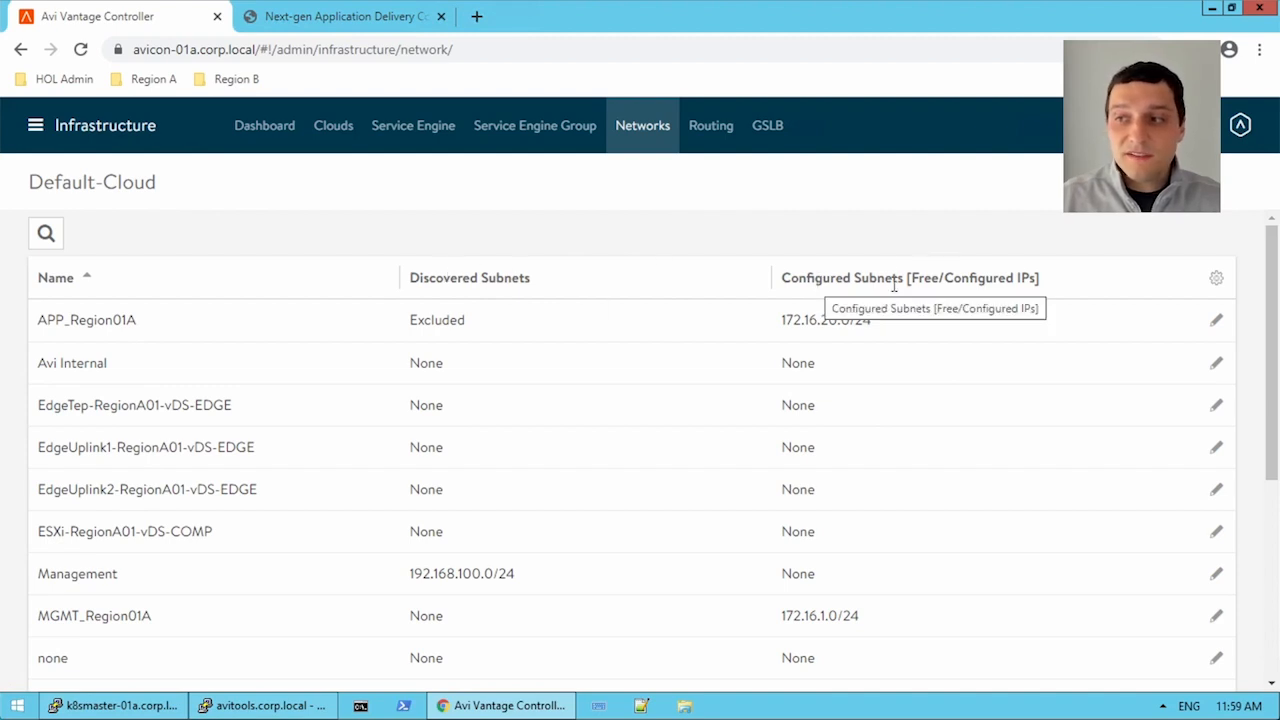
mouse_move(136, 490)
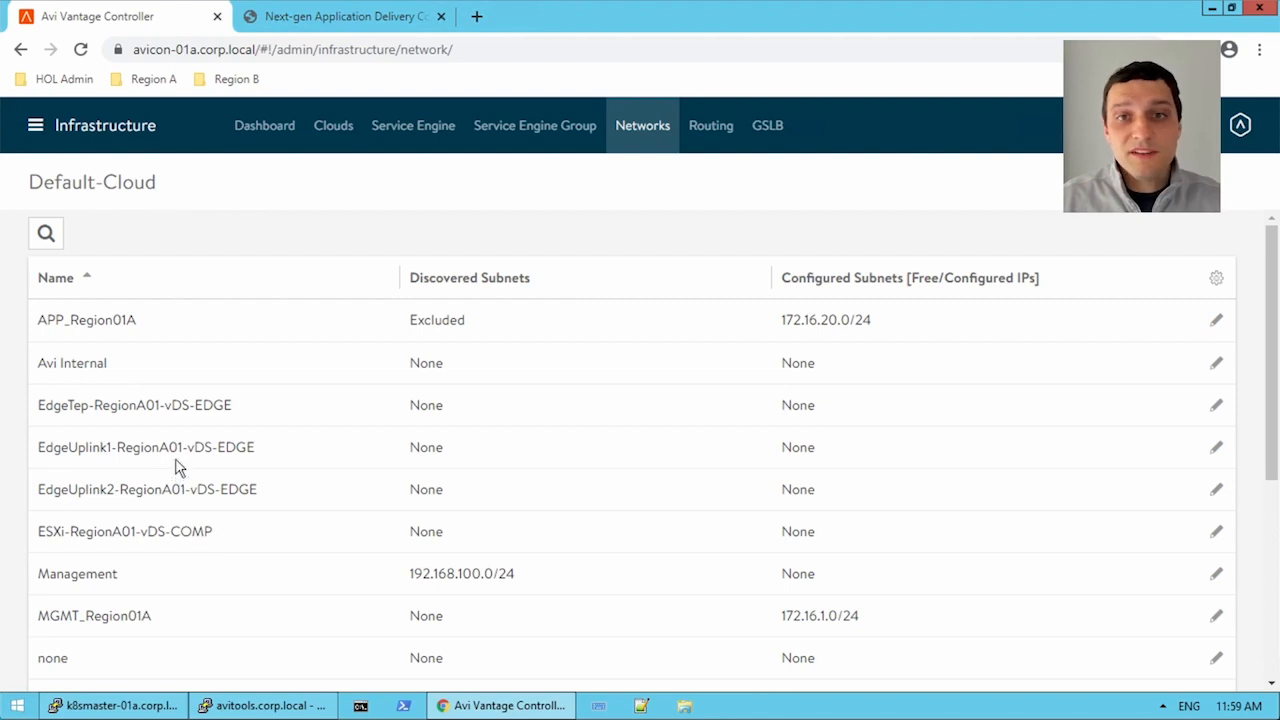
scroll("down", 3)
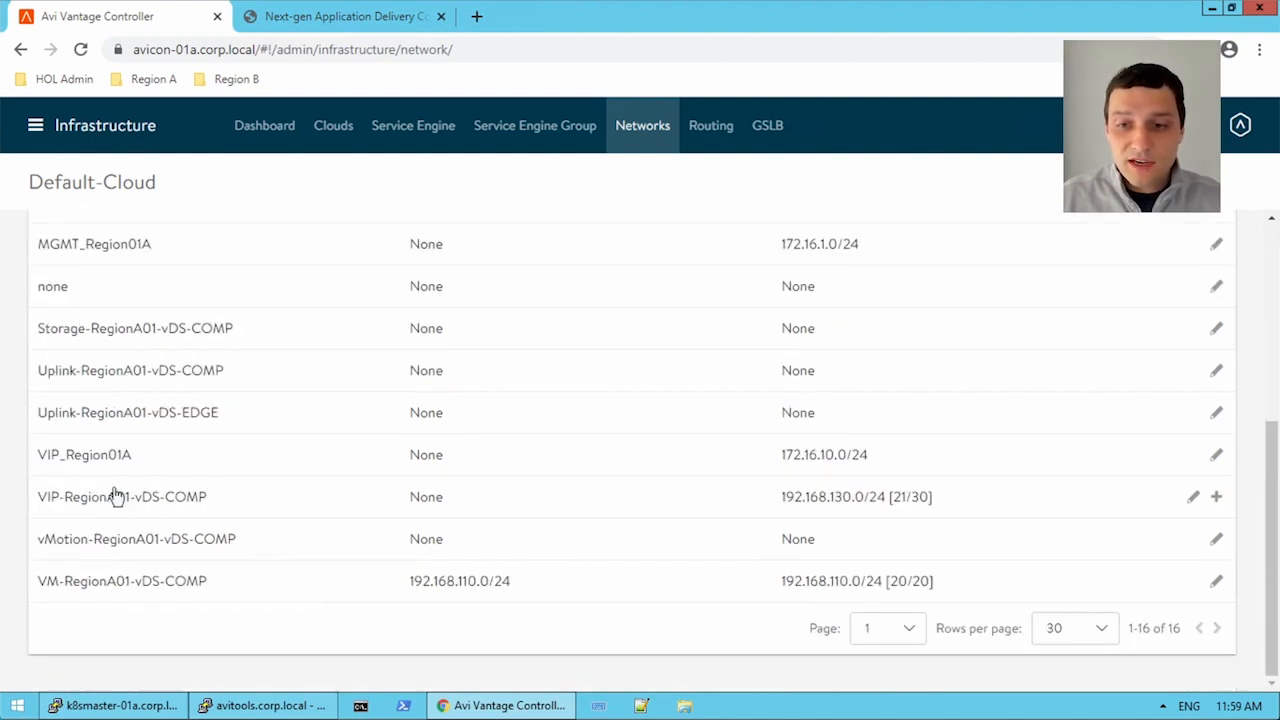
mouse_move(120, 496)
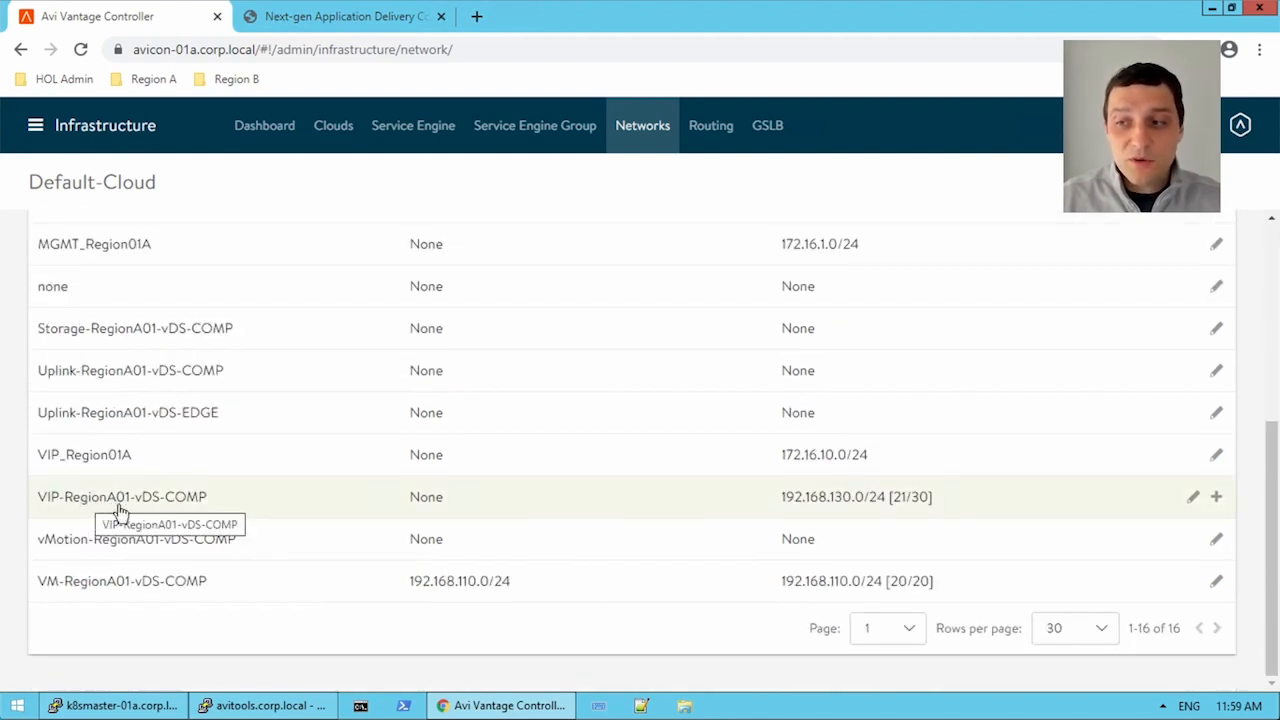
mouse_move(836, 516)
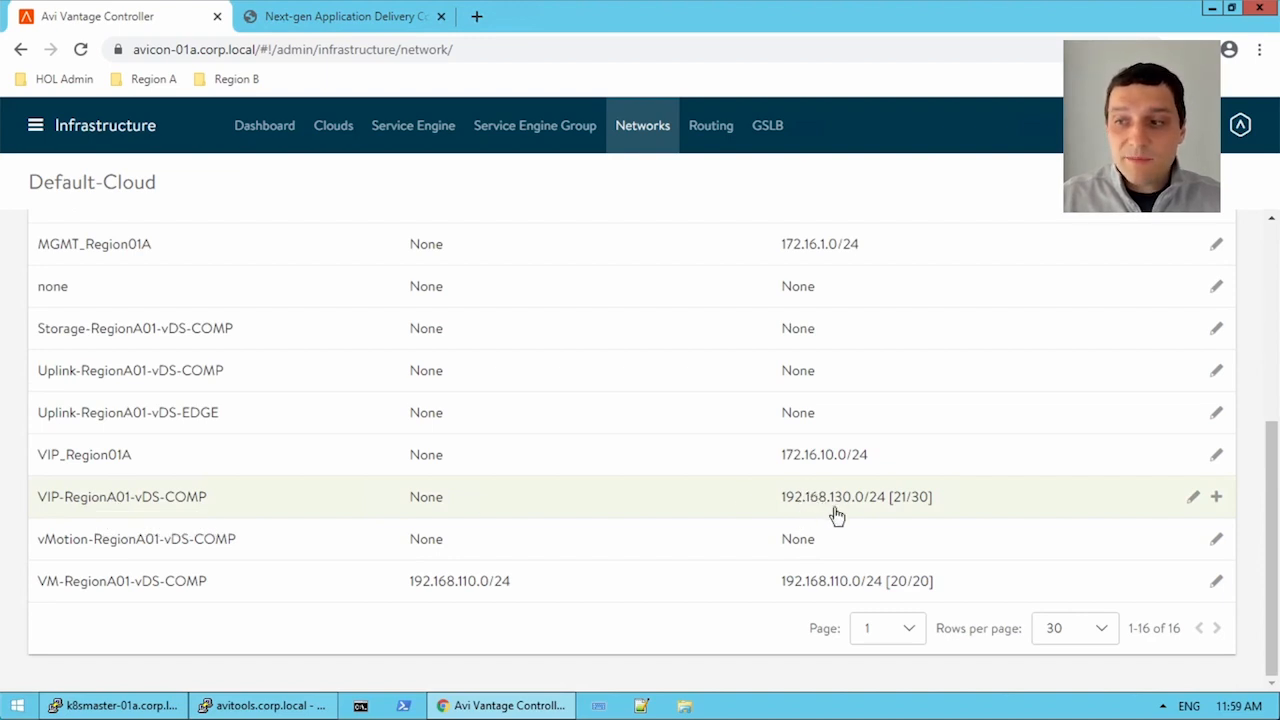
mouse_move(868, 510)
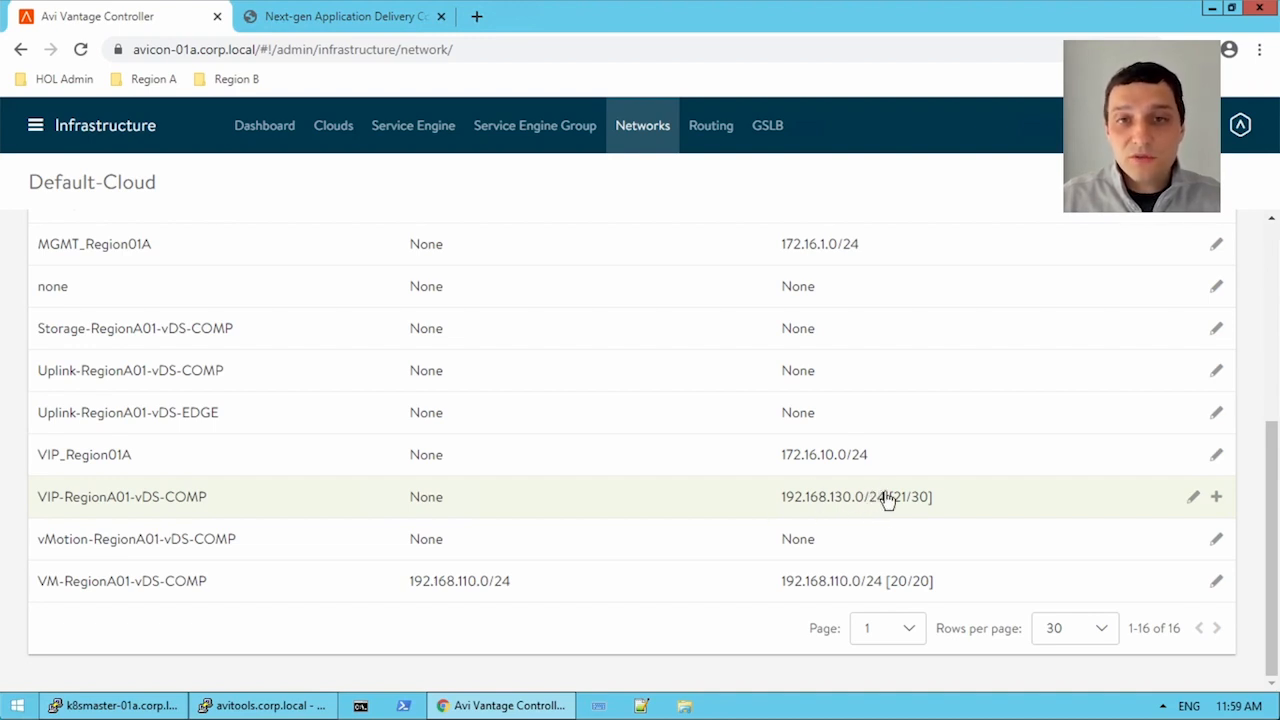
mouse_move(916, 496)
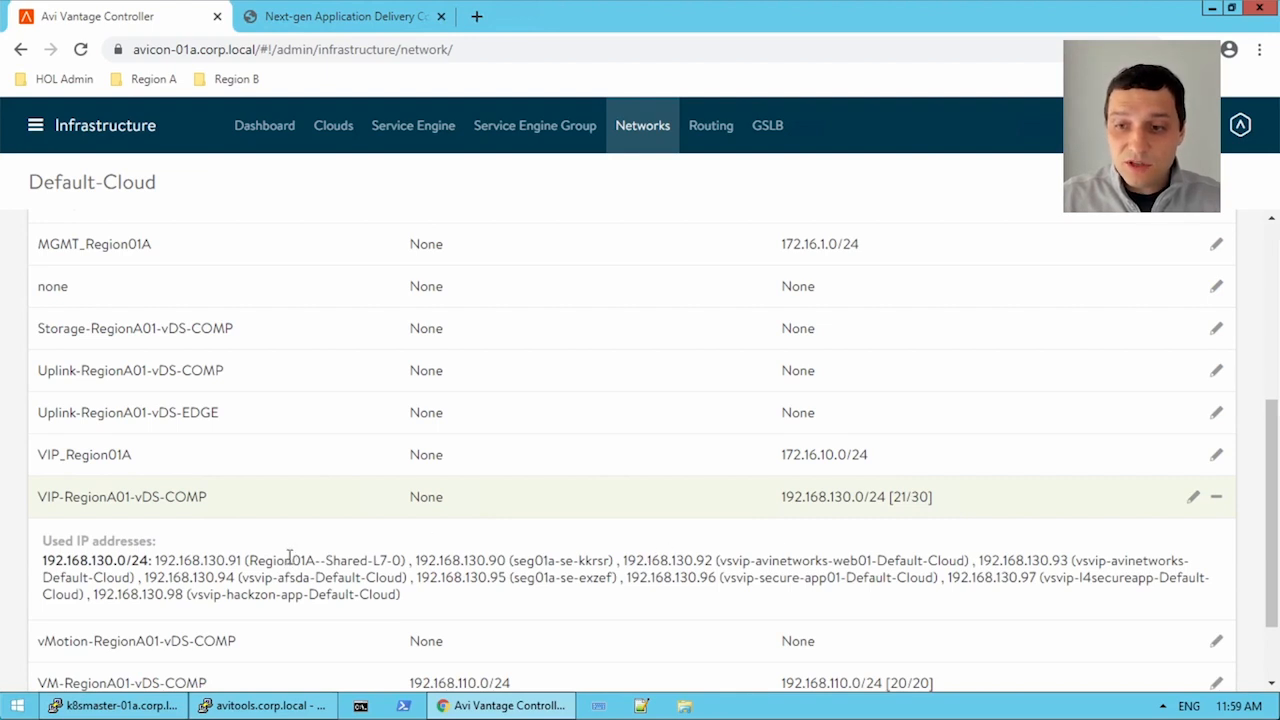
mouse_move(740, 572)
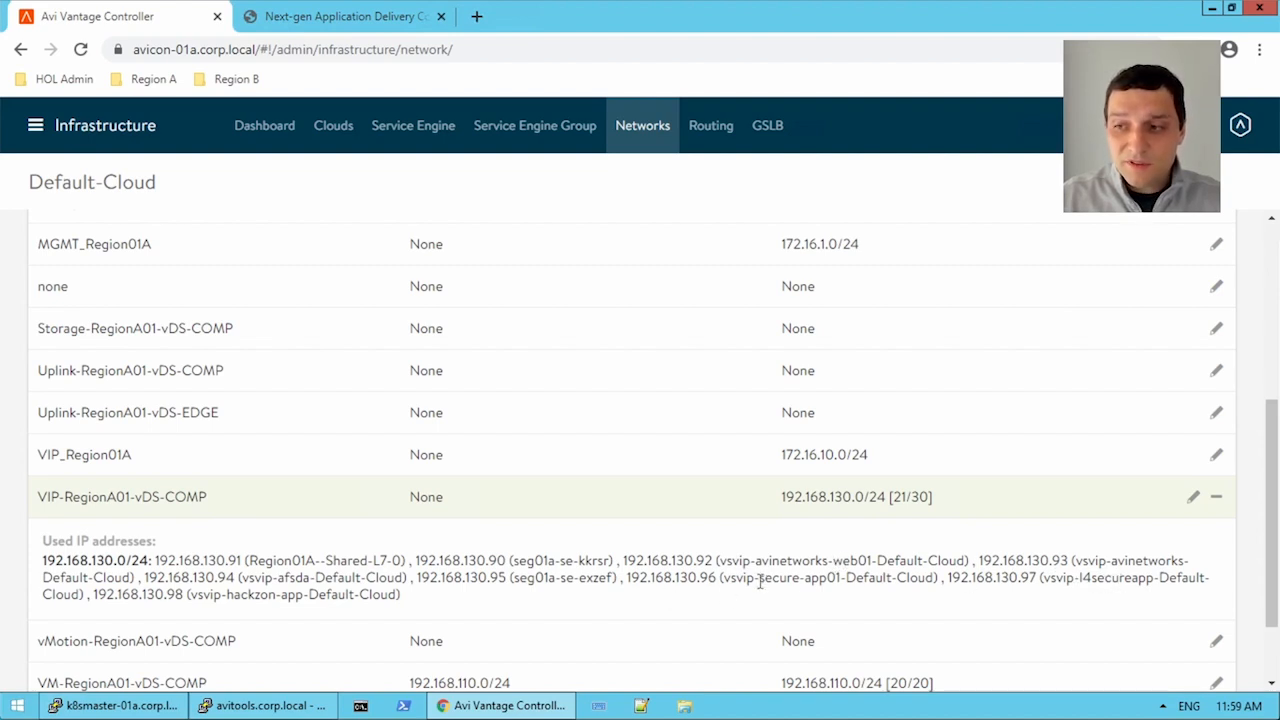
mouse_move(500, 558)
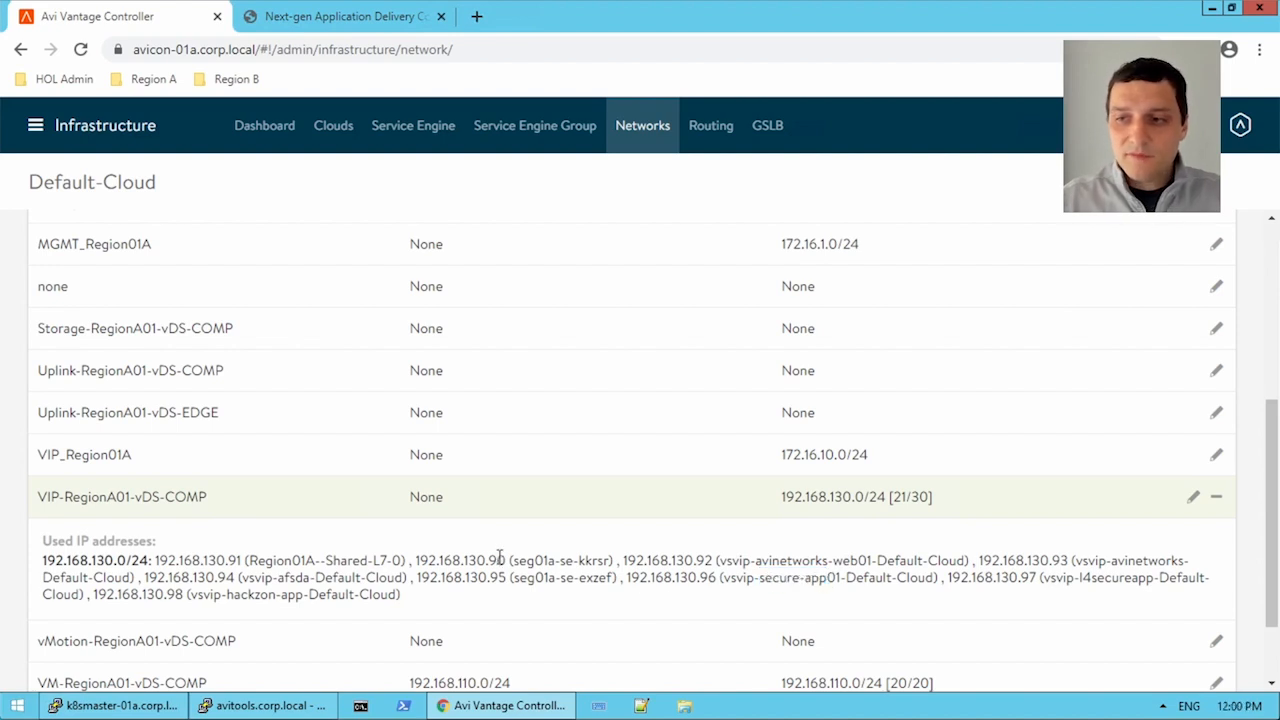
mouse_move(518, 560)
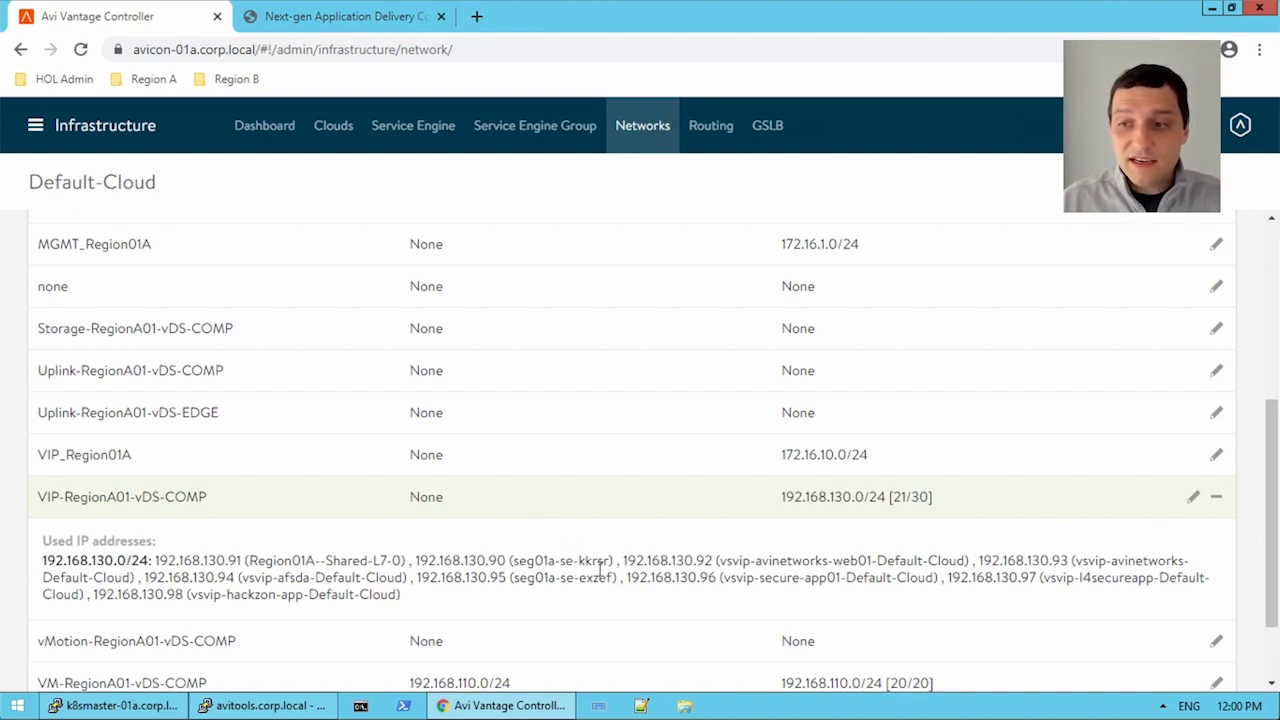
mouse_move(588, 596)
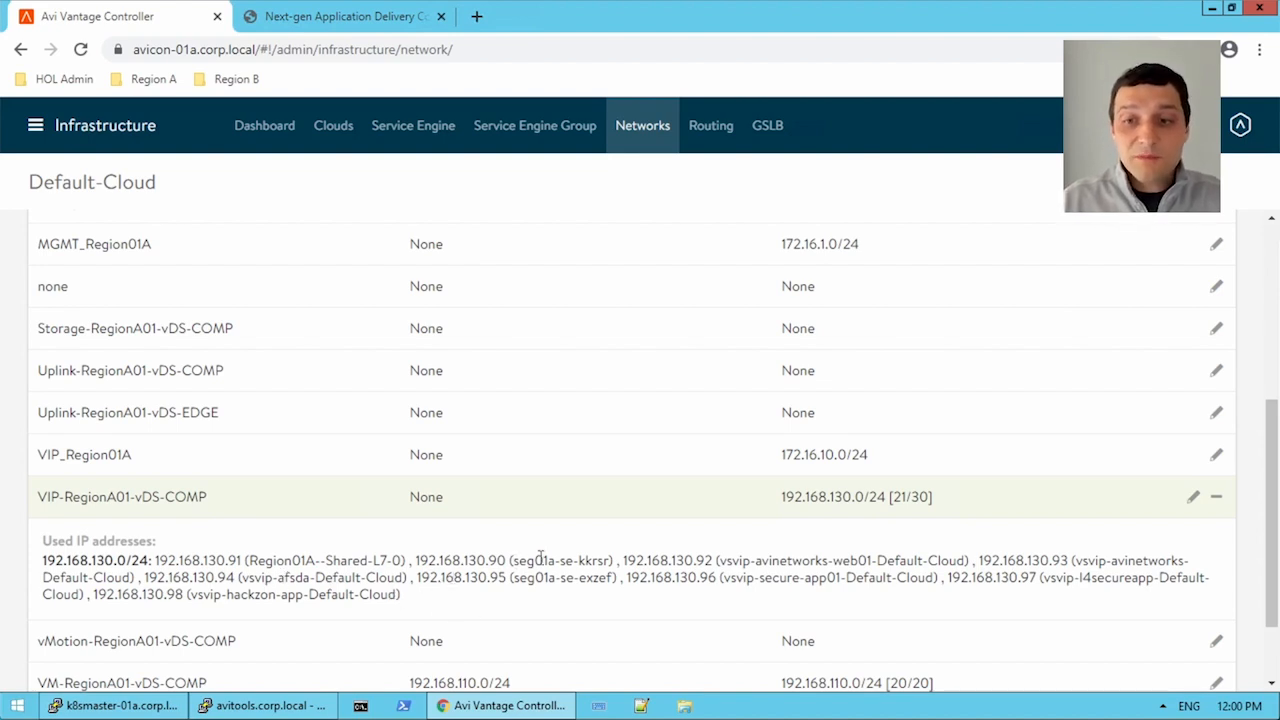
mouse_move(416, 520)
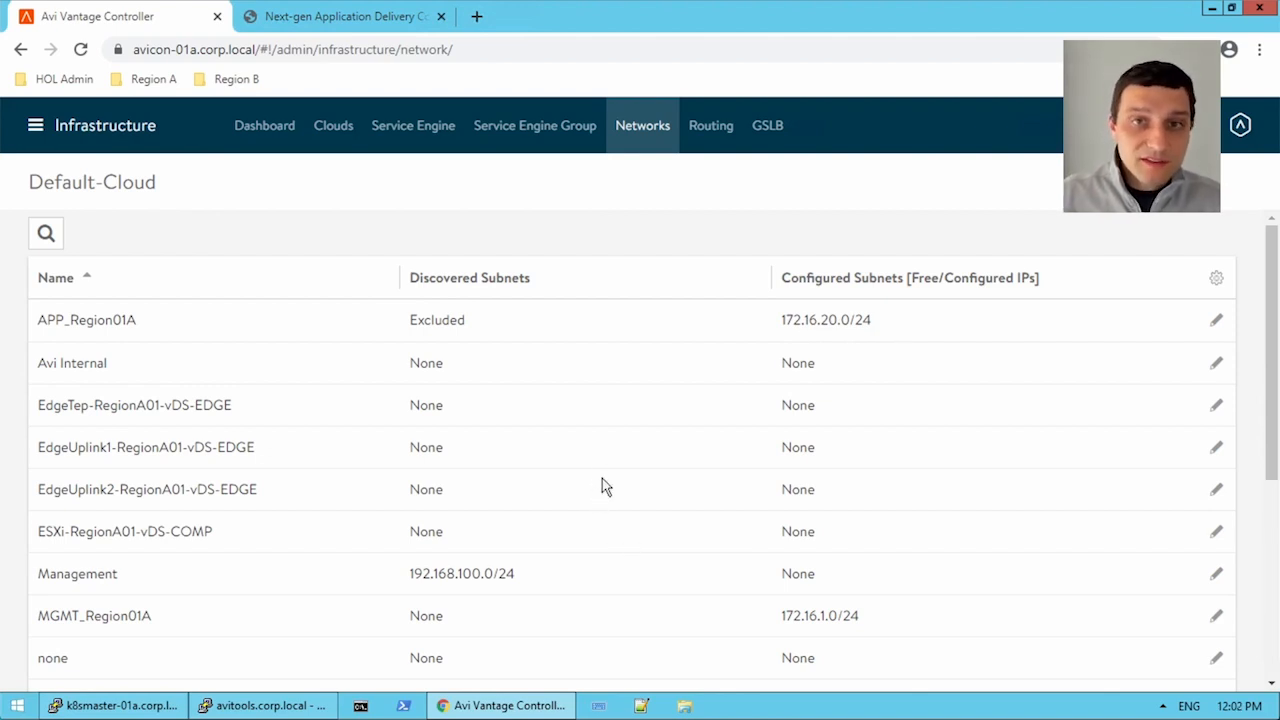
mouse_move(676, 448)
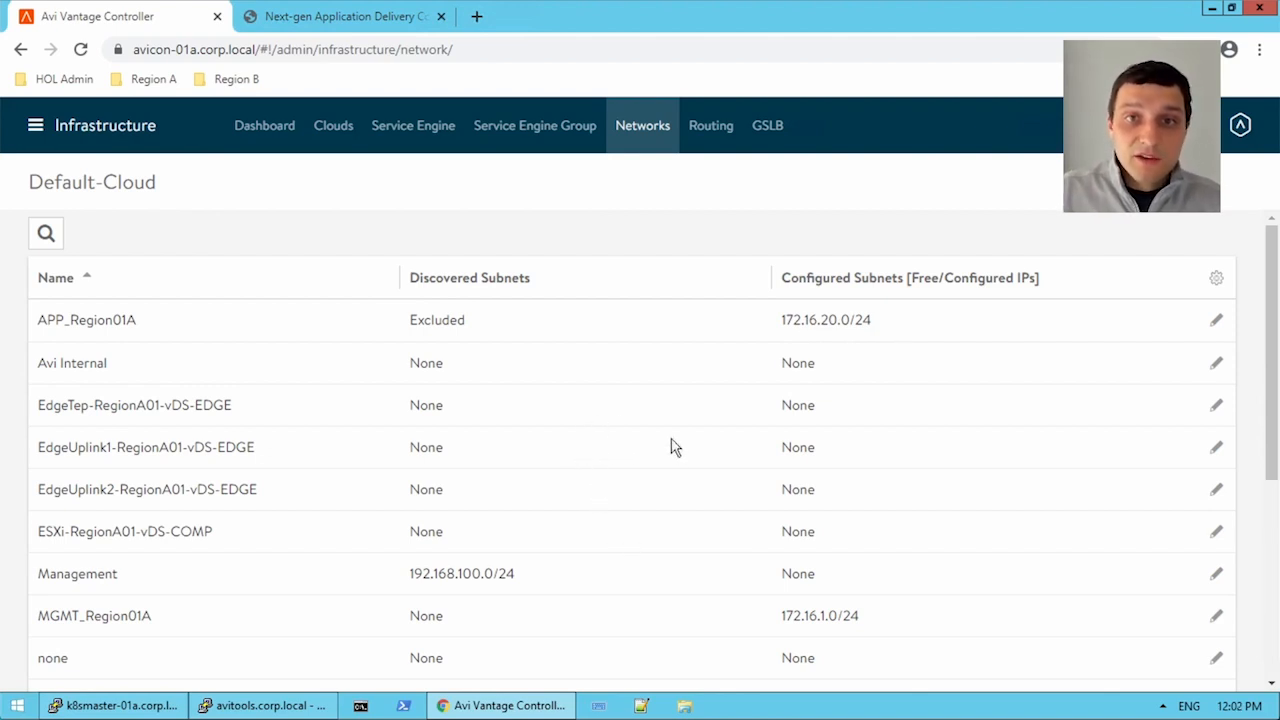
mouse_move(784, 468)
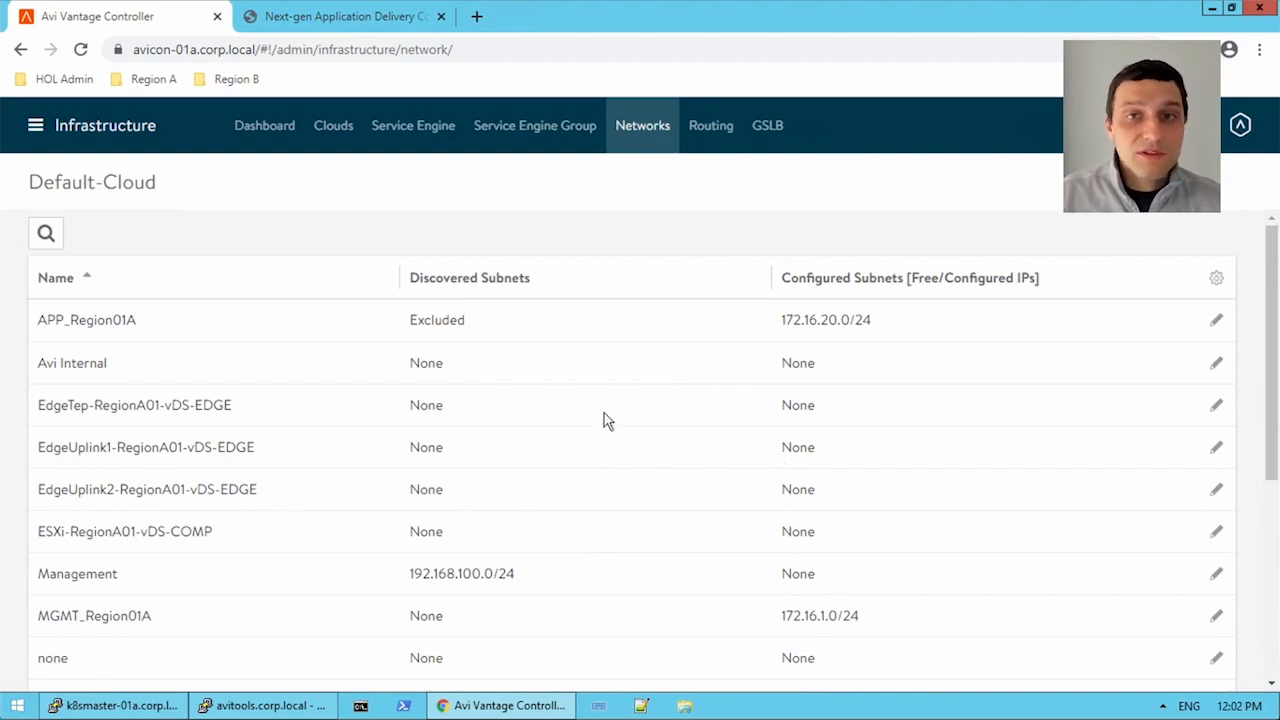
mouse_move(804, 436)
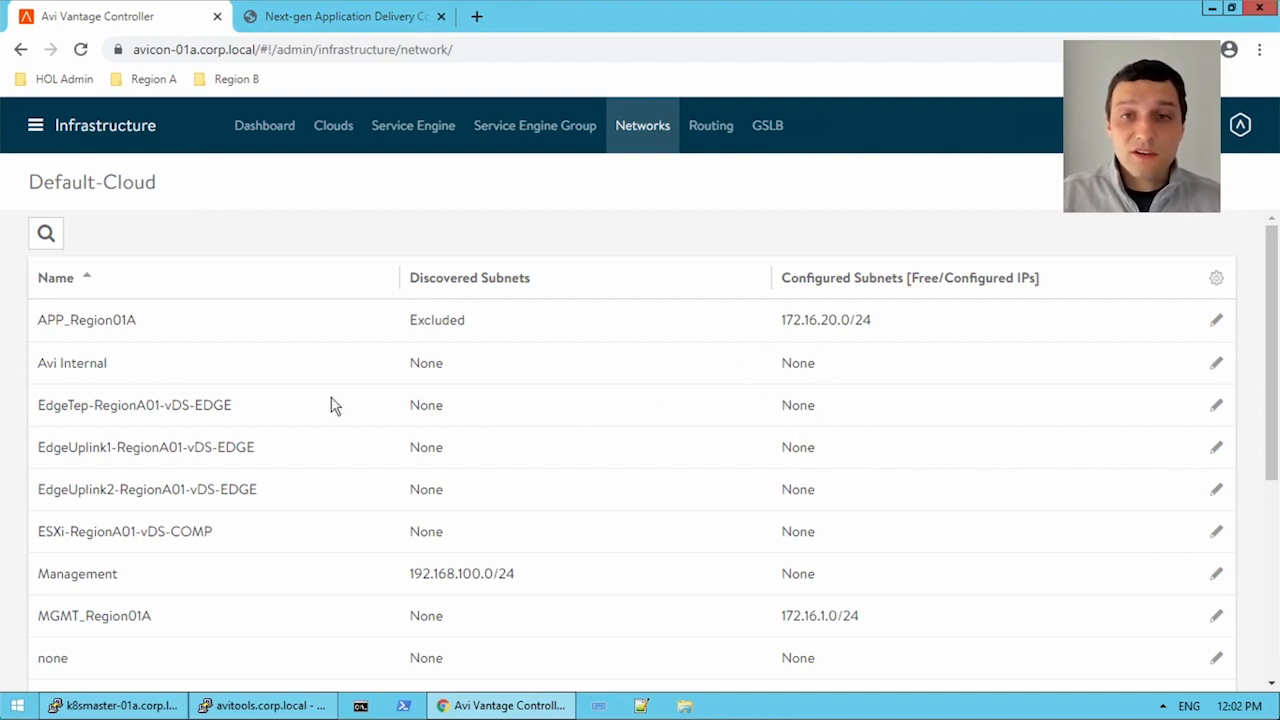
Scroll the collapsed networks list back down to the VIP-RegionA01-vDS-COMP row.
scroll("down", 3)
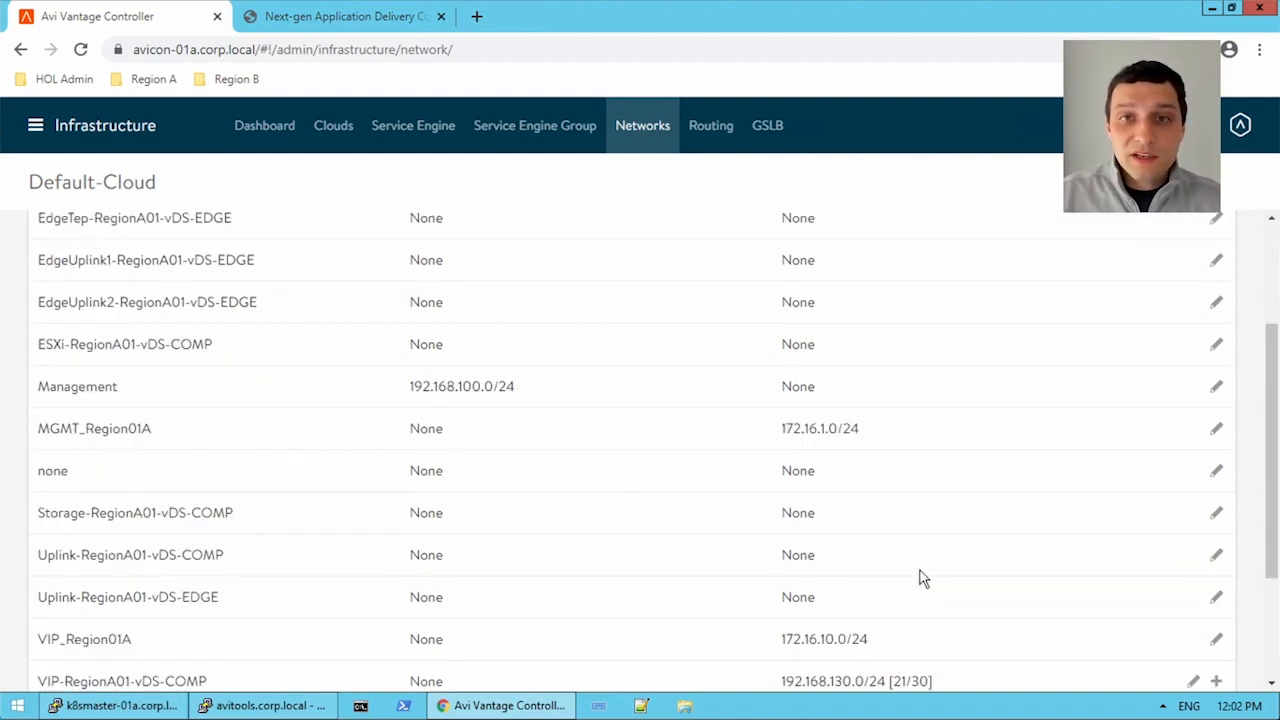
scroll("down", 3)
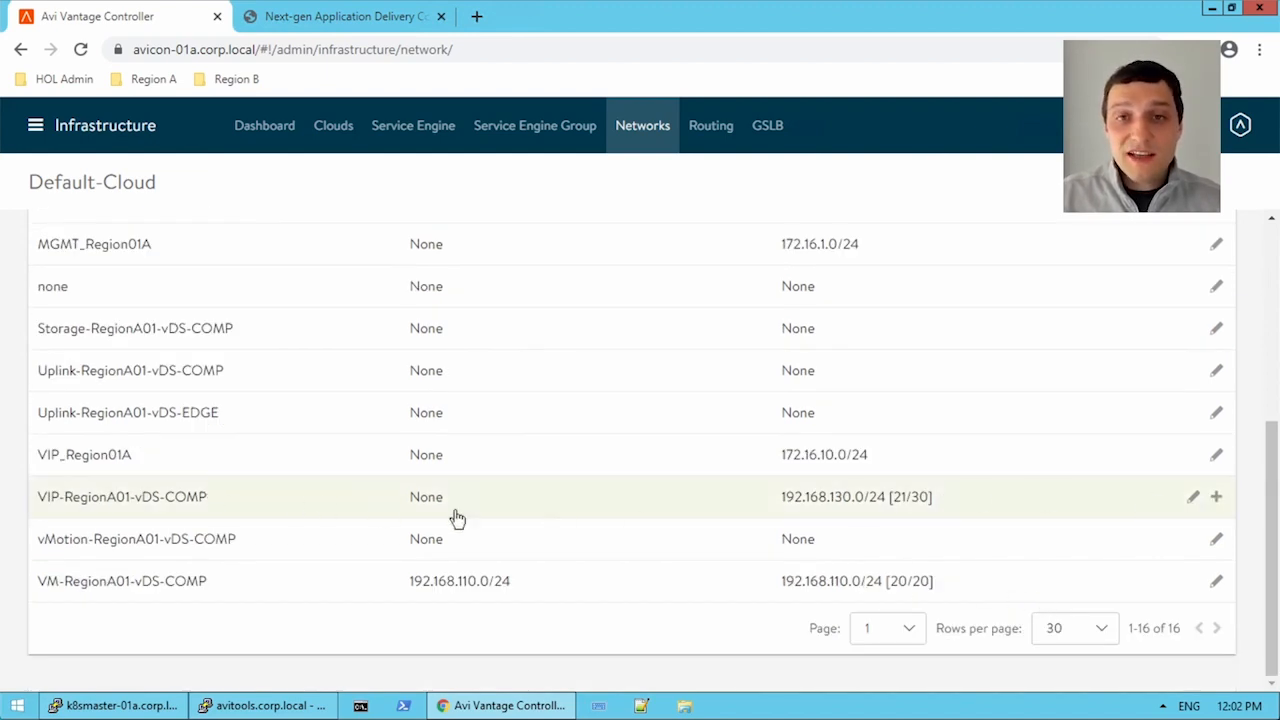
mouse_move(1216, 496)
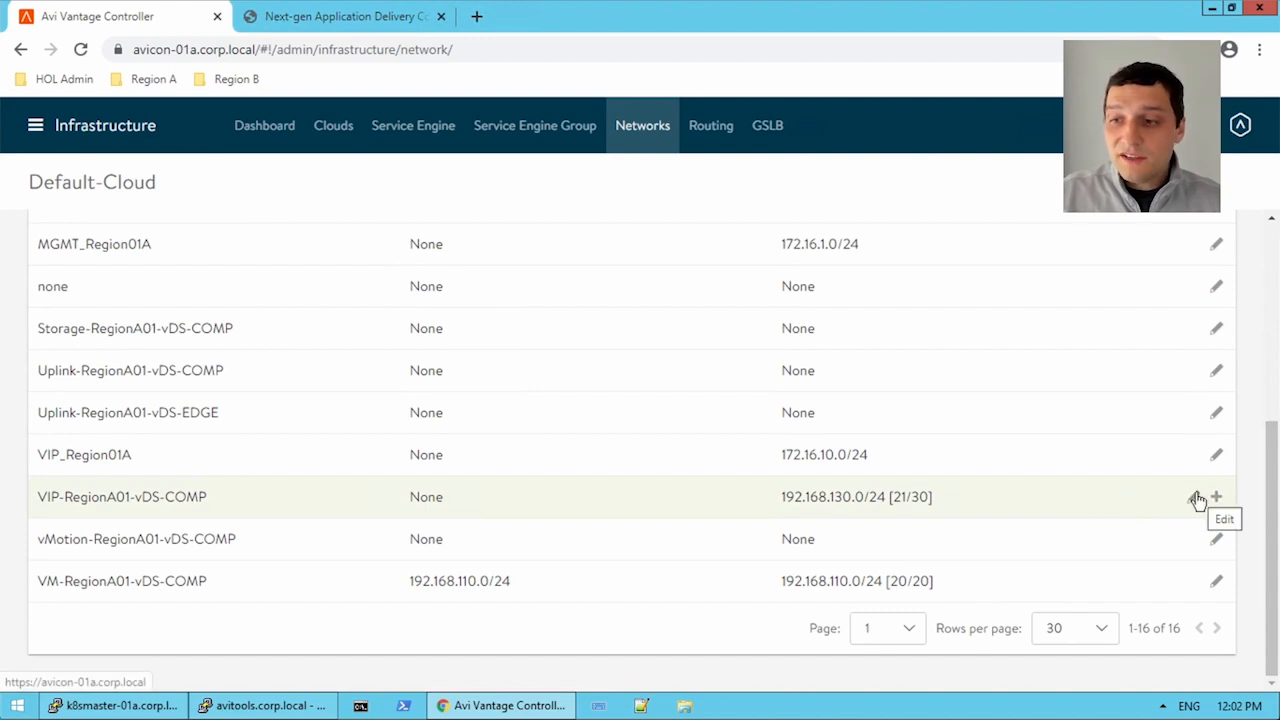
left_click(1216, 496)
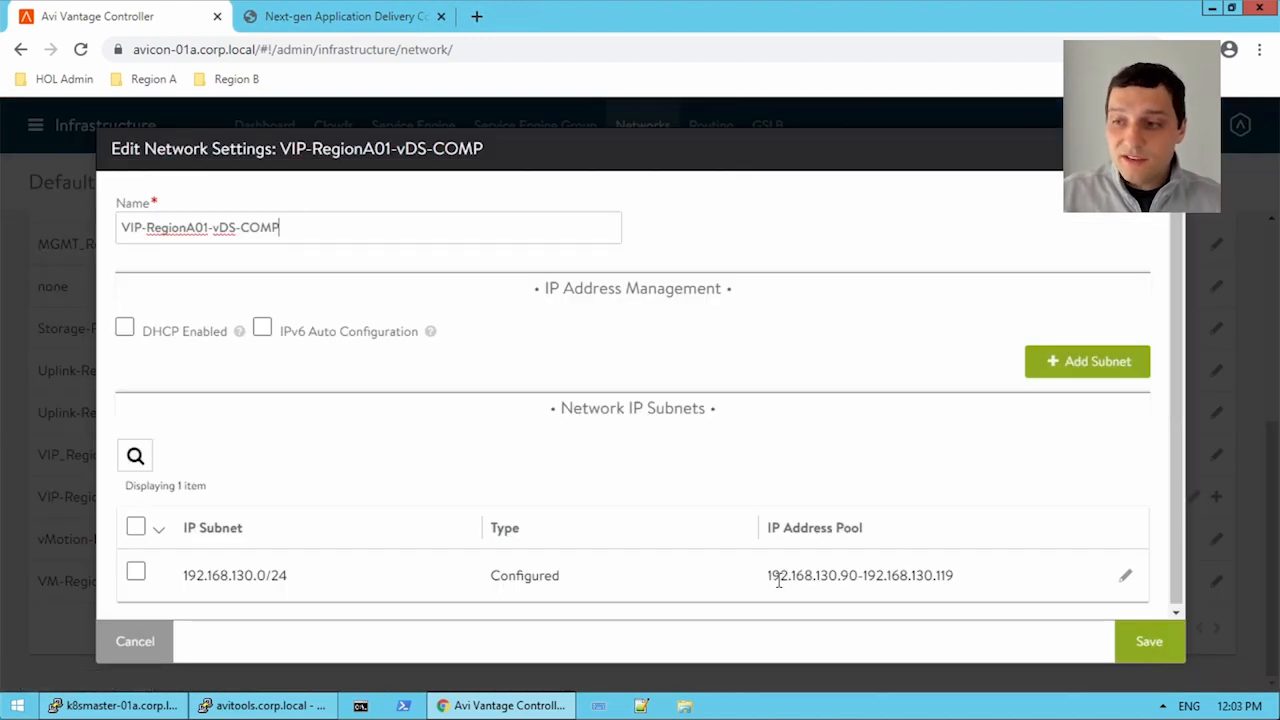
triple_click(860, 576)
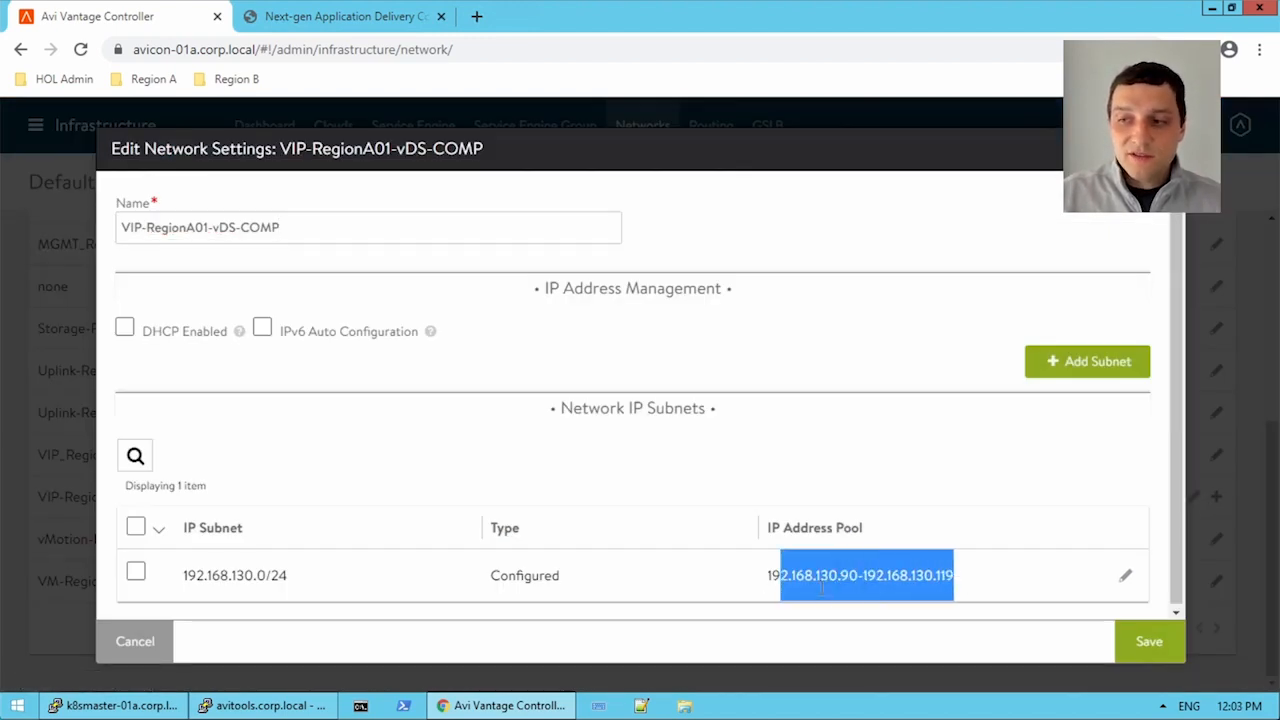
mouse_move(948, 590)
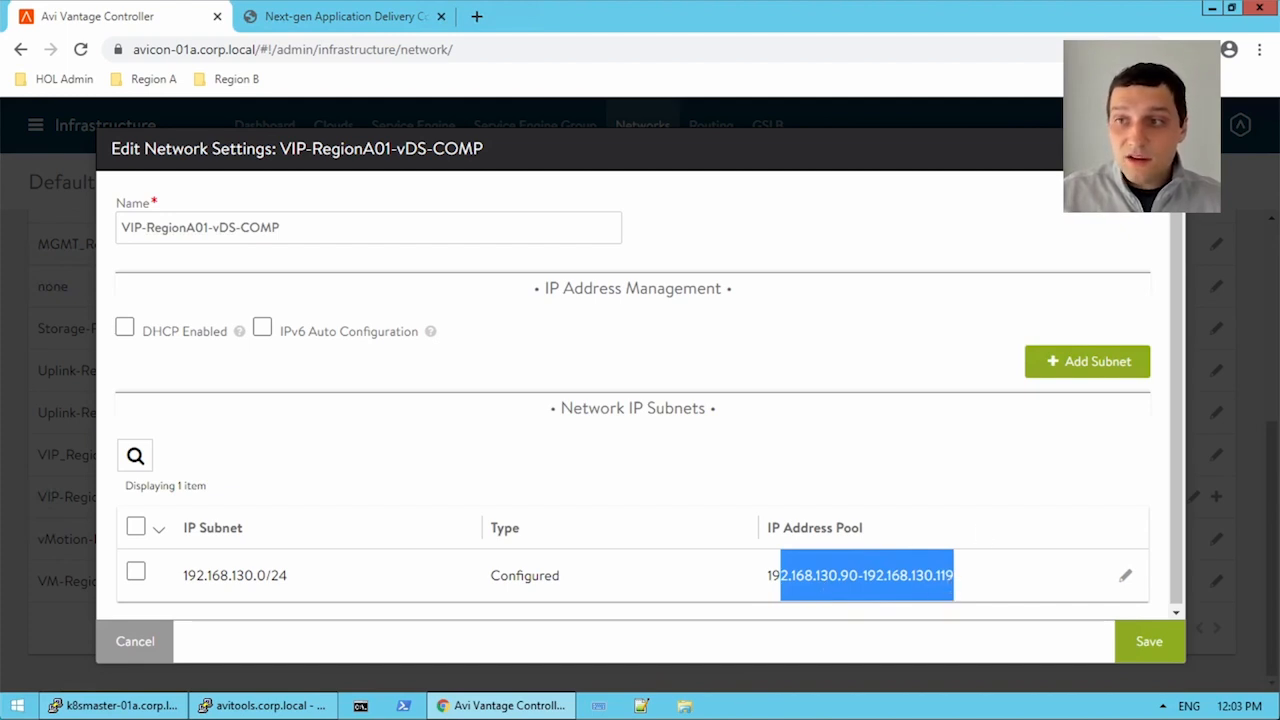
left_click(1148, 640)
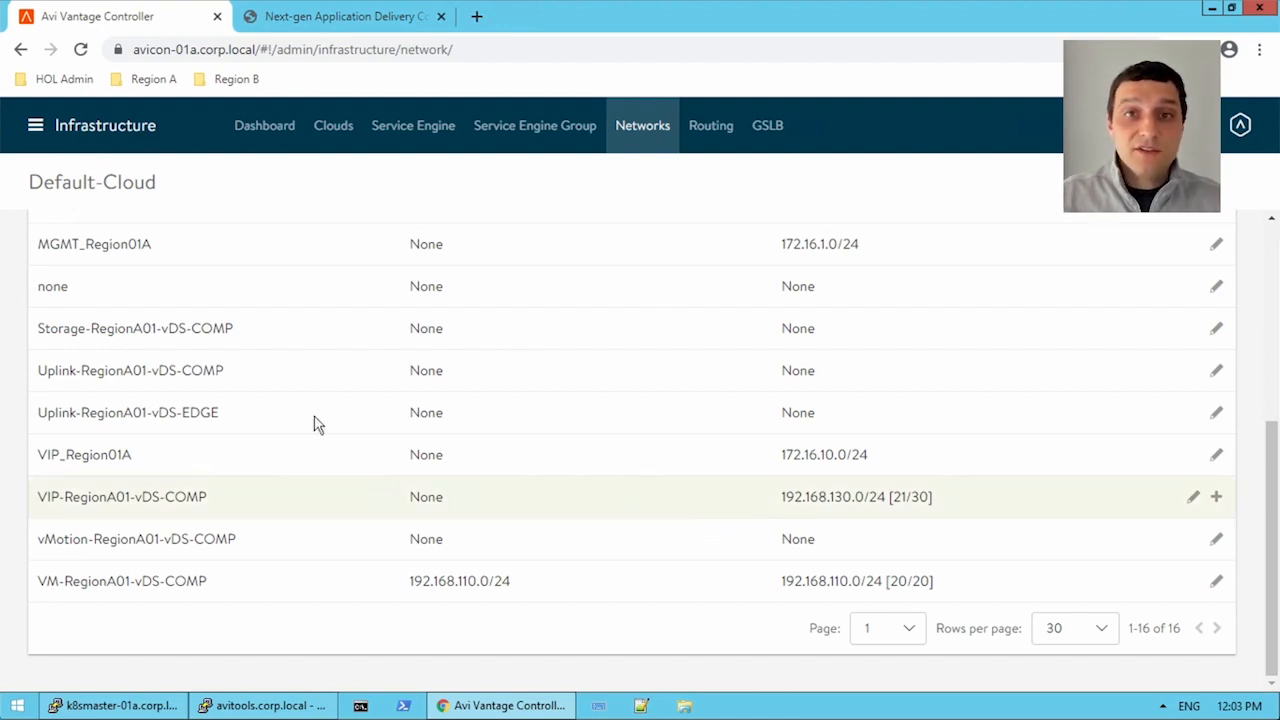
mouse_move(276, 384)
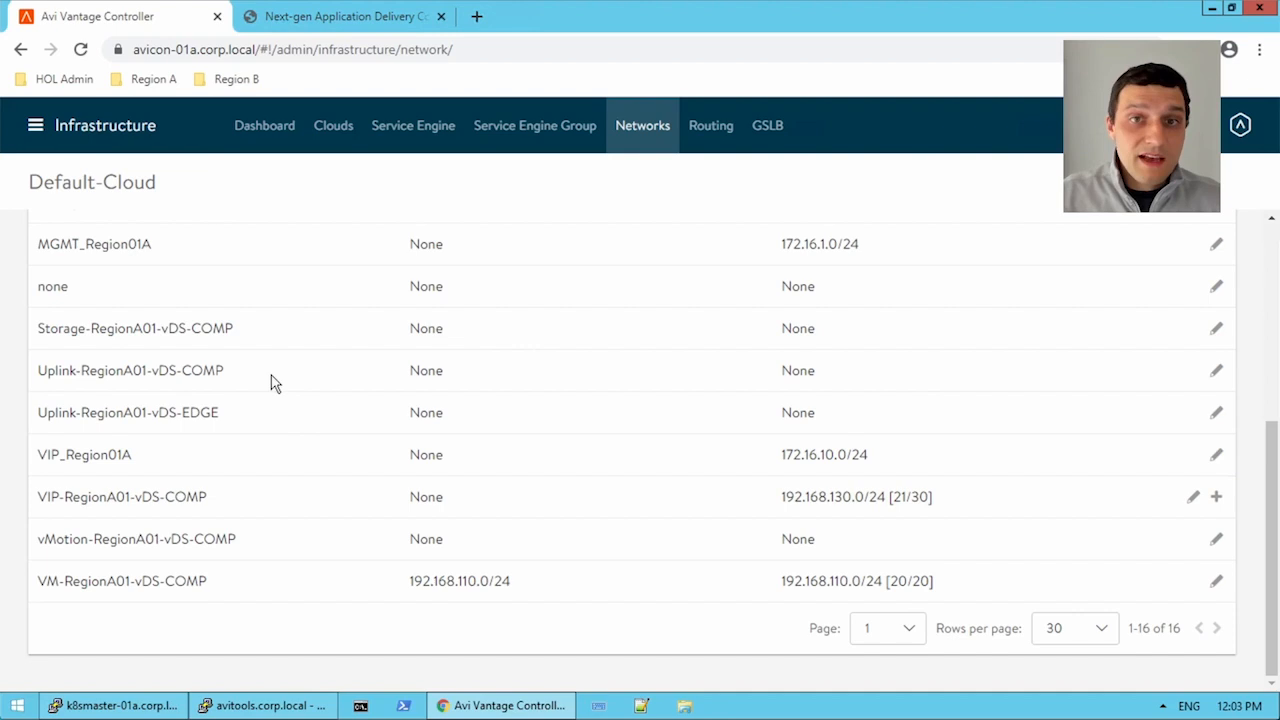
mouse_move(310, 240)
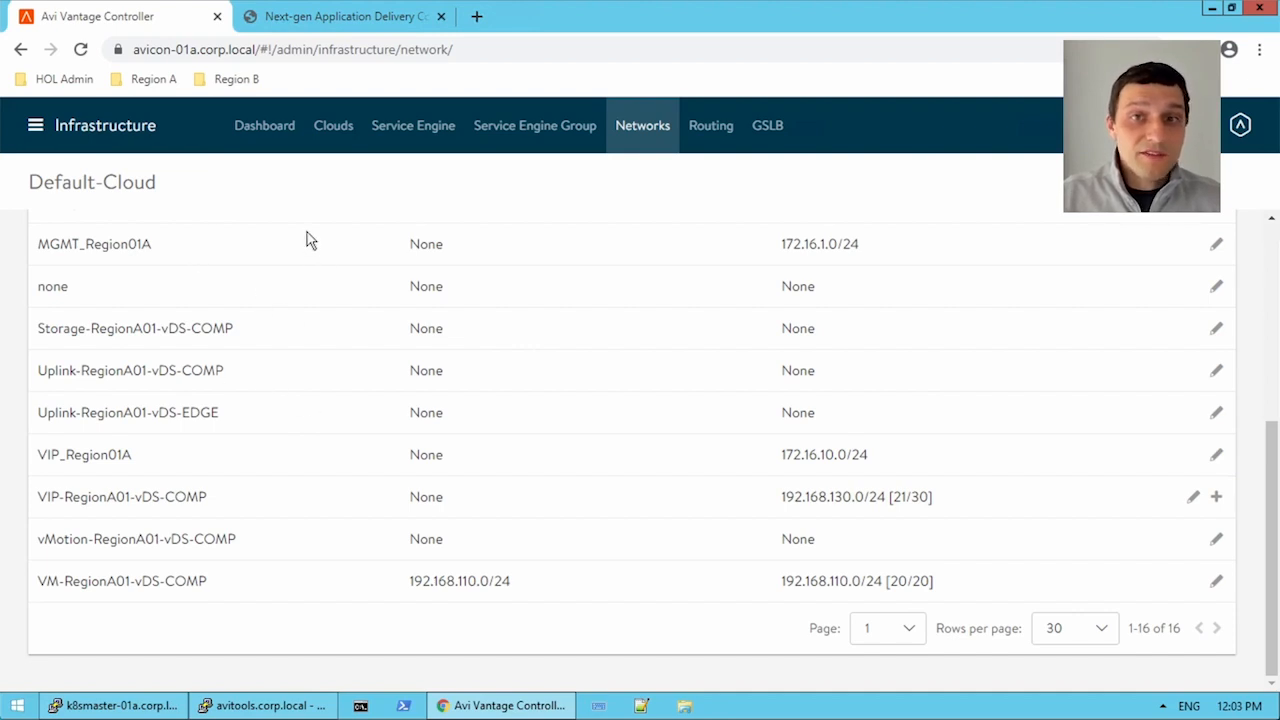
Go to Applications and show the virtual services list with health scores and addresses.
left_click(36, 124)
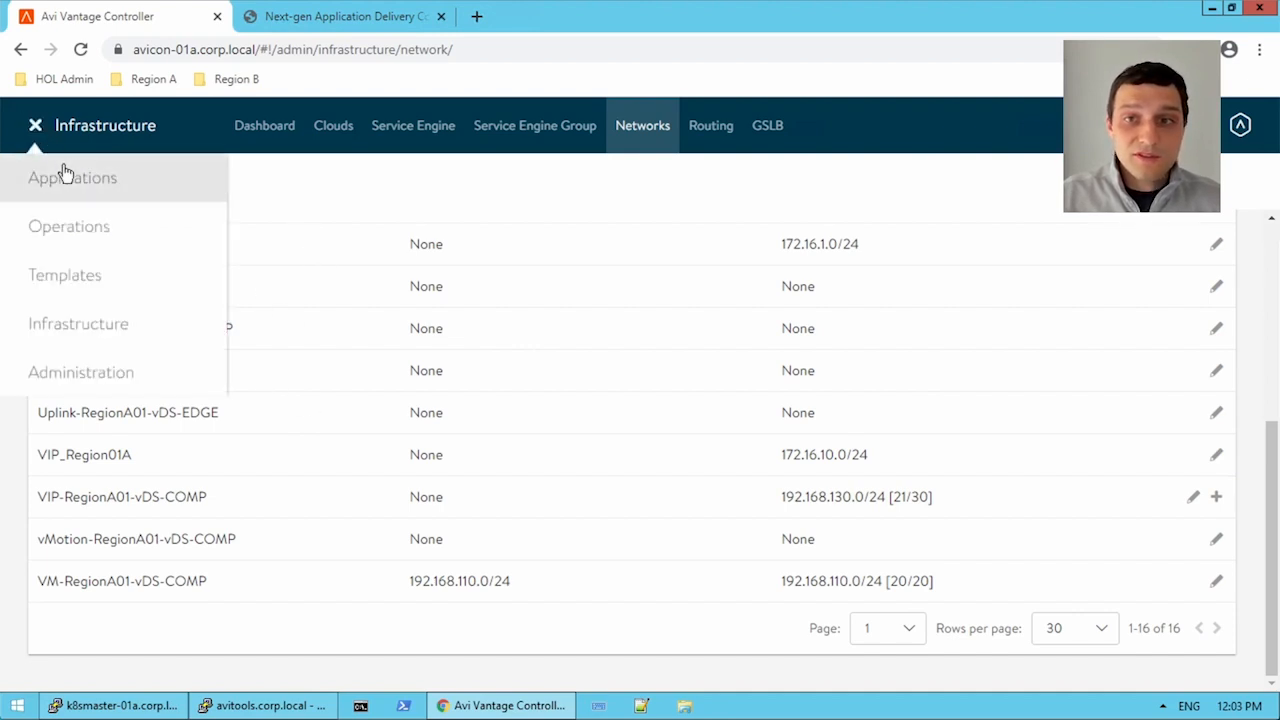
left_click(72, 176)
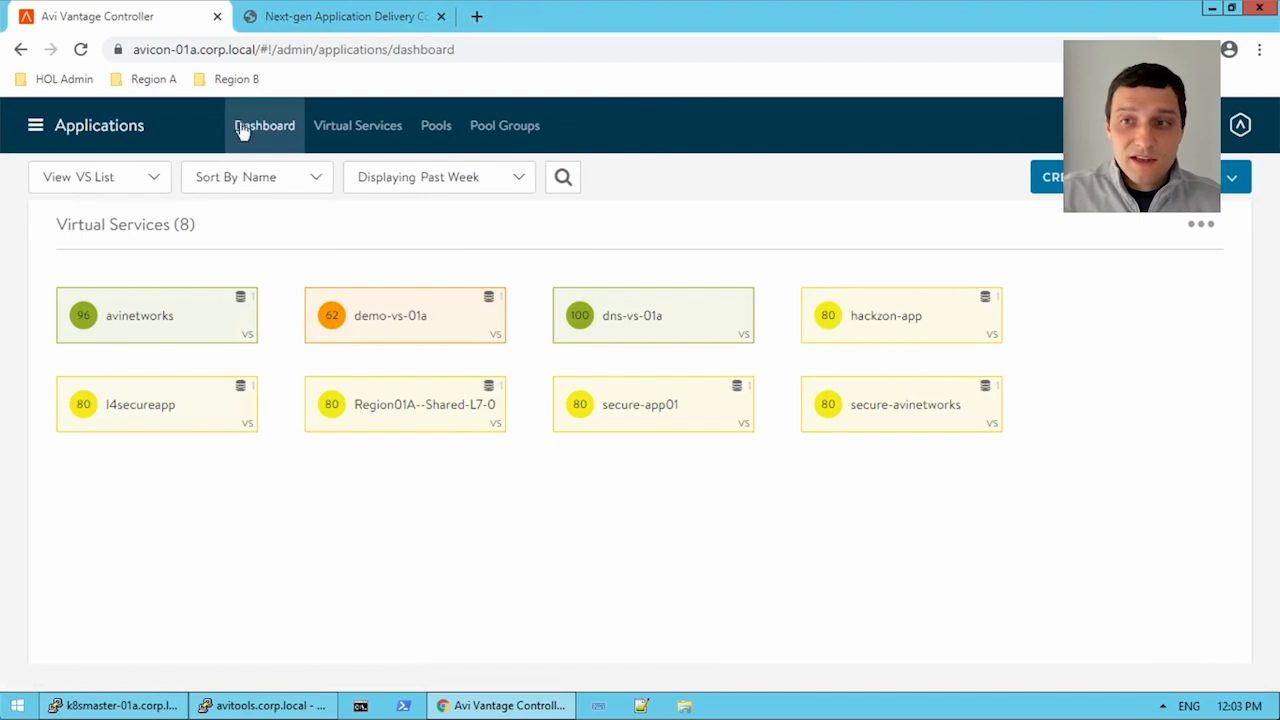
left_click(356, 124)
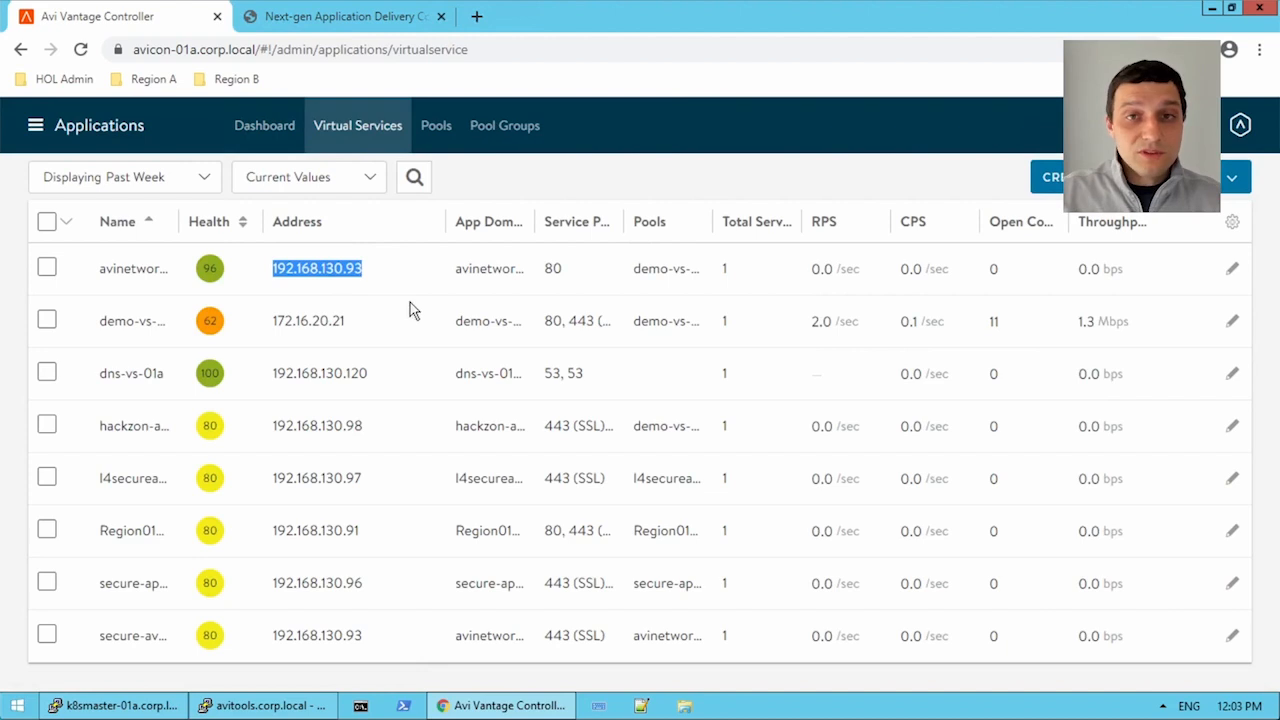
mouse_move(350, 284)
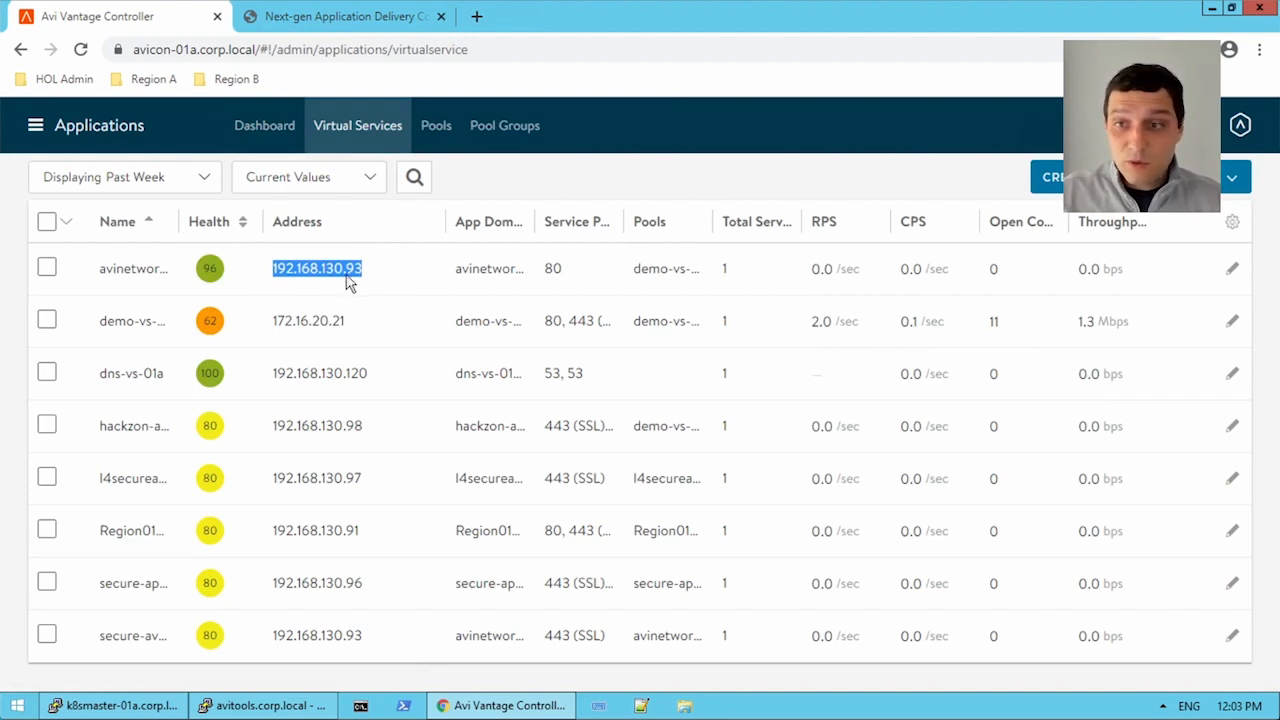
mouse_move(380, 276)
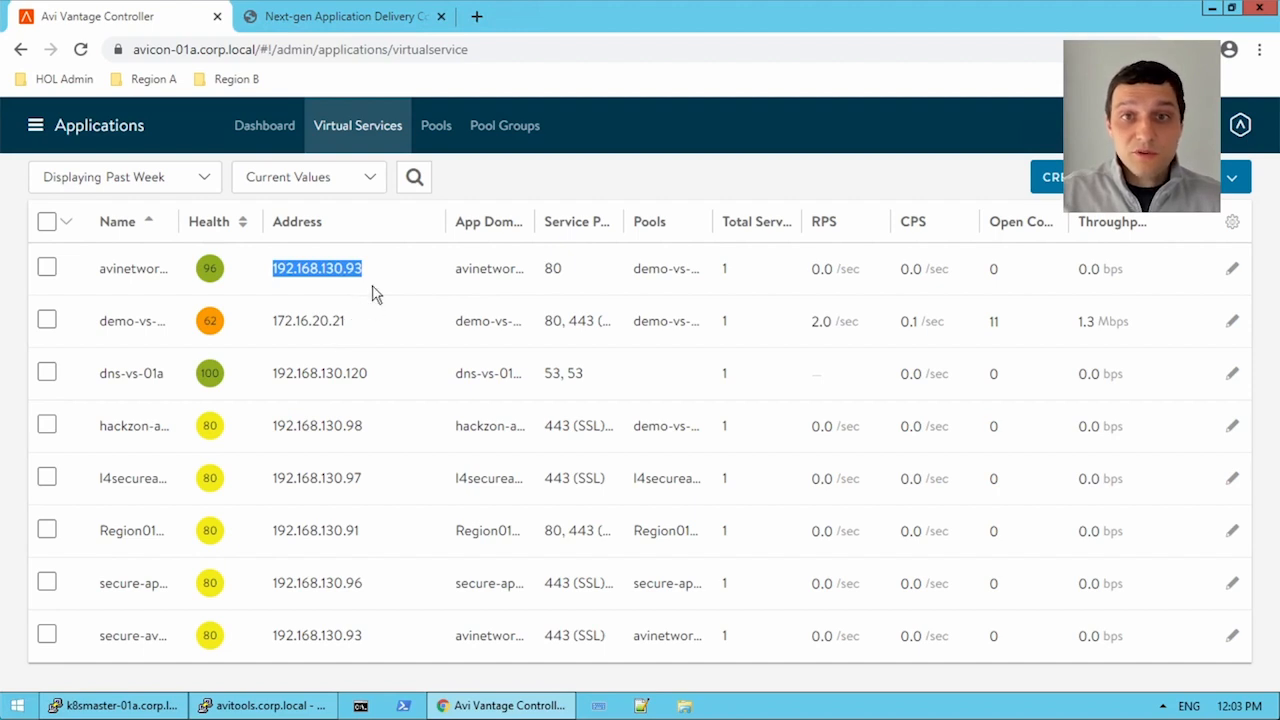
mouse_move(376, 296)
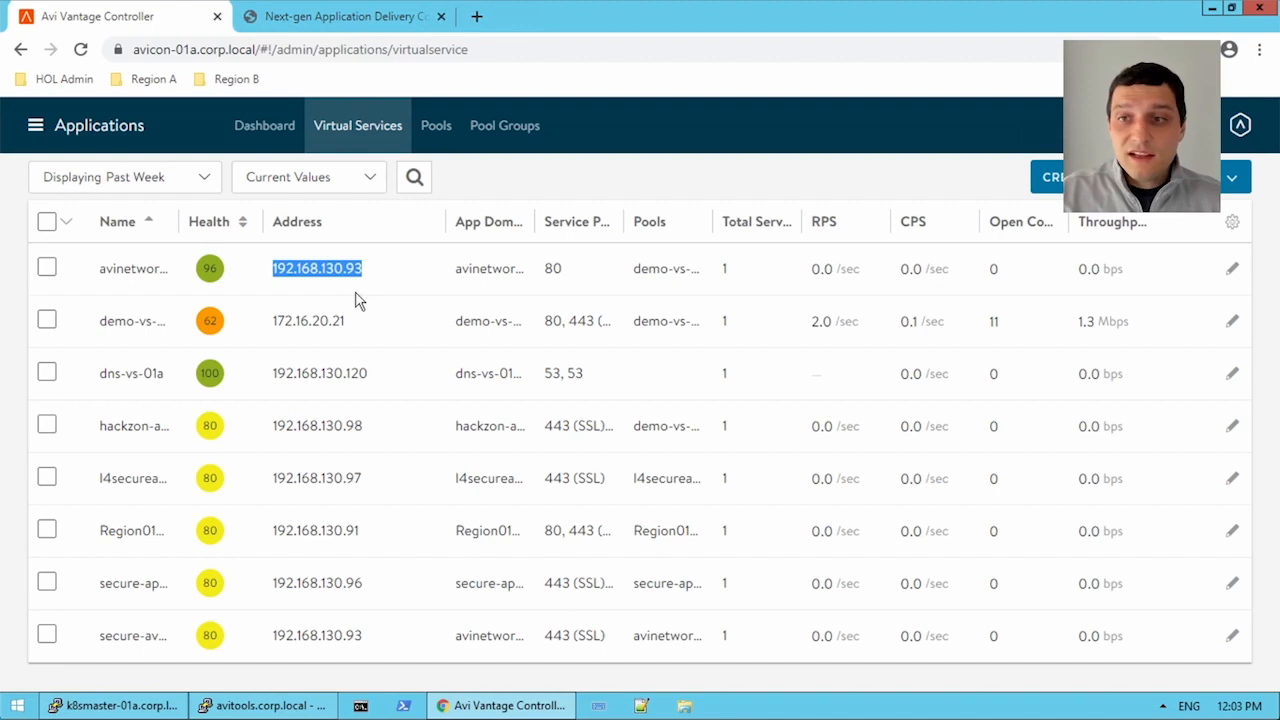
mouse_move(1240, 276)
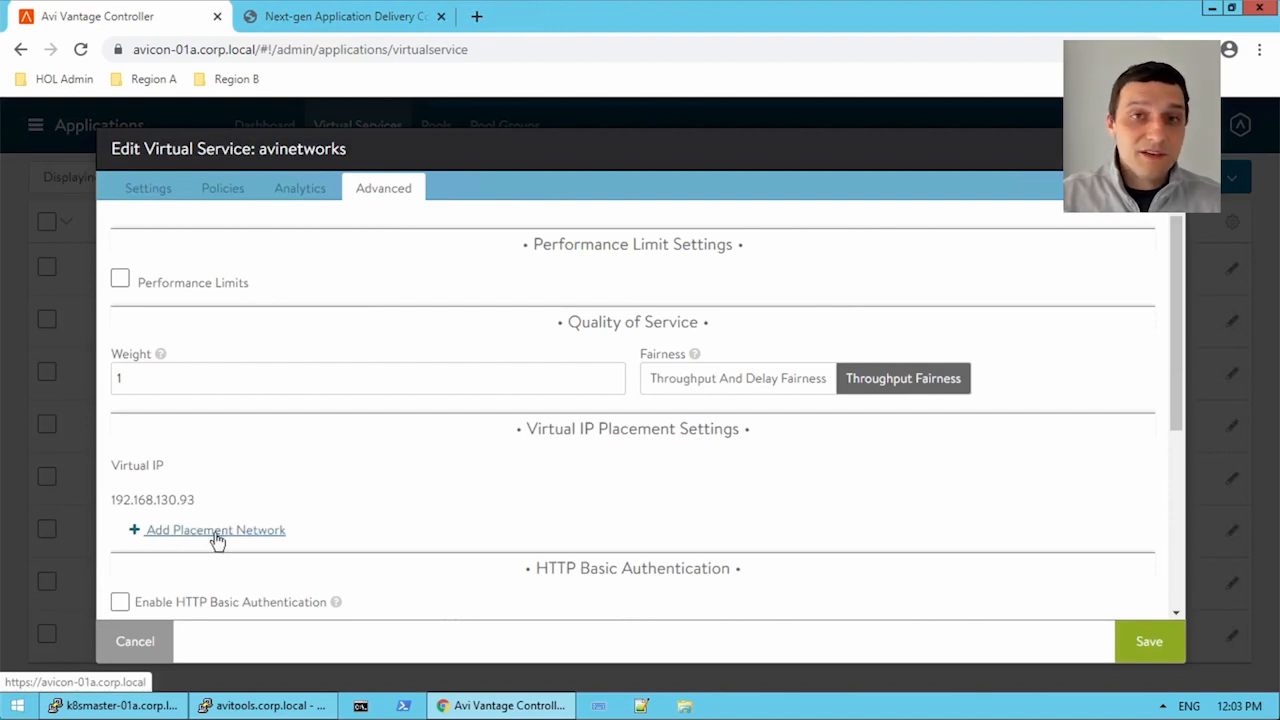
mouse_move(380, 470)
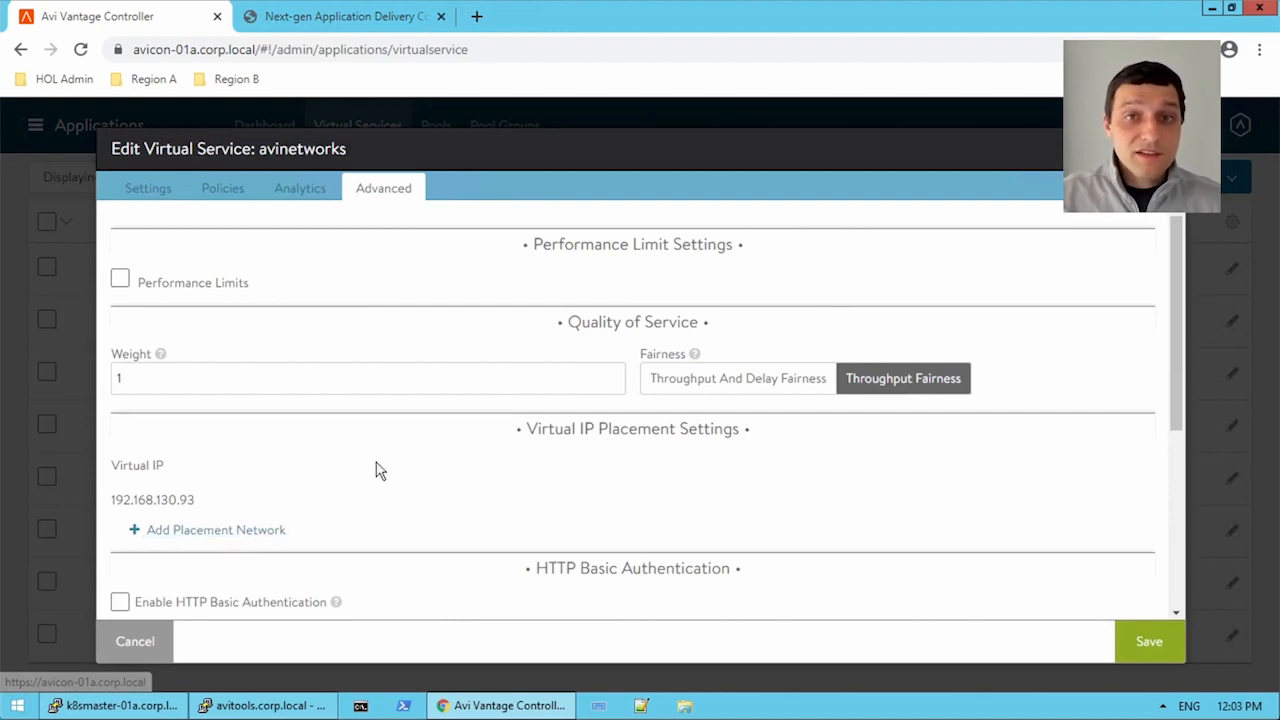
mouse_move(404, 488)
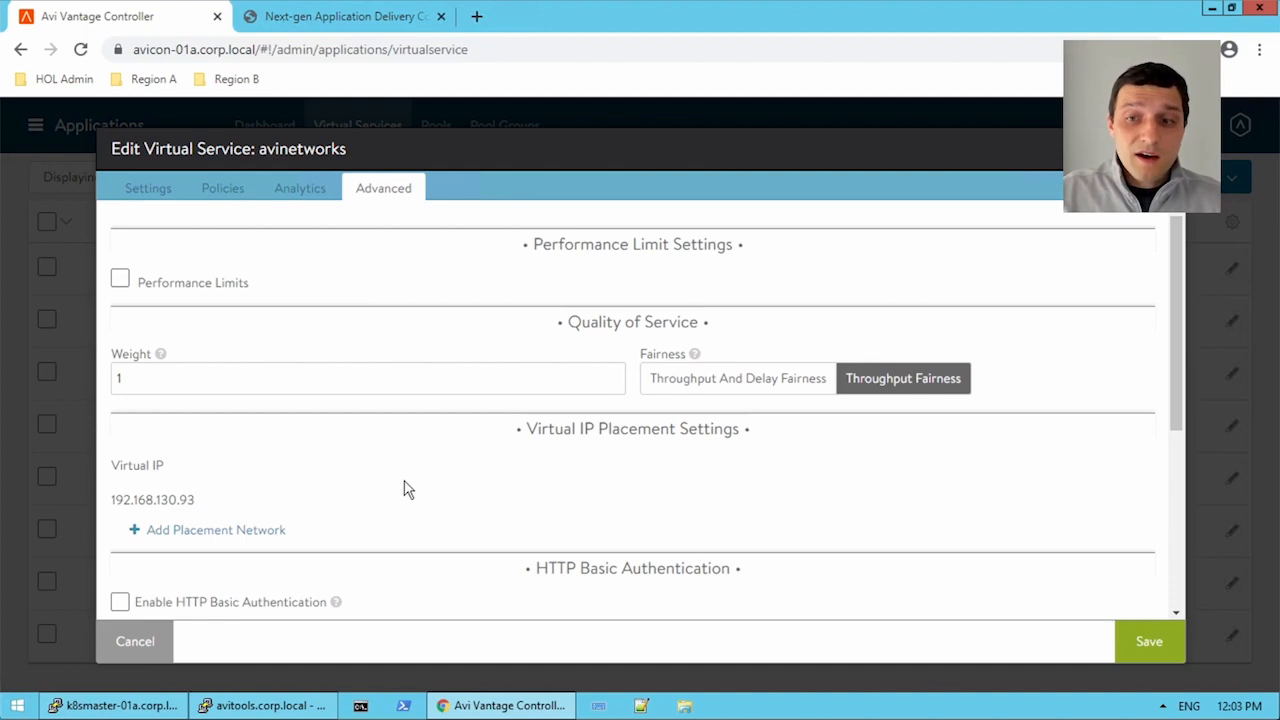
mouse_move(364, 488)
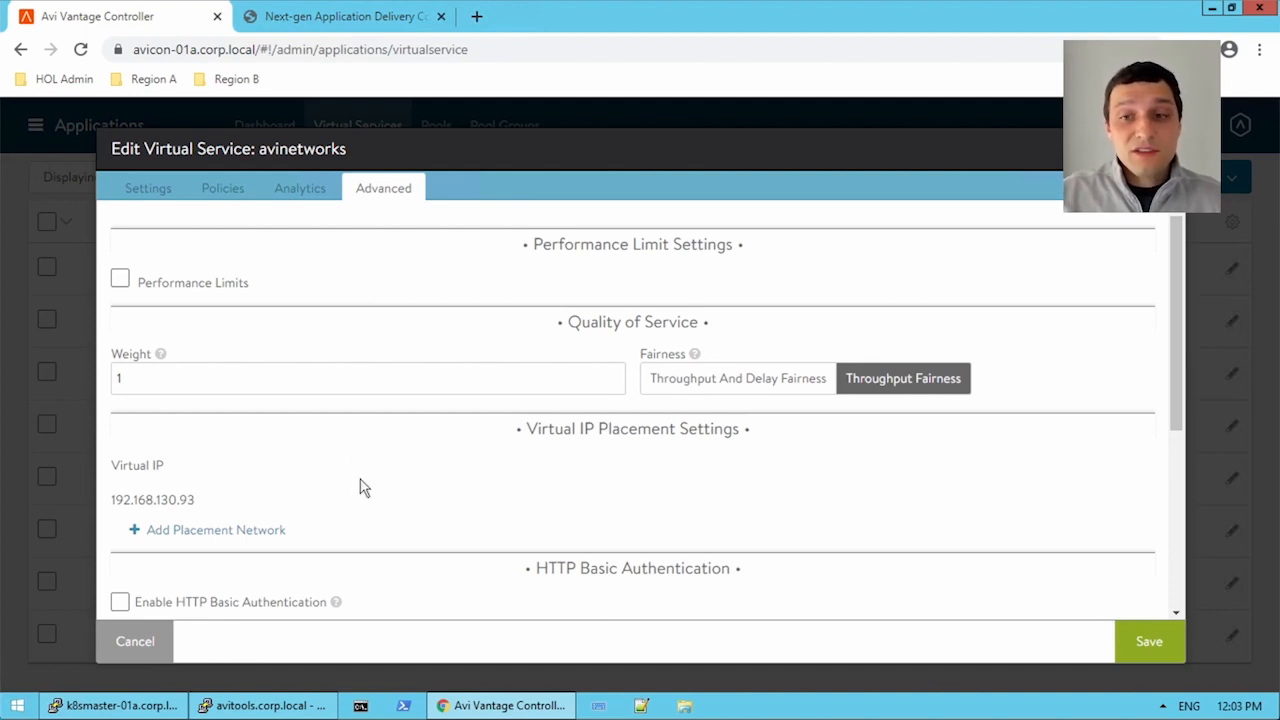
mouse_move(460, 490)
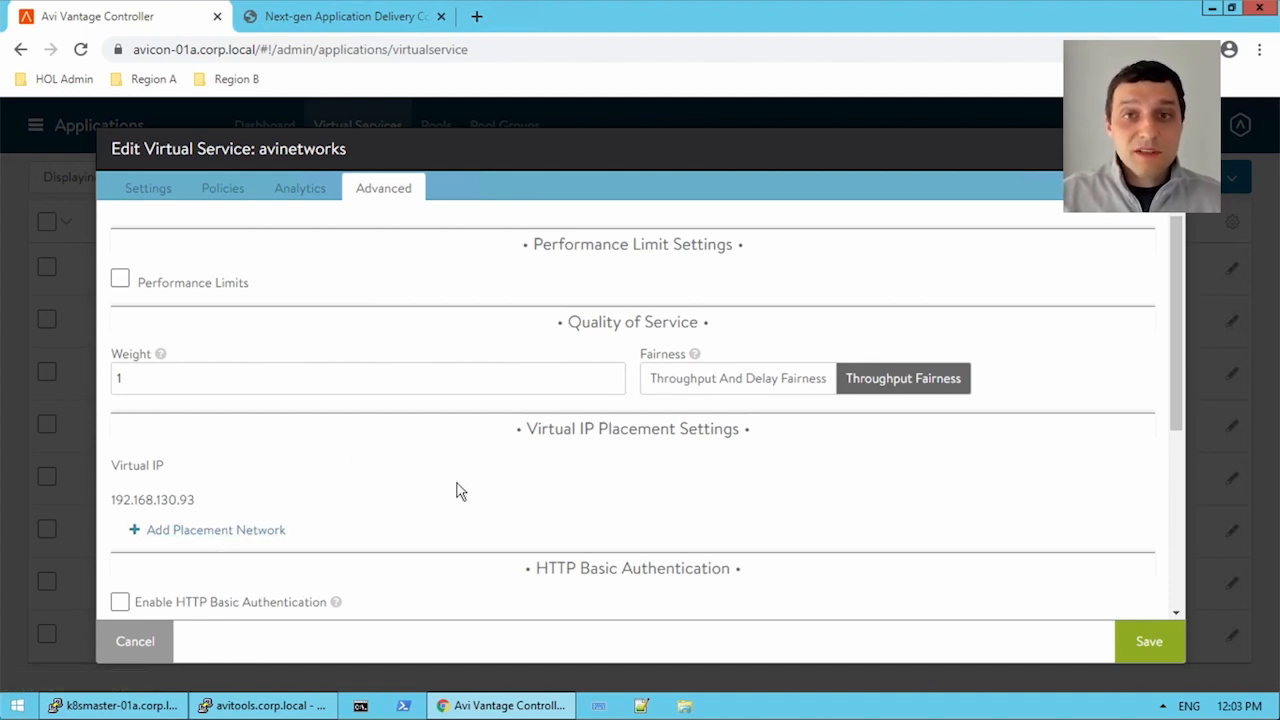
mouse_move(596, 466)
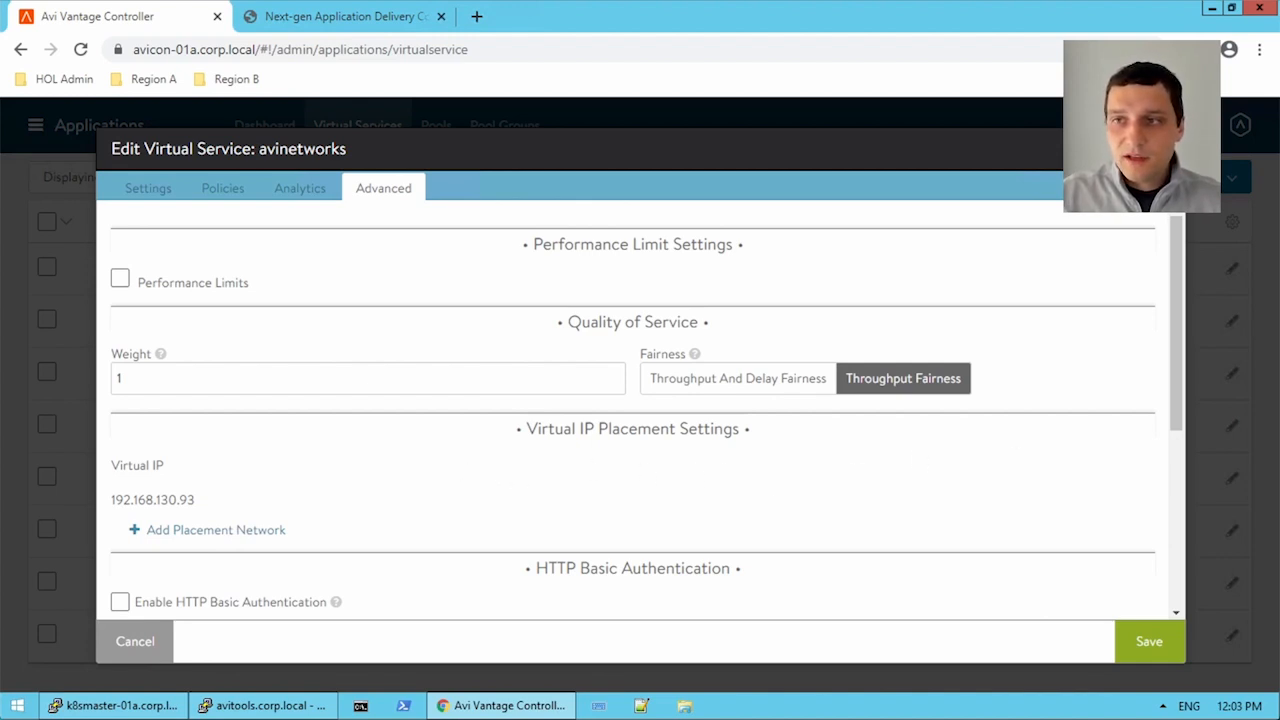
Cancel the avinetworks virtual service edit without saving.
left_click(136, 640)
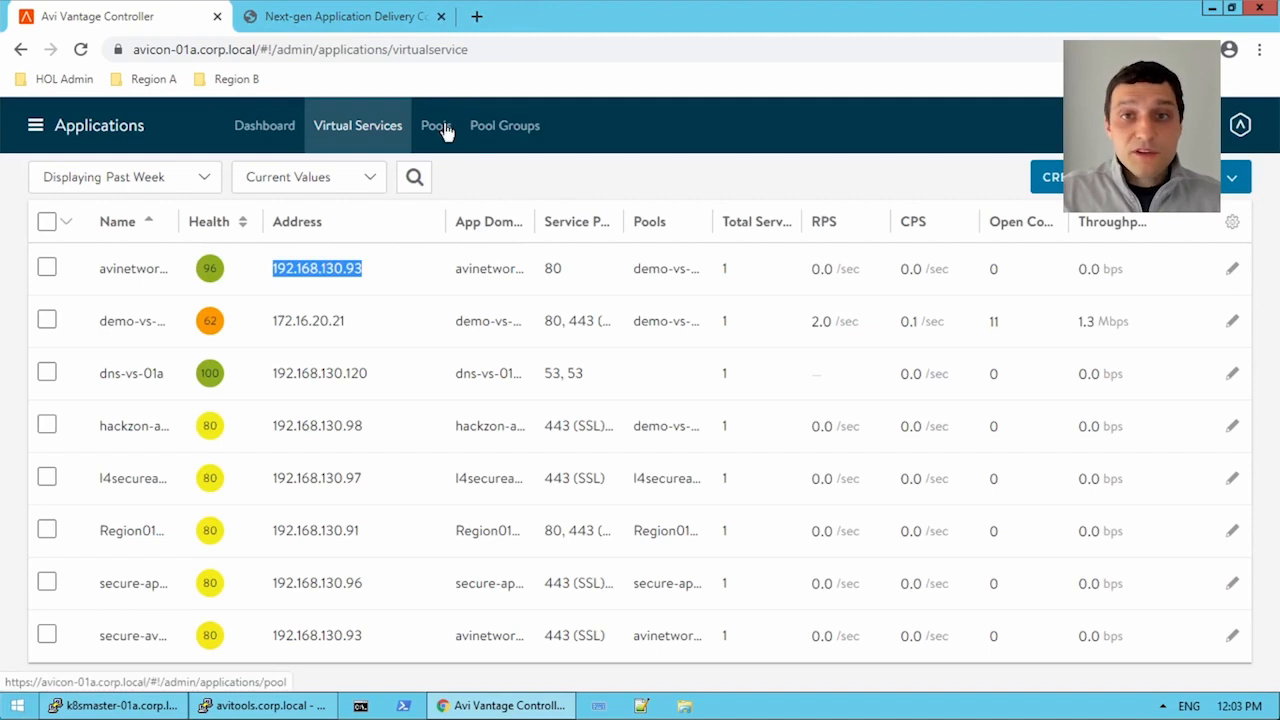
Open avinetworks-pool's advanced settings and browse its server network placement choices.
left_click(436, 124)
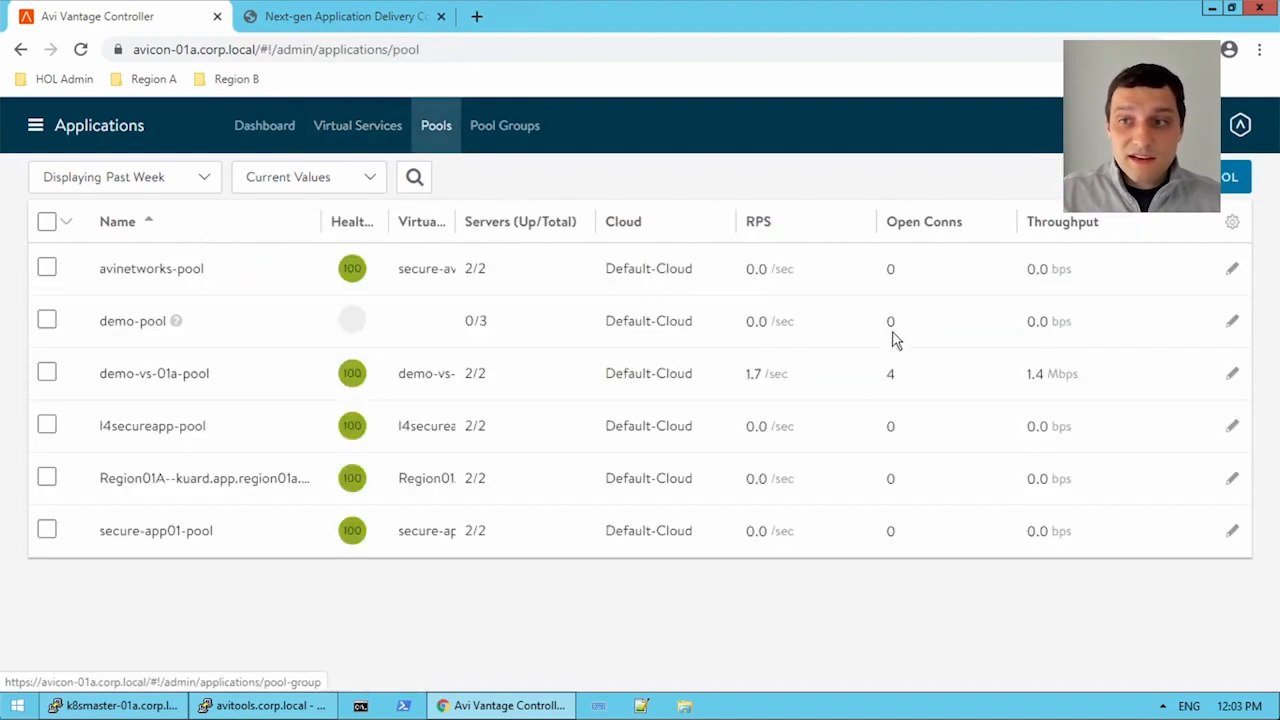
mouse_move(1234, 272)
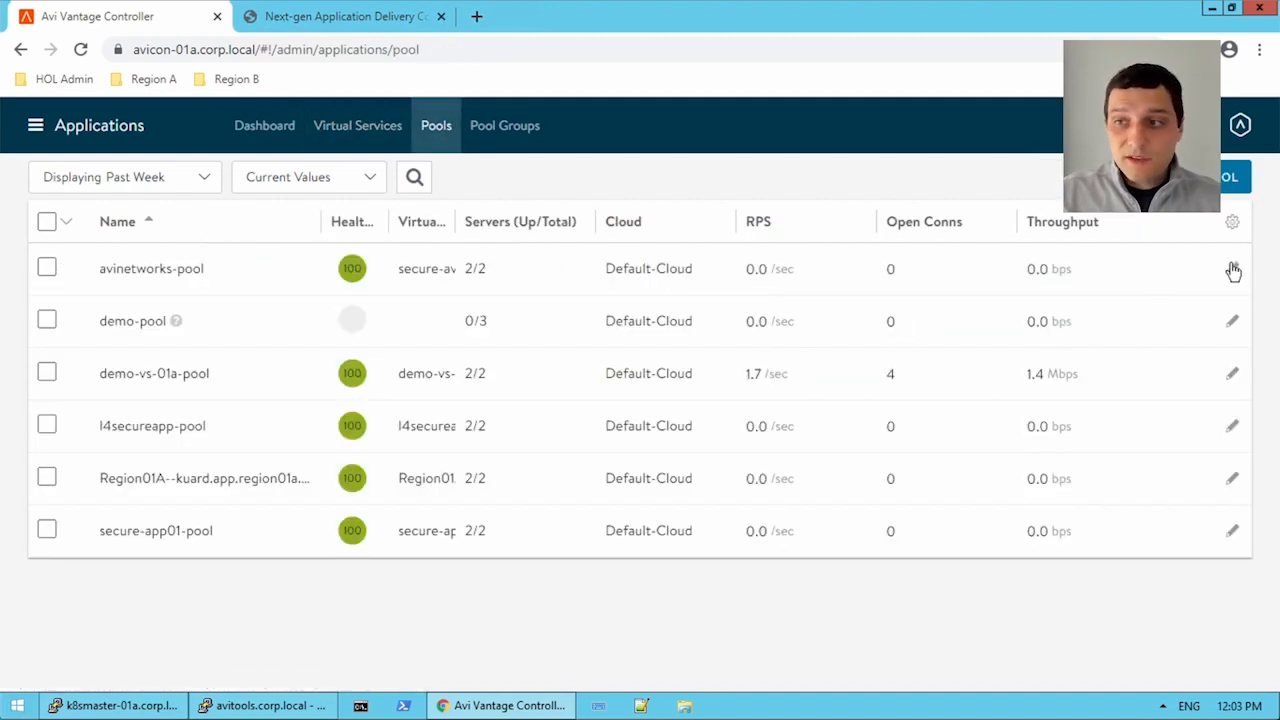
left_click(1232, 268)
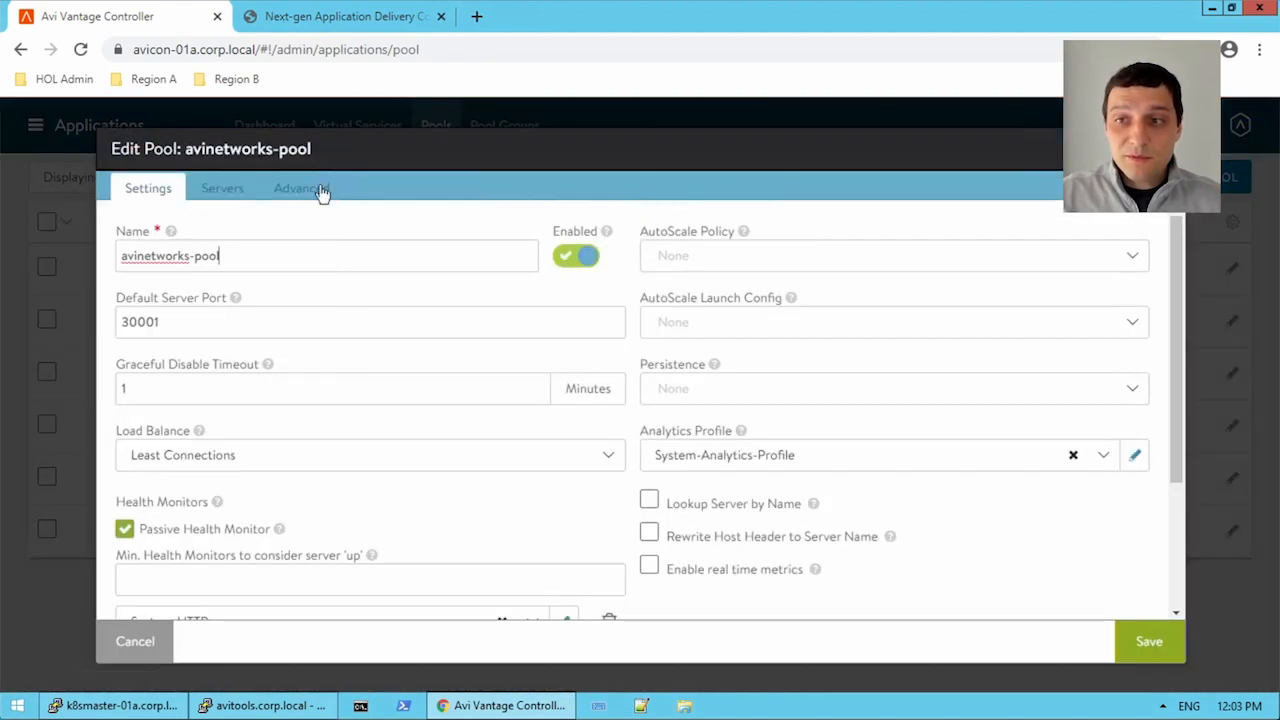
left_click(300, 188)
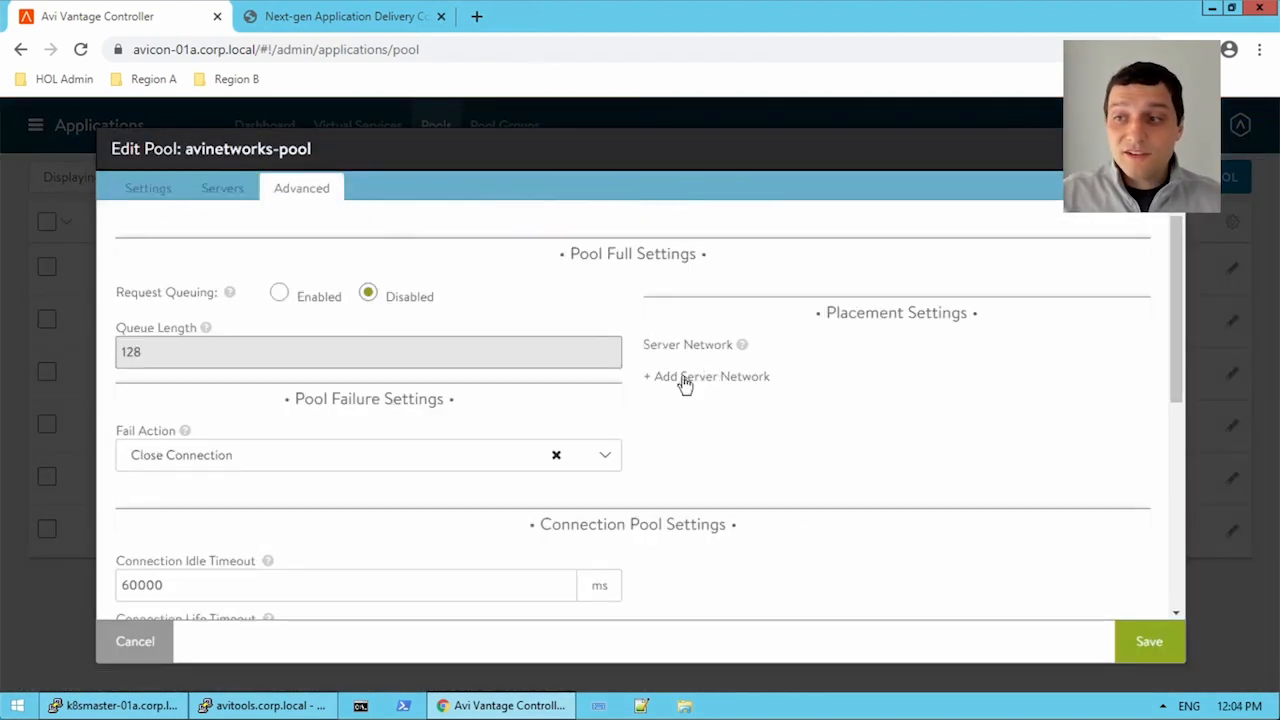
mouse_move(750, 388)
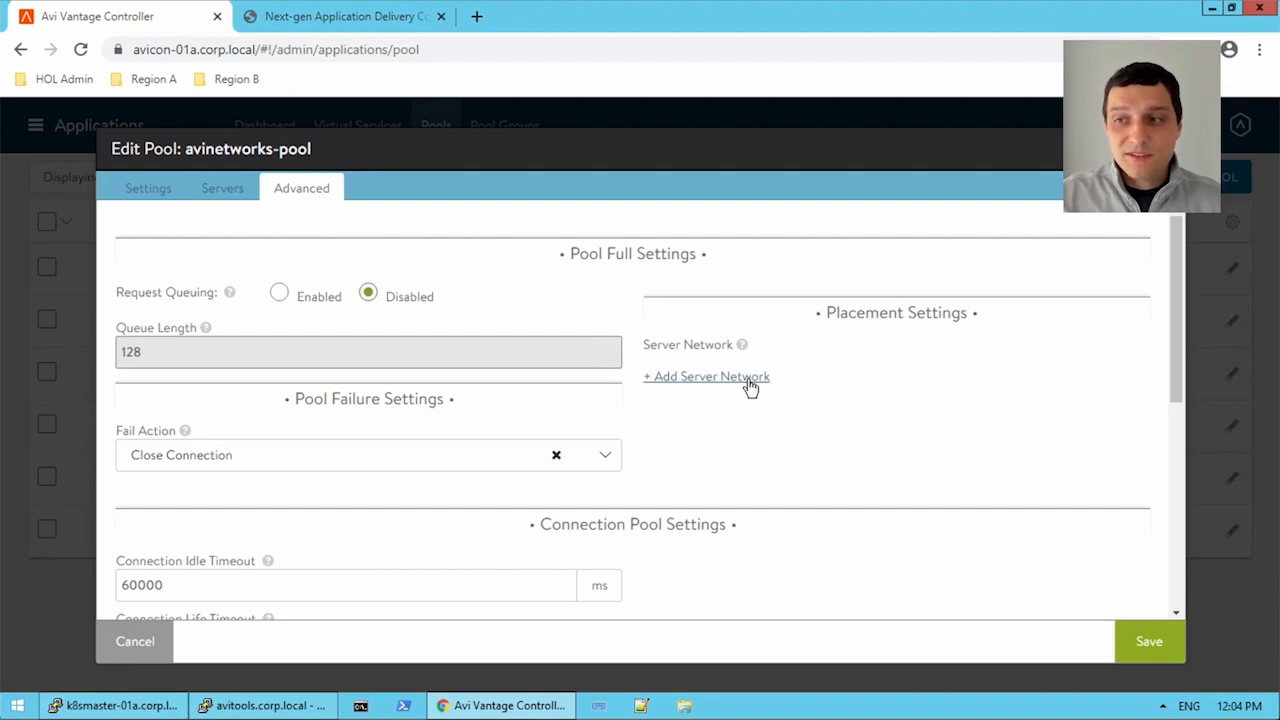
left_click(706, 376)
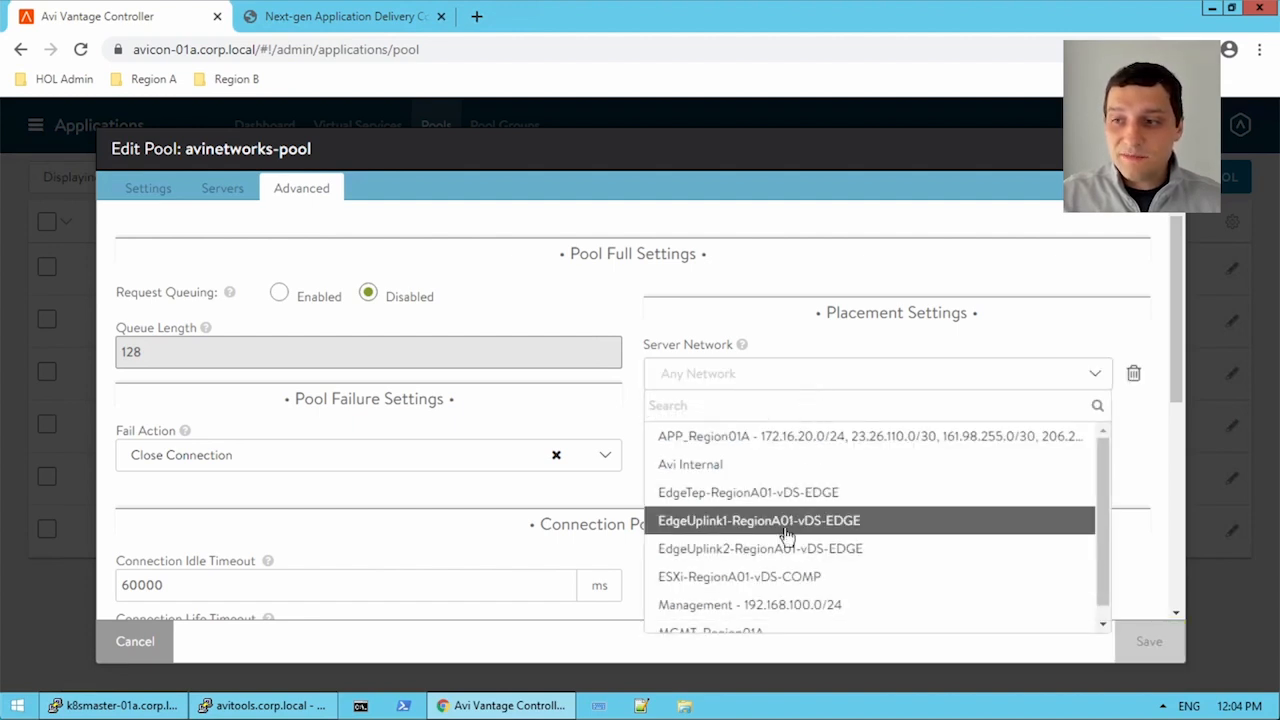
scroll("down", 3)
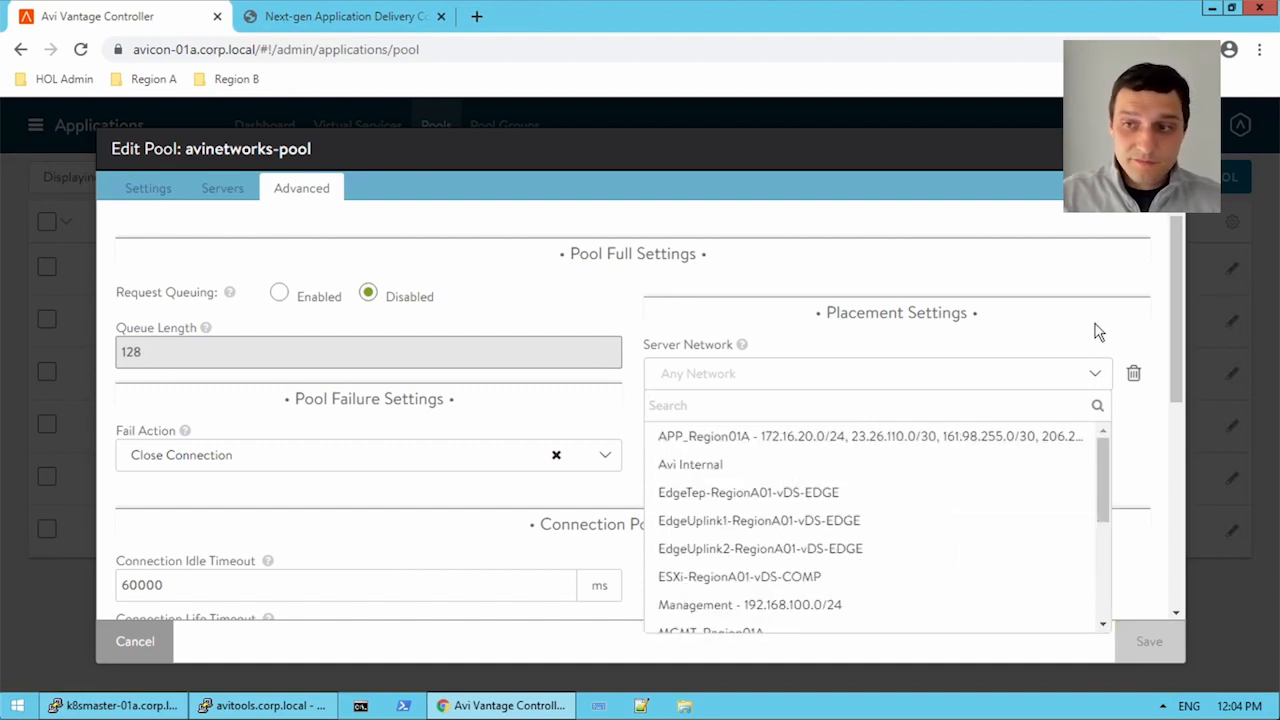
Cancel the pool edit and discard the unsaved changes.
left_click(136, 640)
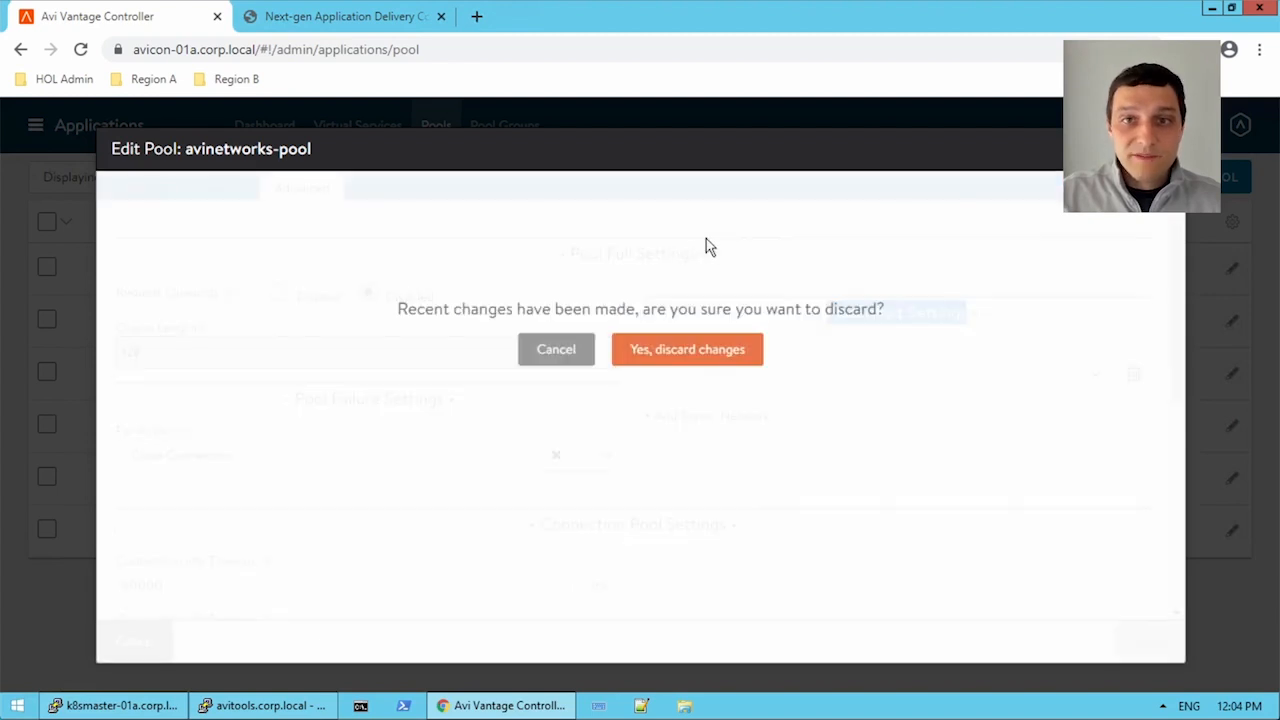
left_click(688, 348)
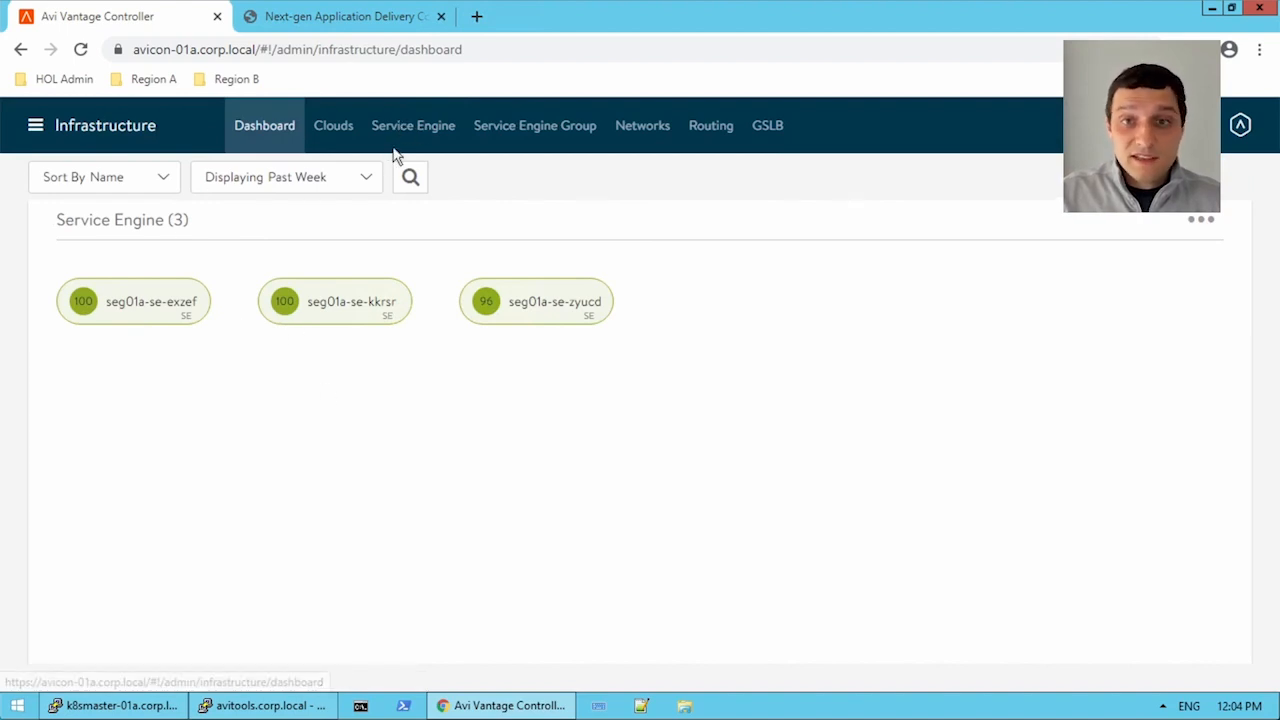
Show the service engine list and open seg01a-se-zyucd's details page.
left_click(412, 124)
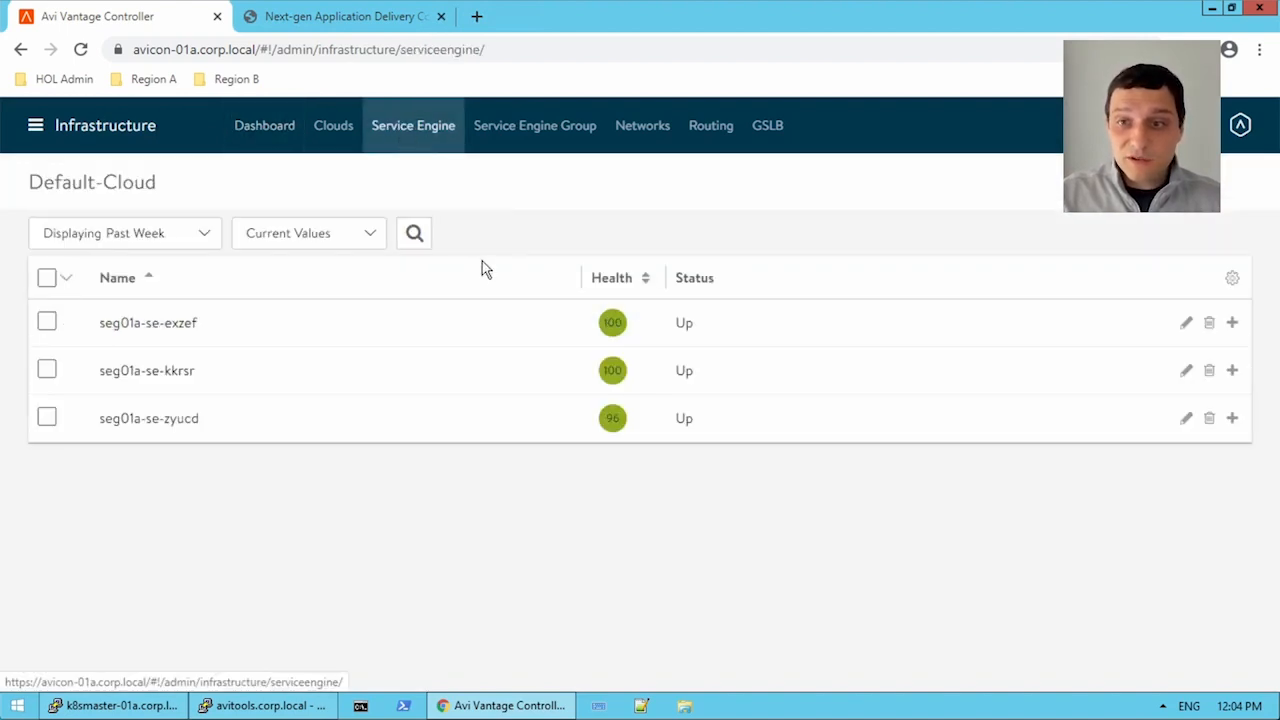
mouse_move(398, 418)
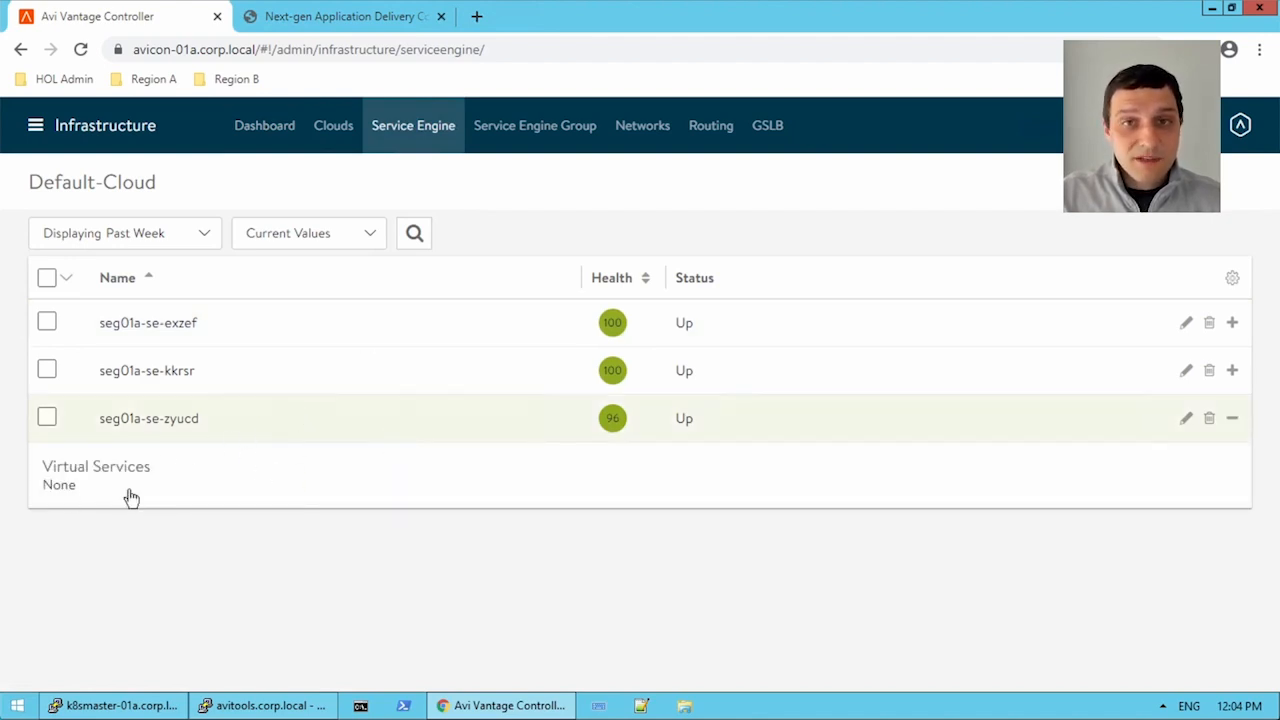
mouse_move(156, 420)
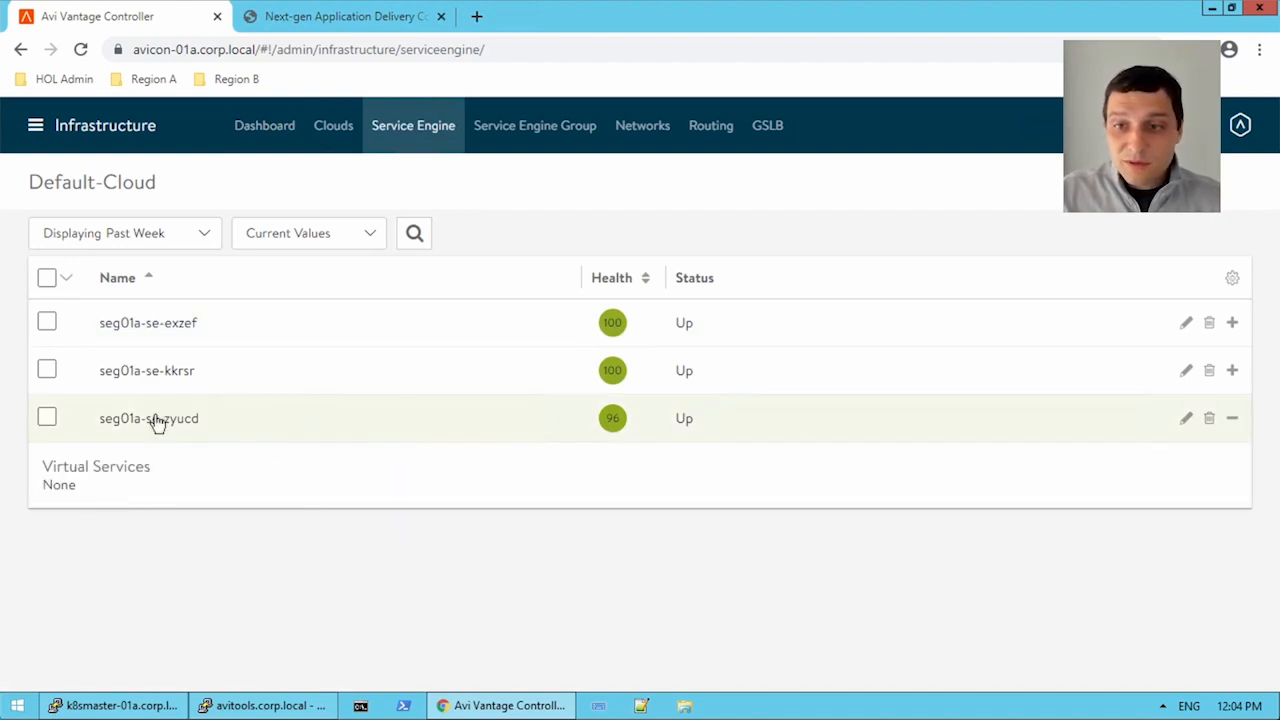
left_click(148, 418)
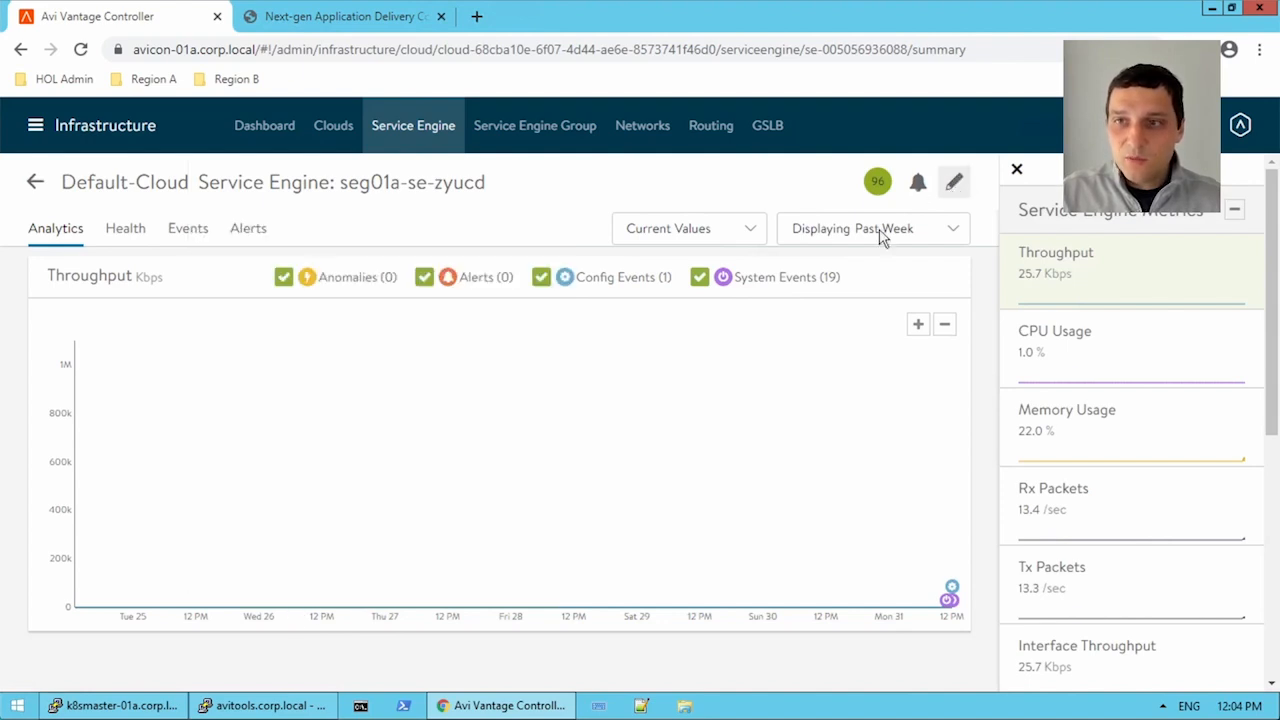
left_click(952, 180)
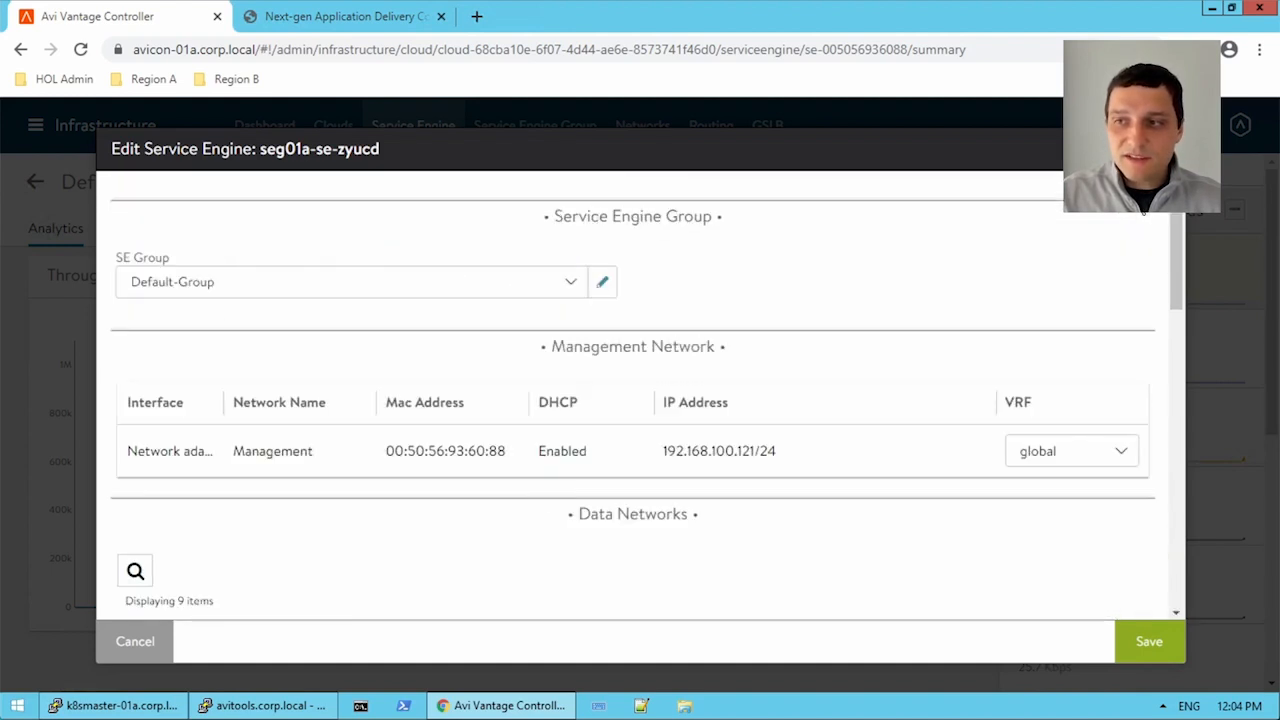
left_click(134, 640)
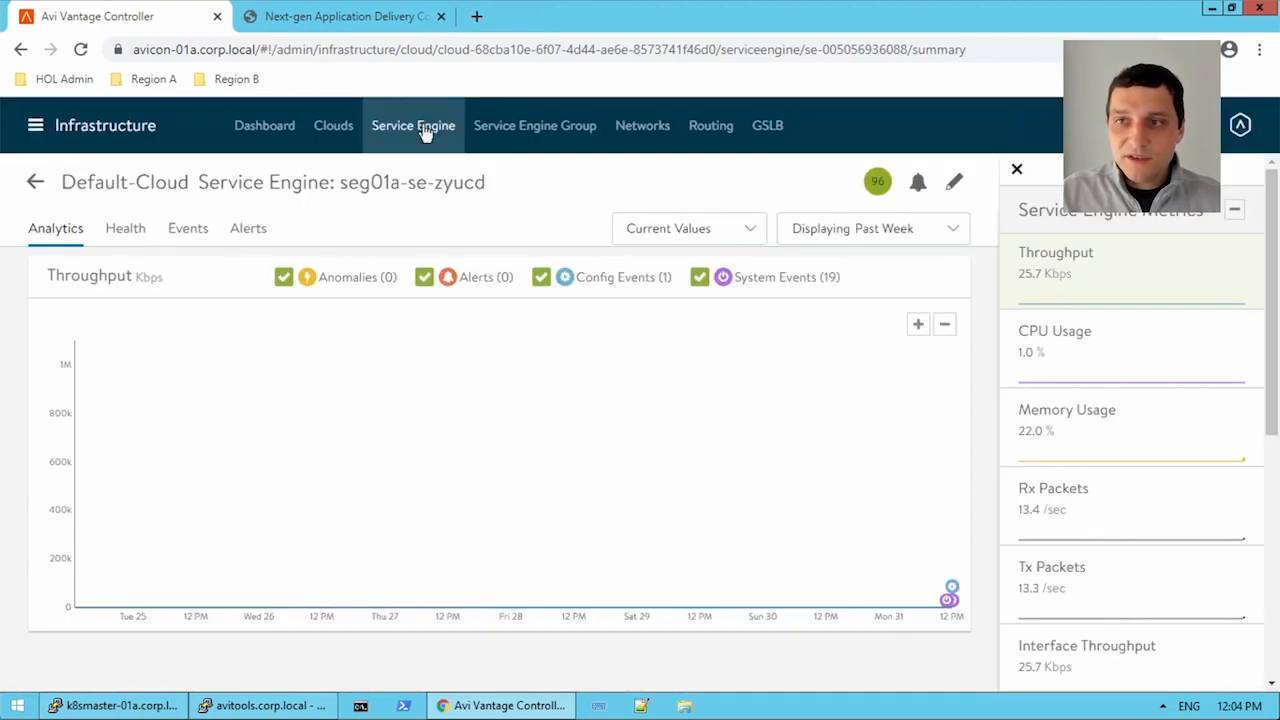
Review seg01a-se-exzef's settings (management IP 192.168.100.101/24), then expand seg01a-se-zyucd in the service engine list.
left_click(412, 124)
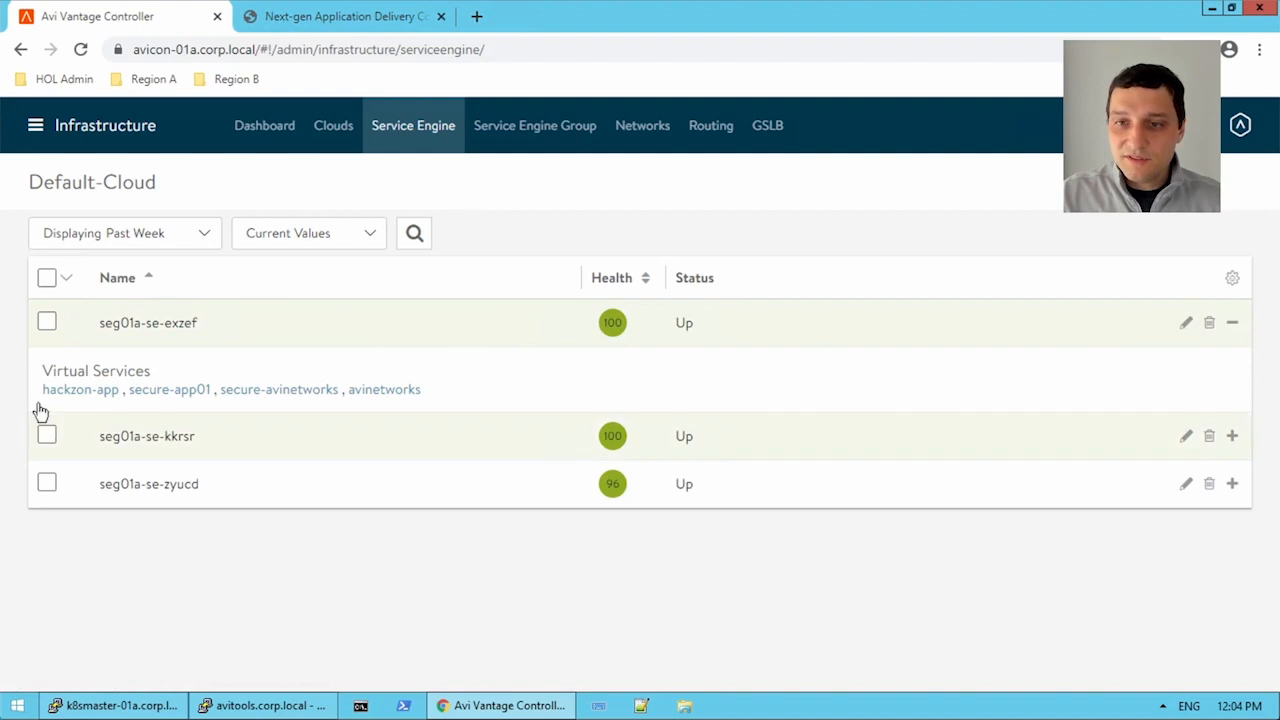
mouse_move(1168, 336)
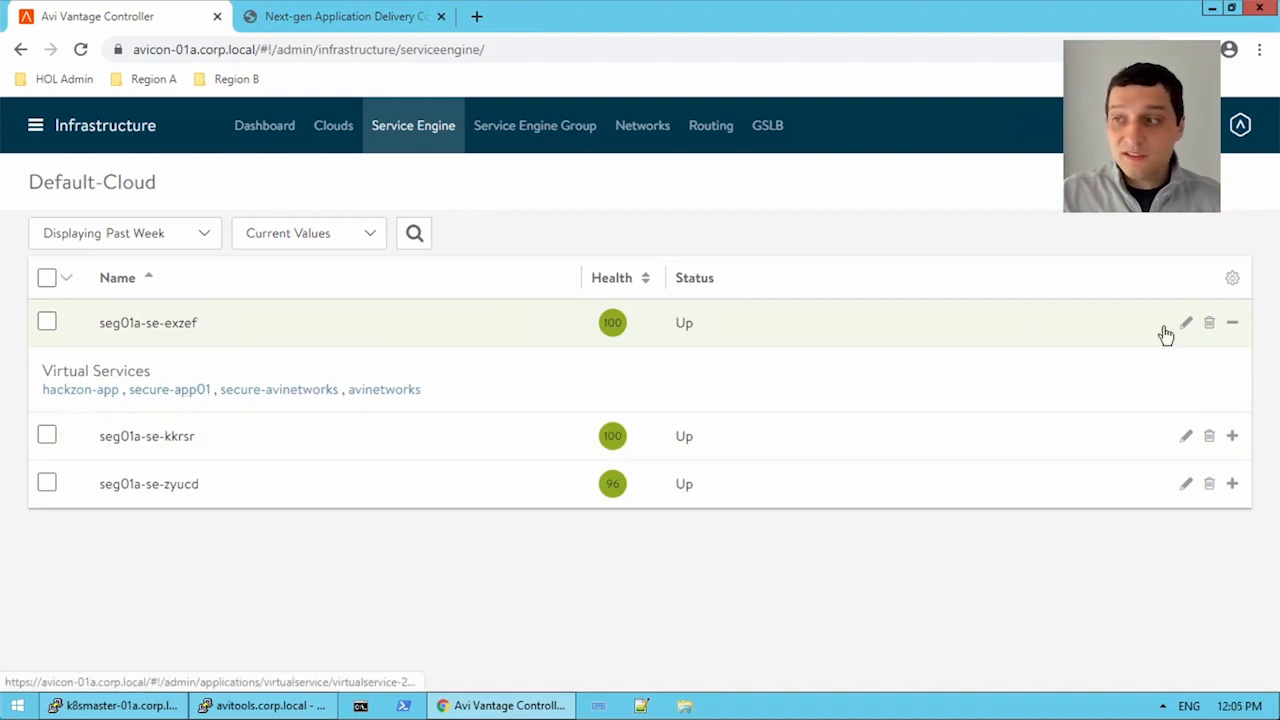
left_click(1186, 322)
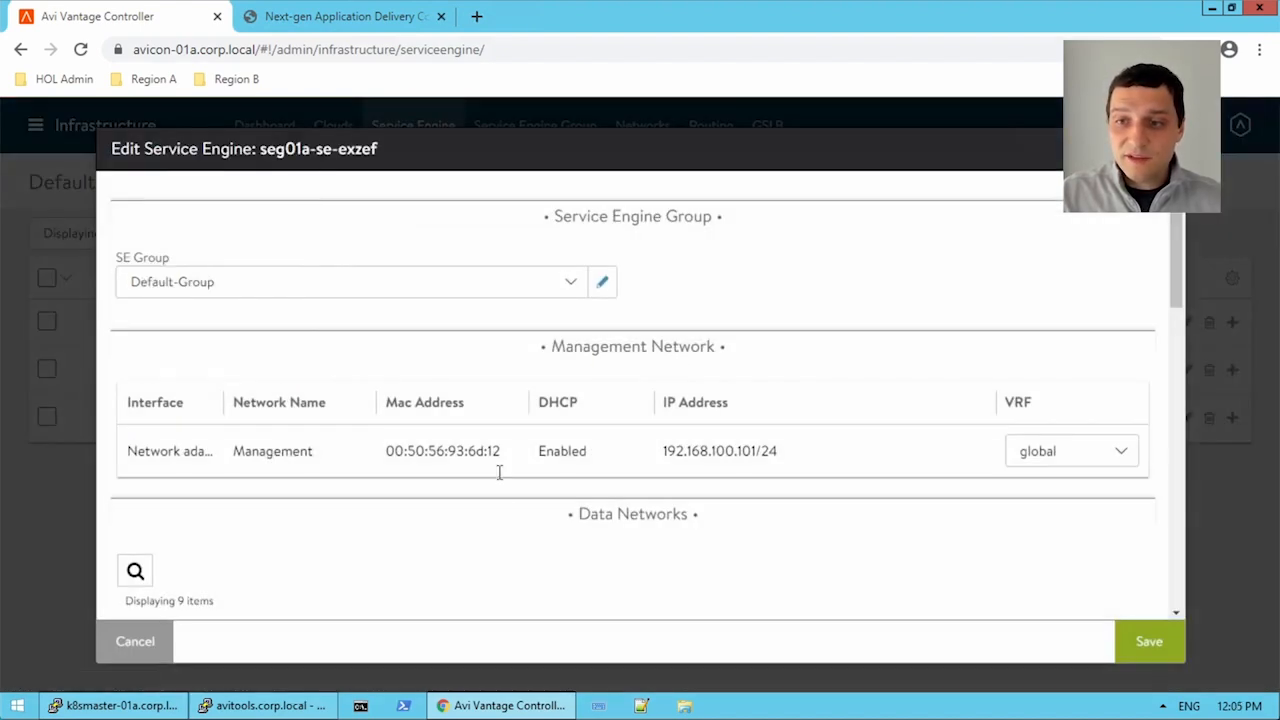
scroll("down", 3)
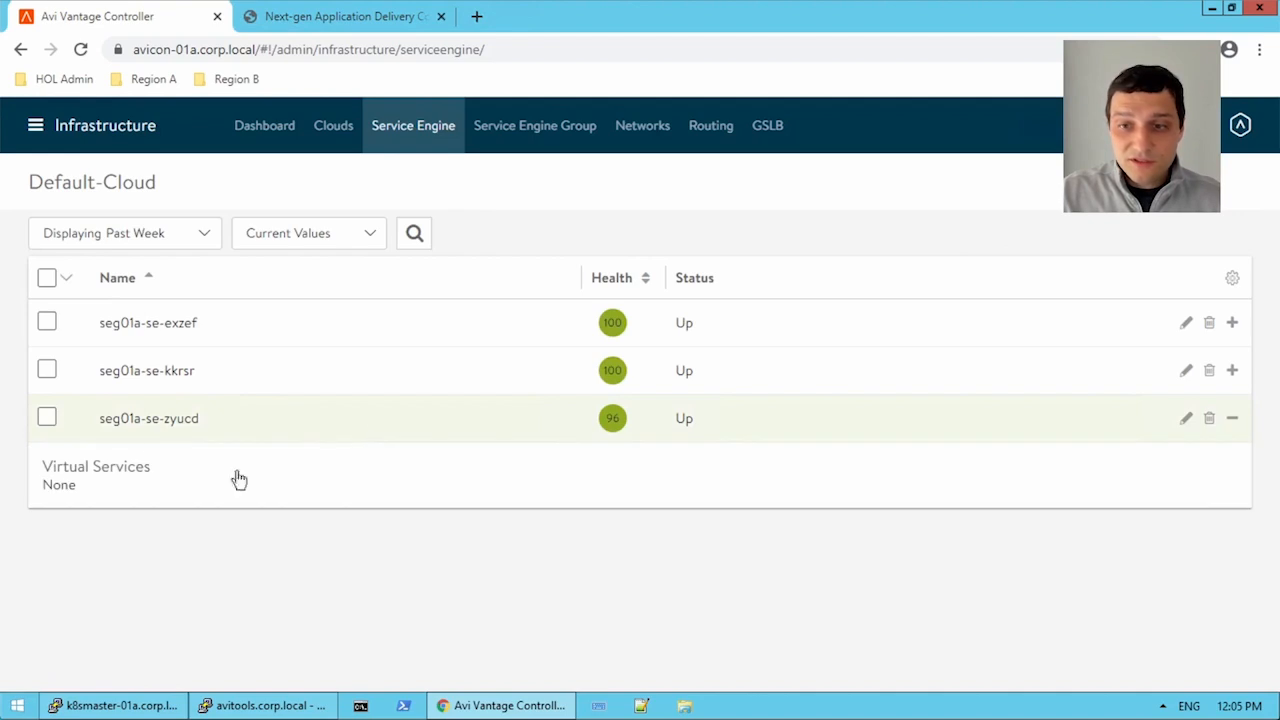
mouse_move(328, 470)
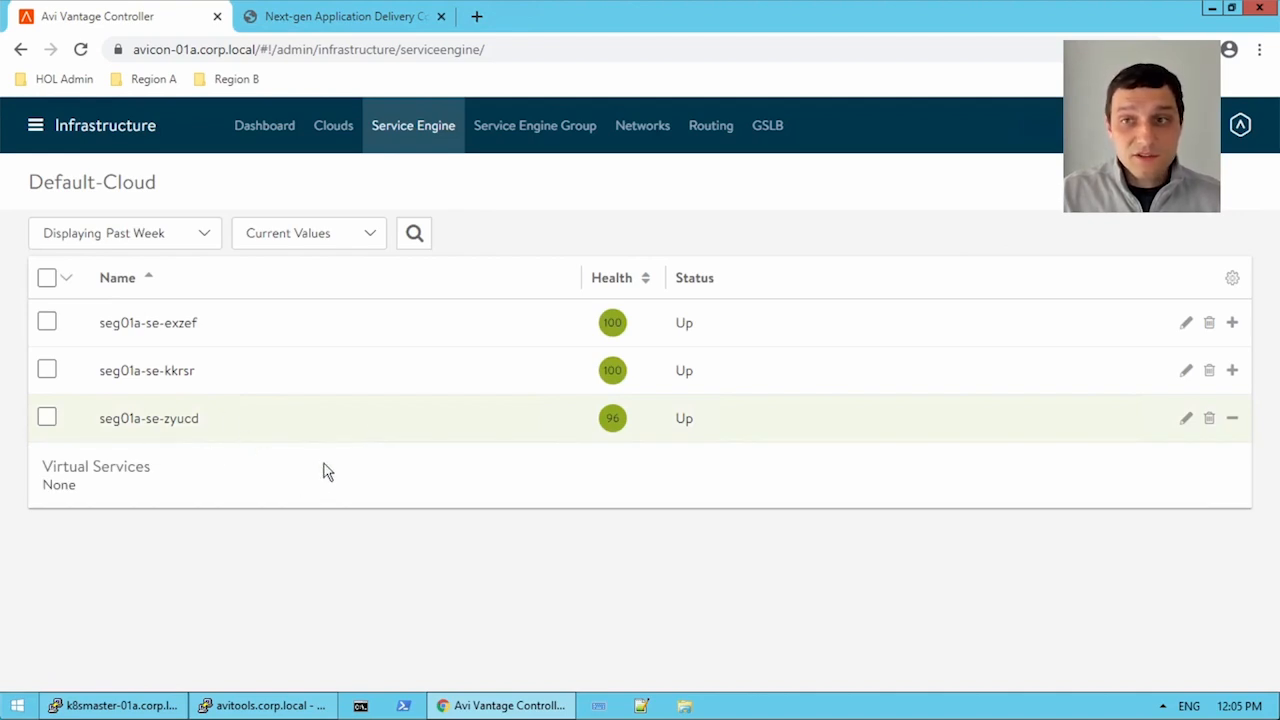
mouse_move(276, 384)
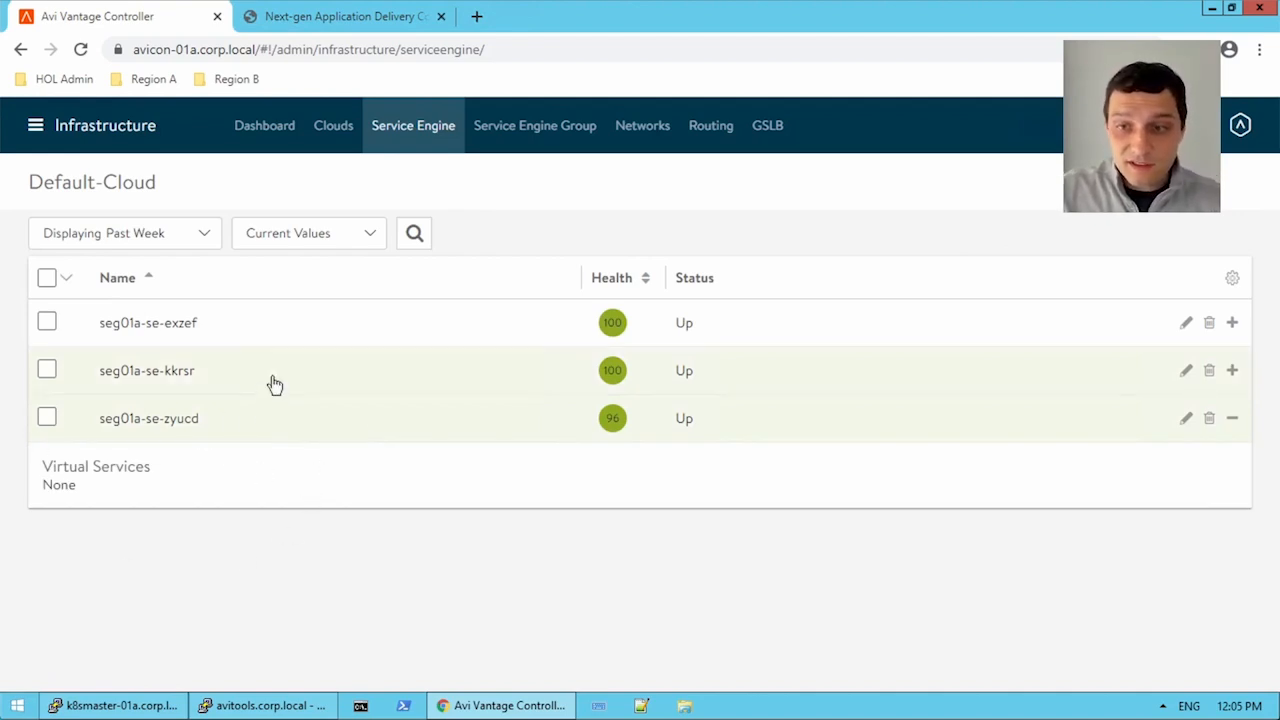
left_click(1232, 322)
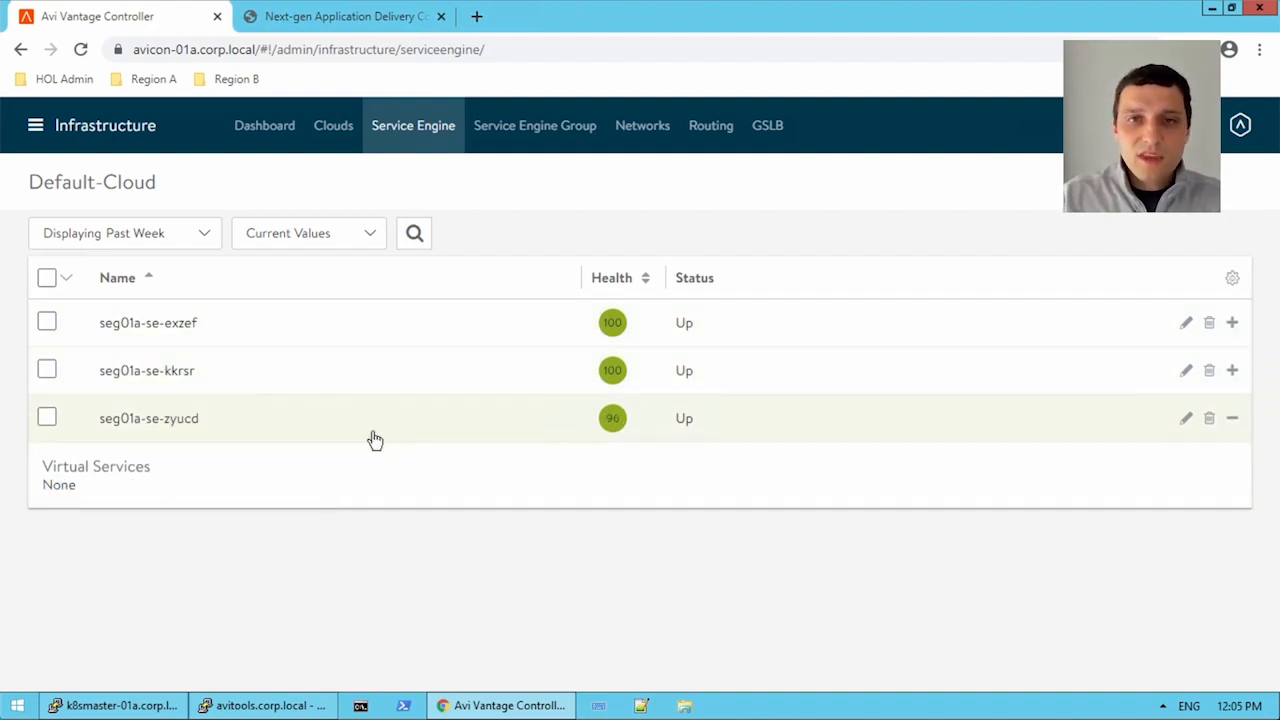
mouse_move(270, 462)
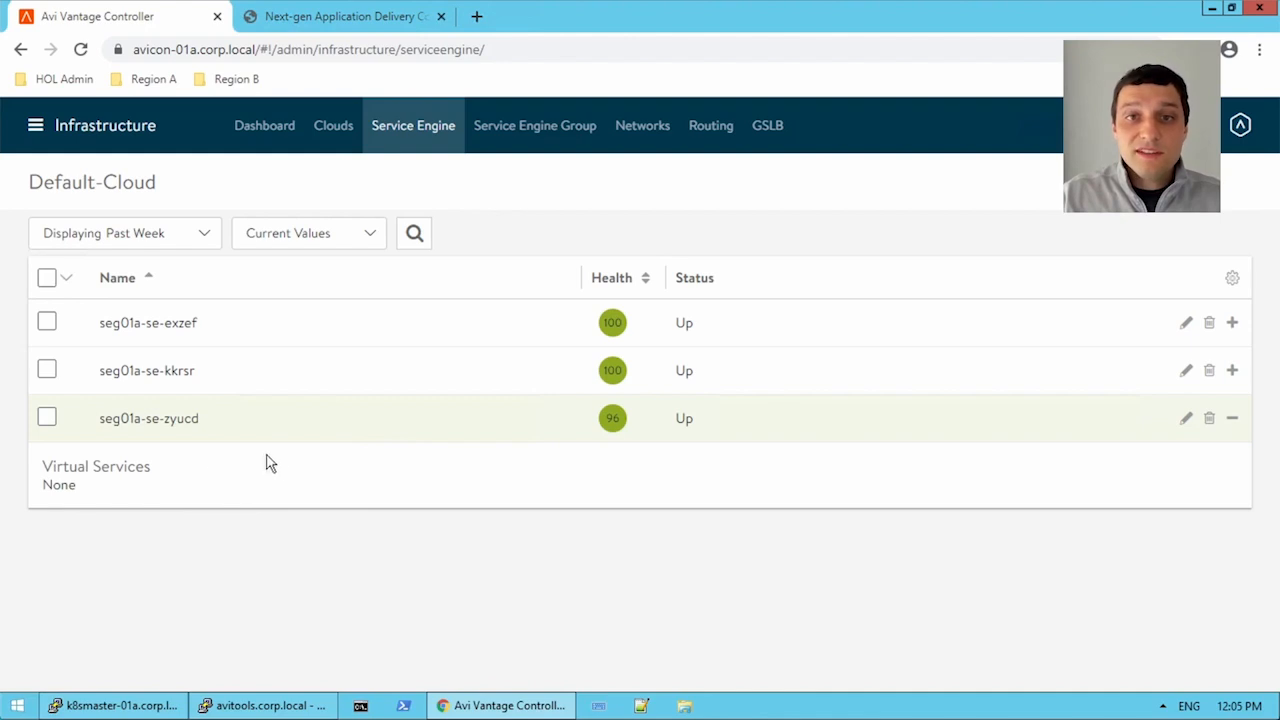
mouse_move(200, 528)
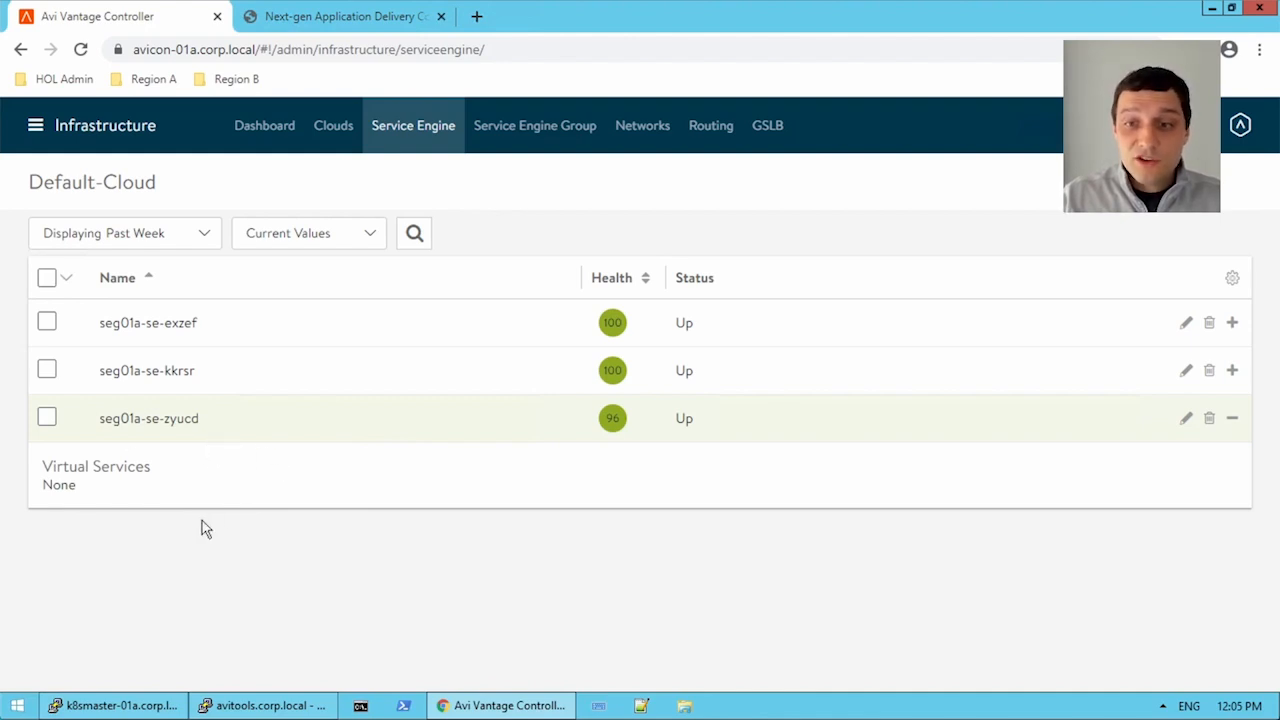
mouse_move(276, 456)
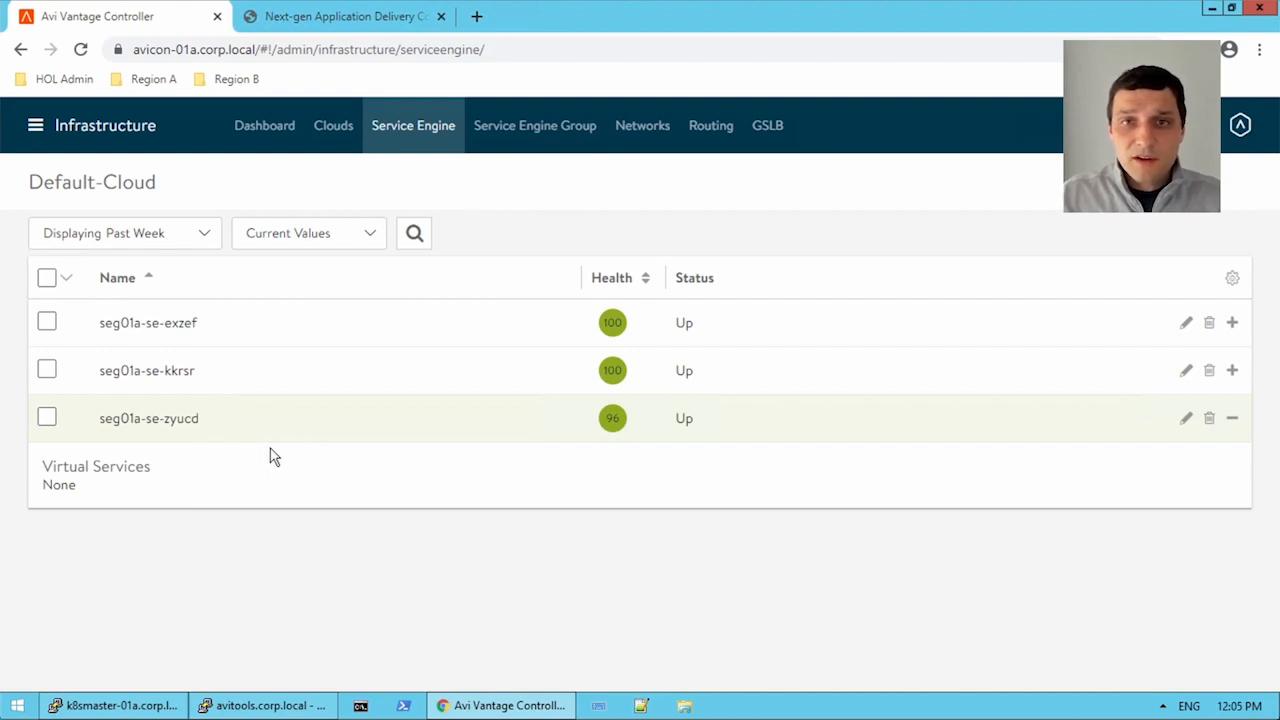
mouse_move(798, 440)
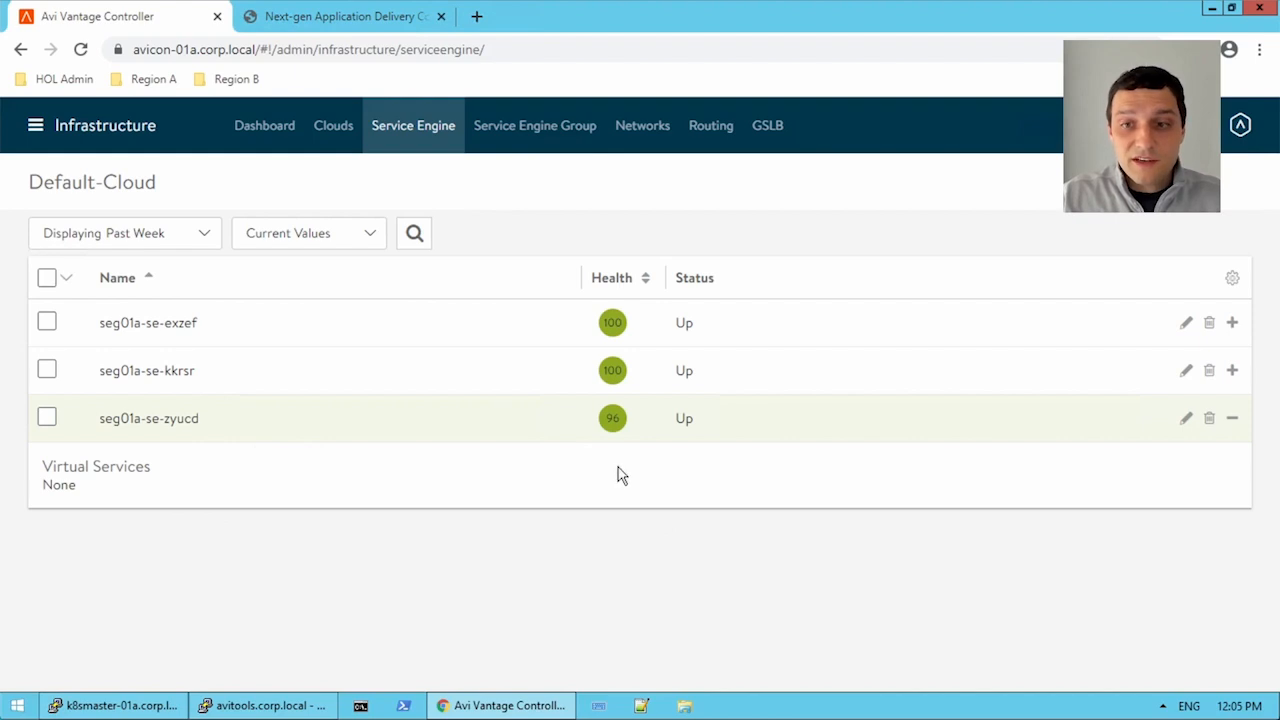
mouse_move(640, 464)
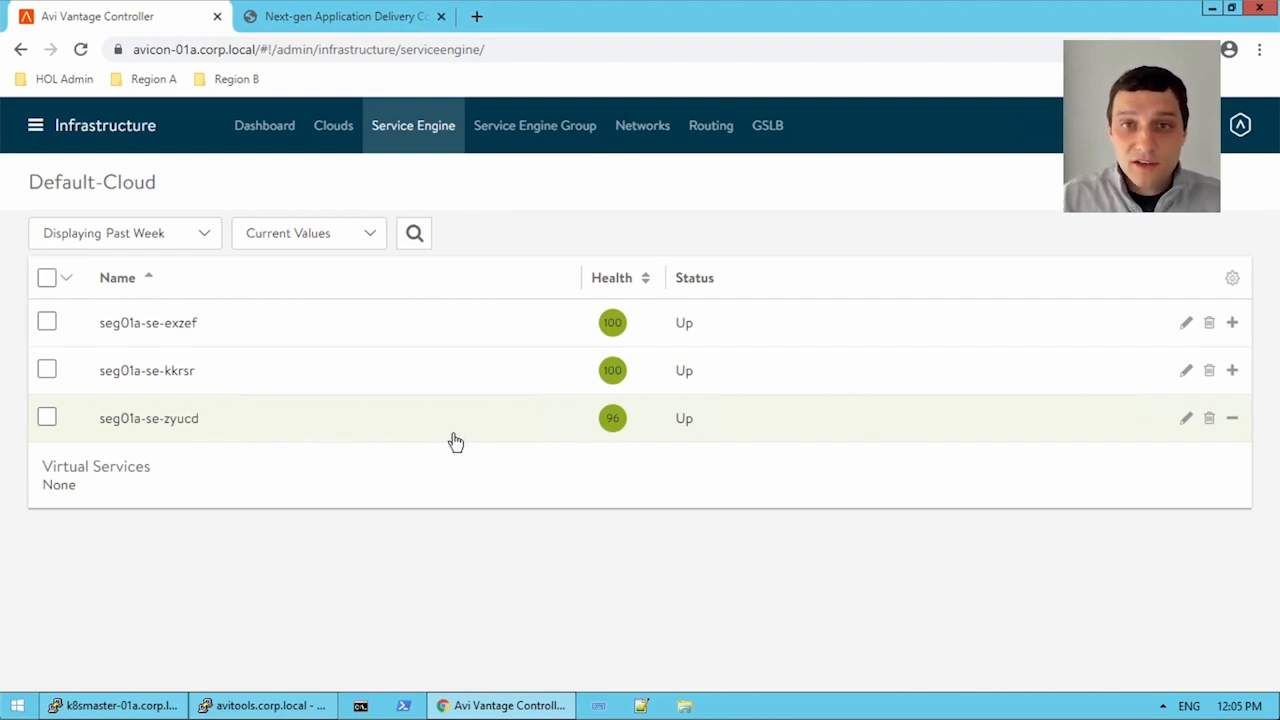
mouse_move(336, 420)
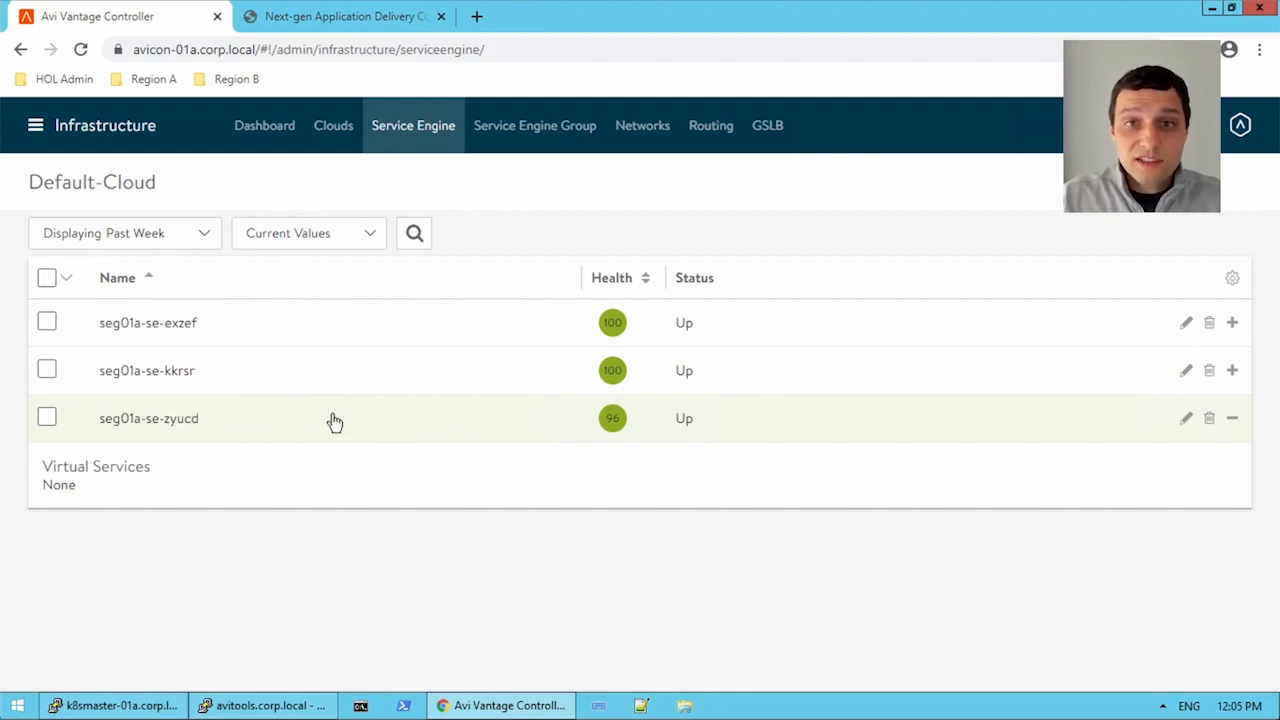
mouse_move(360, 424)
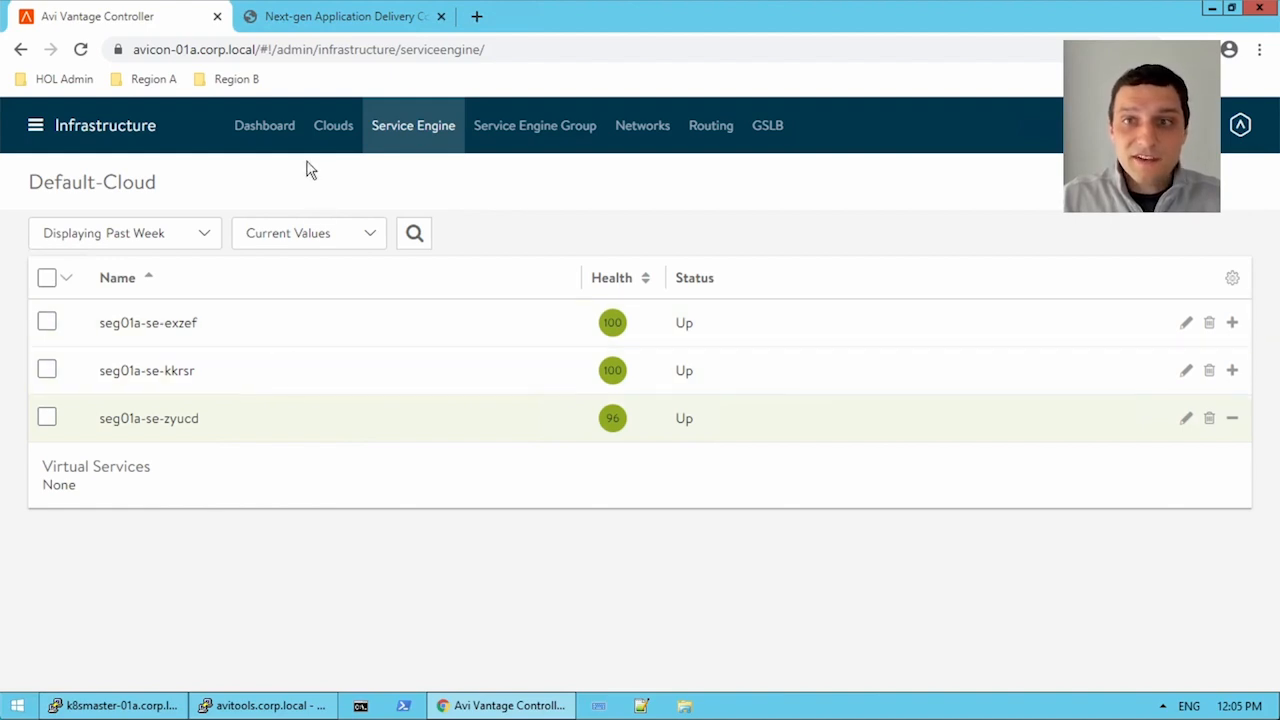
mouse_move(332, 124)
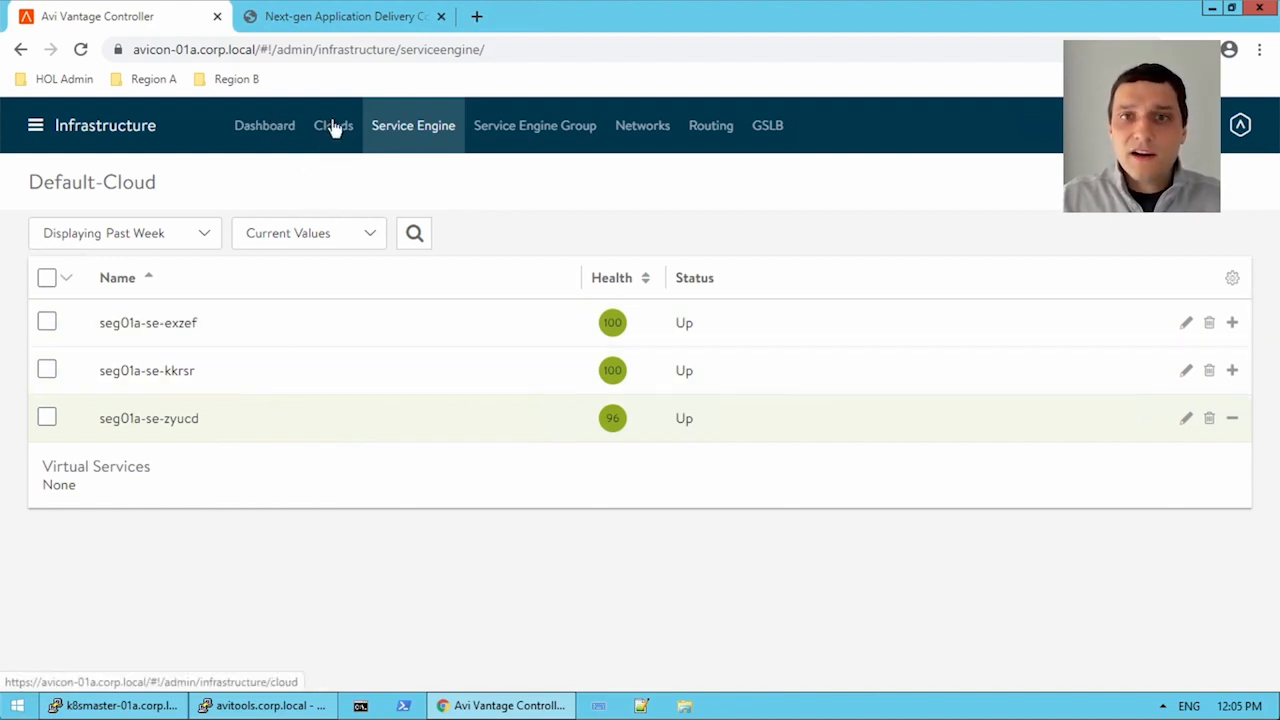
mouse_move(264, 130)
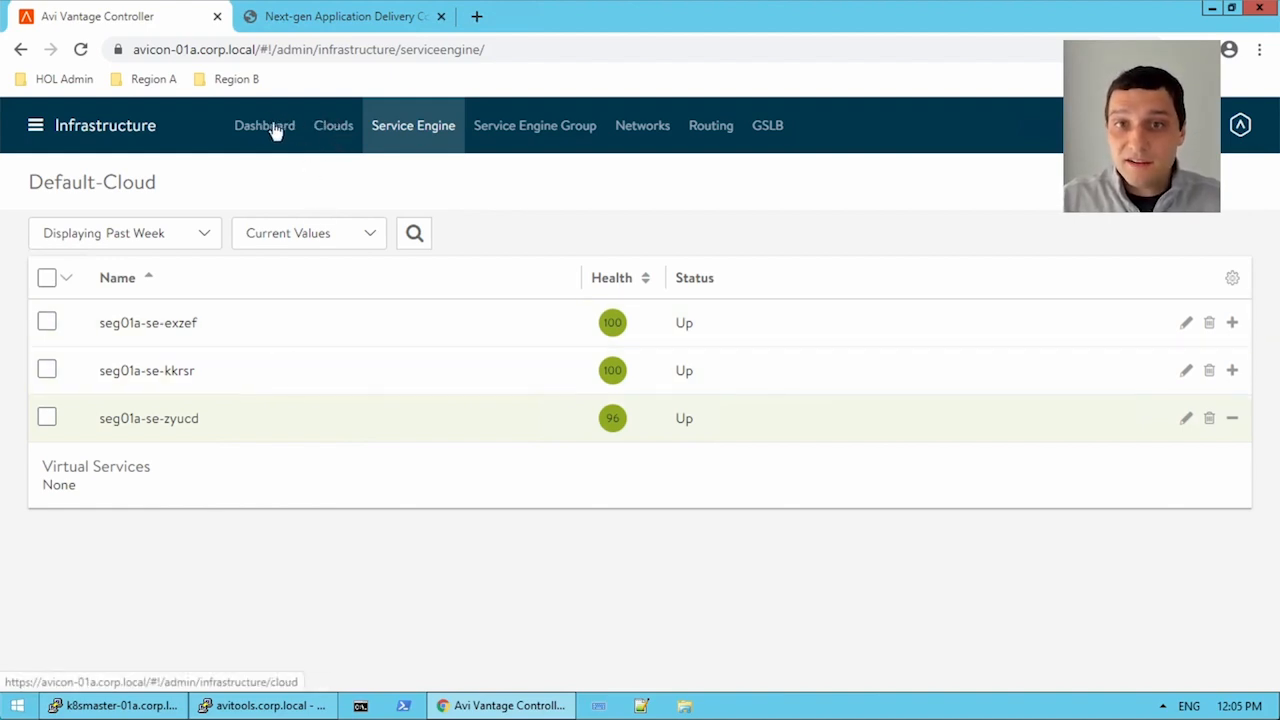
Go to Applications and view all eight virtual services as a table.
left_click(36, 124)
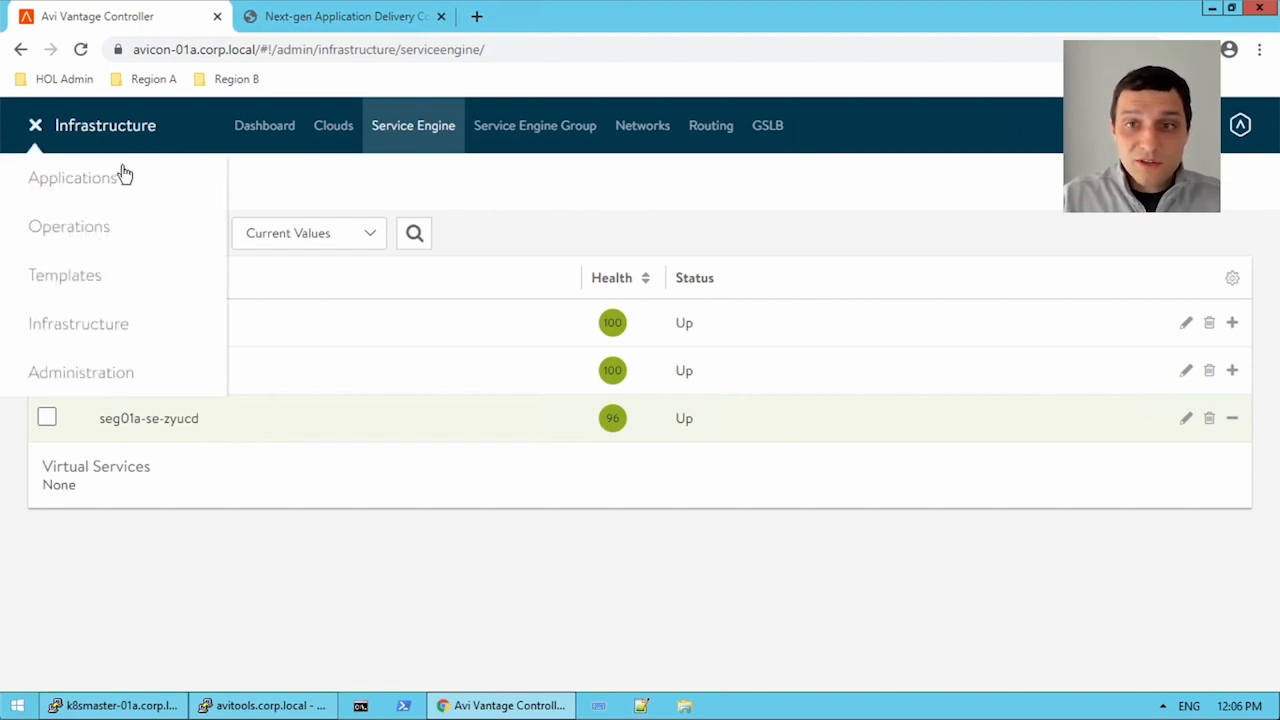
left_click(72, 176)
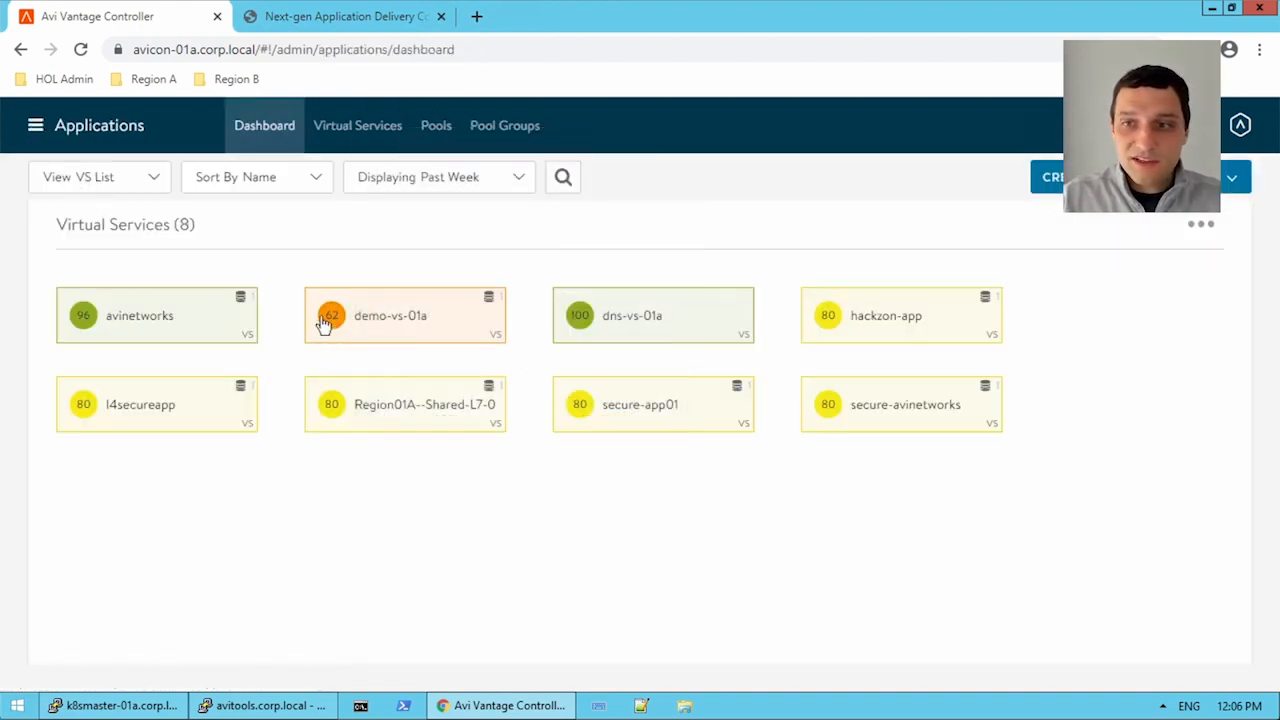
left_click(356, 124)
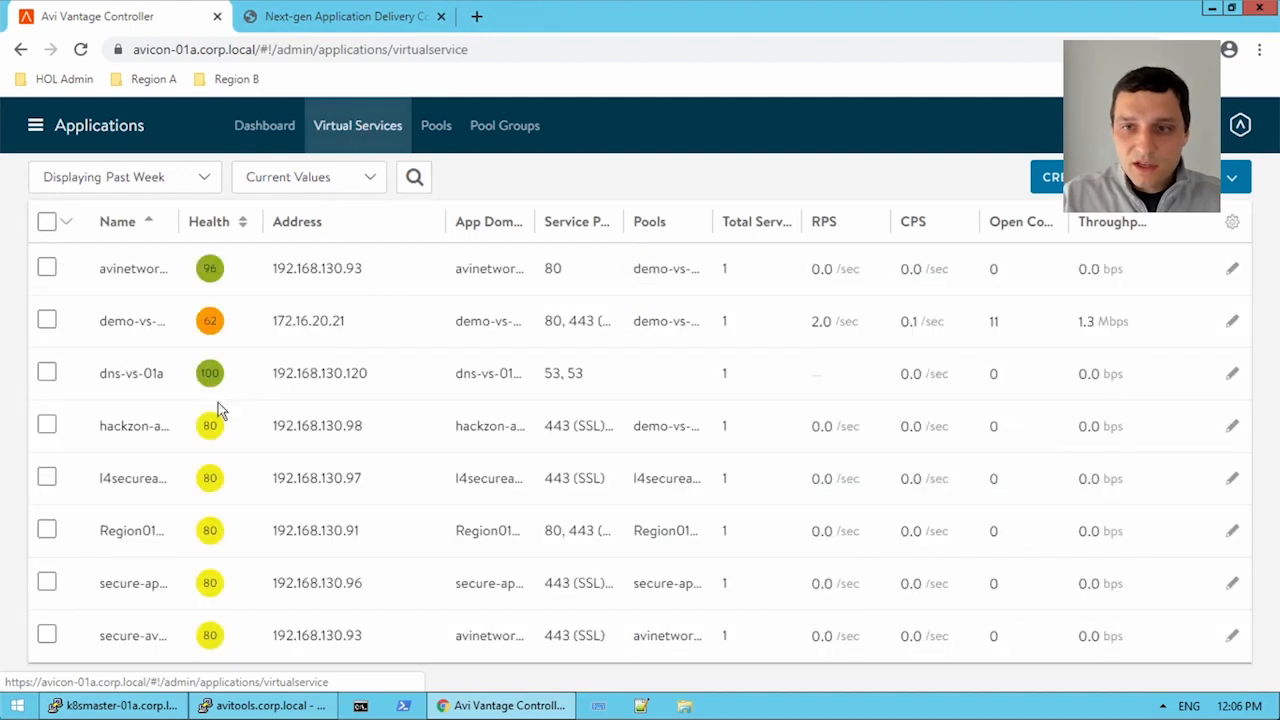
mouse_move(132, 424)
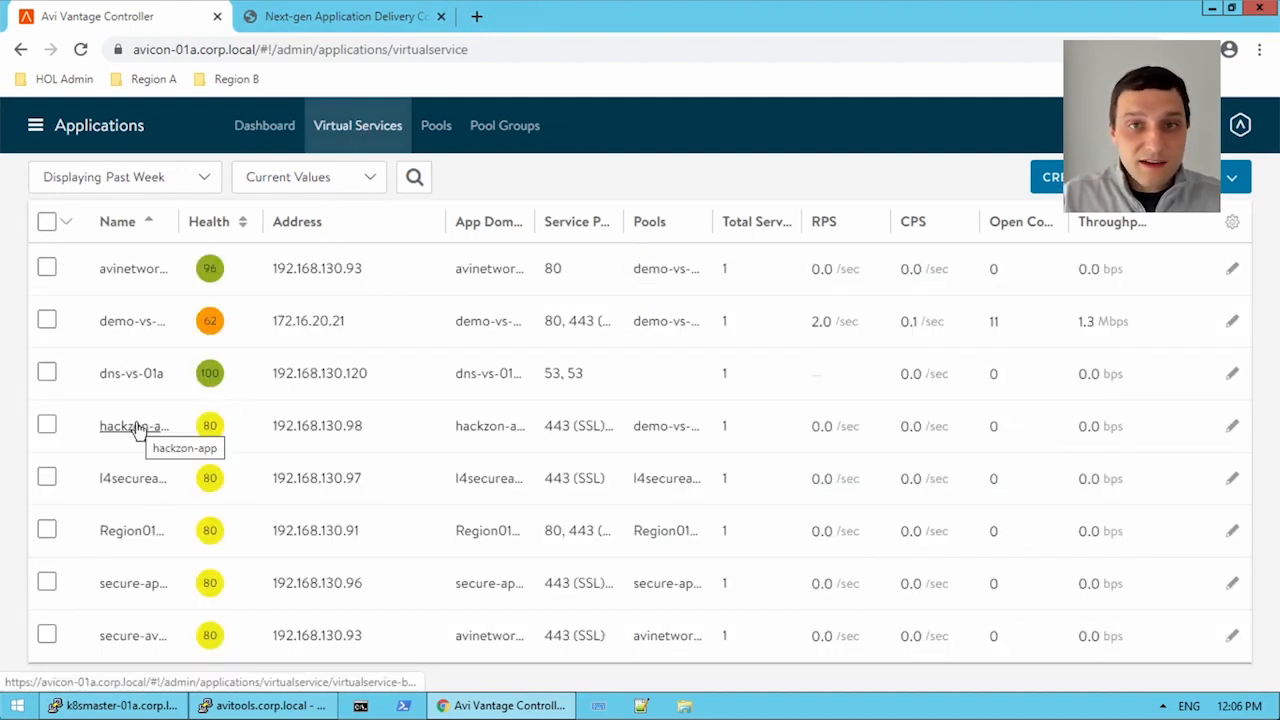
Scale hackzon-app out onto the recommended service engine seg01a-se-zyucd.
left_click(124, 426)
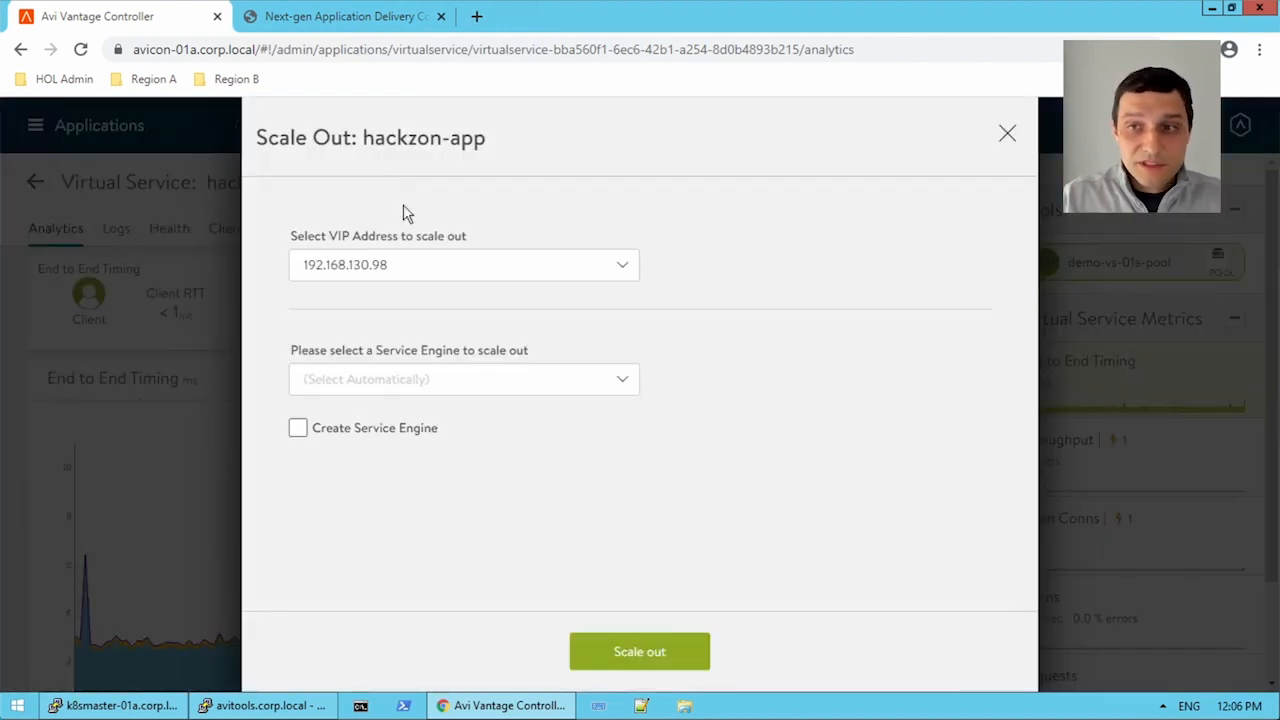
left_click(464, 378)
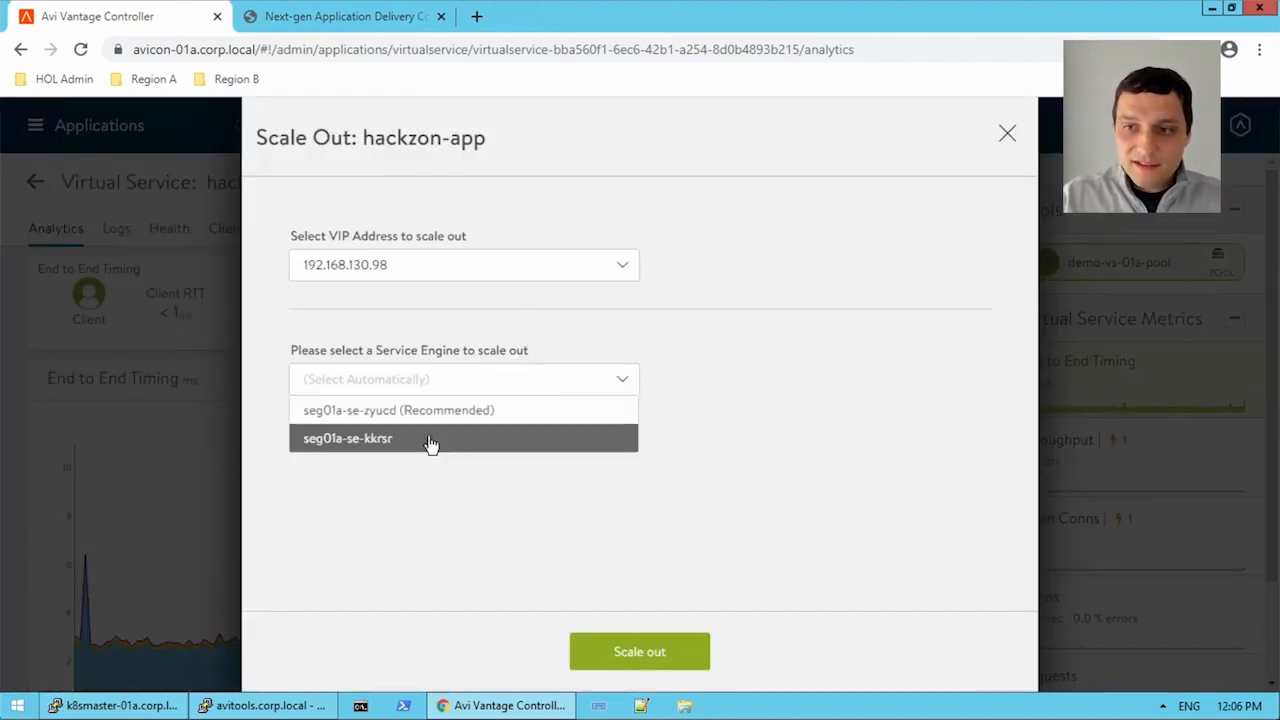
mouse_move(398, 410)
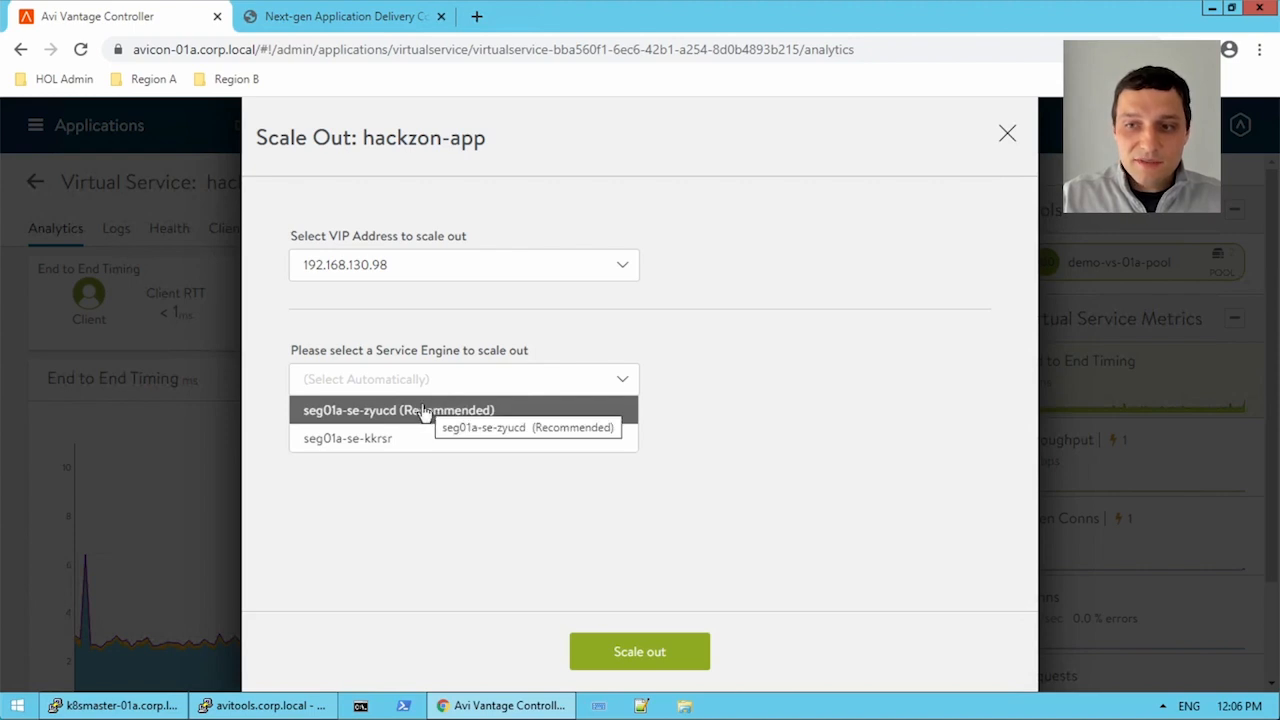
left_click(398, 410)
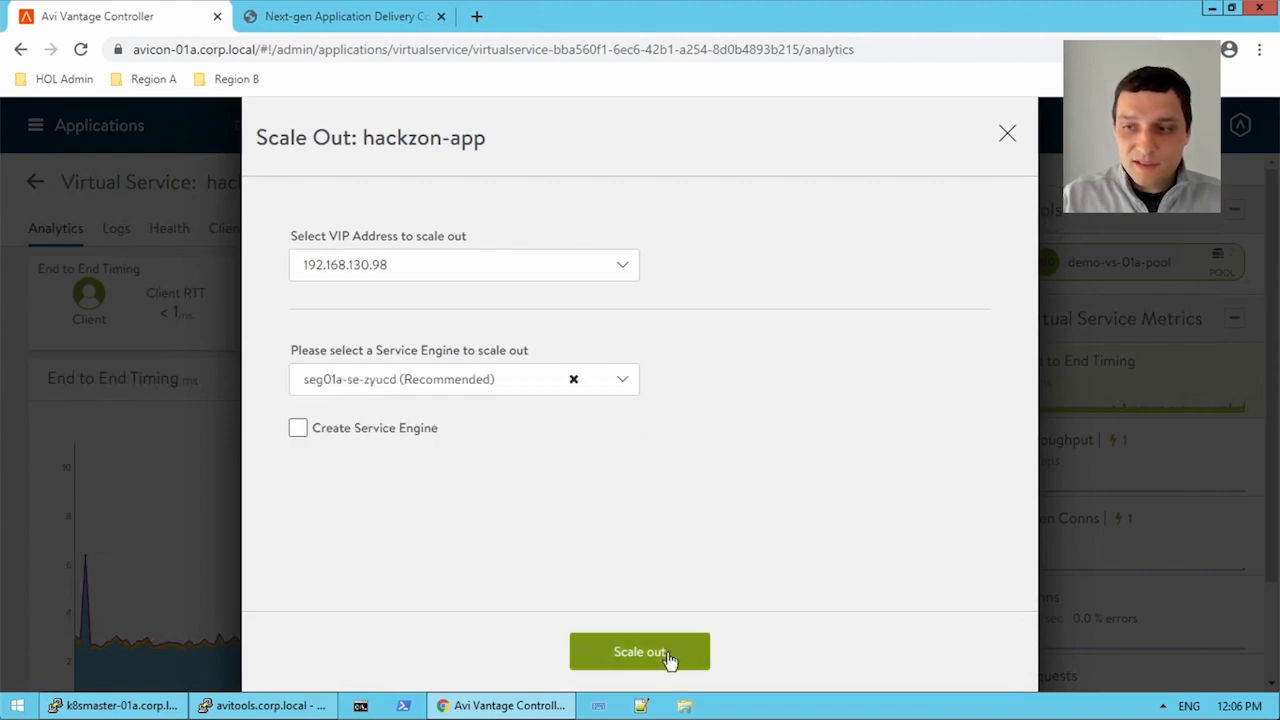
left_click(640, 652)
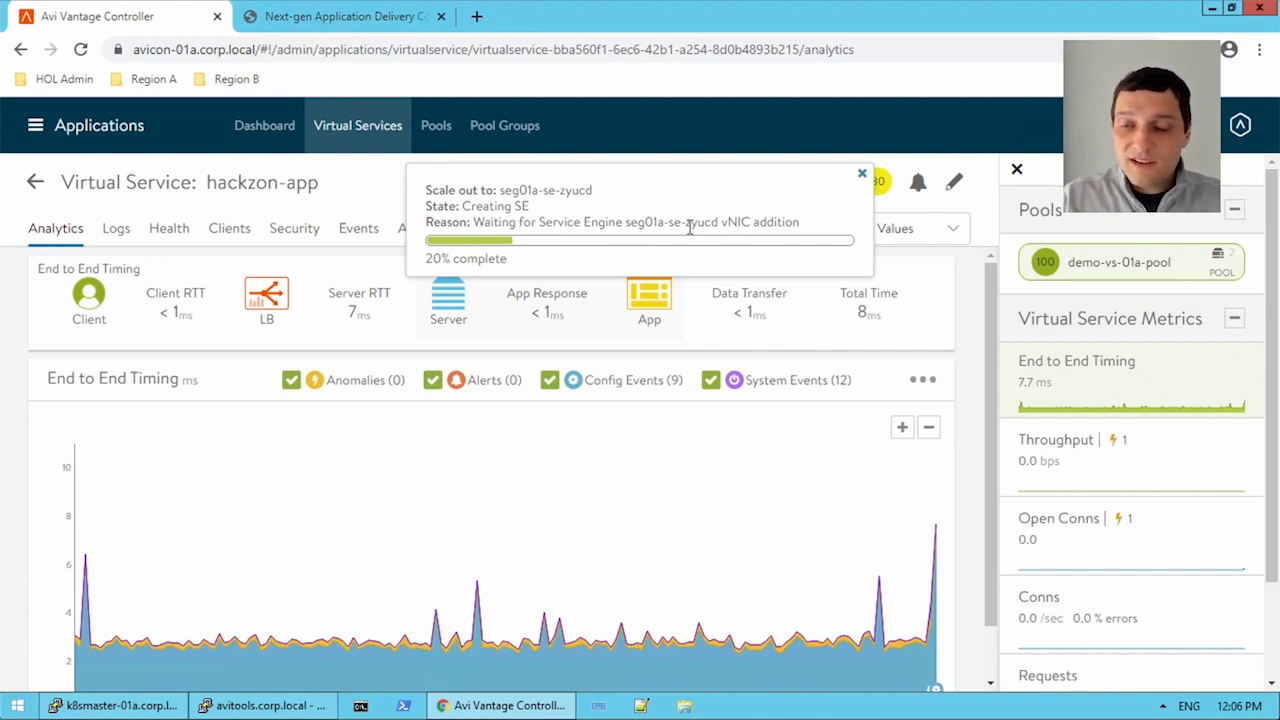
Dismiss the scale-out notice and view hackzon-app's details listing its two service engines.
left_click(860, 172)
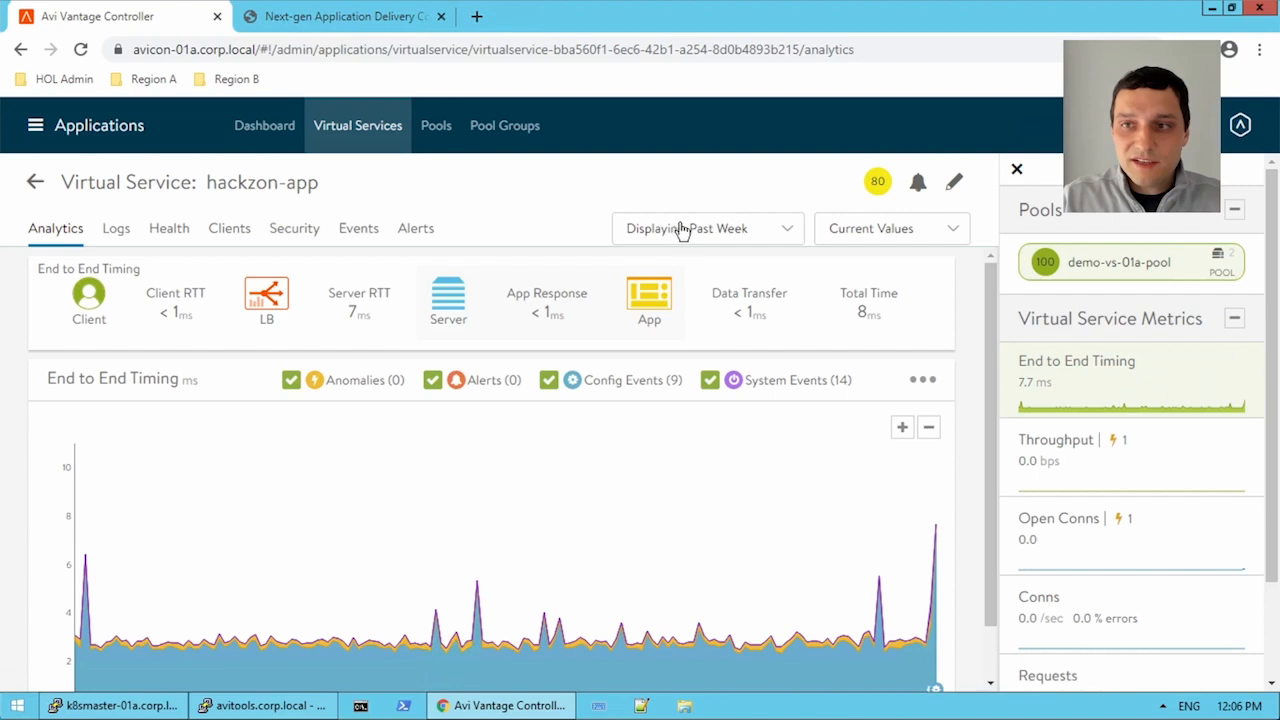
mouse_move(296, 204)
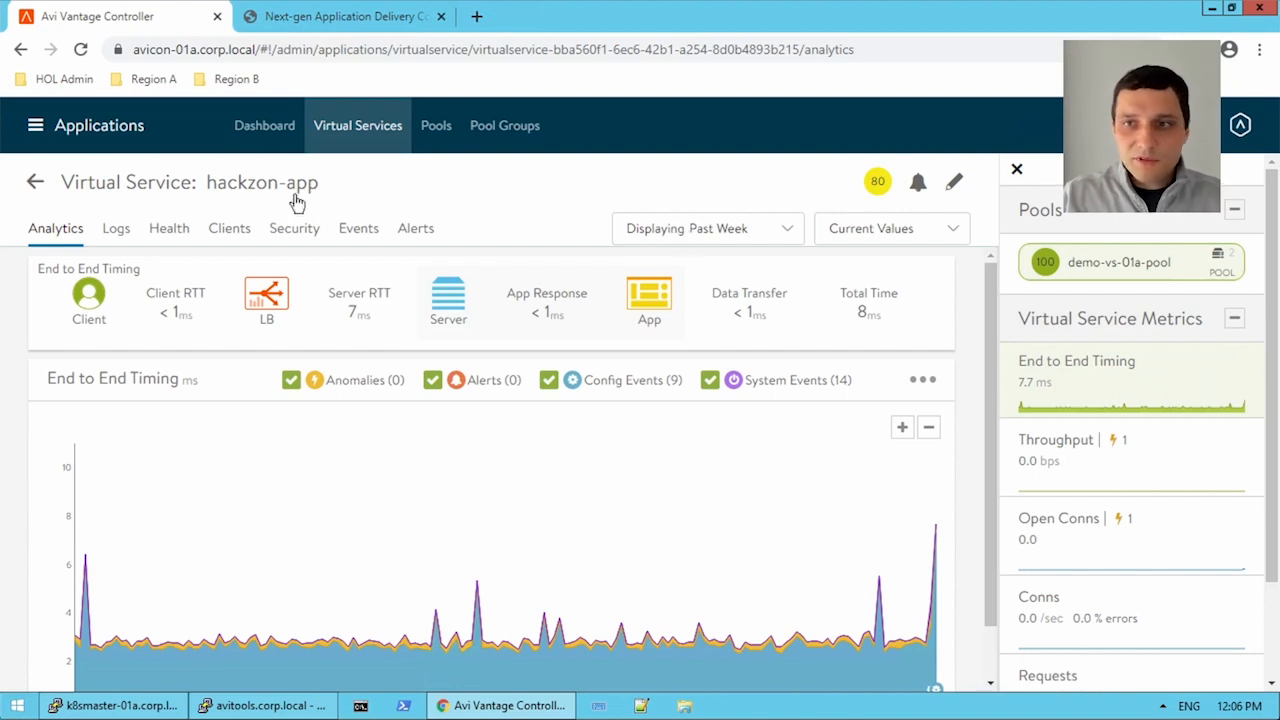
left_click(262, 182)
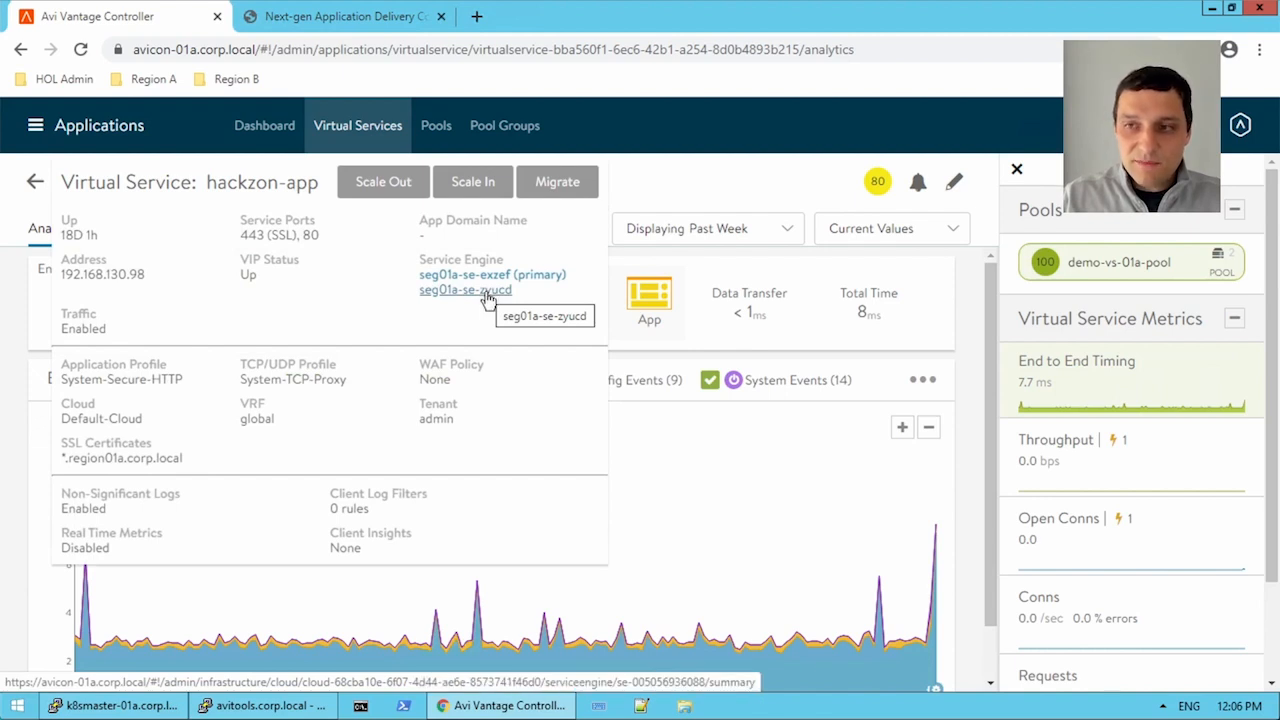
Show Infrastructure > Service Engine and expand seg01a-se-exzef to see its virtual services.
left_click(36, 124)
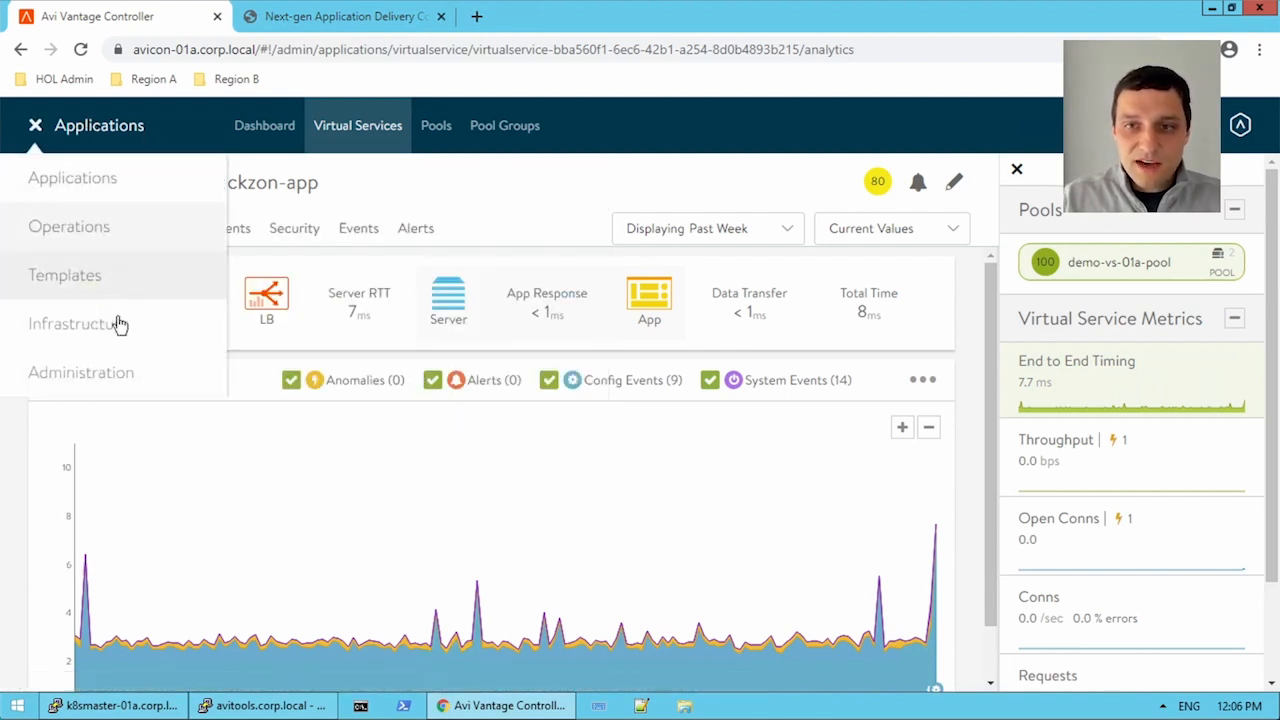
left_click(76, 324)
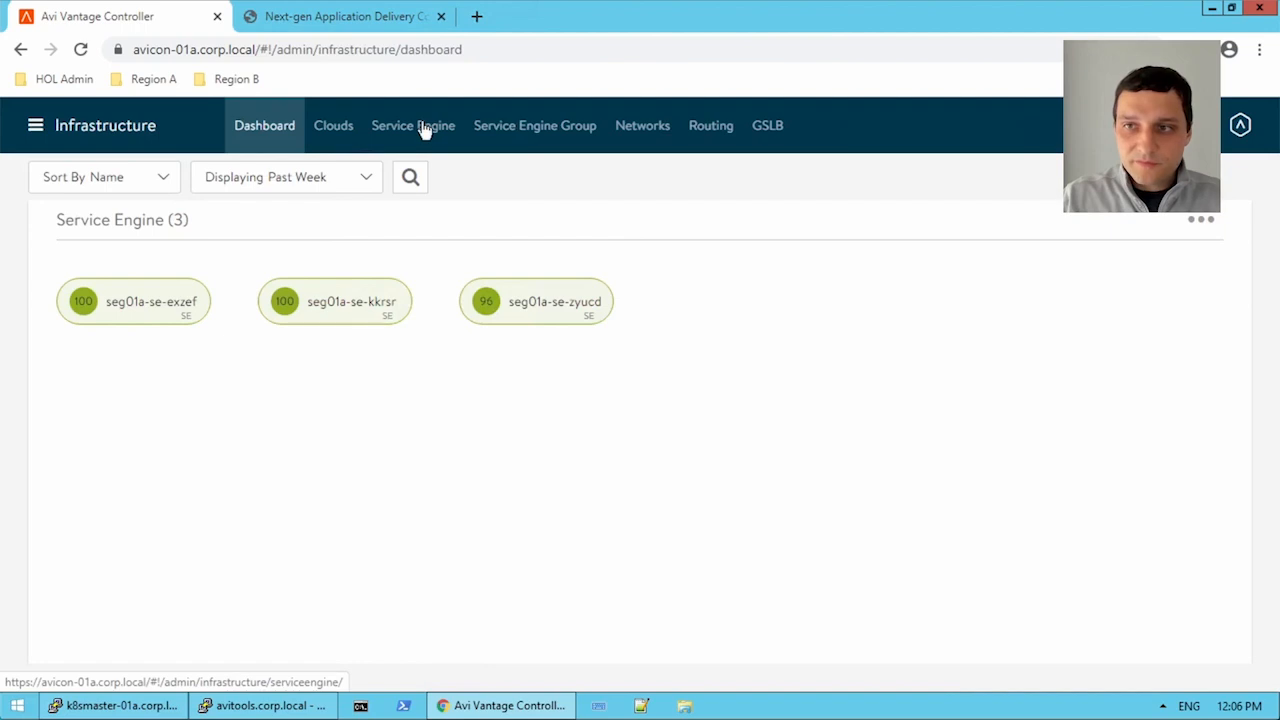
left_click(412, 124)
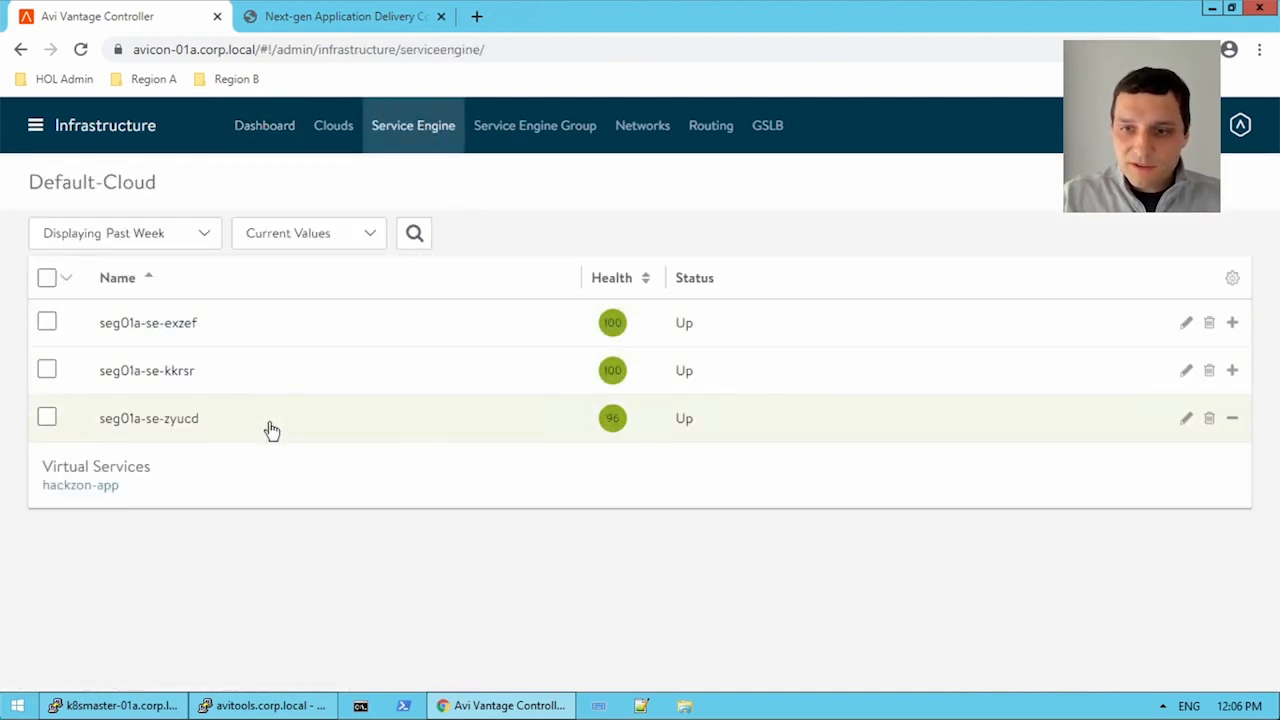
left_click(148, 322)
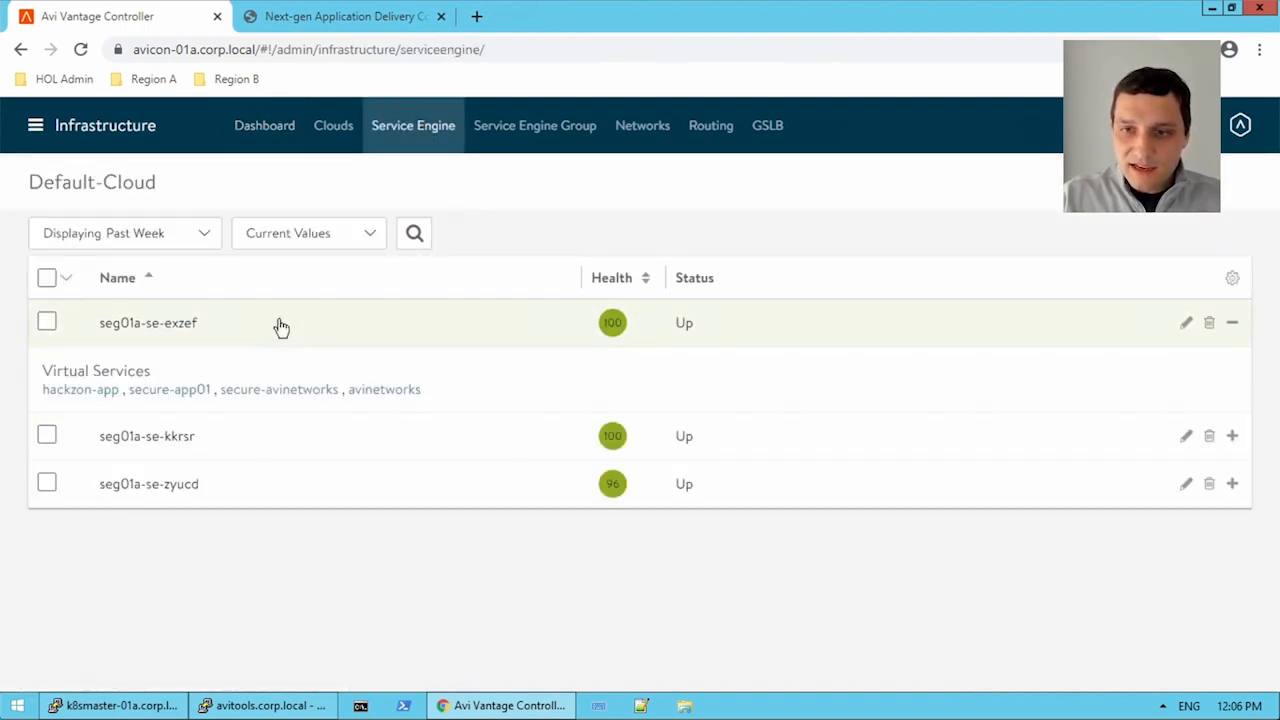
mouse_move(168, 388)
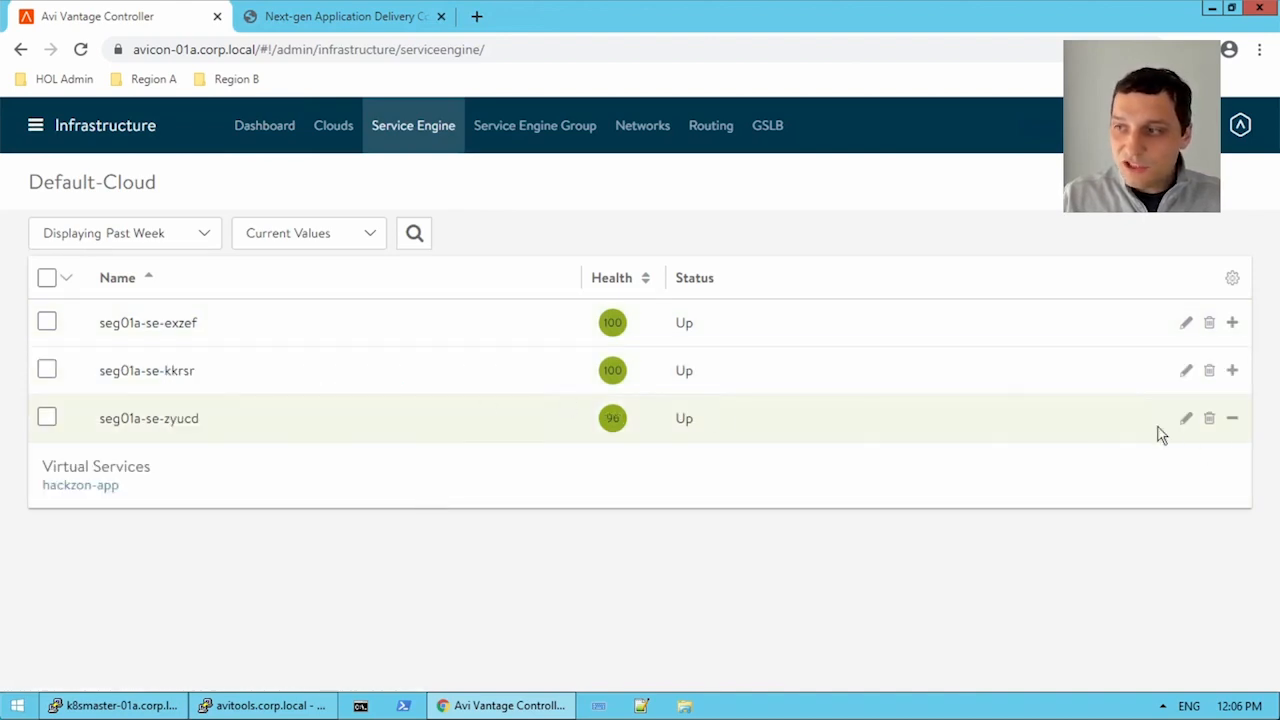
left_click(1186, 418)
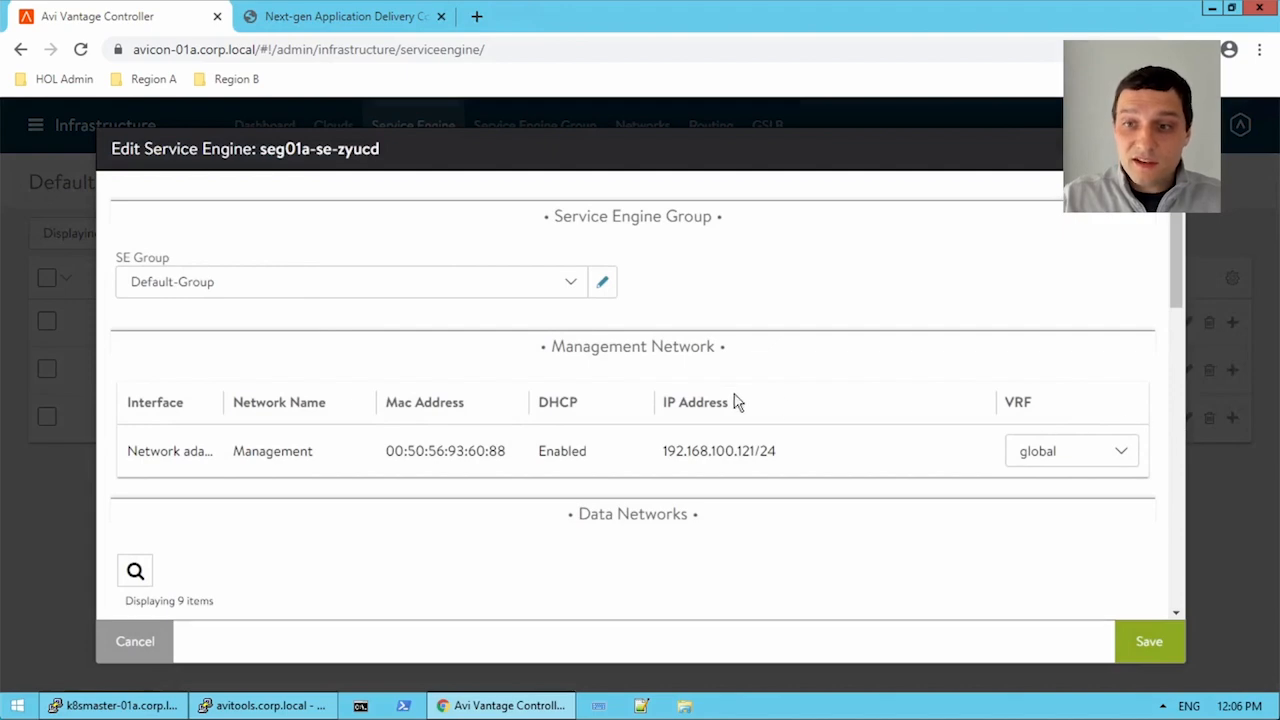
scroll("down", 3)
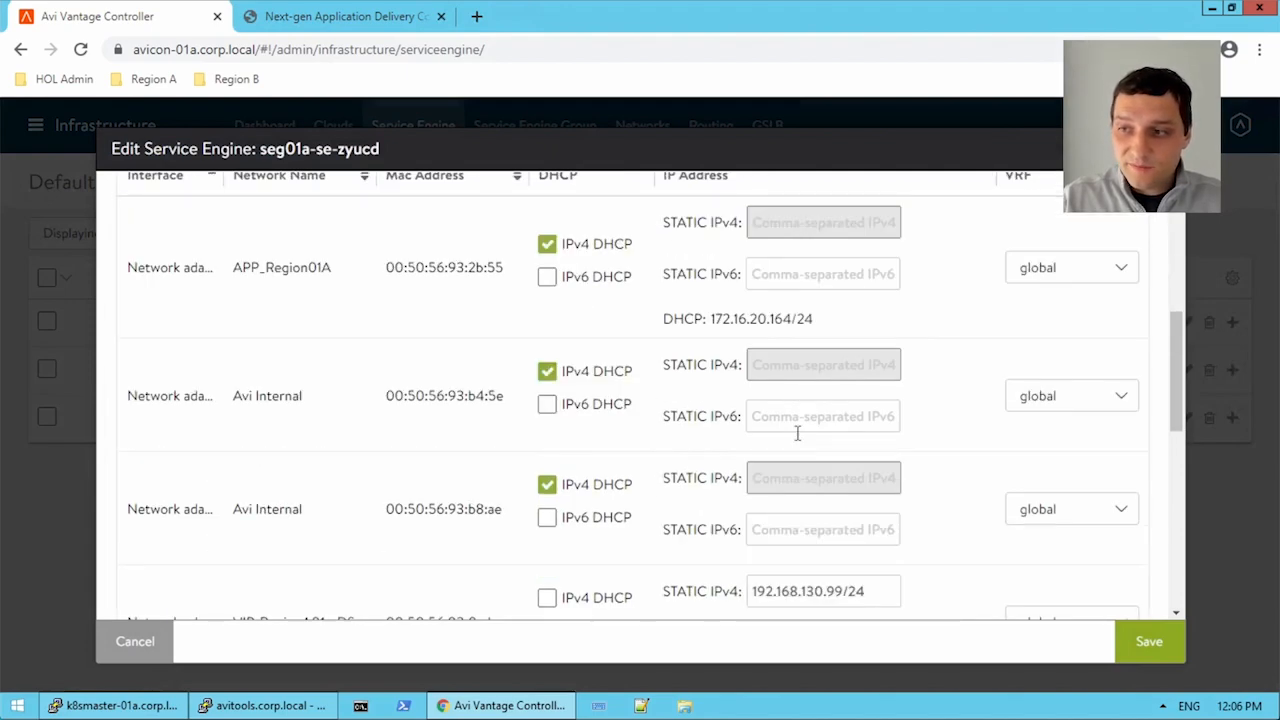
scroll("down", 3)
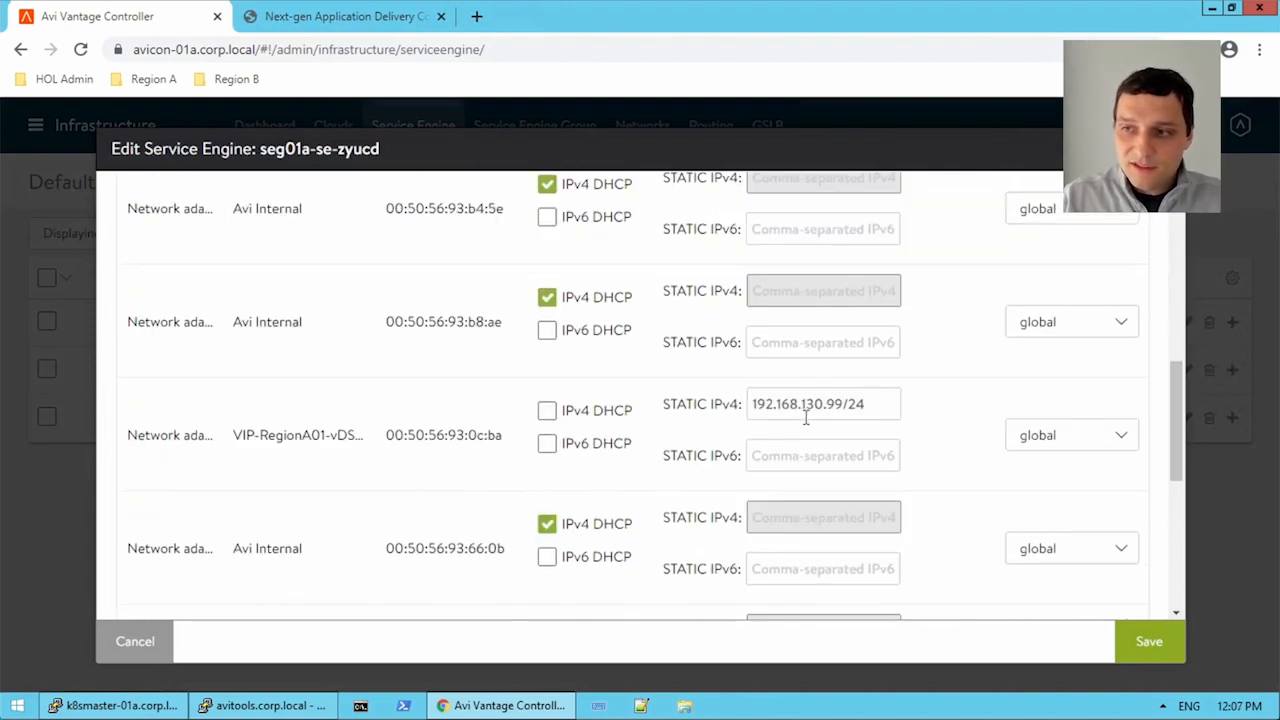
mouse_move(780, 428)
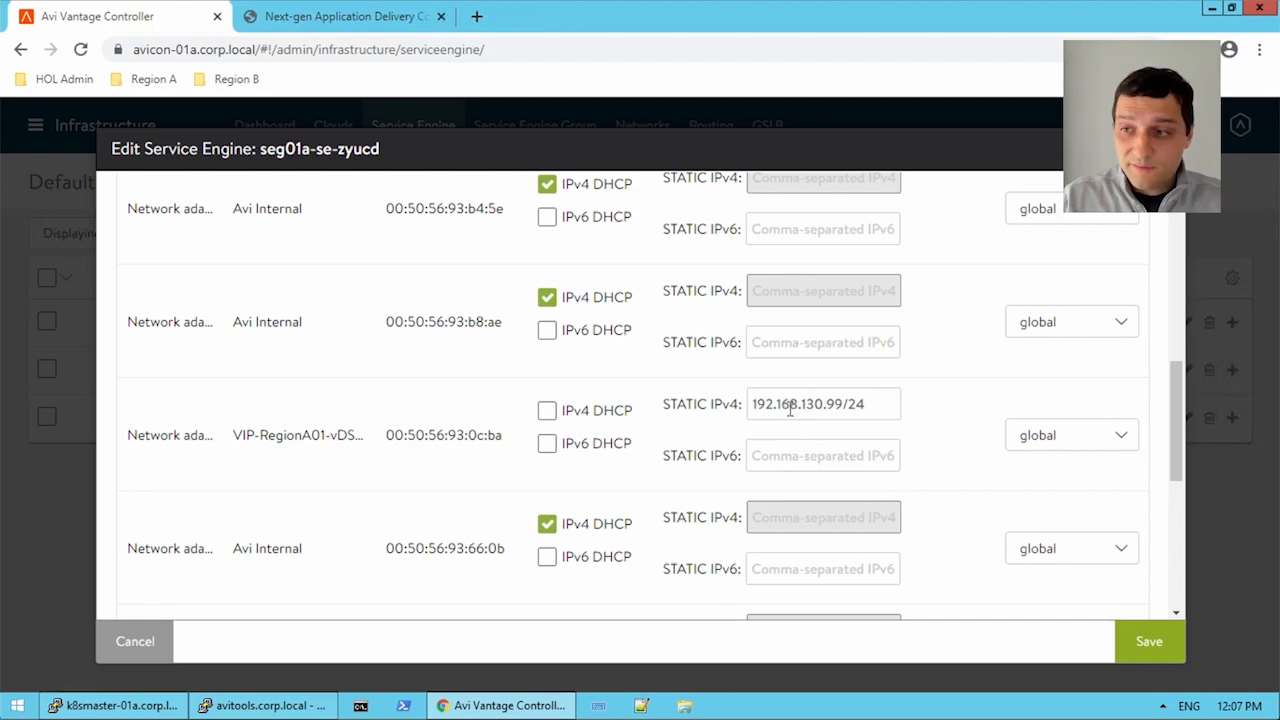
scroll("down", 3)
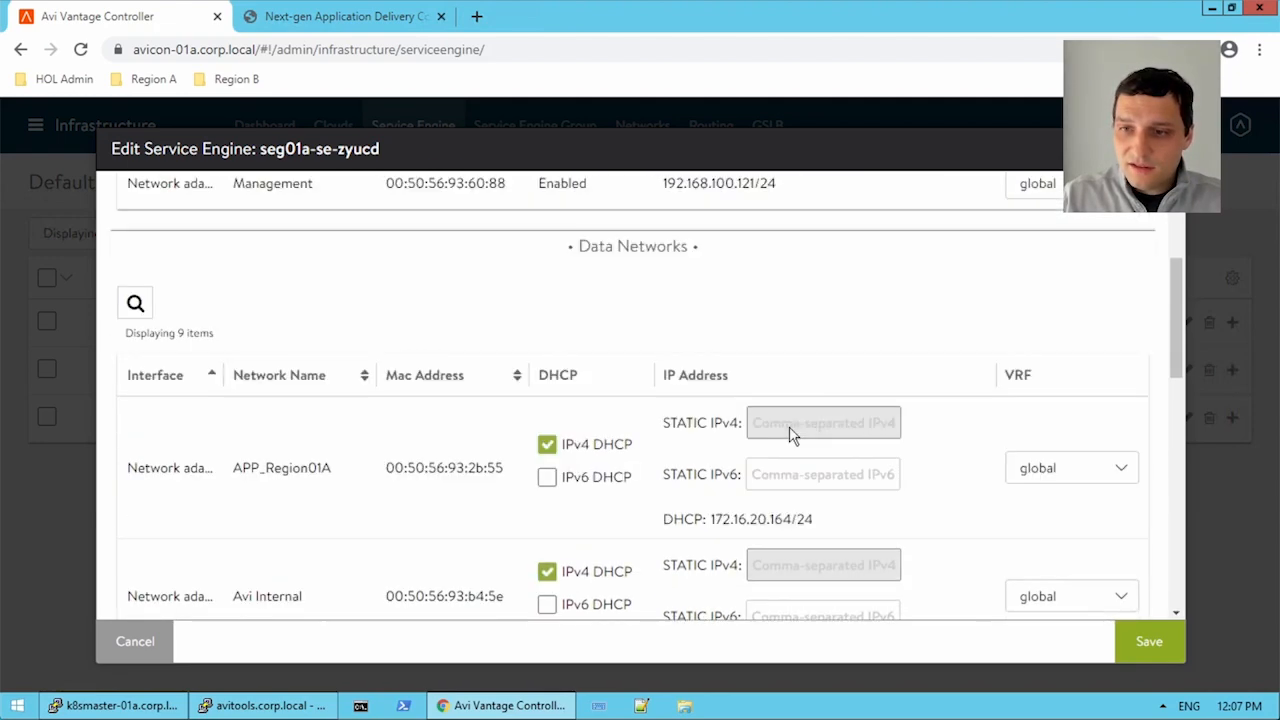
scroll("down", 3)
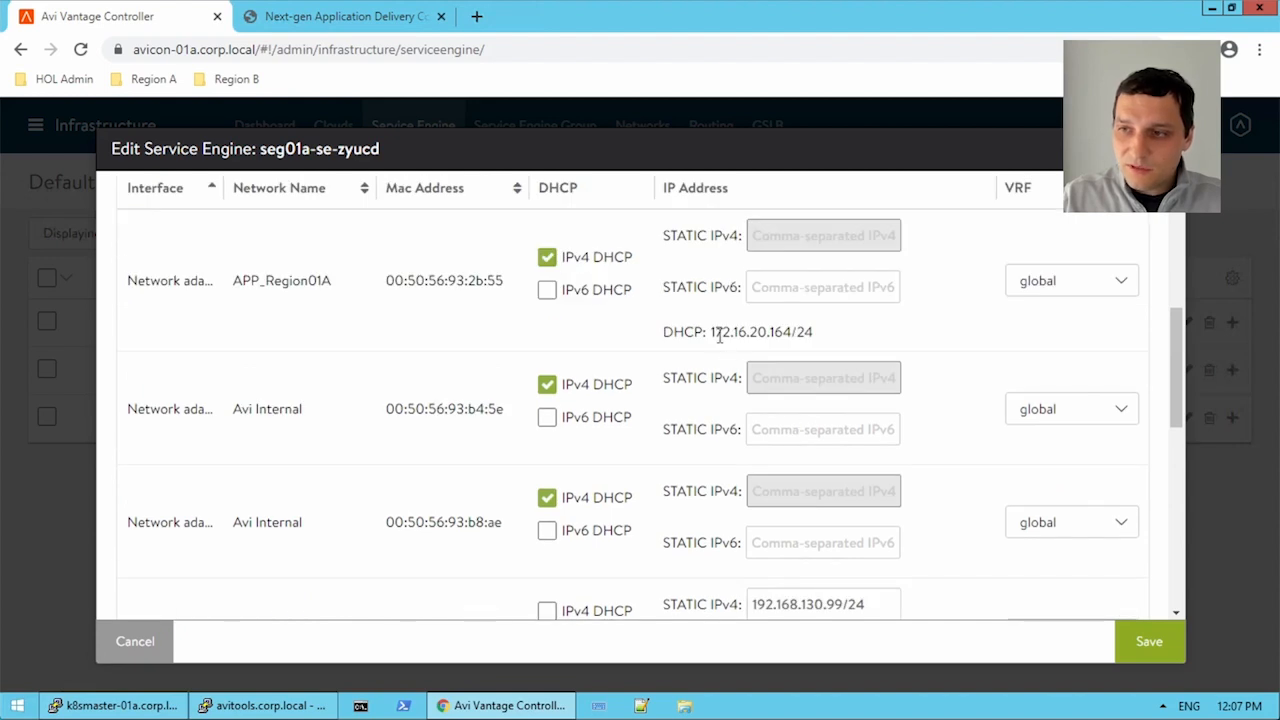
double_click(750, 332)
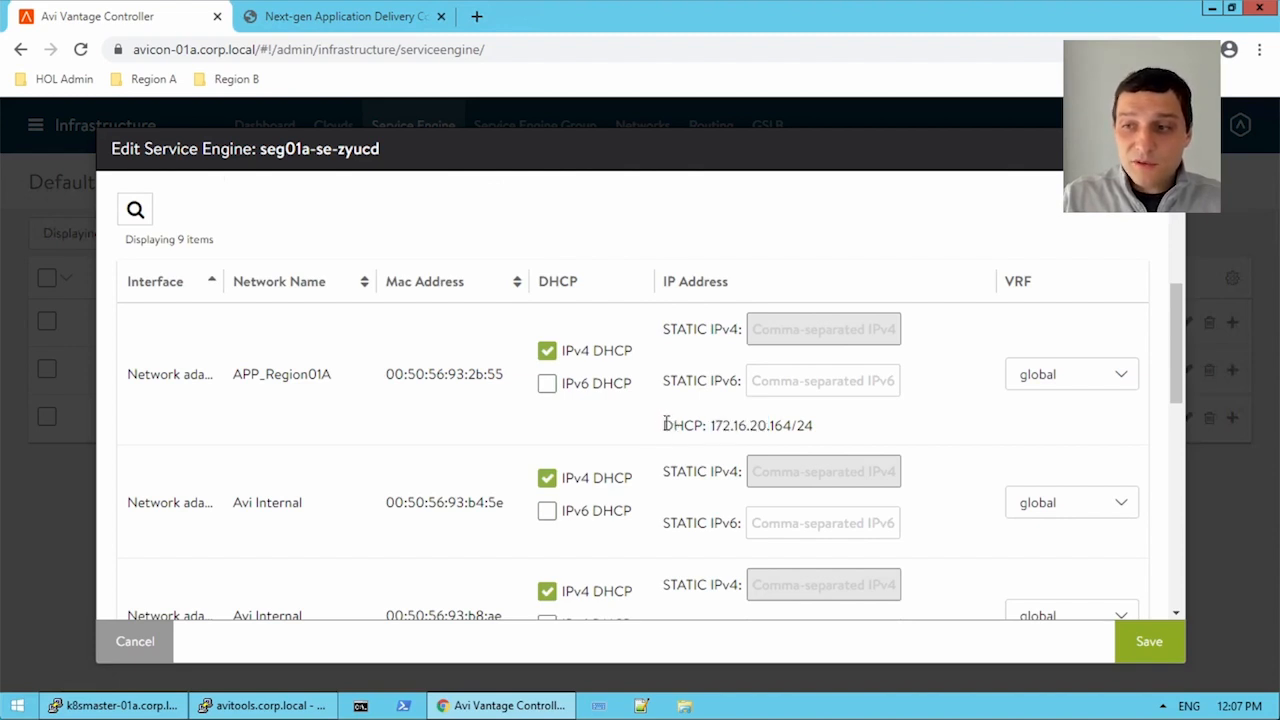
triple_click(760, 424)
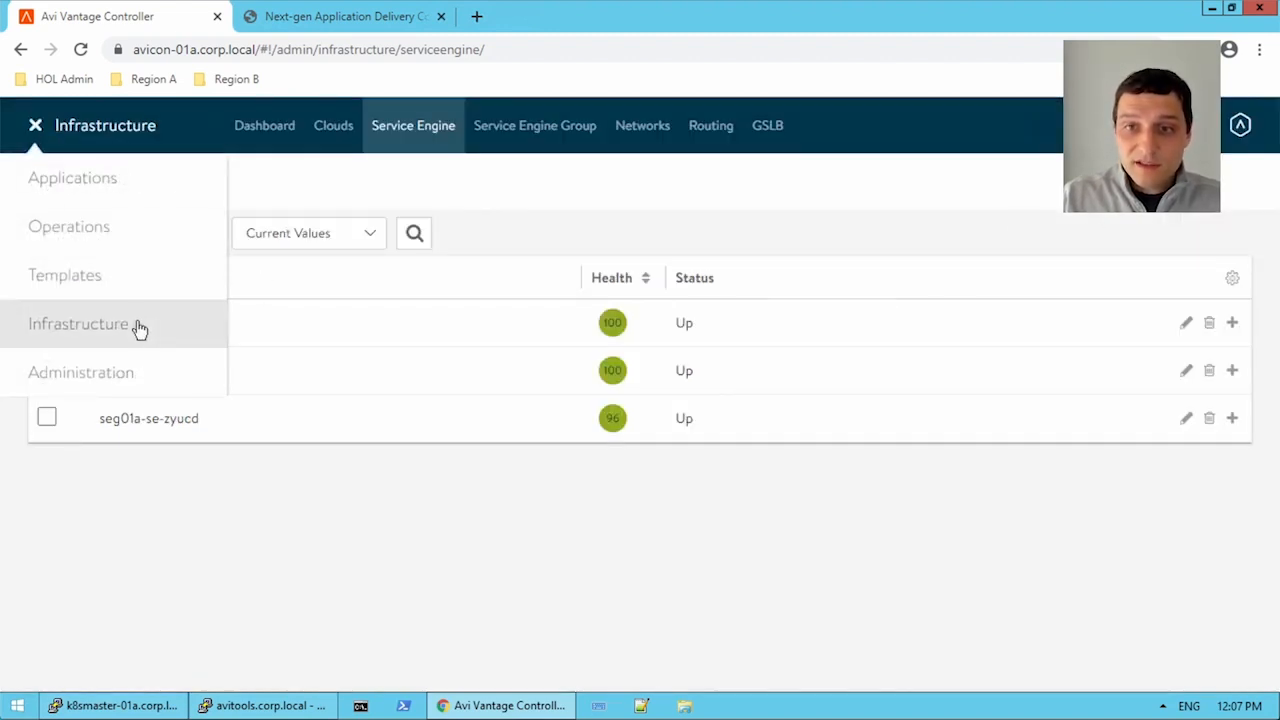
View Default-Cloud networks, inspect APP_Region01A's settings (DHCP, 172.16.20.0/24), then return to Applications.
left_click(642, 124)
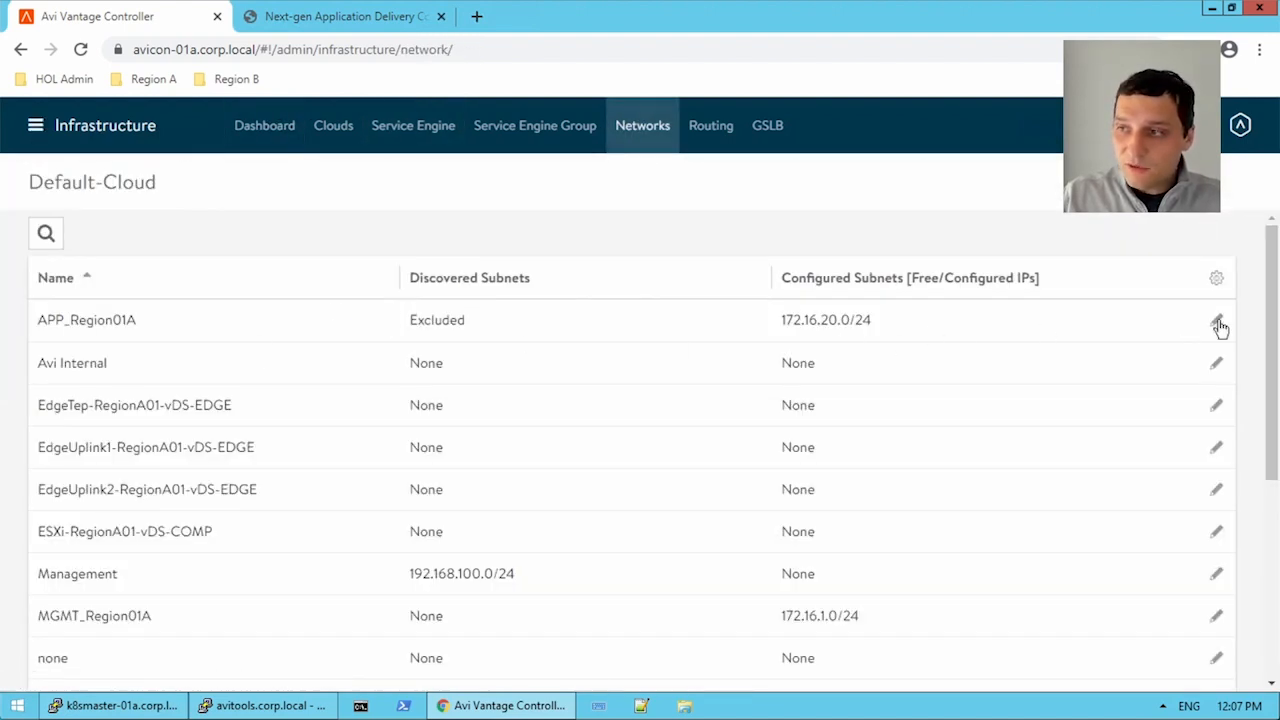
left_click(1216, 320)
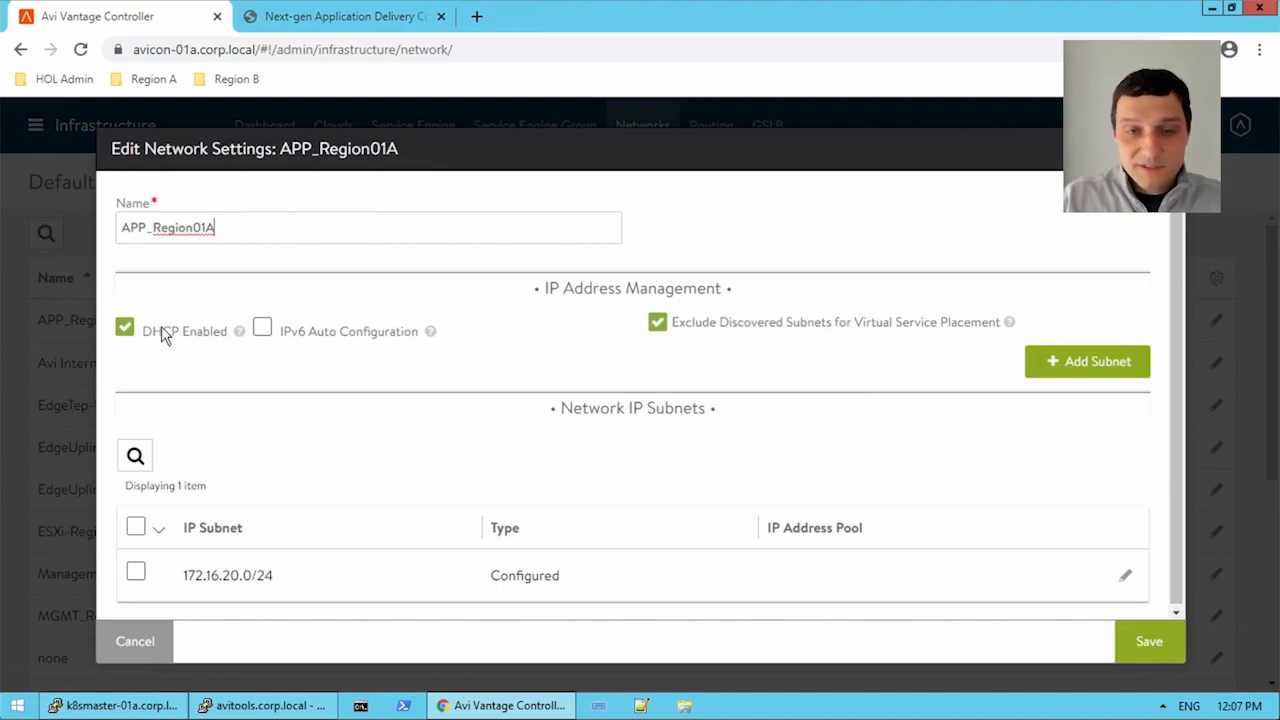
mouse_move(408, 420)
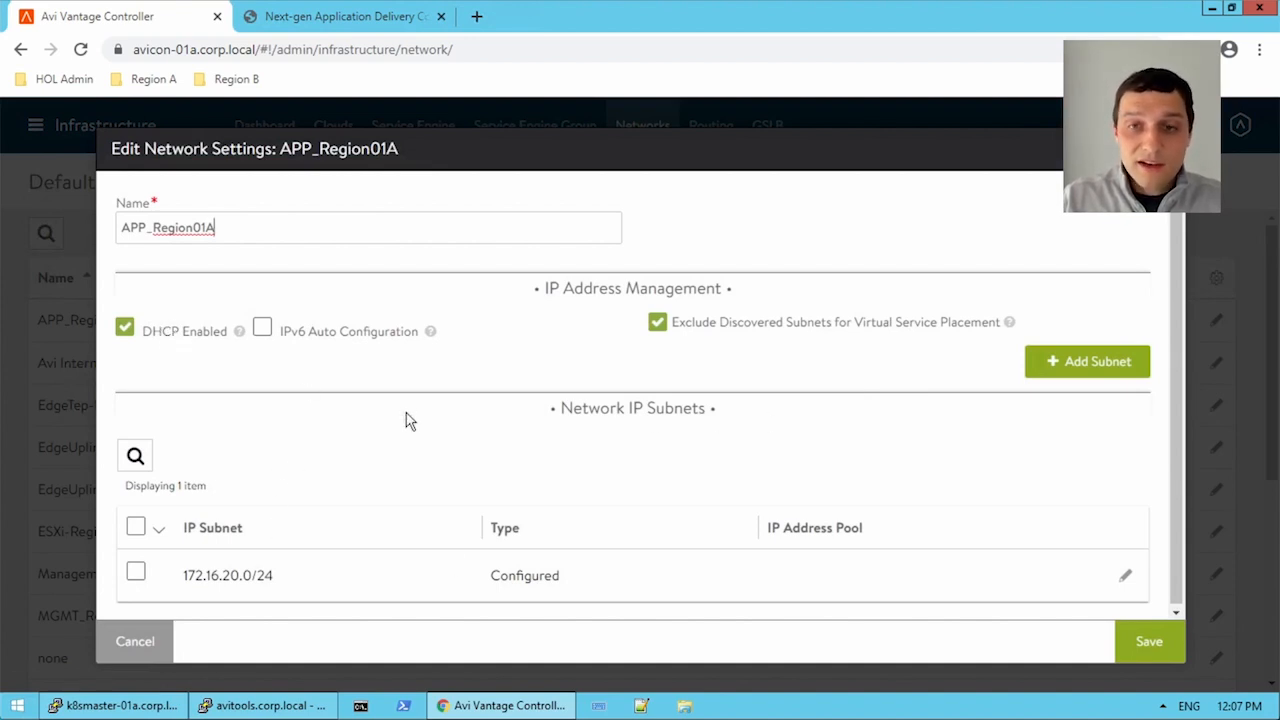
mouse_move(360, 396)
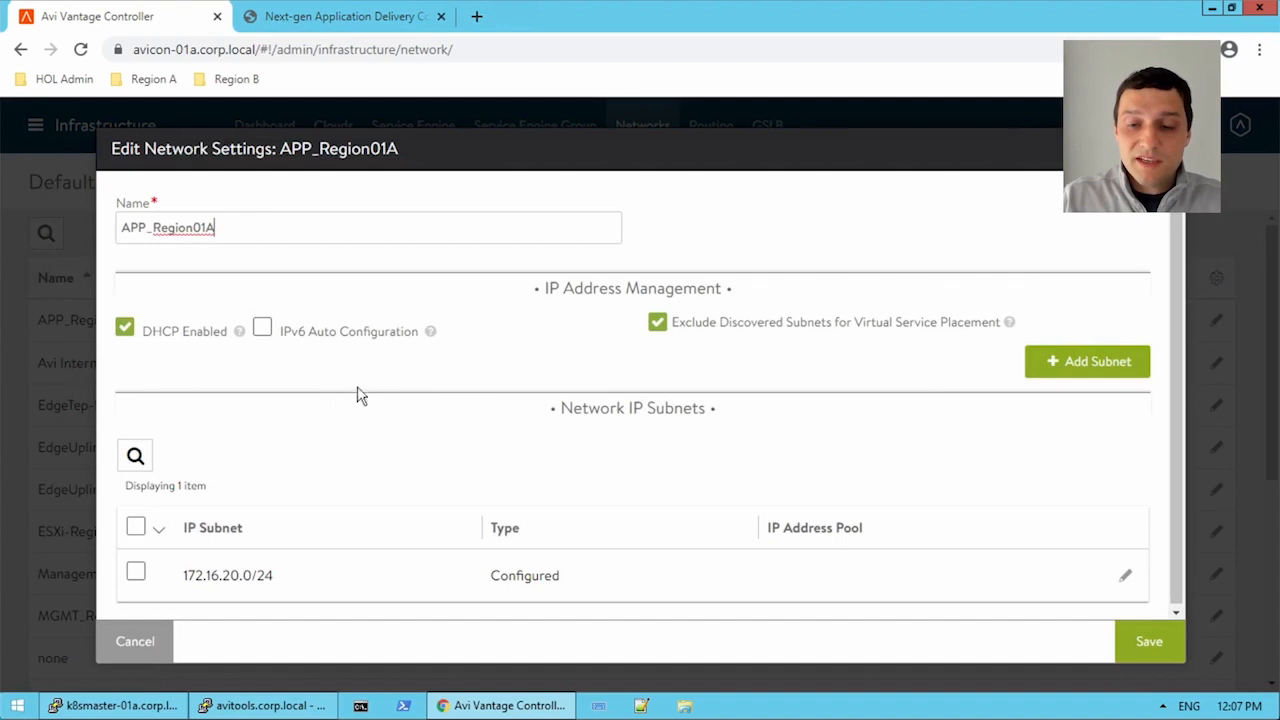
left_click(136, 640)
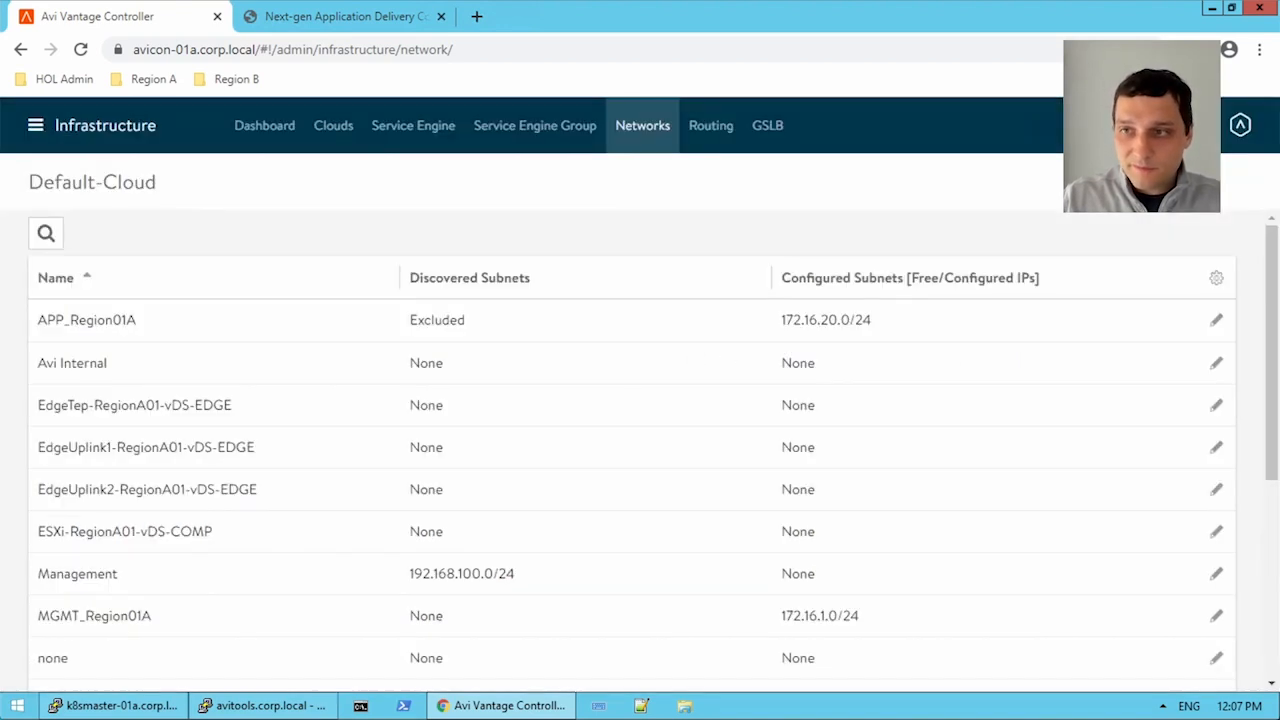
left_click(36, 124)
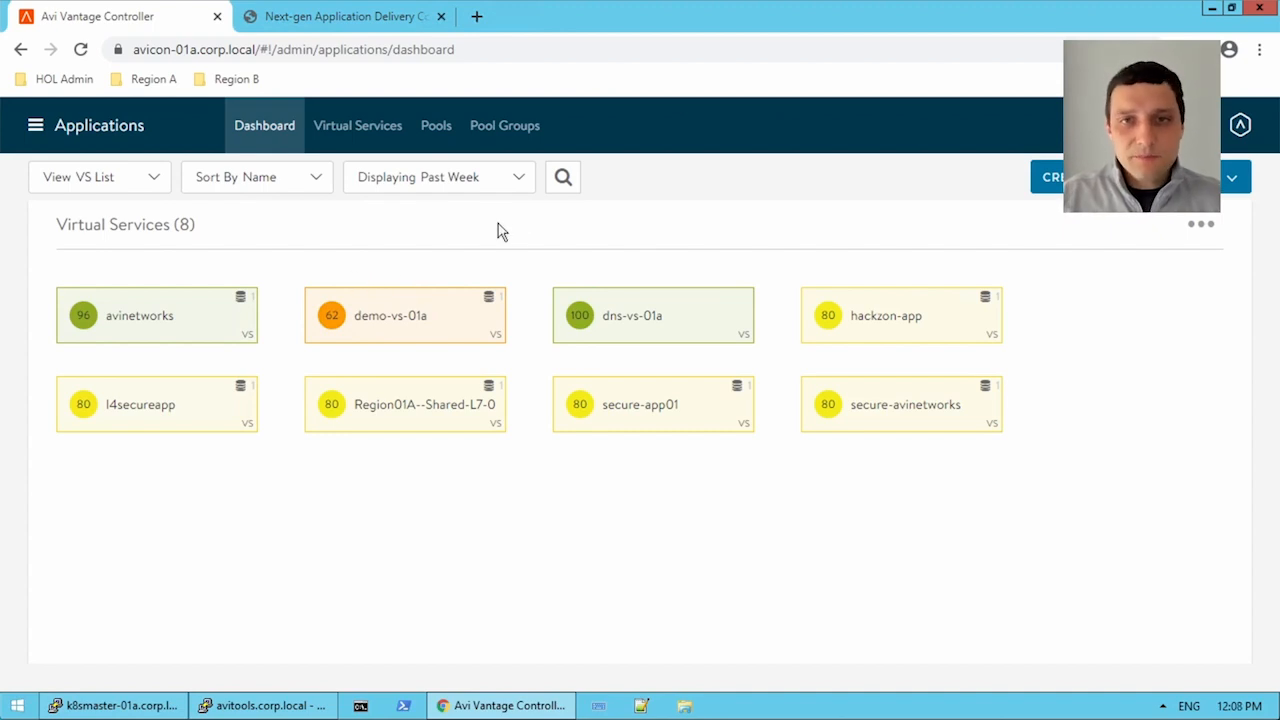
mouse_move(460, 248)
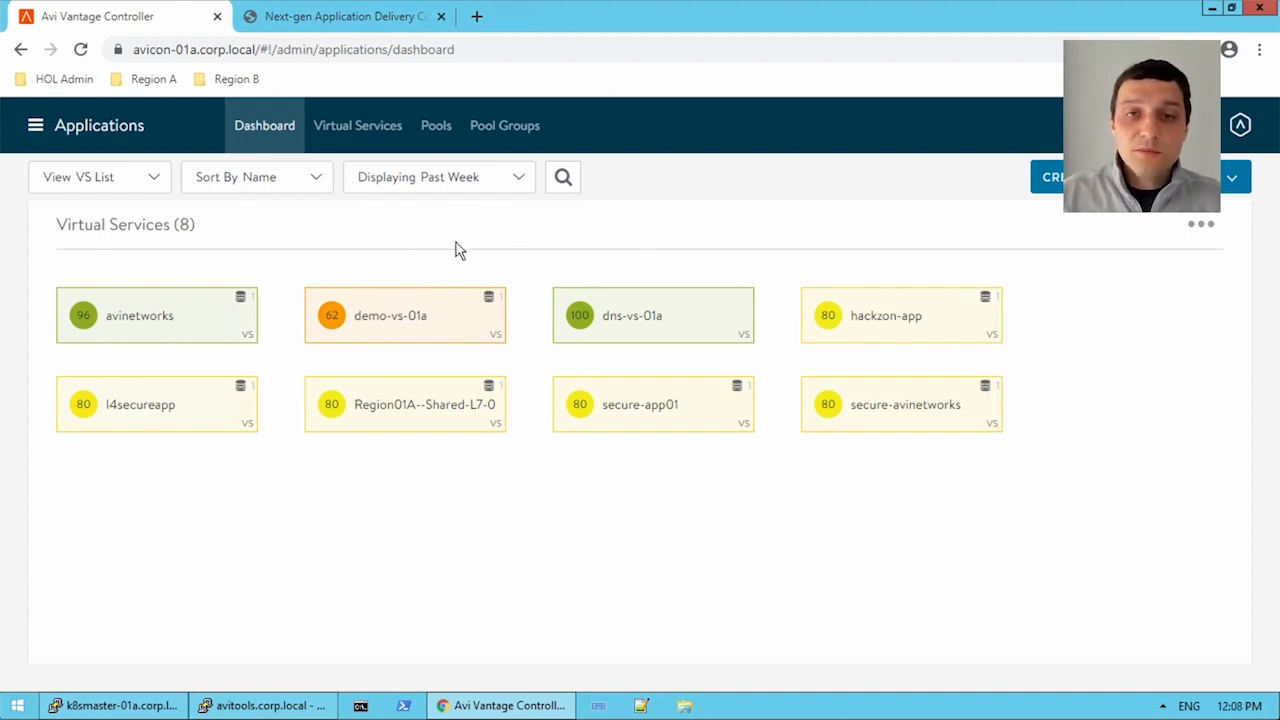
Review the pools list with demo-pool unused, then list virtual services where avinetworks uses demo-pool.
left_click(436, 124)
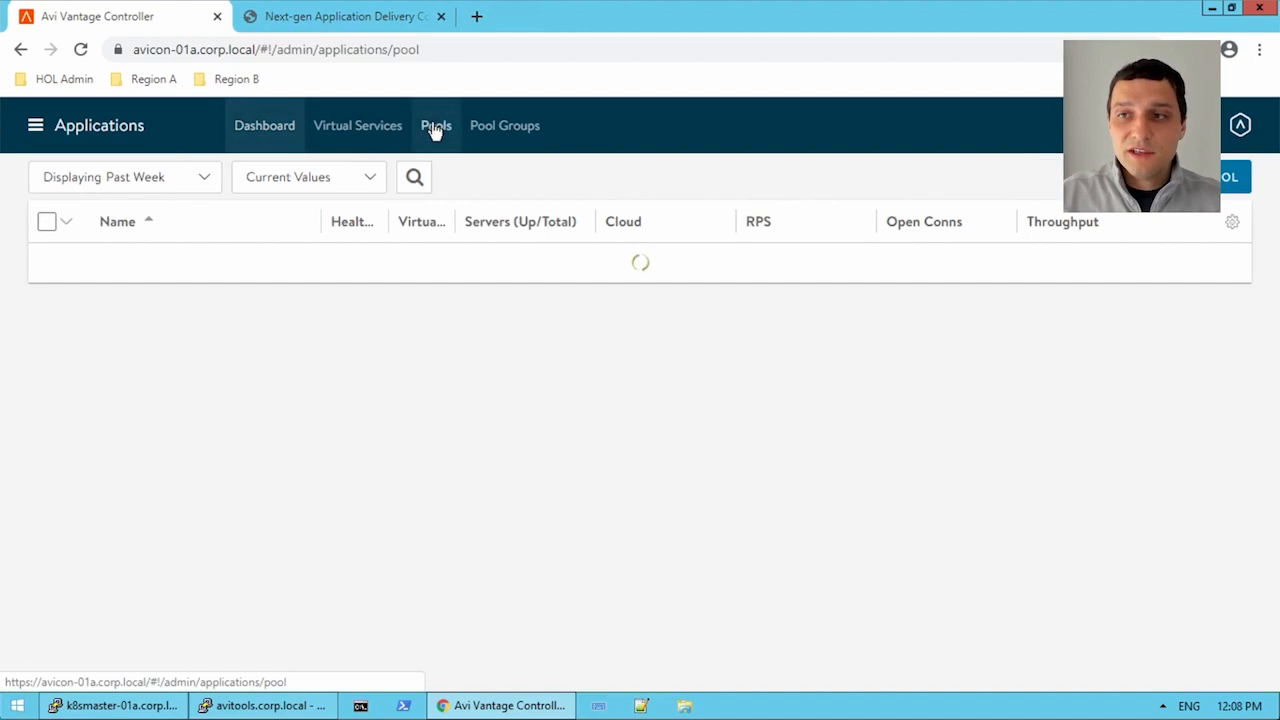
left_click(436, 124)
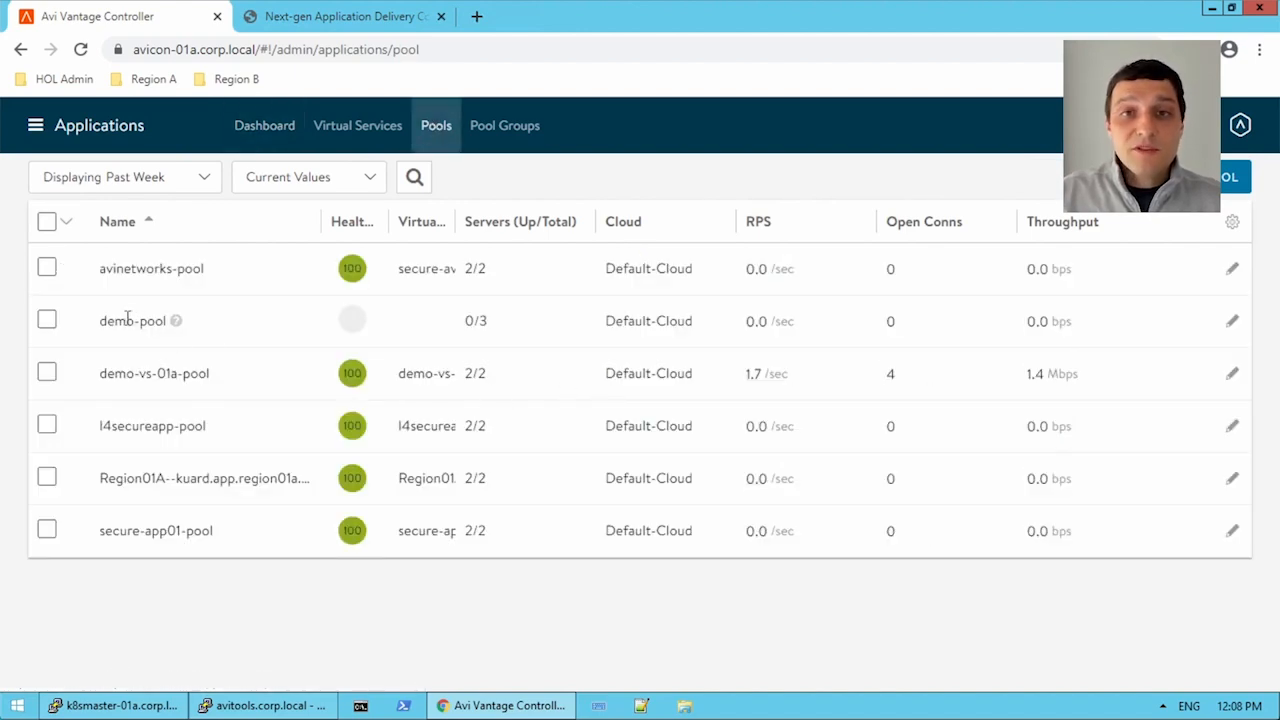
mouse_move(352, 320)
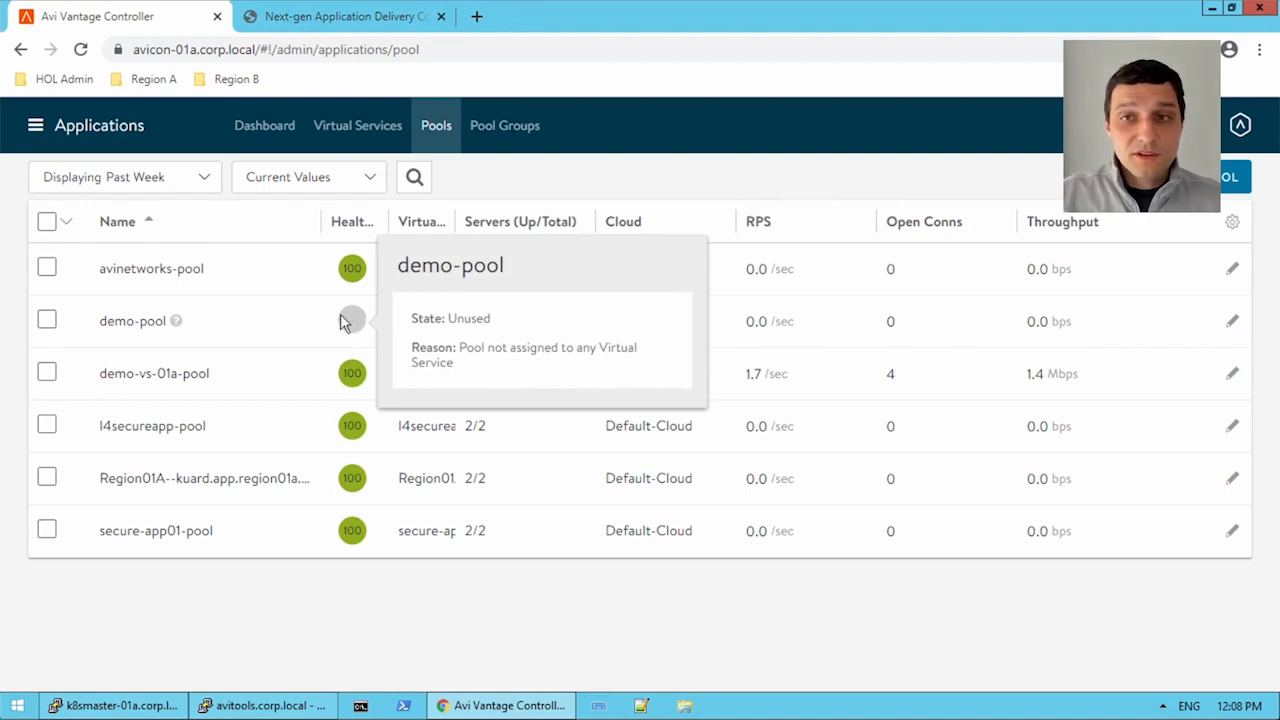
left_click(356, 124)
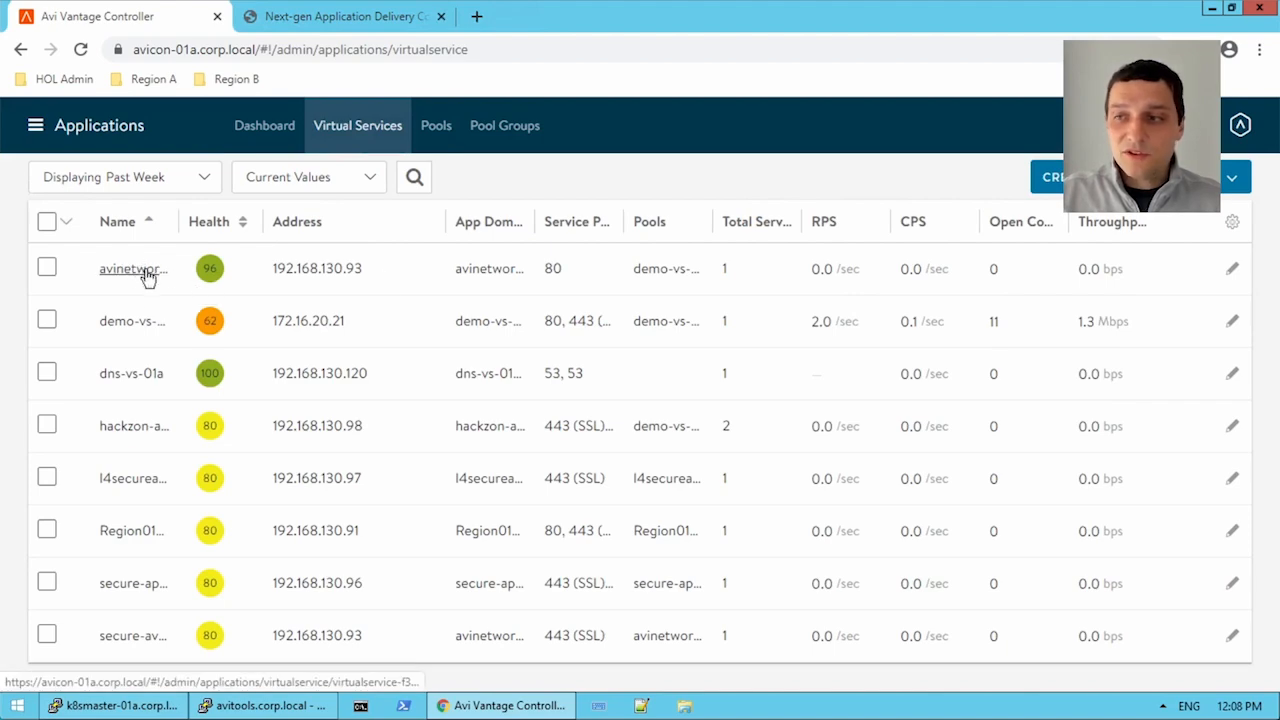
left_click(132, 268)
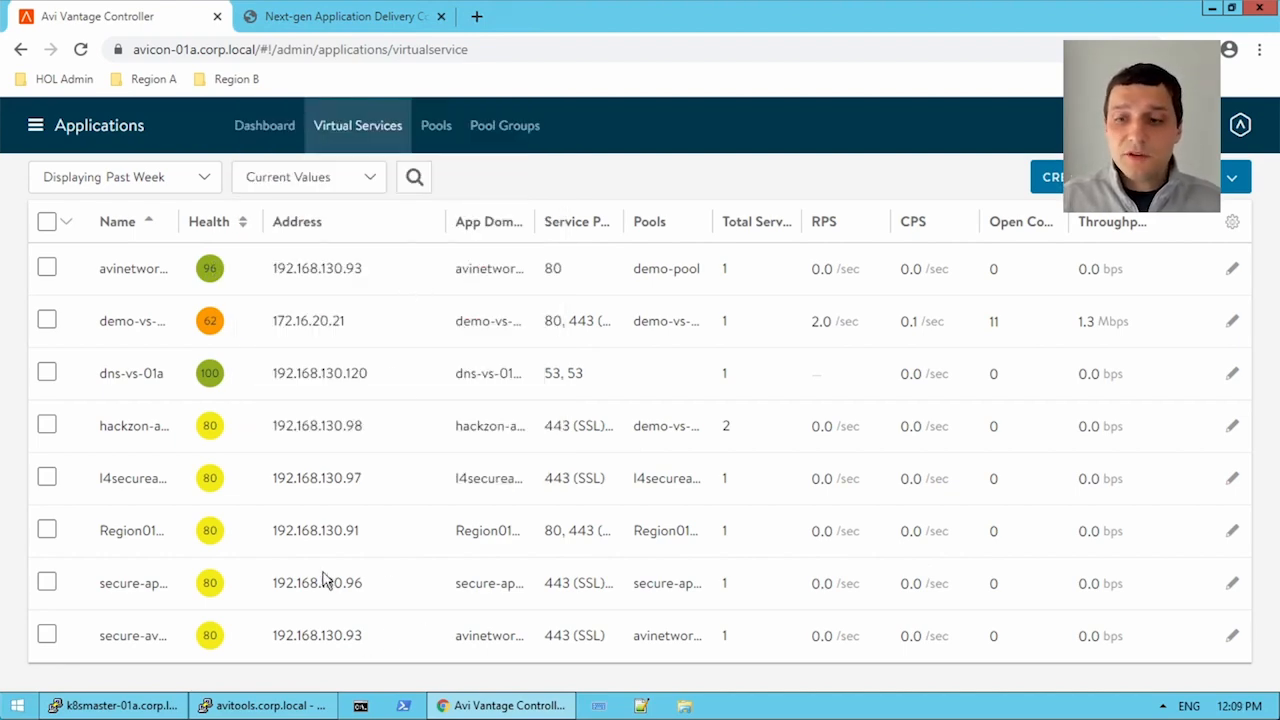
In PuTTY, clear the screen and run 'curl 192.168.130.93 -I', aborting the hanging request.
left_click(264, 704)
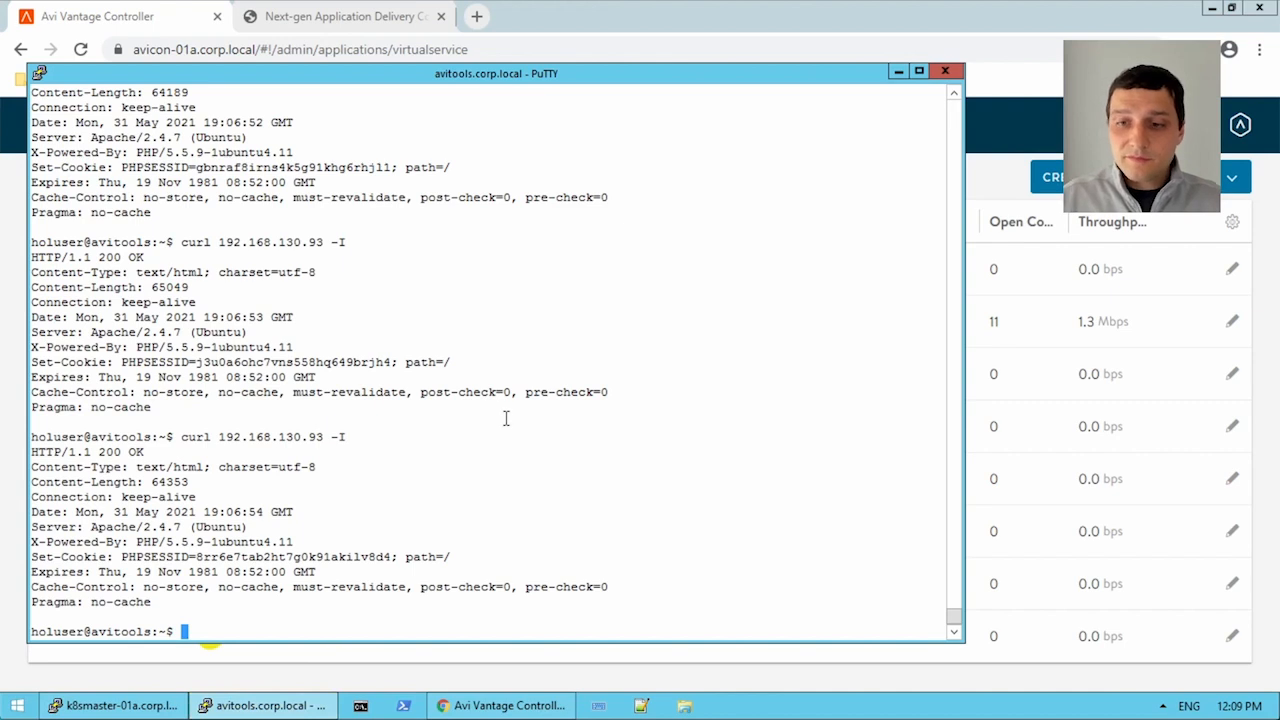
type("clea")
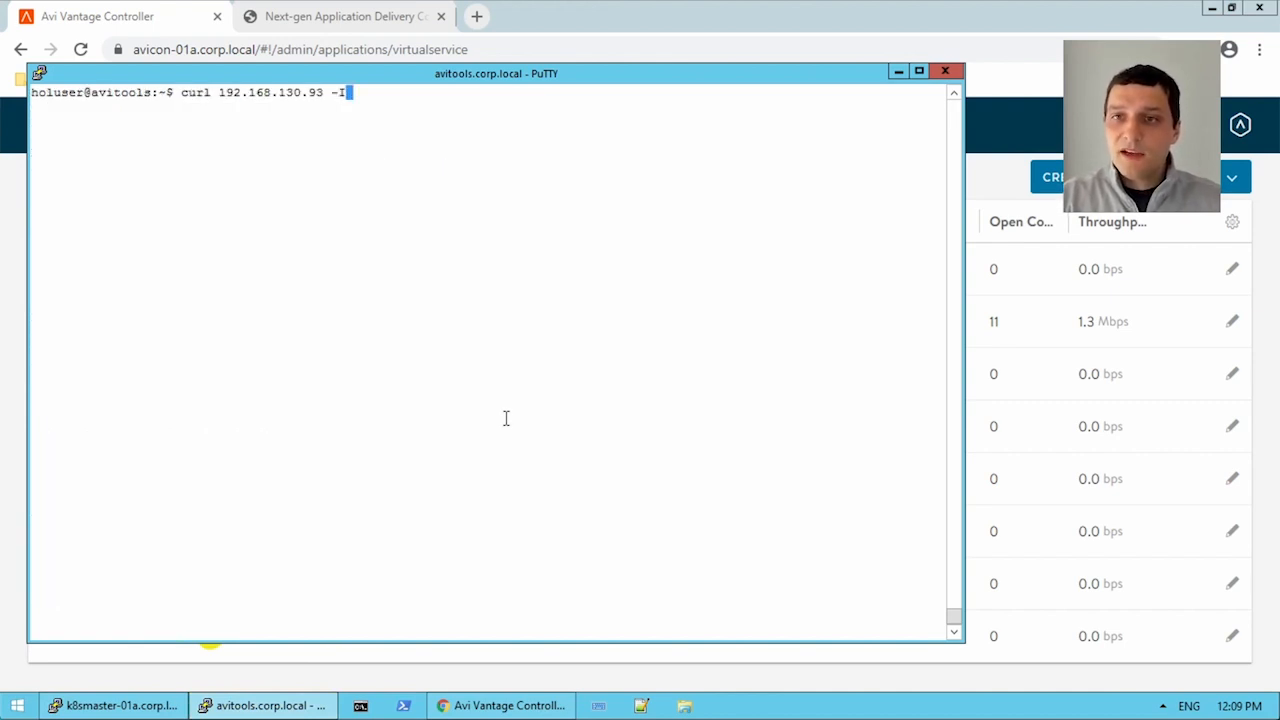
mouse_move(528, 378)
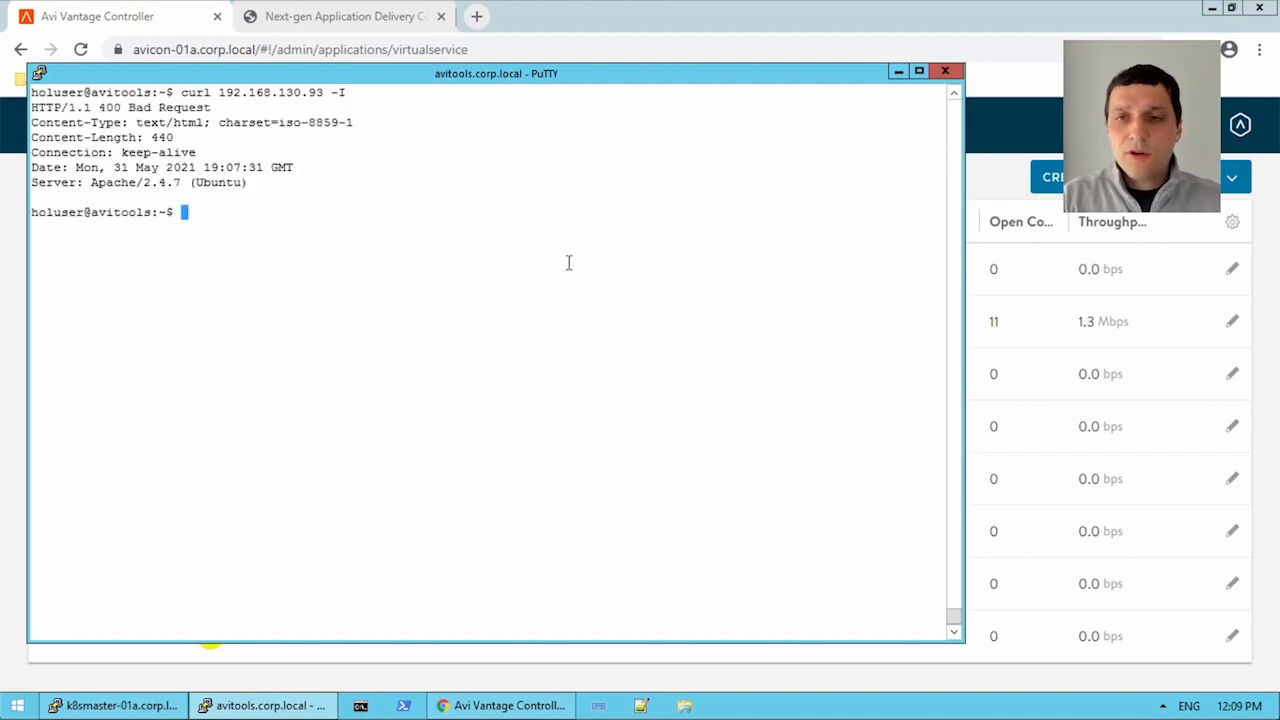
type("curl 192.168.130.93 -I")
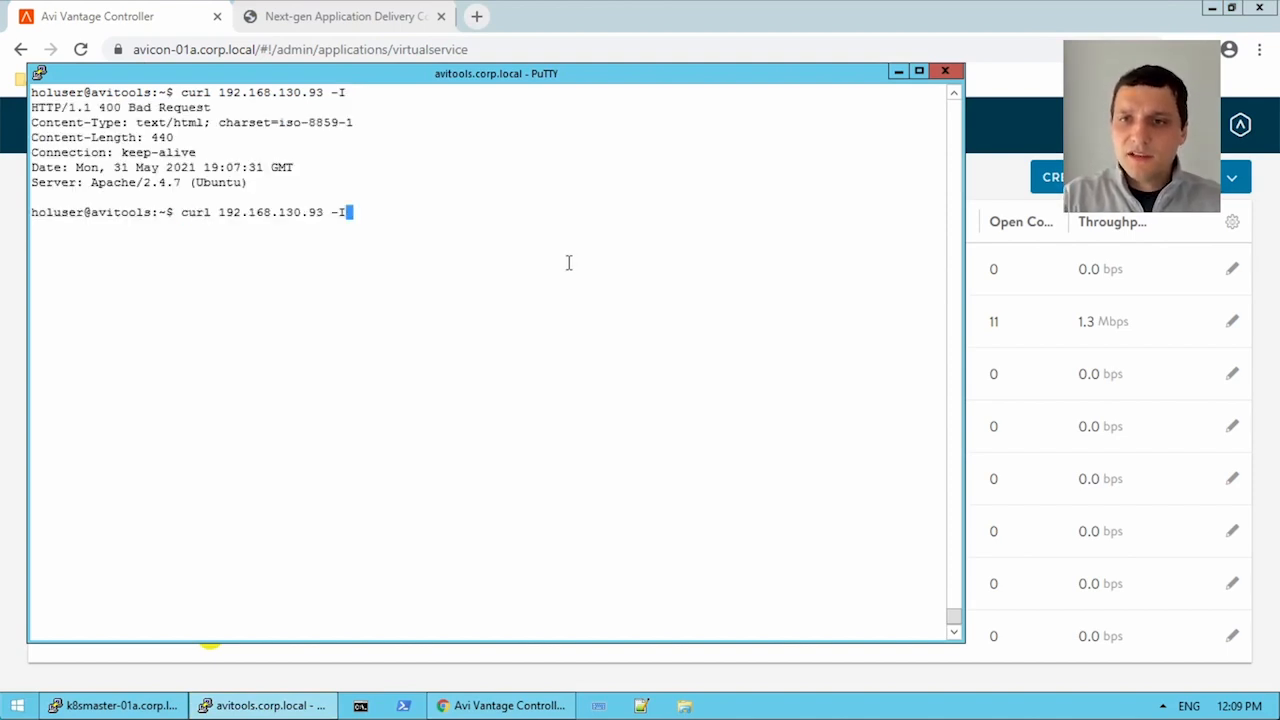
key("Return")
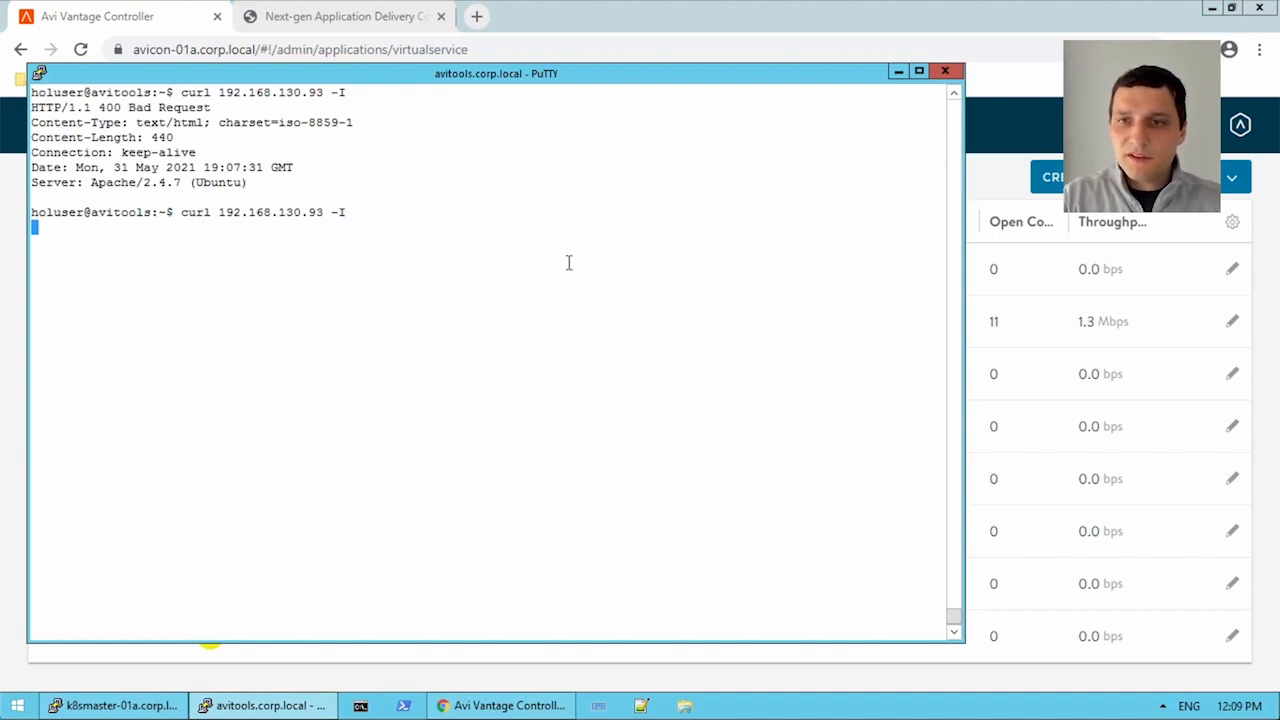
key("ctrl+c")
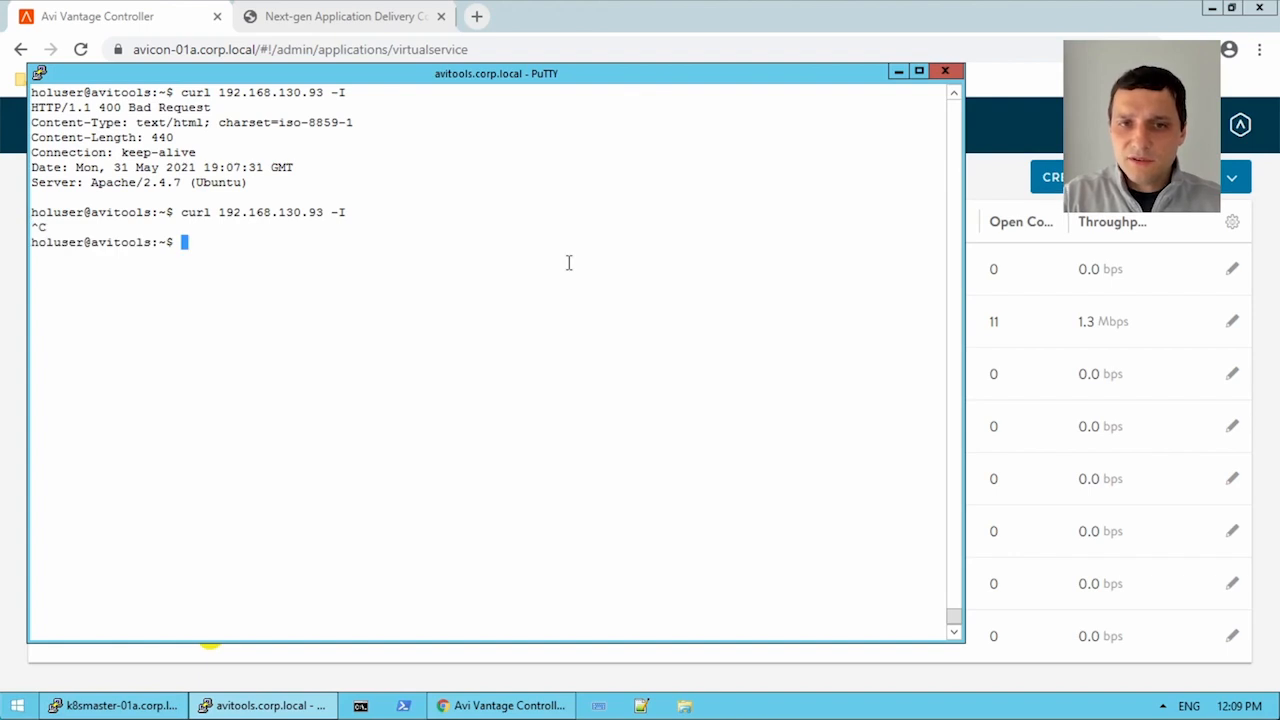
Repeat 'curl 192.168.130.93 -I' several times, getting mixed 200 OK and 400 Bad Request responses.
key("Return")
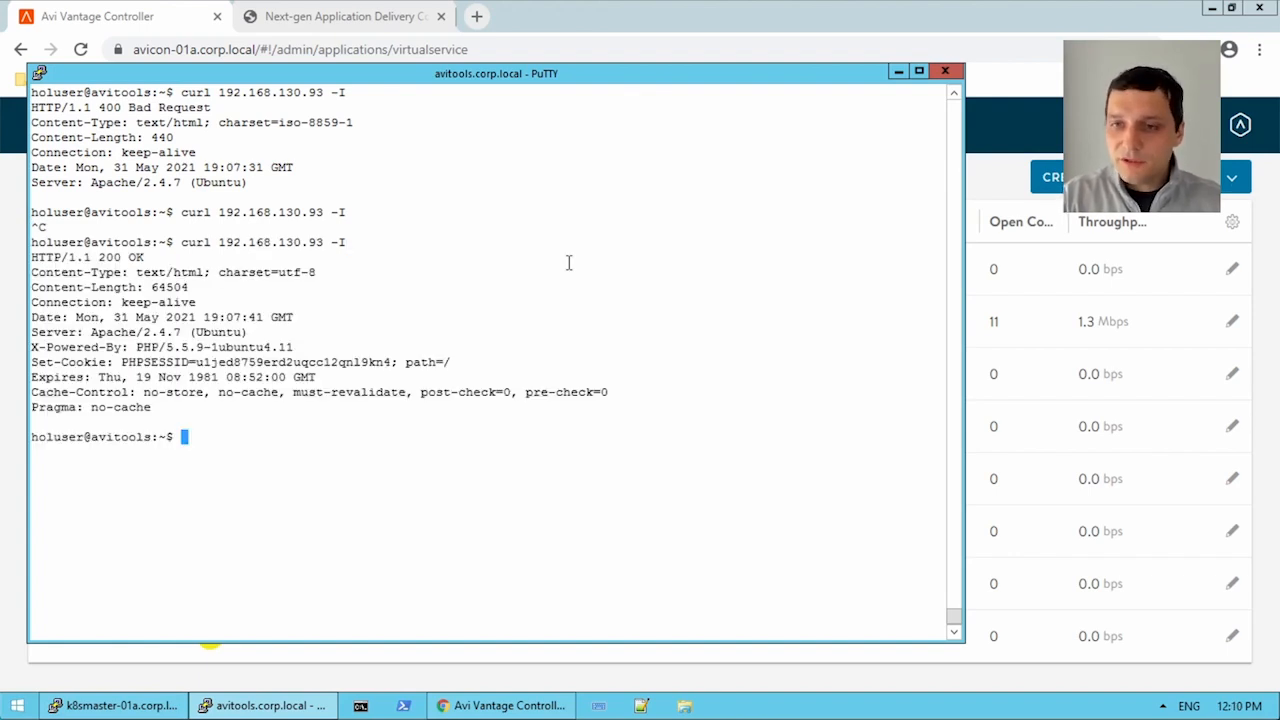
key("Return")
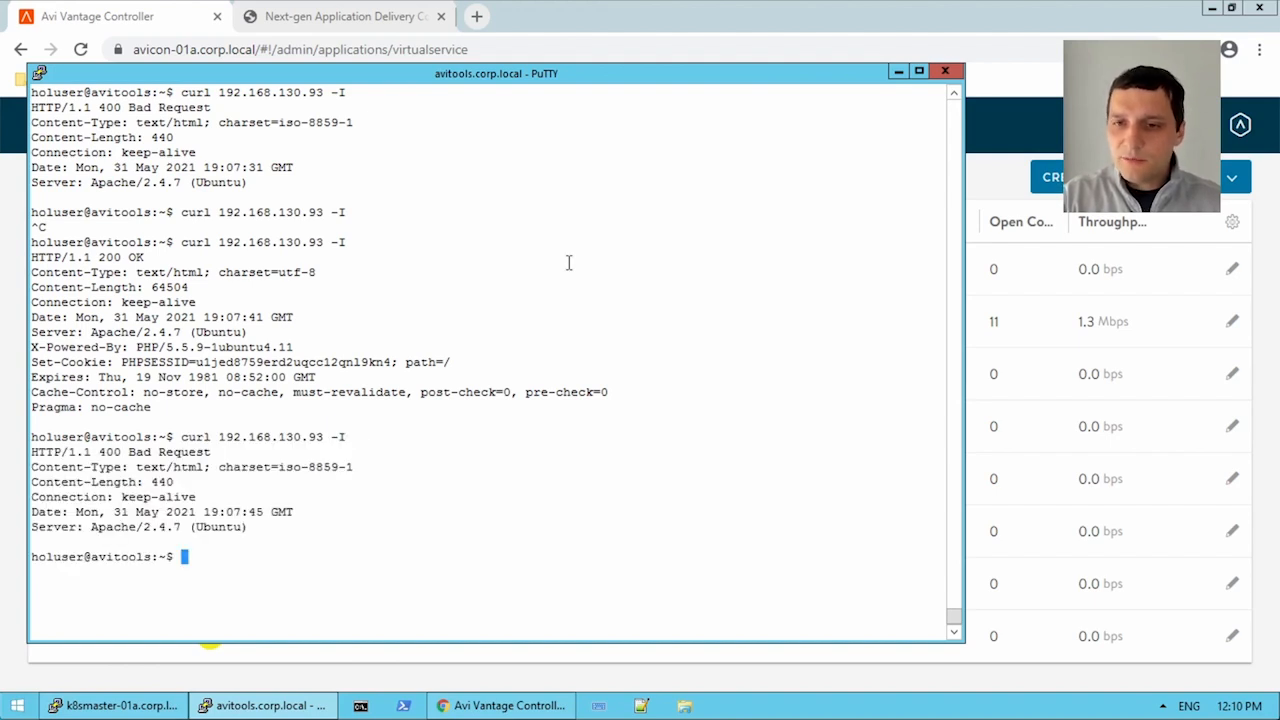
type("curl 192.168.130.93 -I")
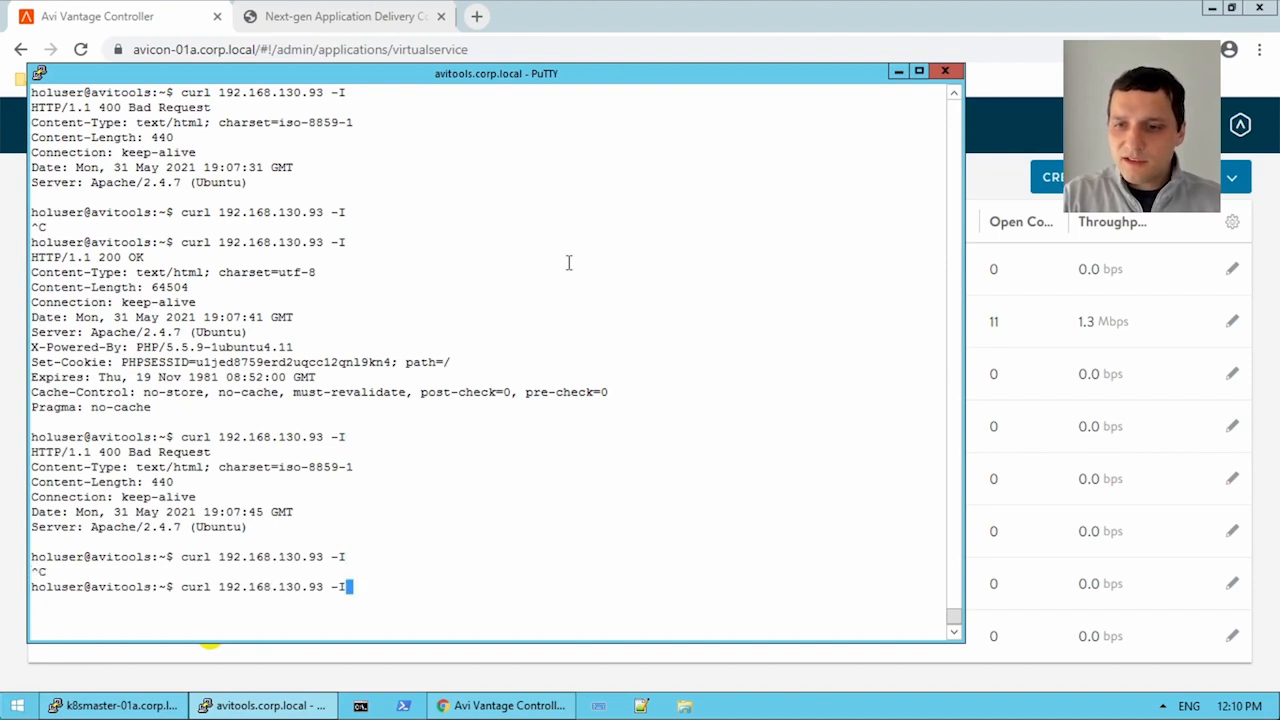
key("Return")
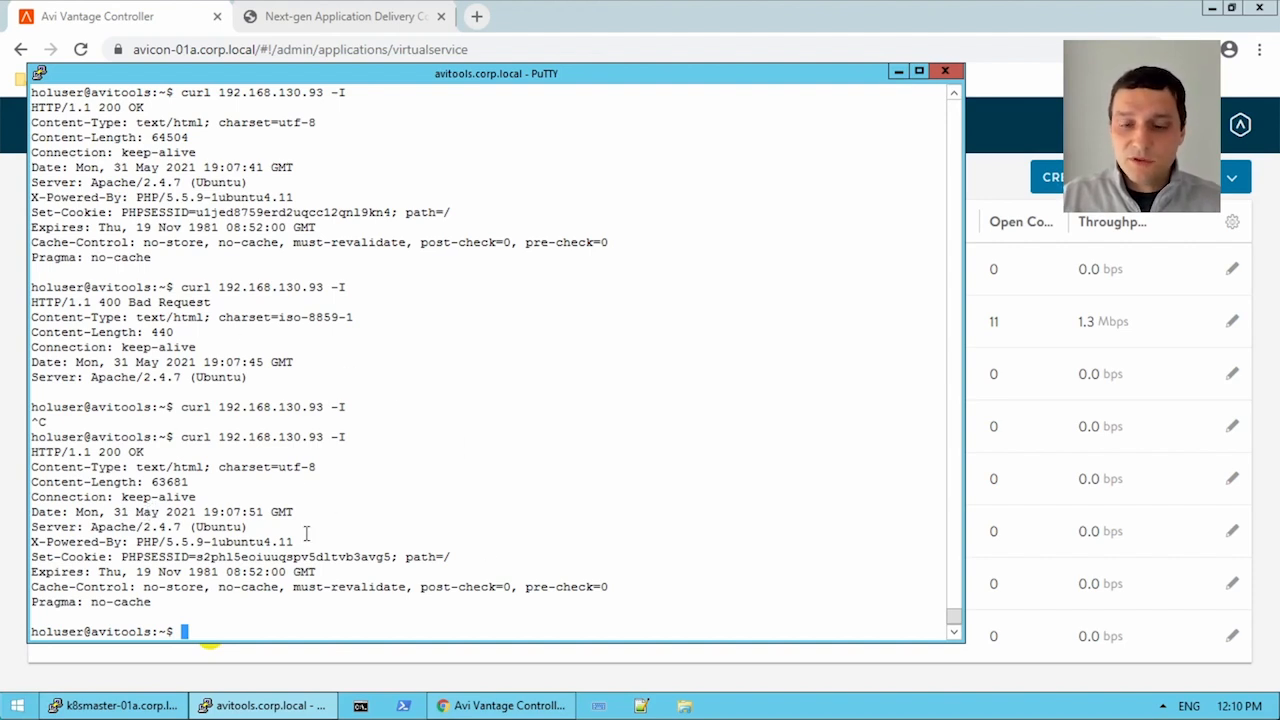
View avinetworks' logs with non-significant entries and expand a HEAD request showing a 406 B response from demo-pool.
left_click(110, 16)
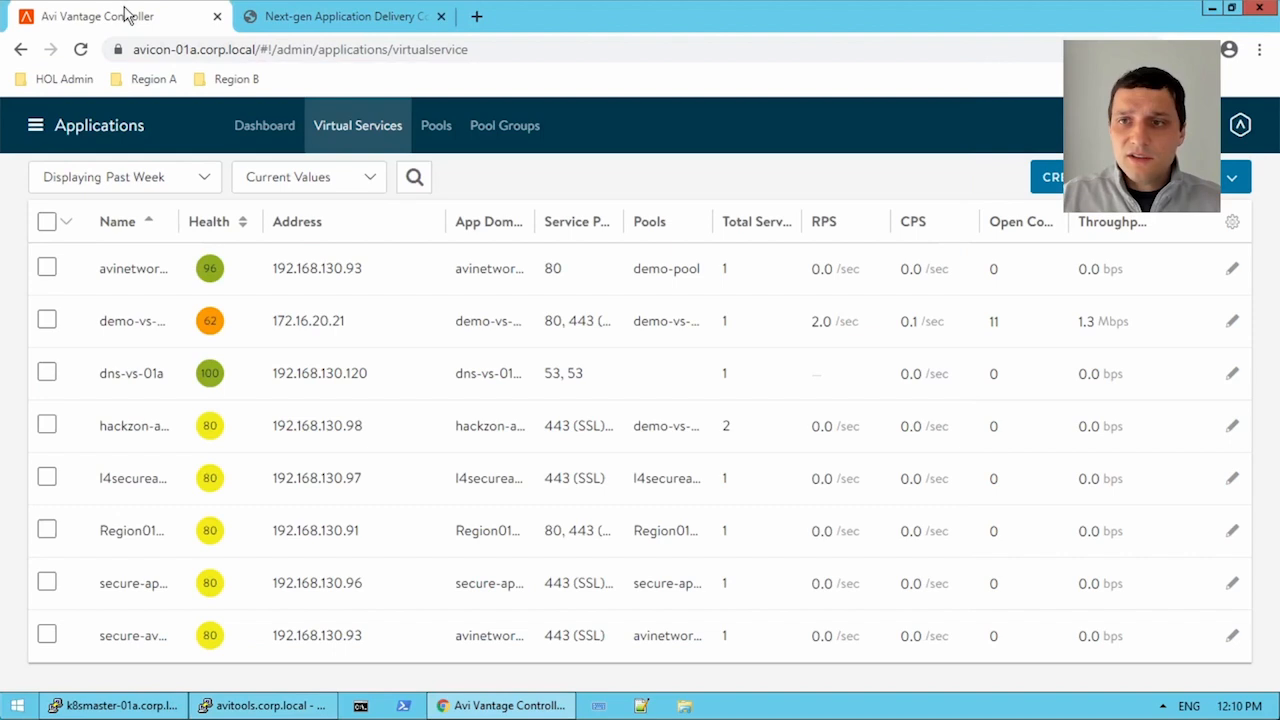
left_click(132, 268)
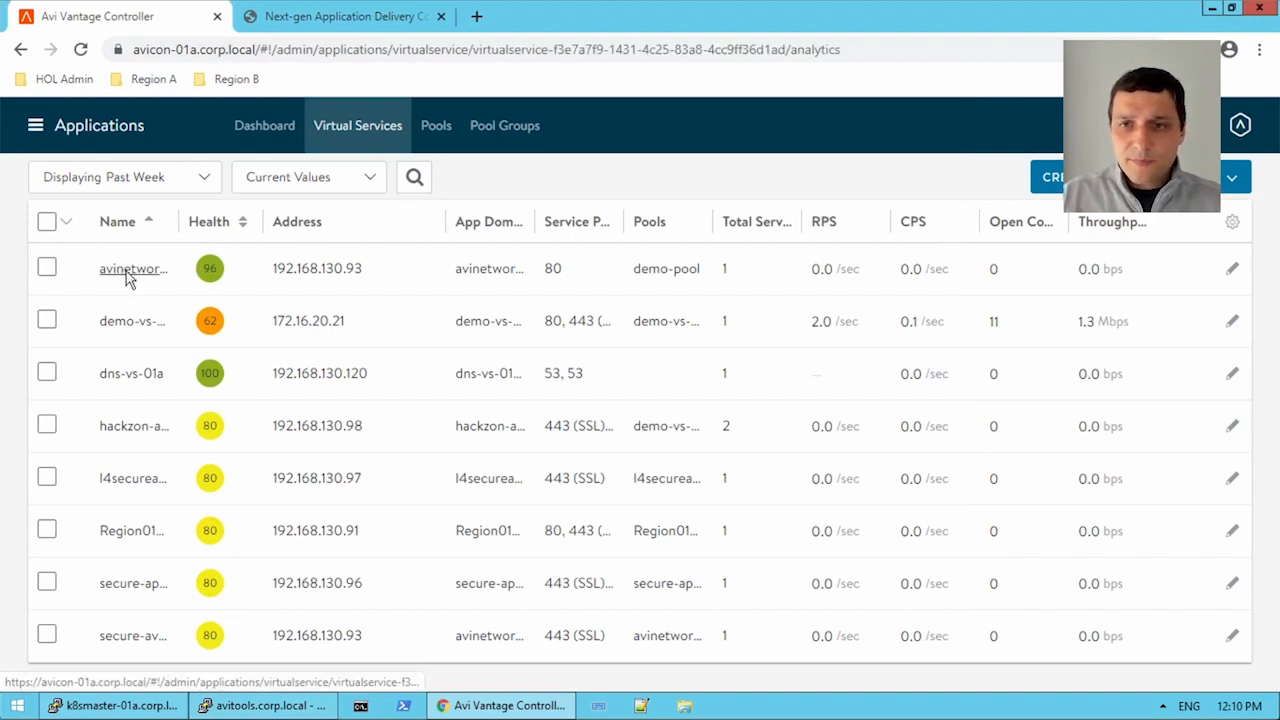
left_click(132, 268)
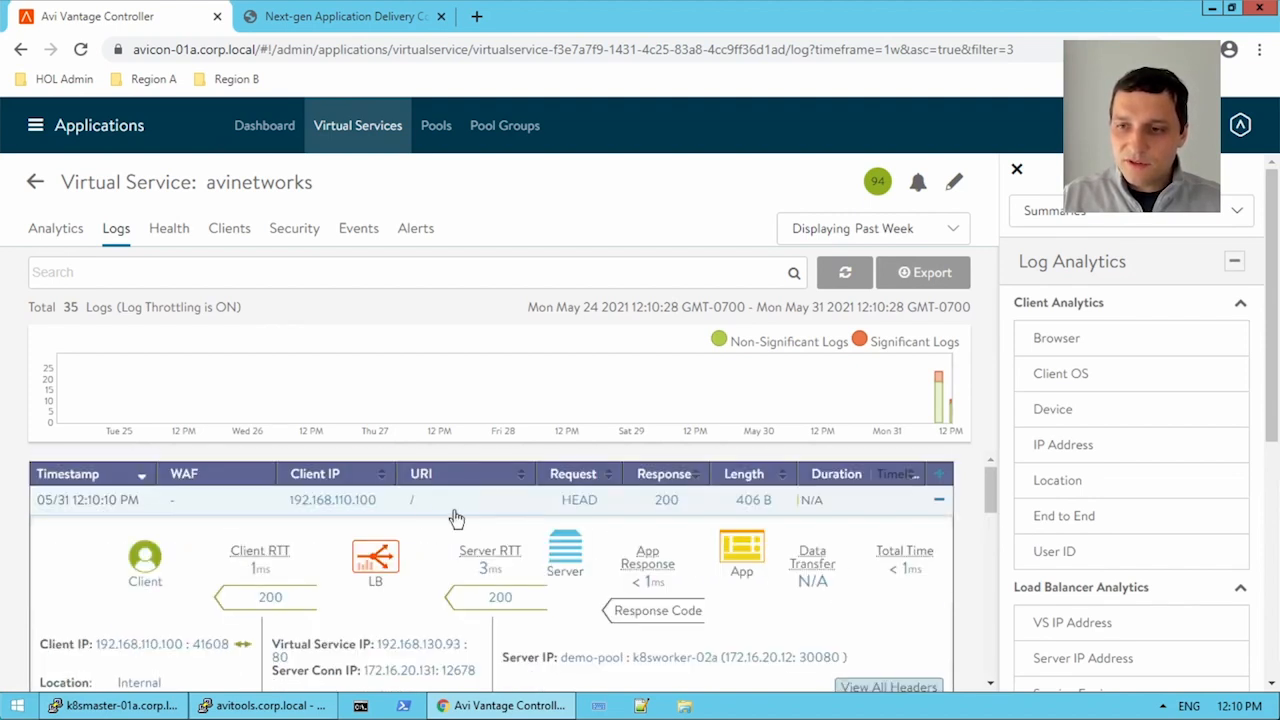
left_click(938, 500)
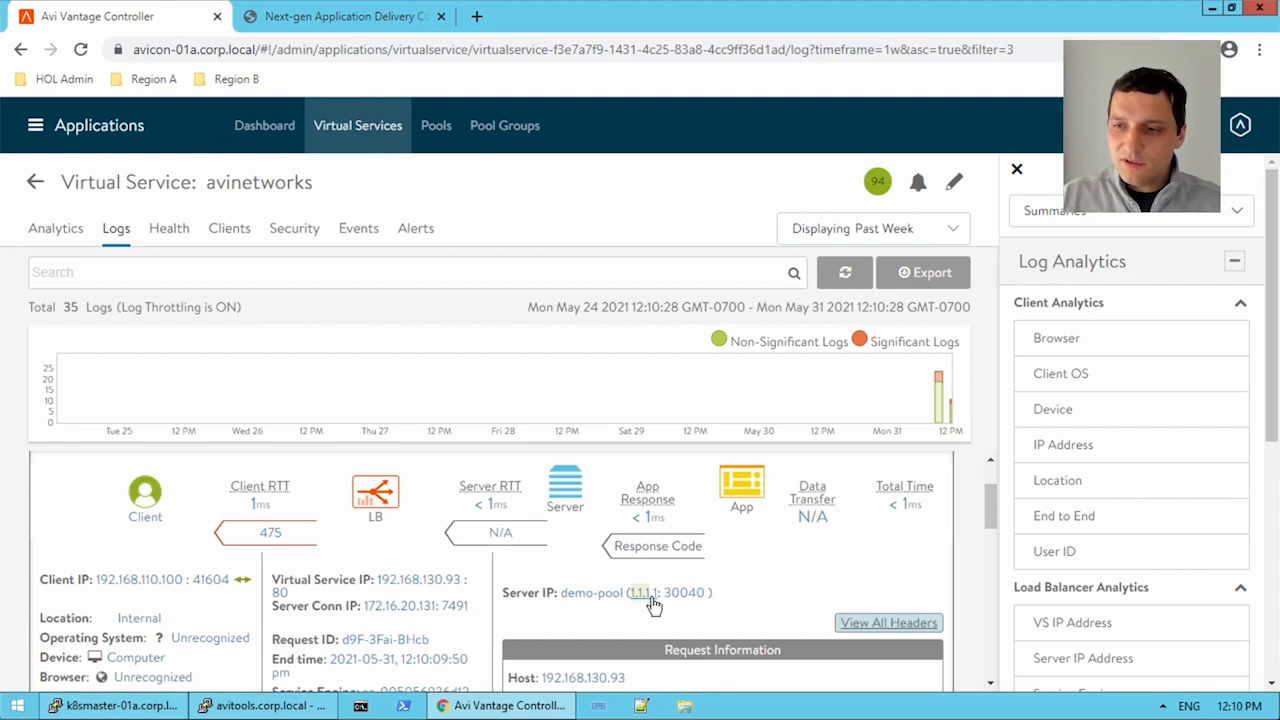
mouse_move(270, 532)
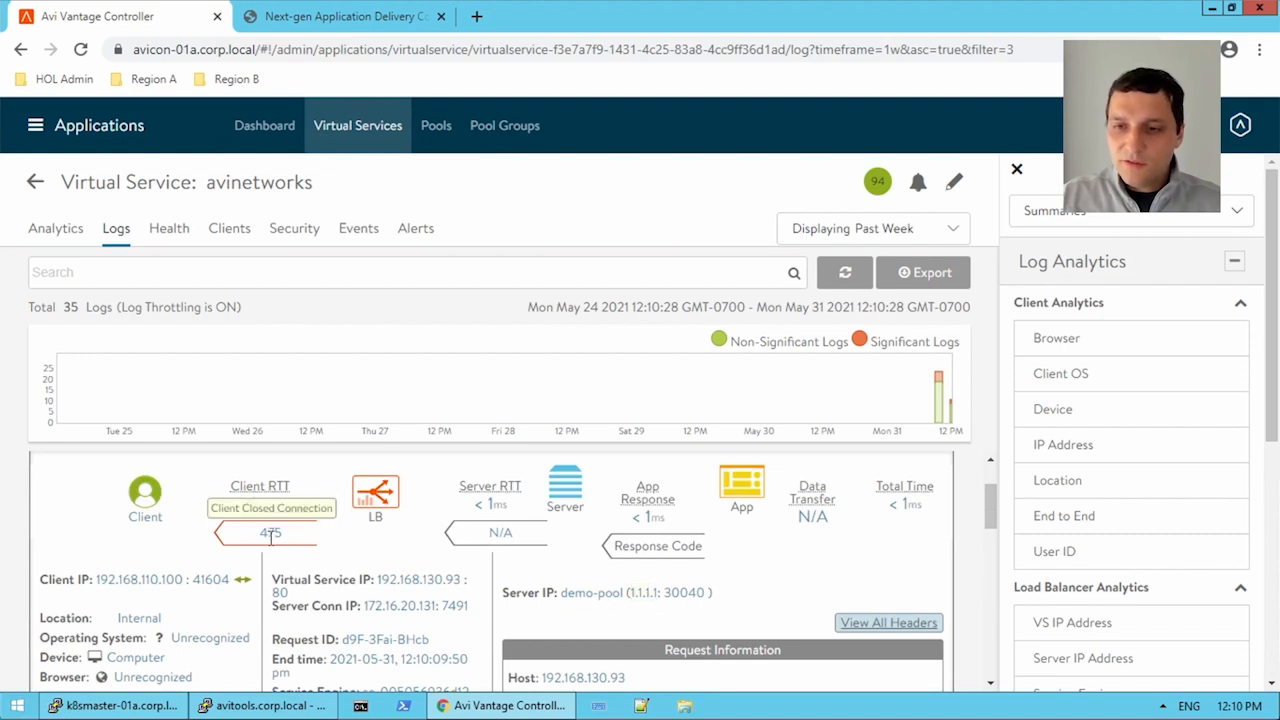
mouse_move(200, 524)
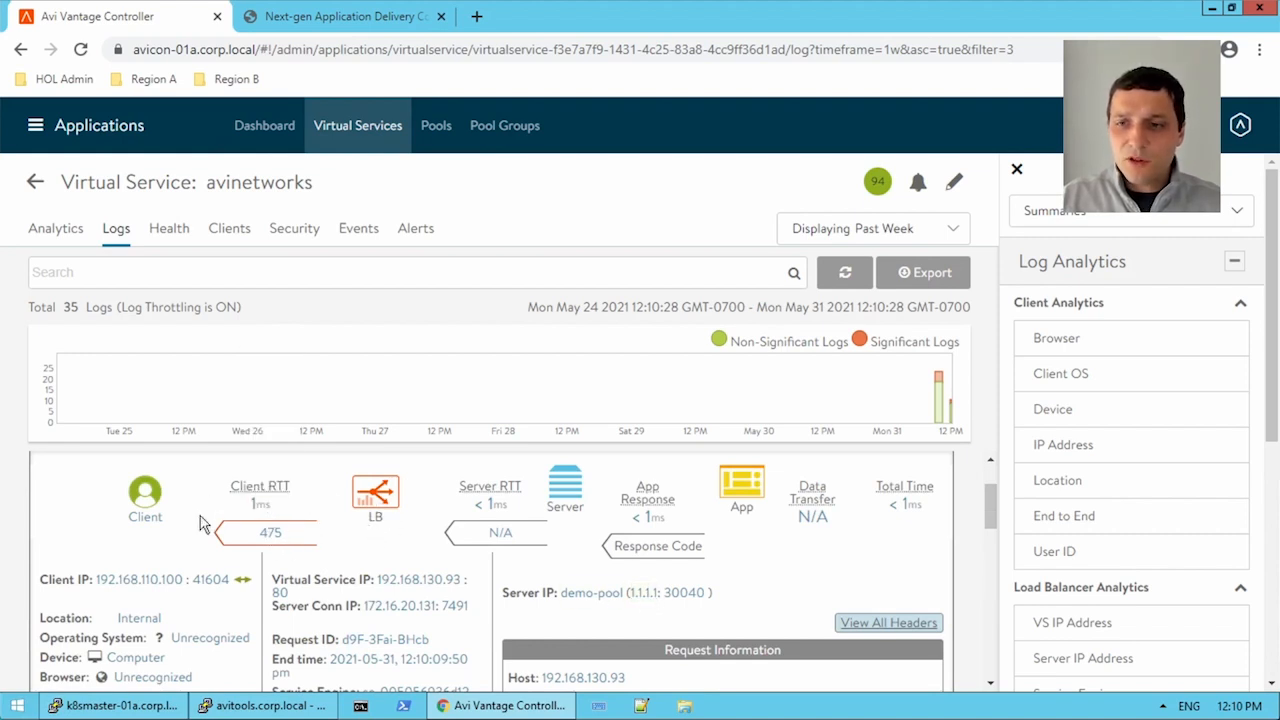
mouse_move(540, 536)
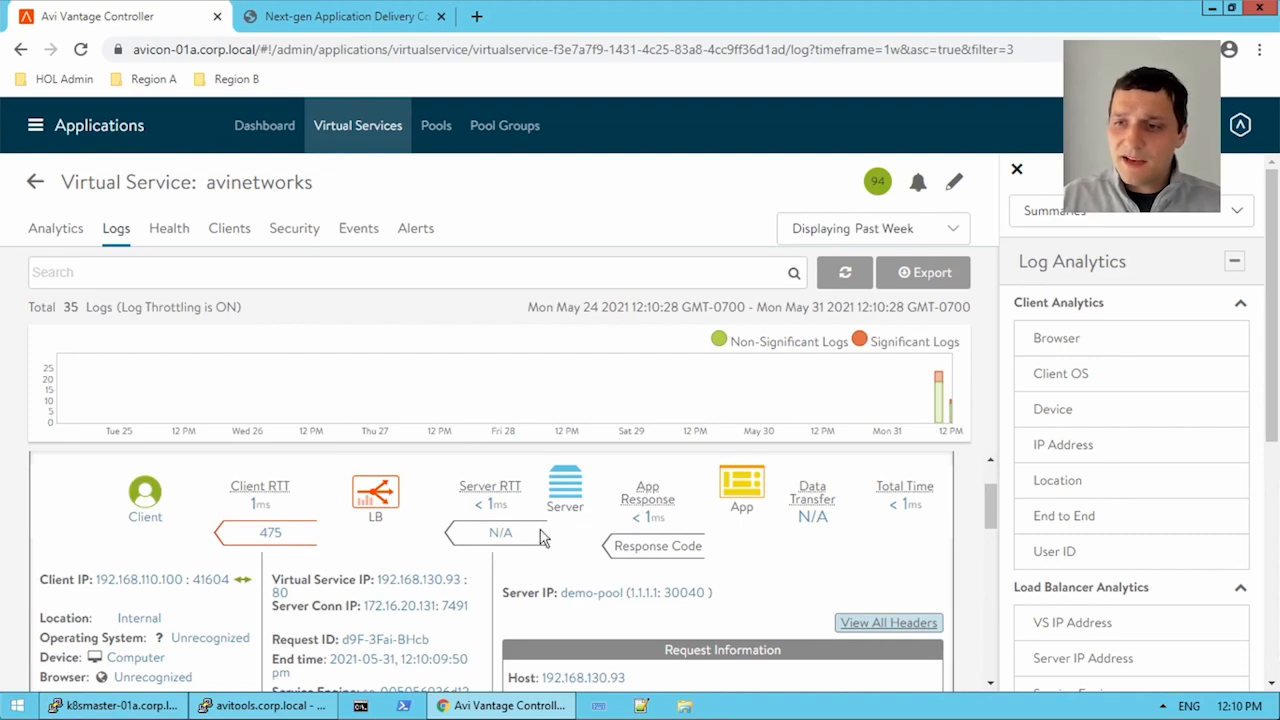
mouse_move(612, 480)
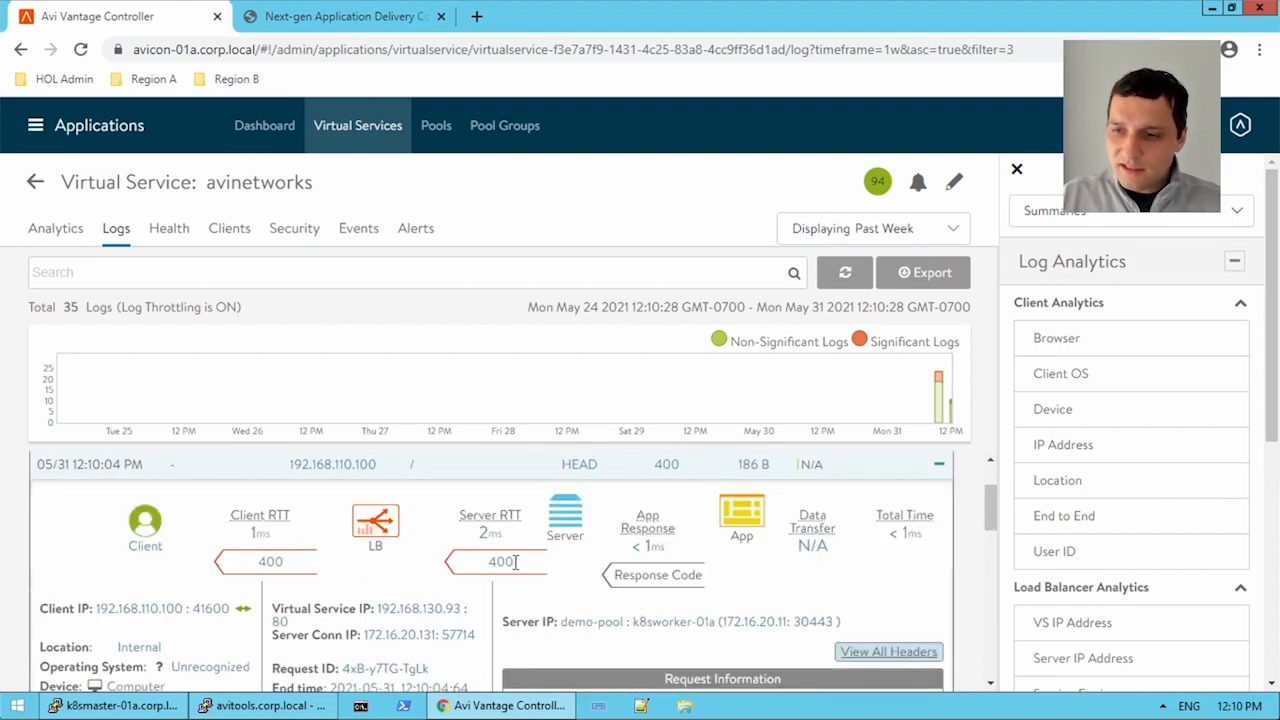
mouse_move(500, 560)
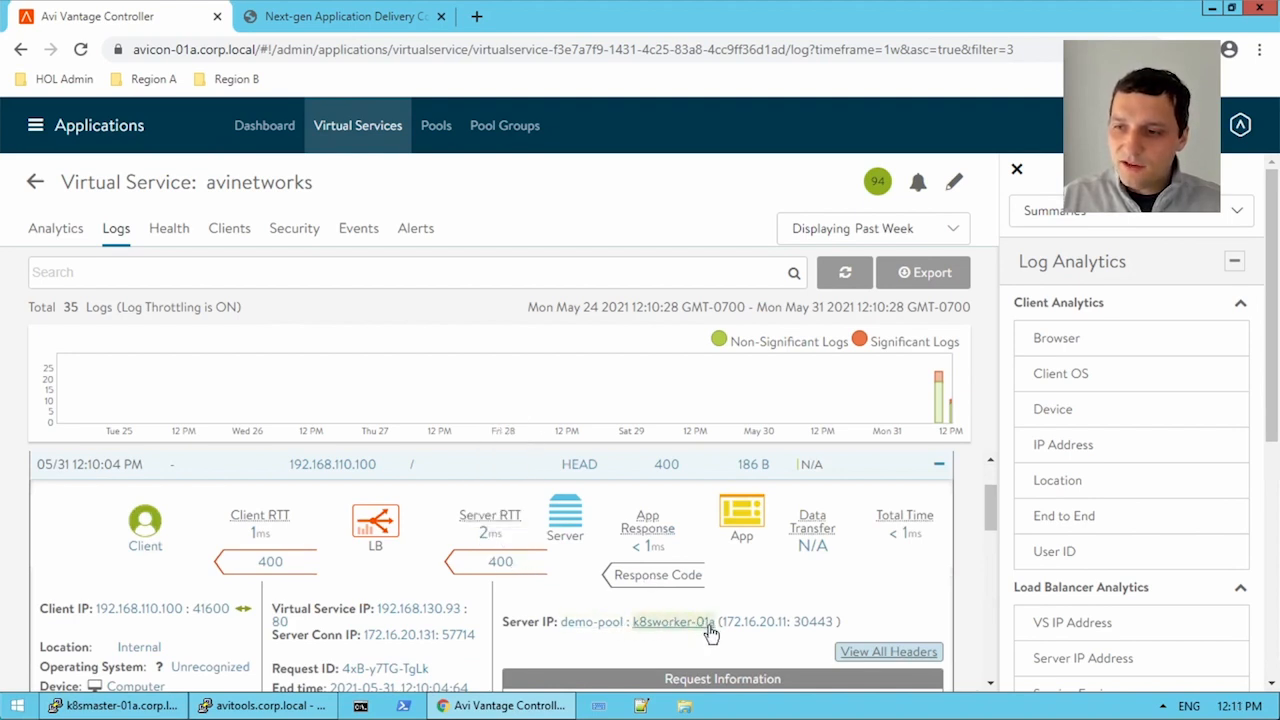
mouse_move(636, 612)
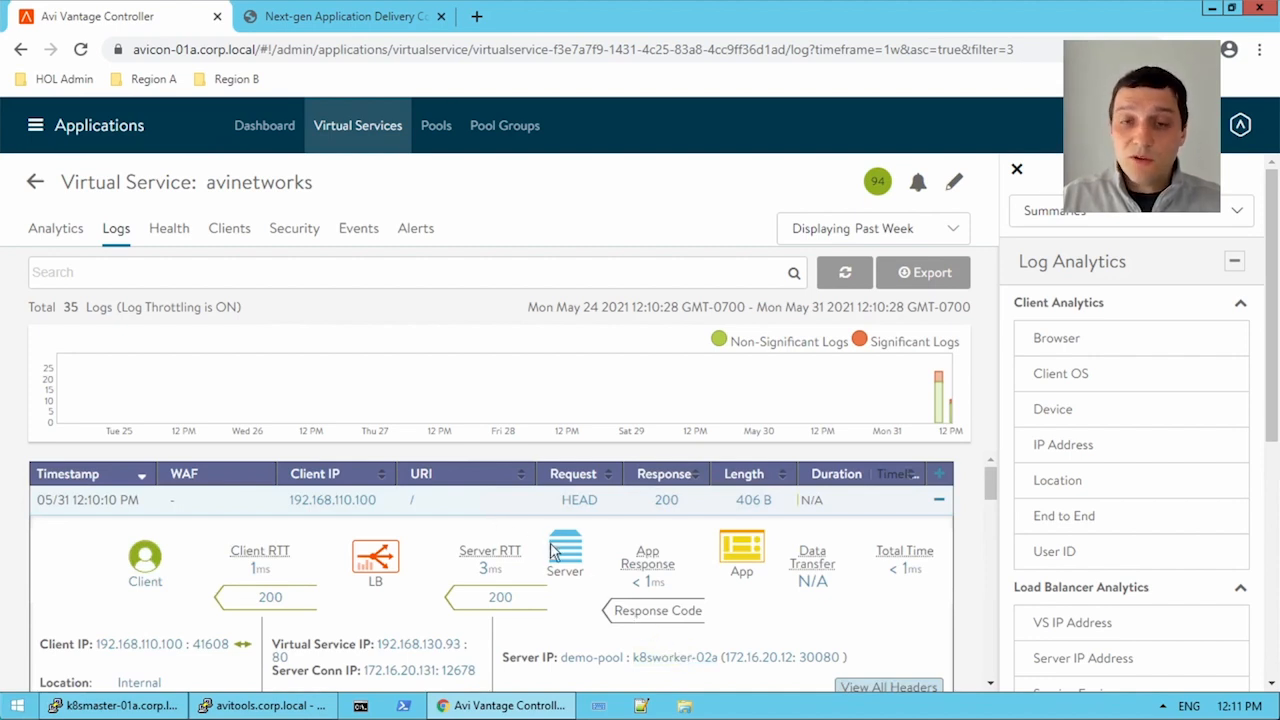
mouse_move(588, 528)
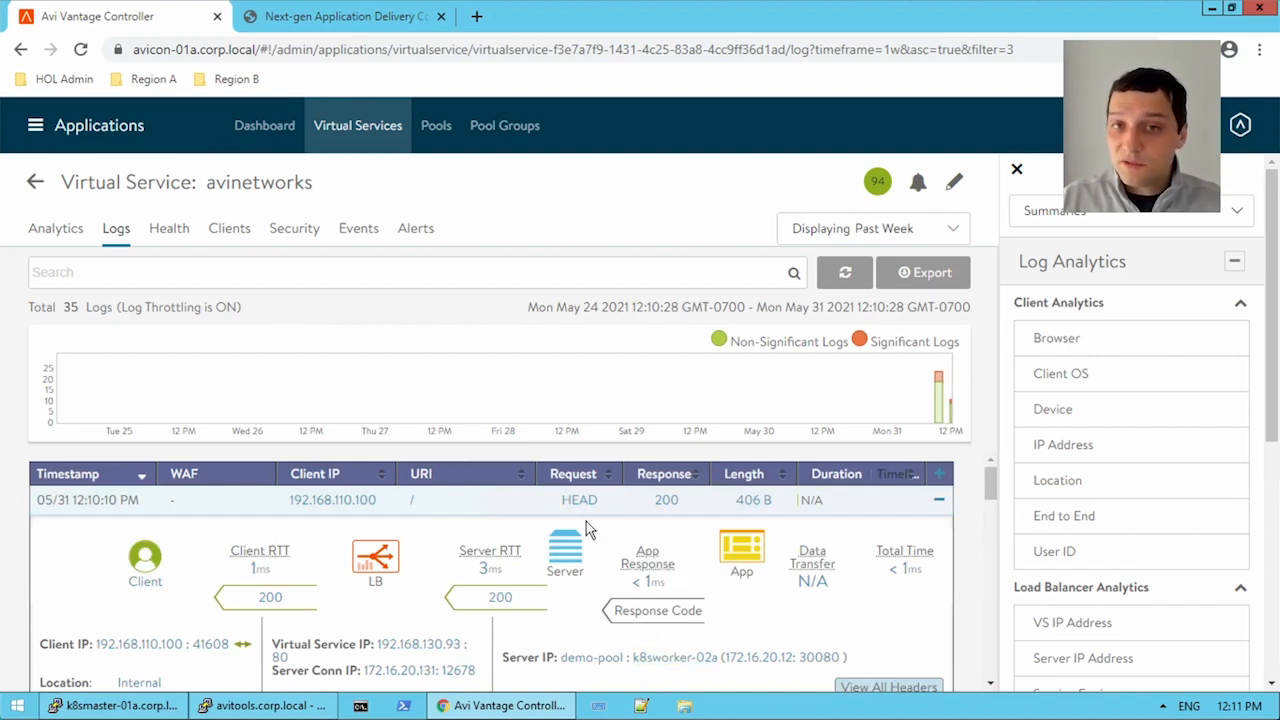
mouse_move(476, 508)
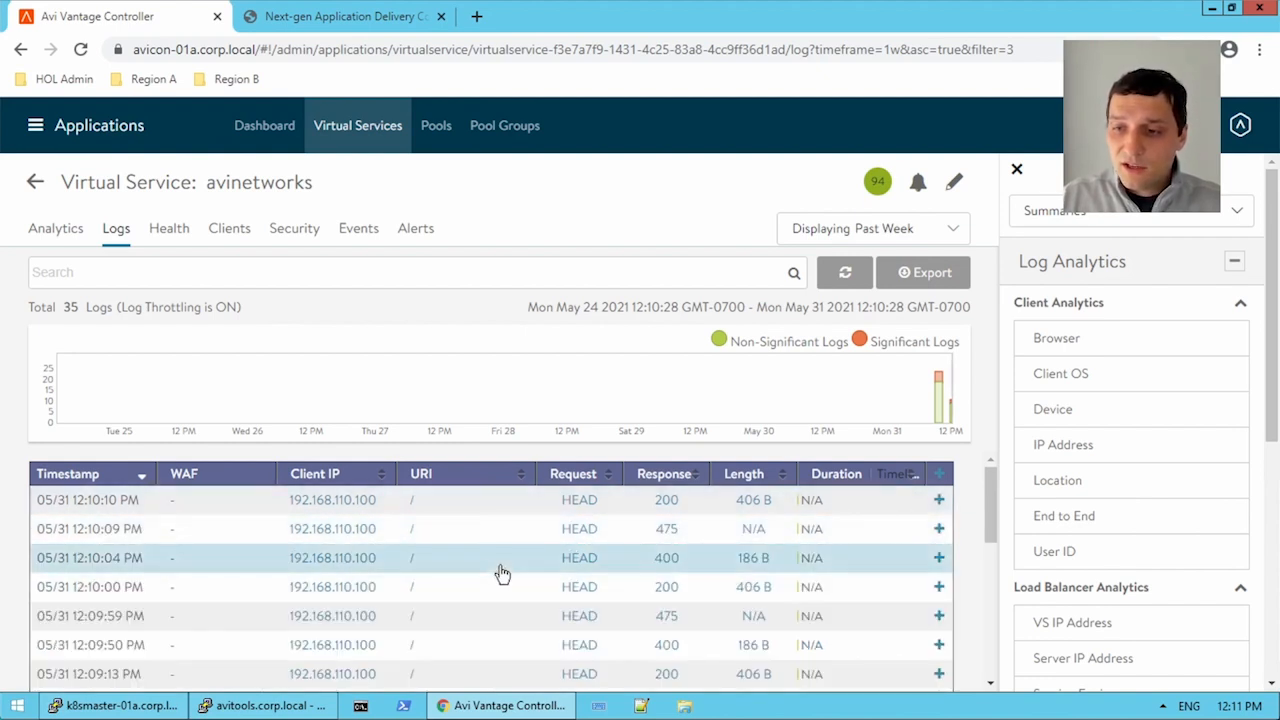
mouse_move(450, 140)
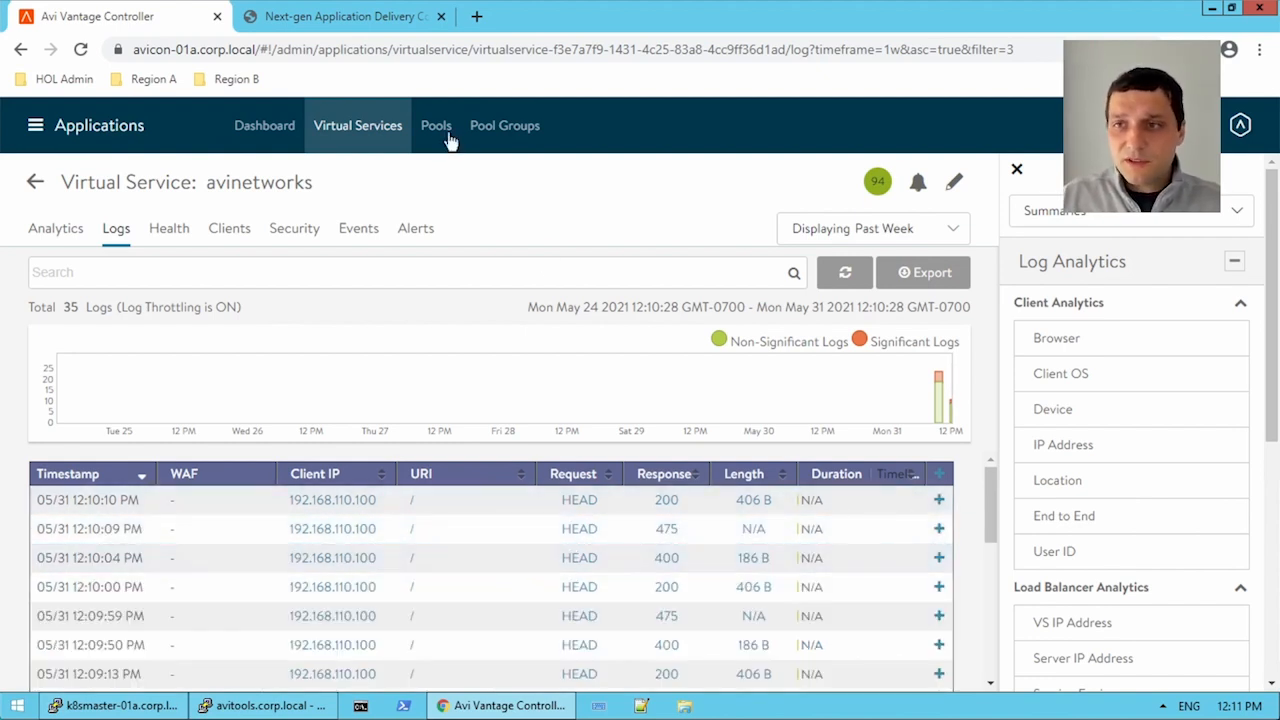
Open demo-pool's edit form from the pools list and scroll to its health monitor section.
left_click(436, 124)
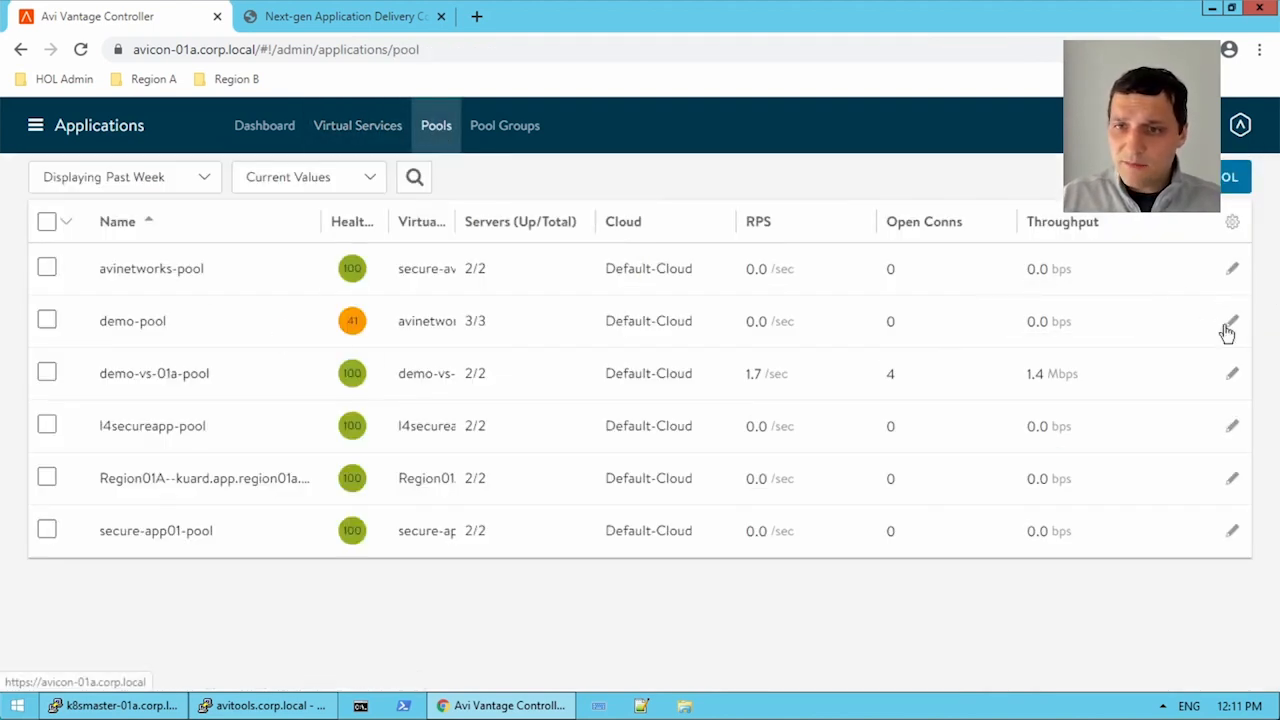
left_click(1232, 320)
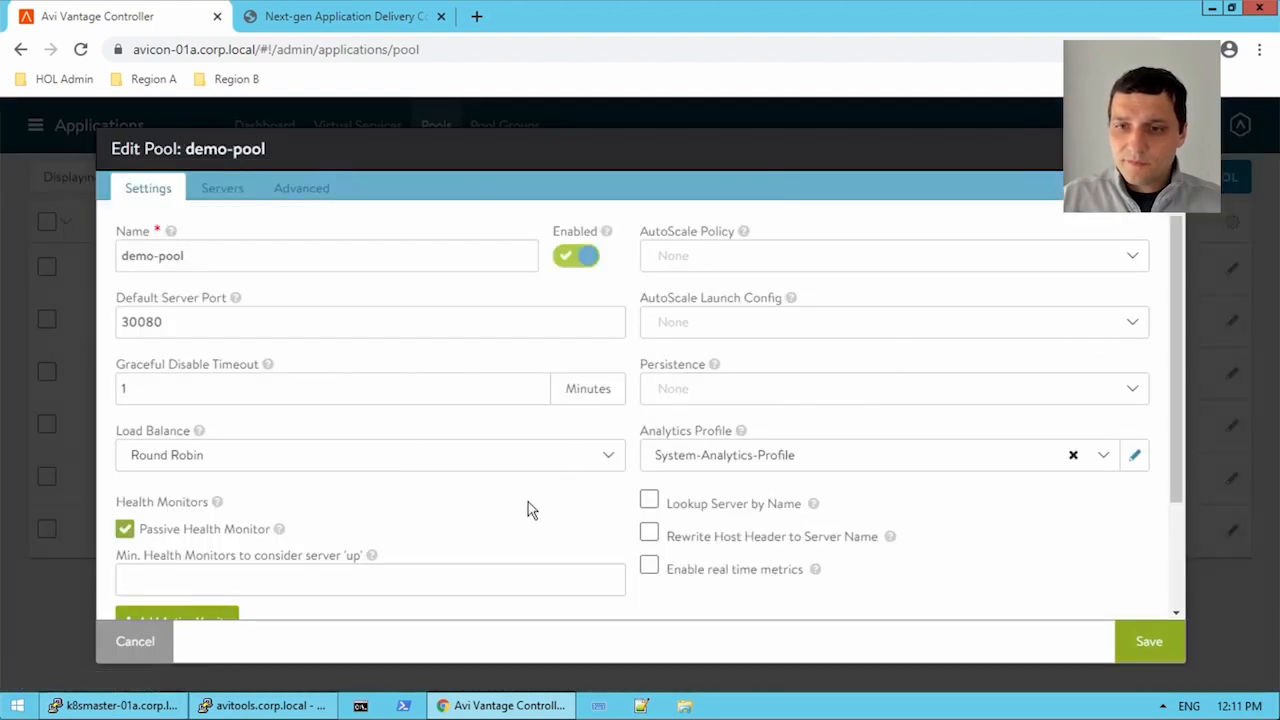
scroll("down", 3)
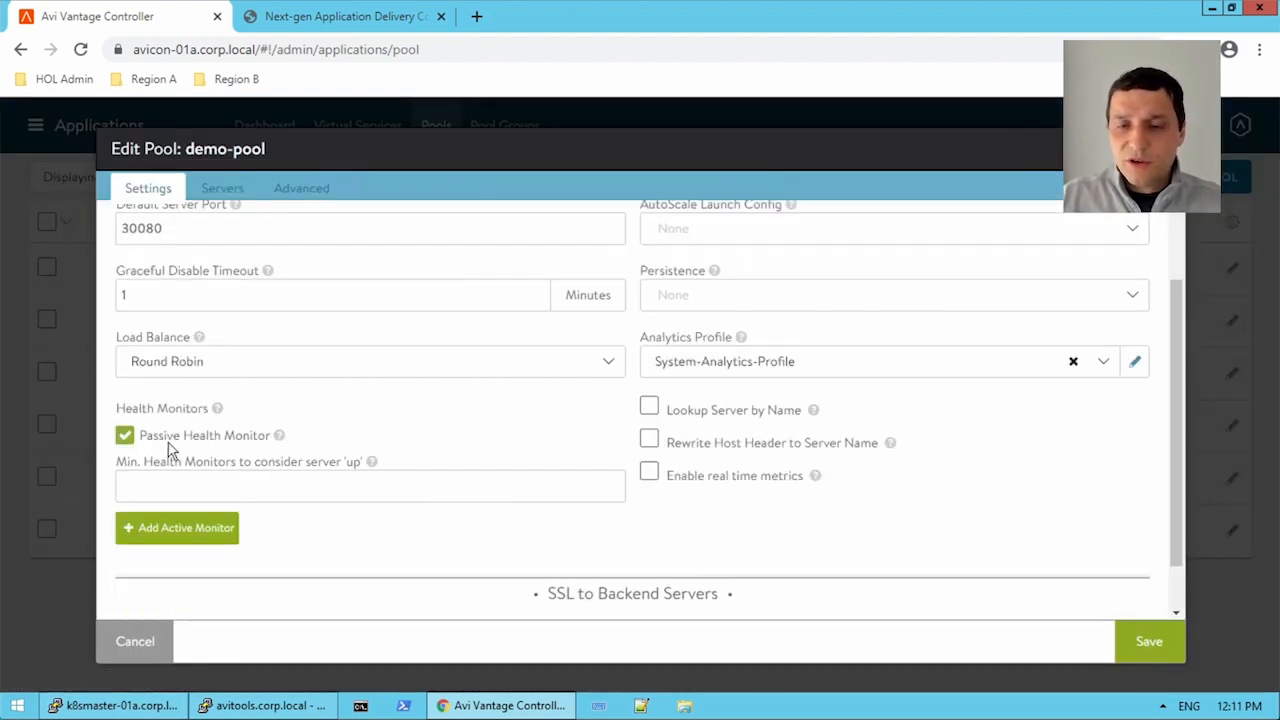
mouse_move(404, 444)
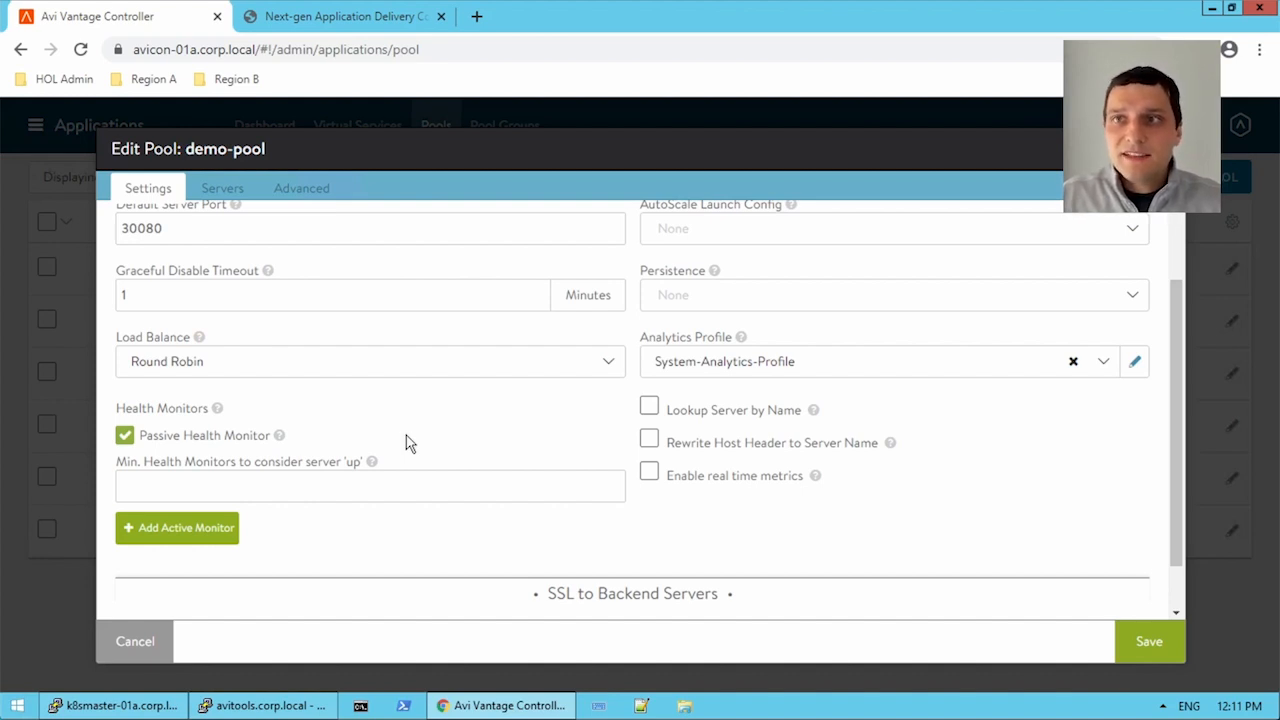
mouse_move(420, 440)
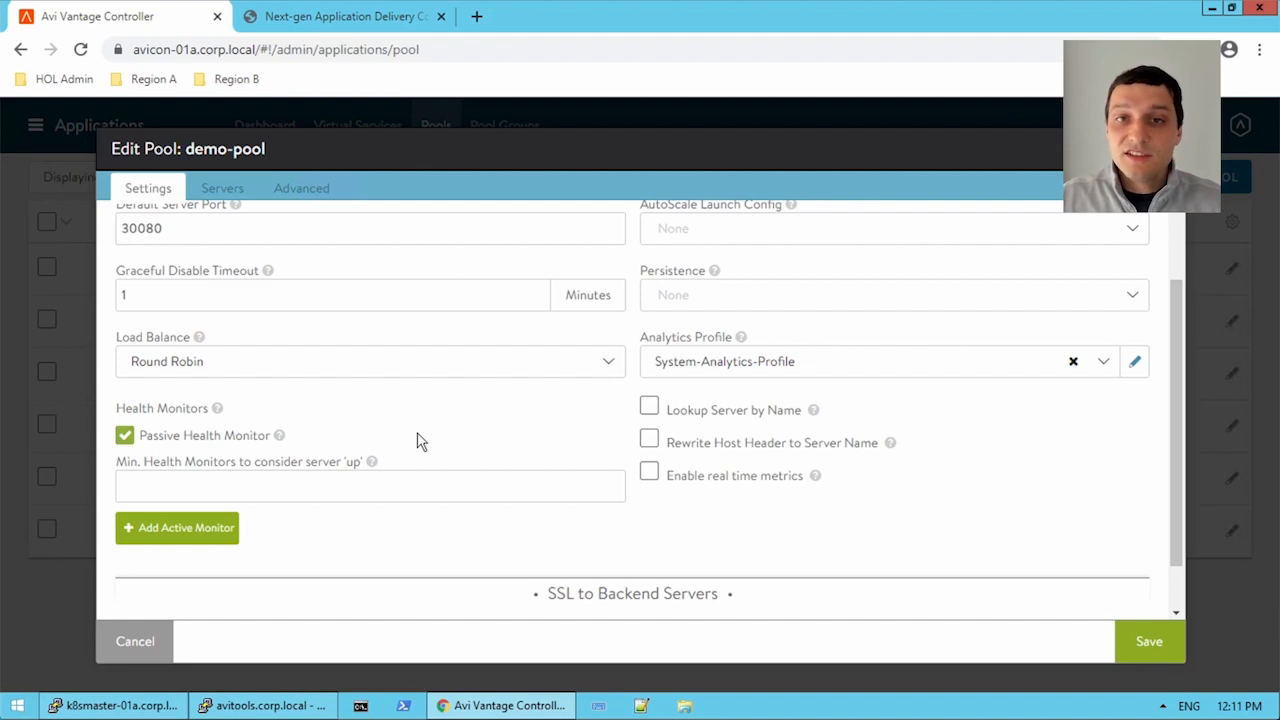
mouse_move(420, 436)
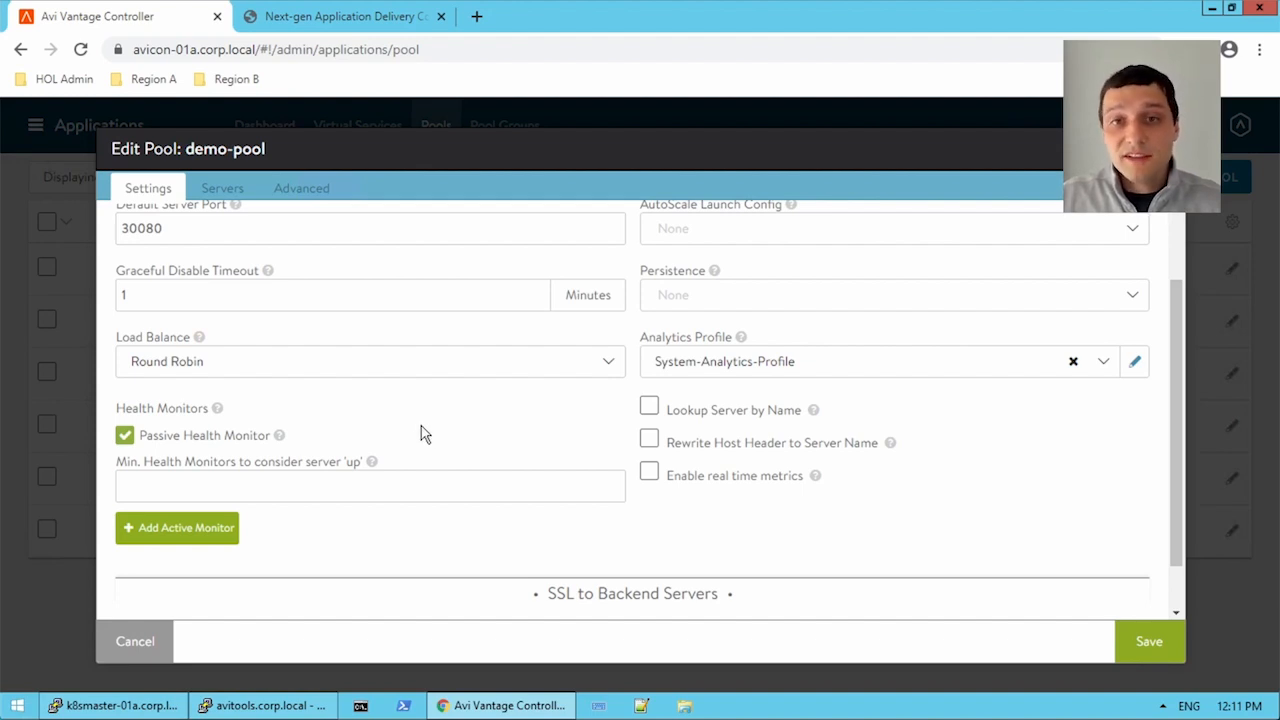
mouse_move(366, 420)
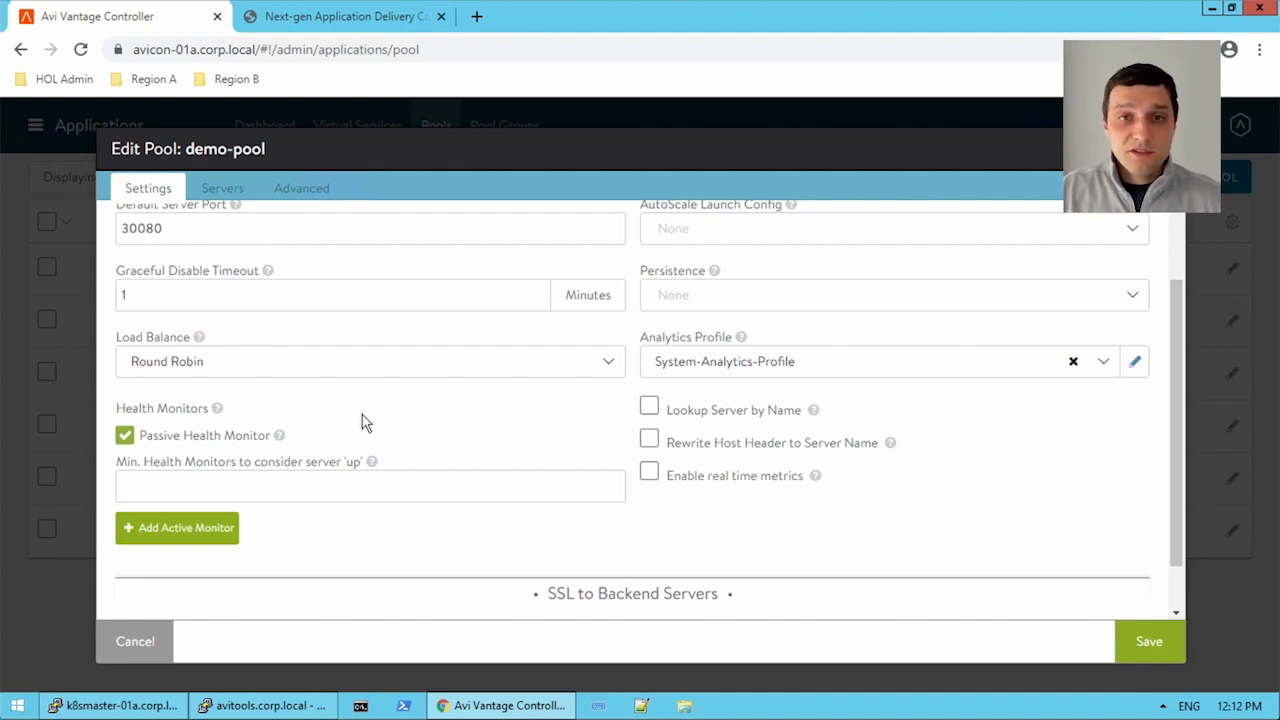
mouse_move(444, 414)
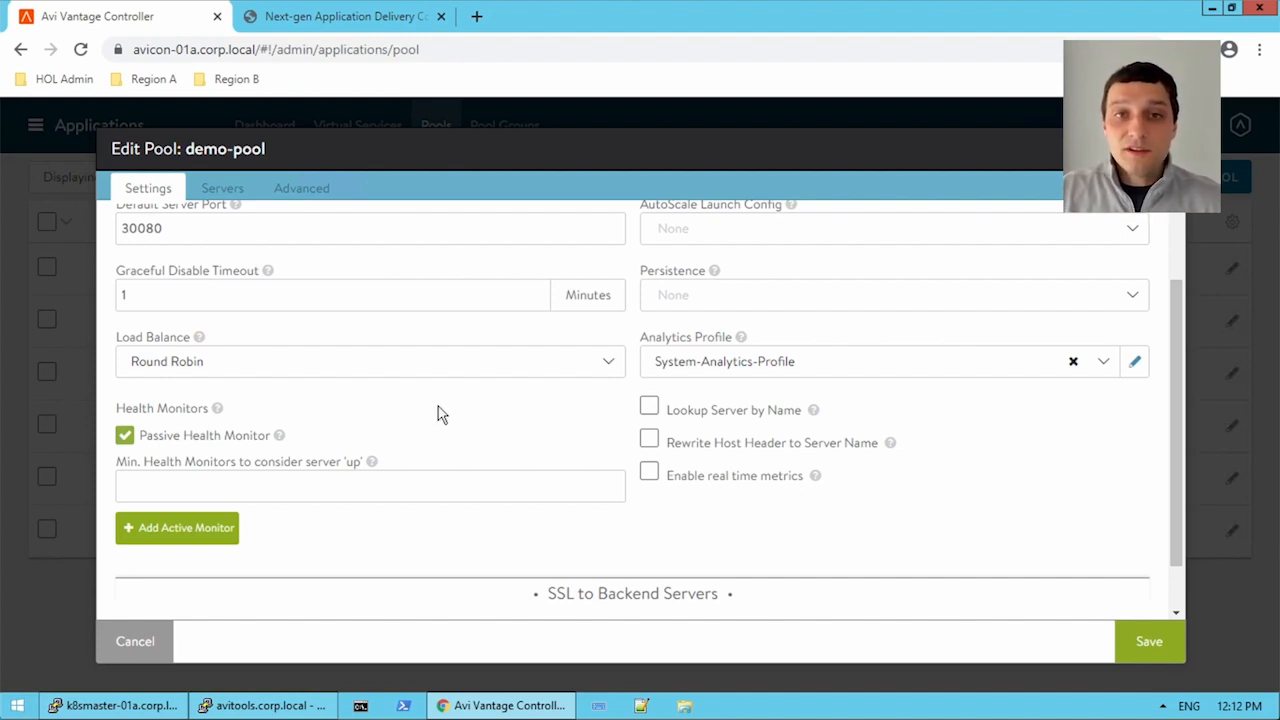
mouse_move(392, 460)
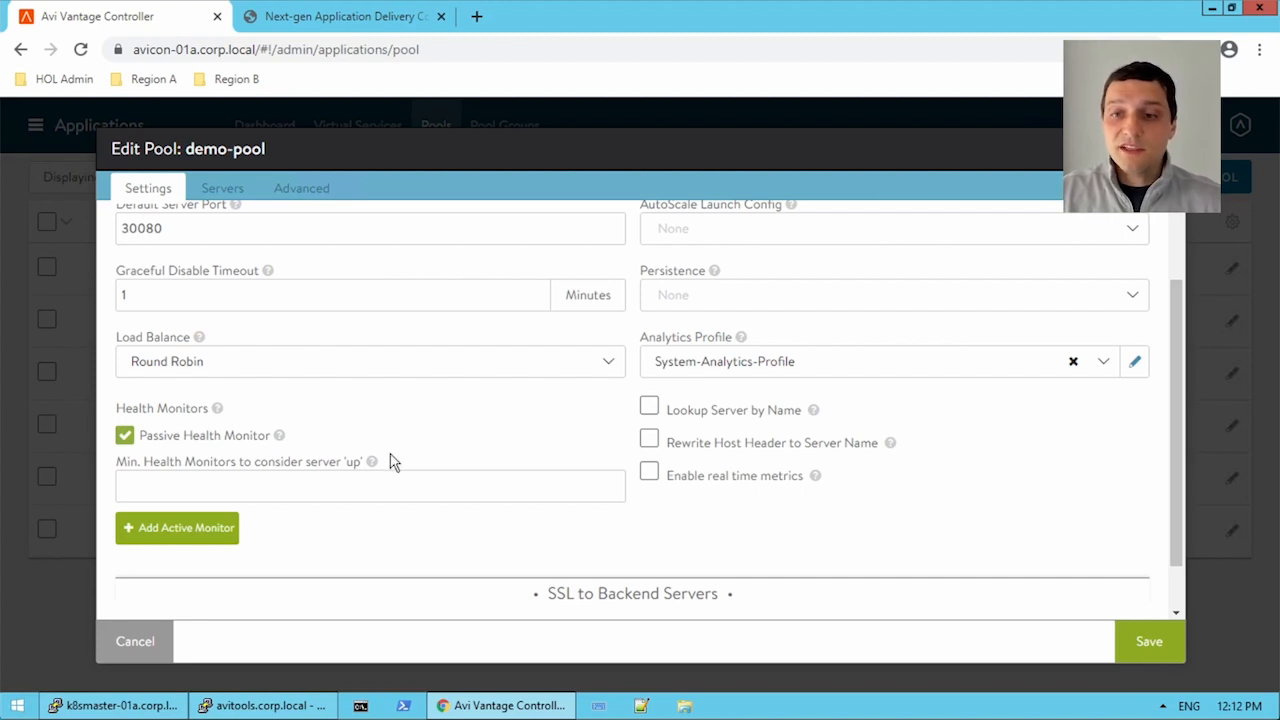
Add the System-HTTP active health monitor to demo-pool and save the pool.
left_click(176, 528)
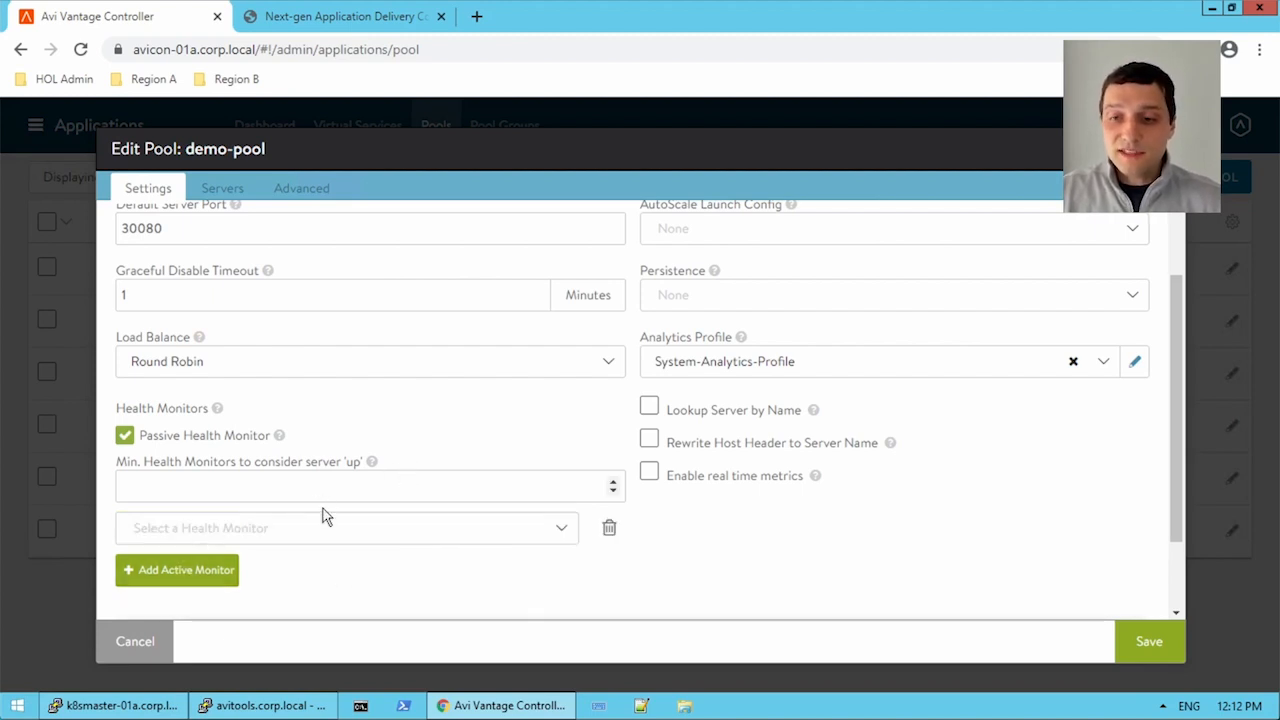
left_click(348, 528)
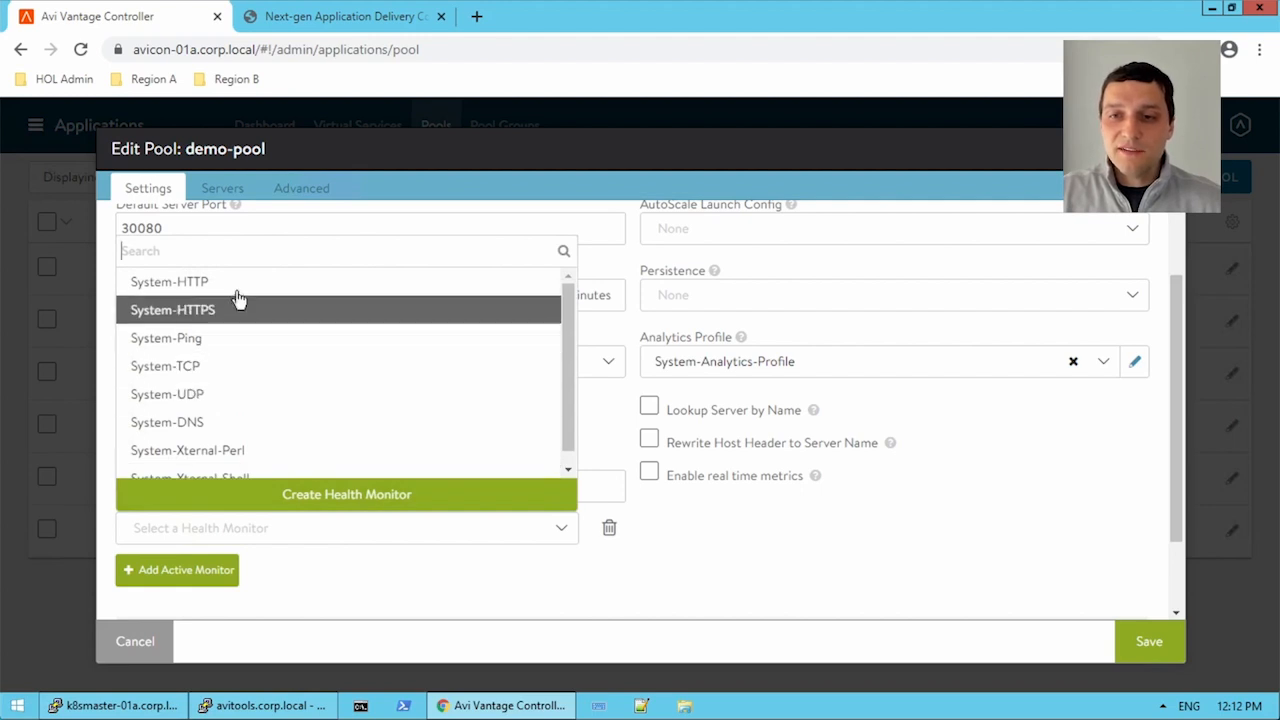
left_click(168, 280)
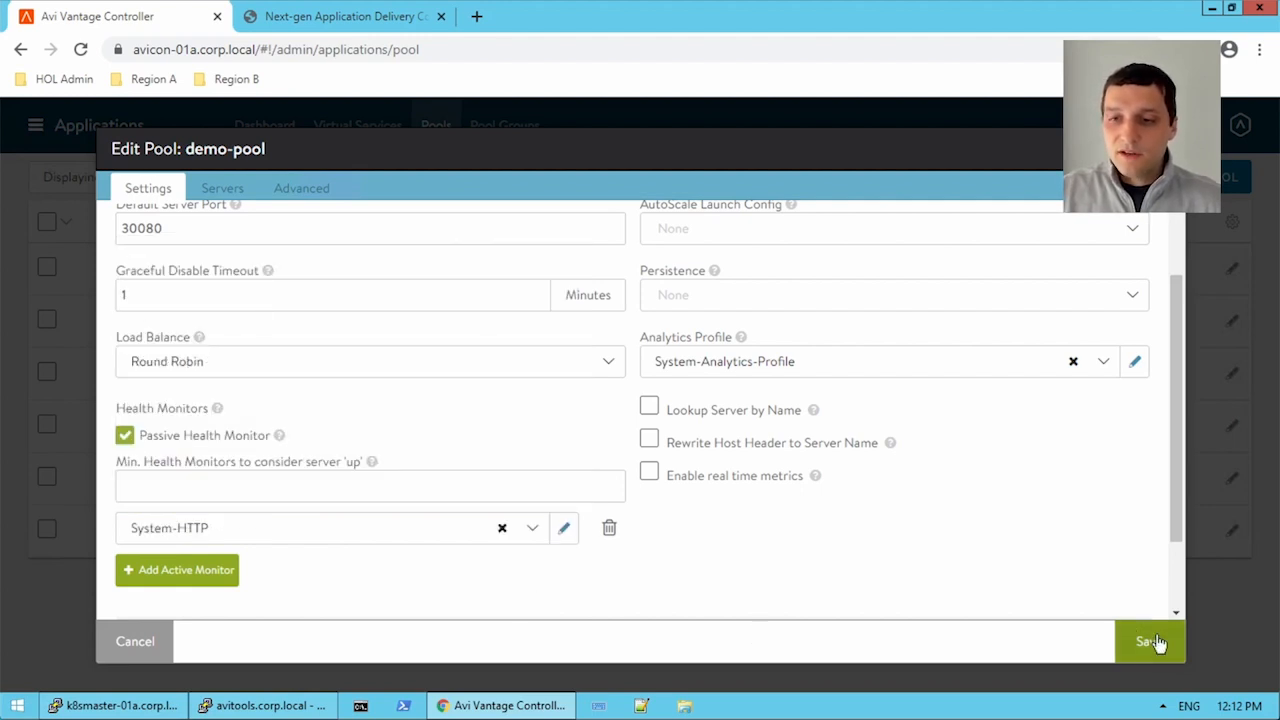
left_click(1148, 640)
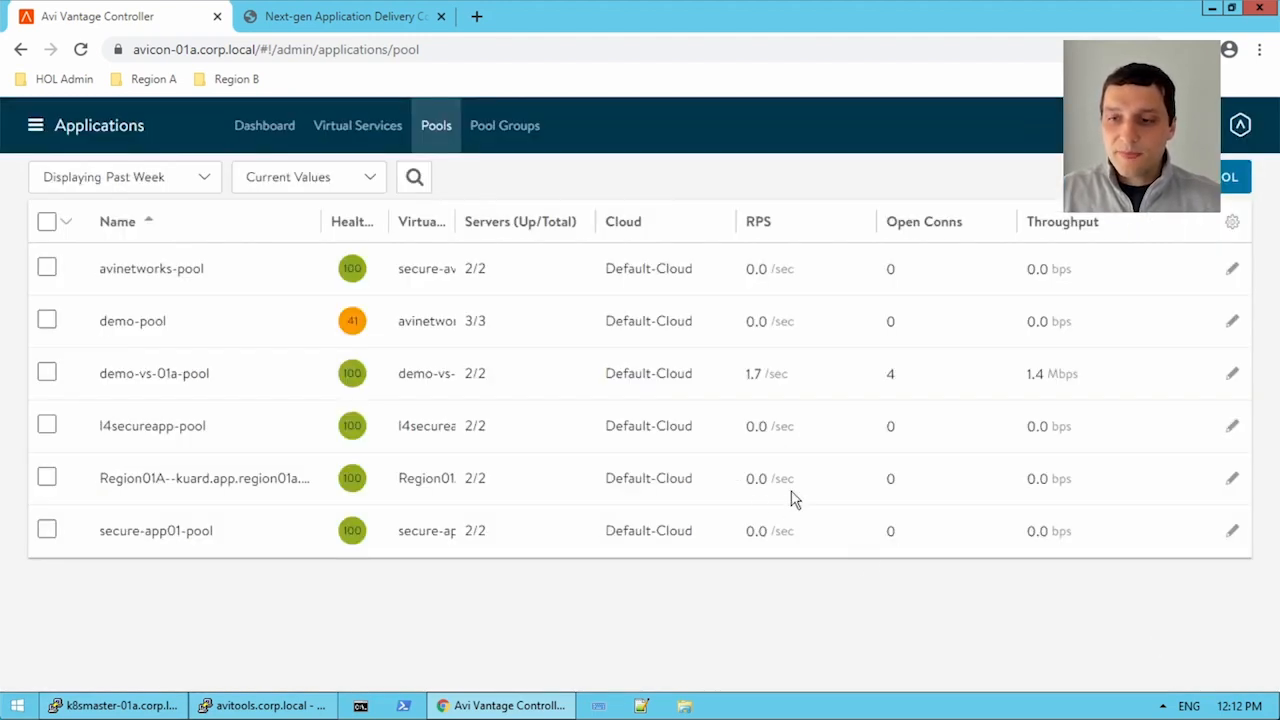
mouse_move(644, 640)
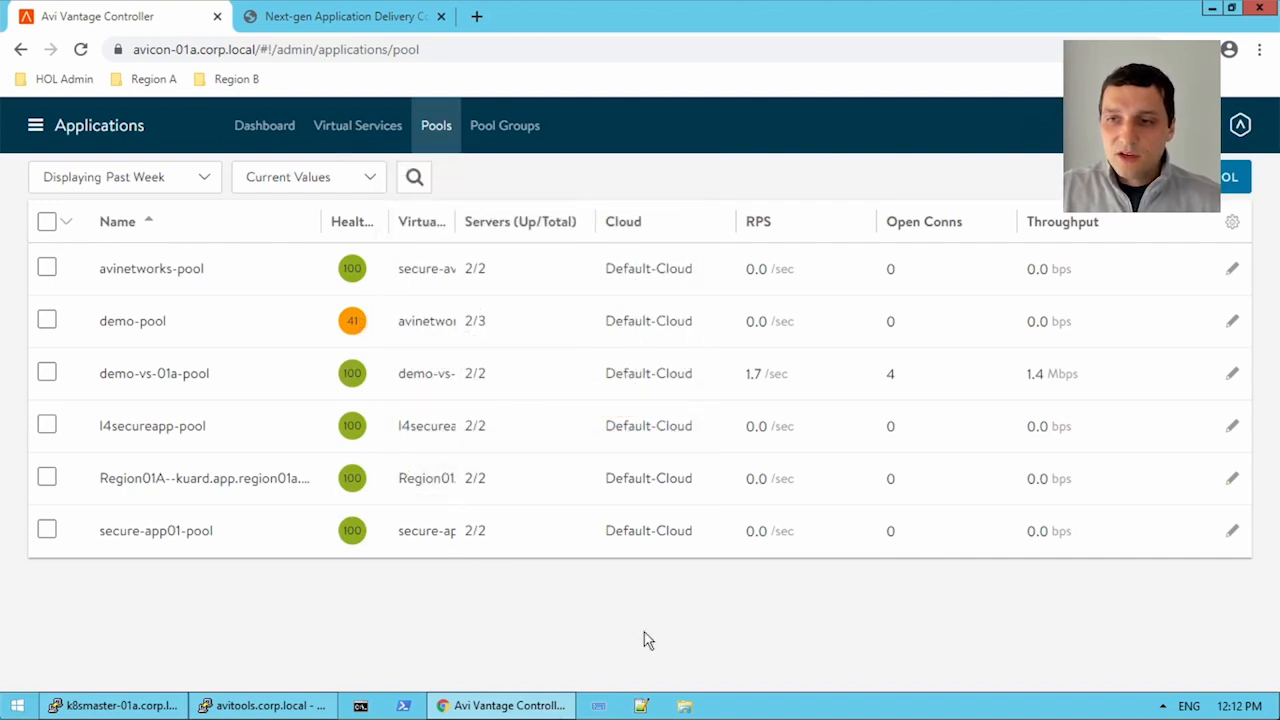
mouse_move(352, 320)
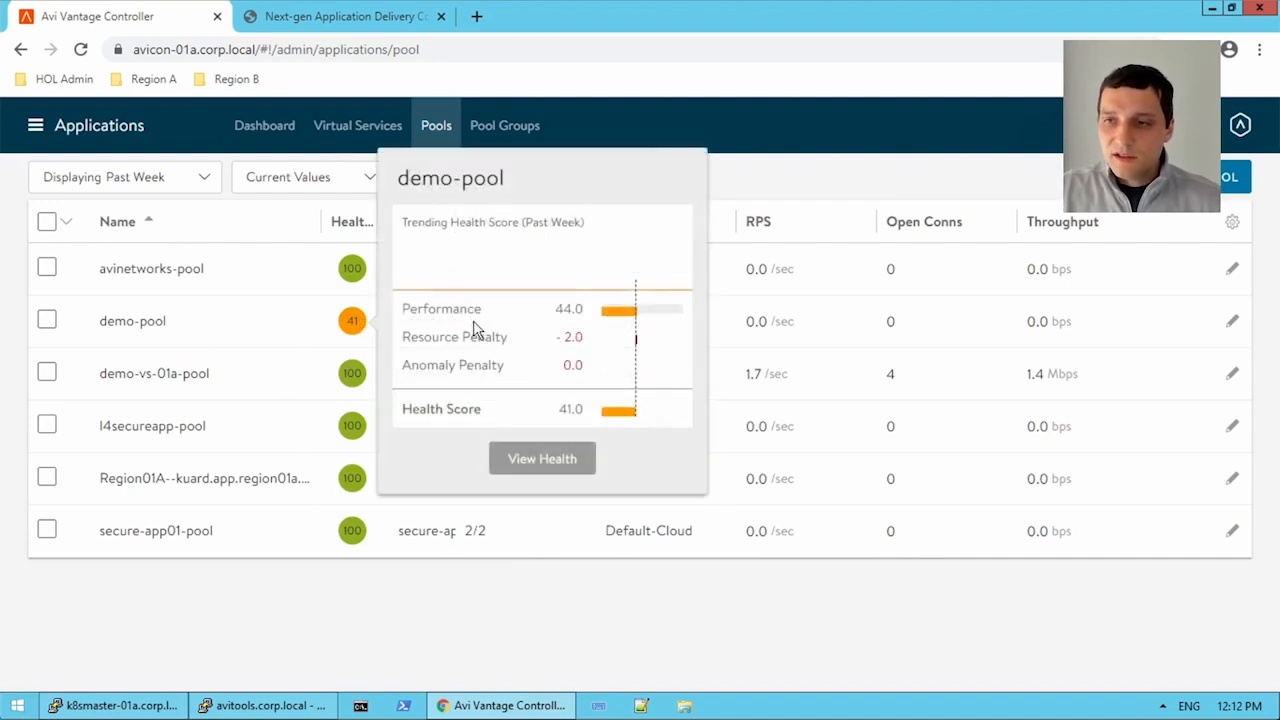
mouse_move(662, 284)
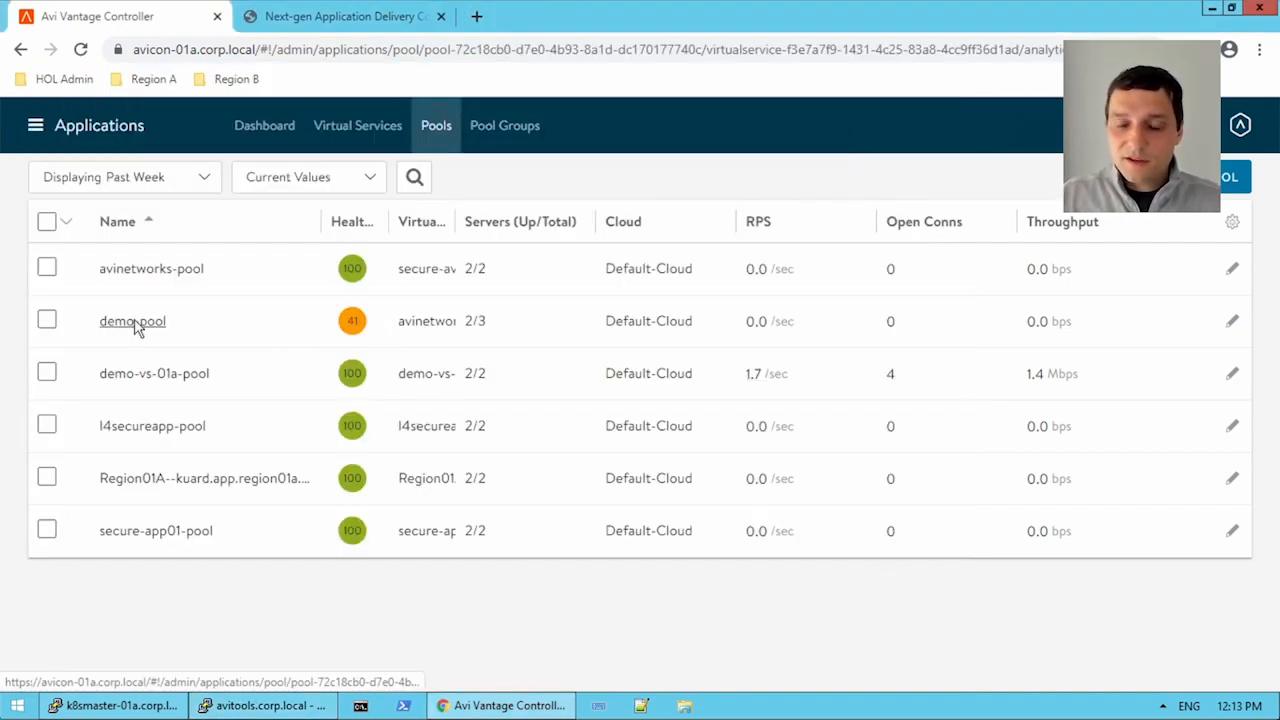
Inspect k8sworker-01a in demo-pool's servers, reading its System-HTTP failure (plain HTTP to SSL port), then go back.
left_click(132, 320)
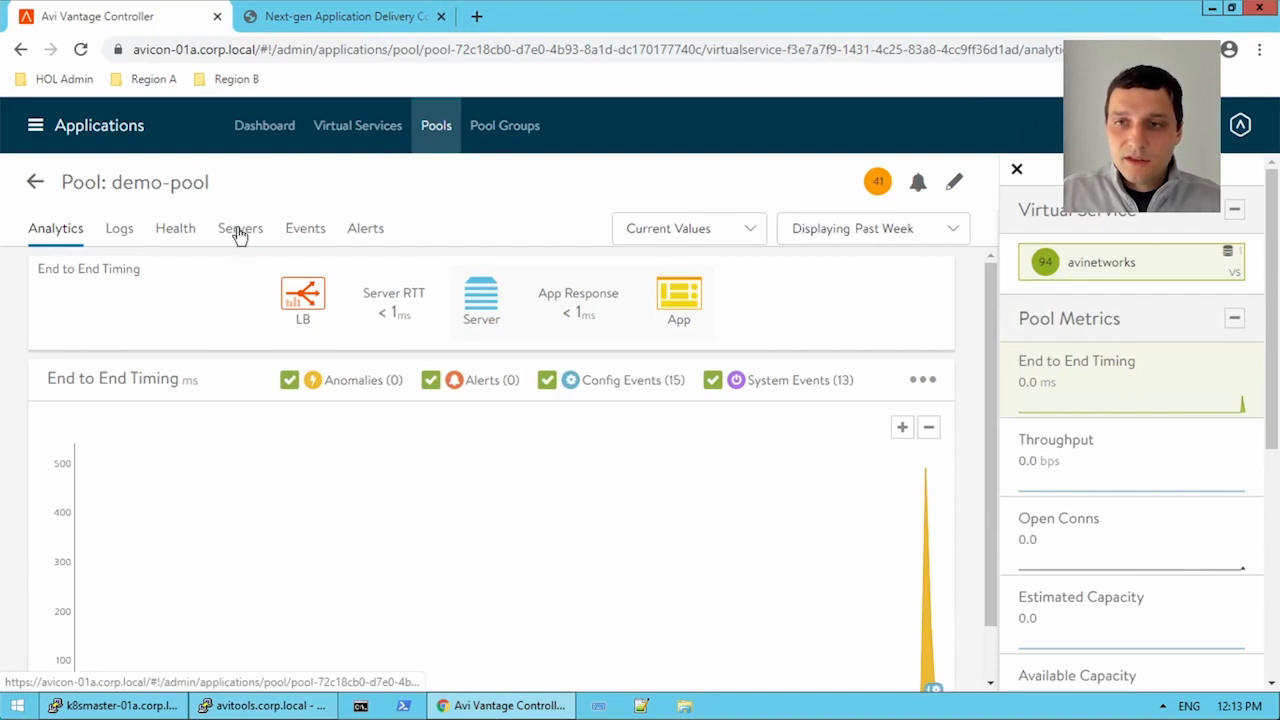
left_click(240, 228)
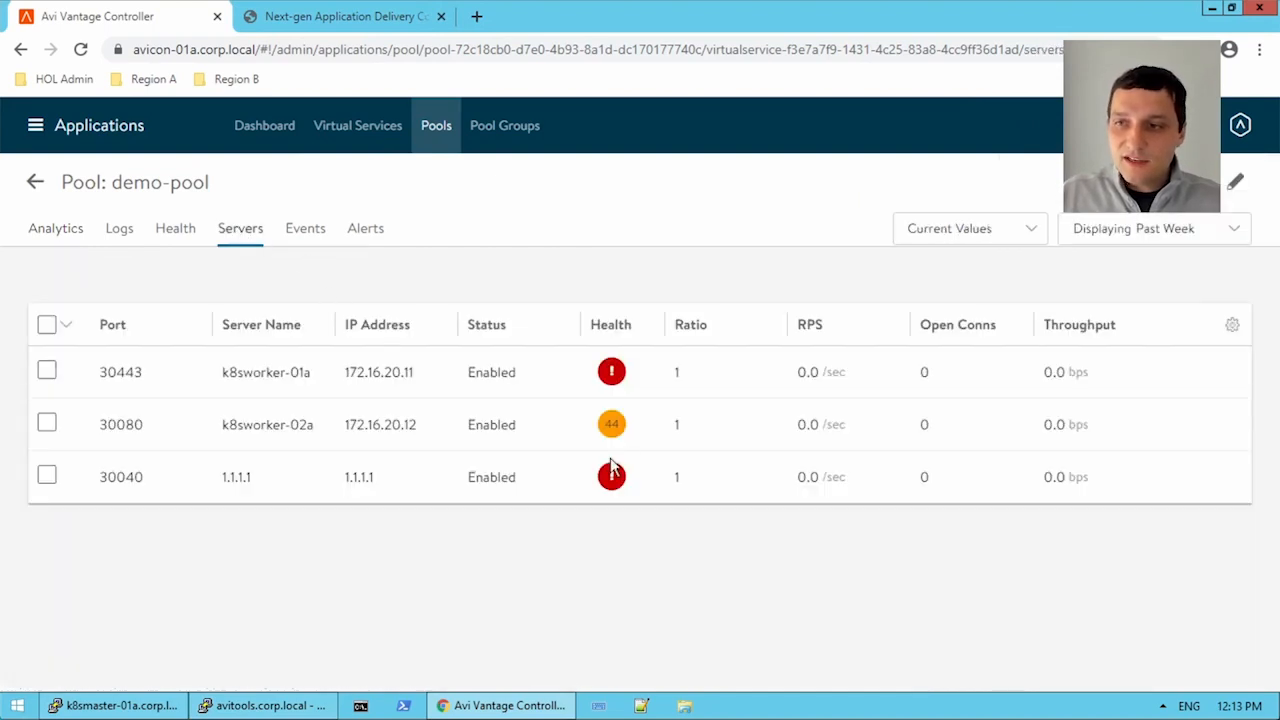
mouse_move(584, 382)
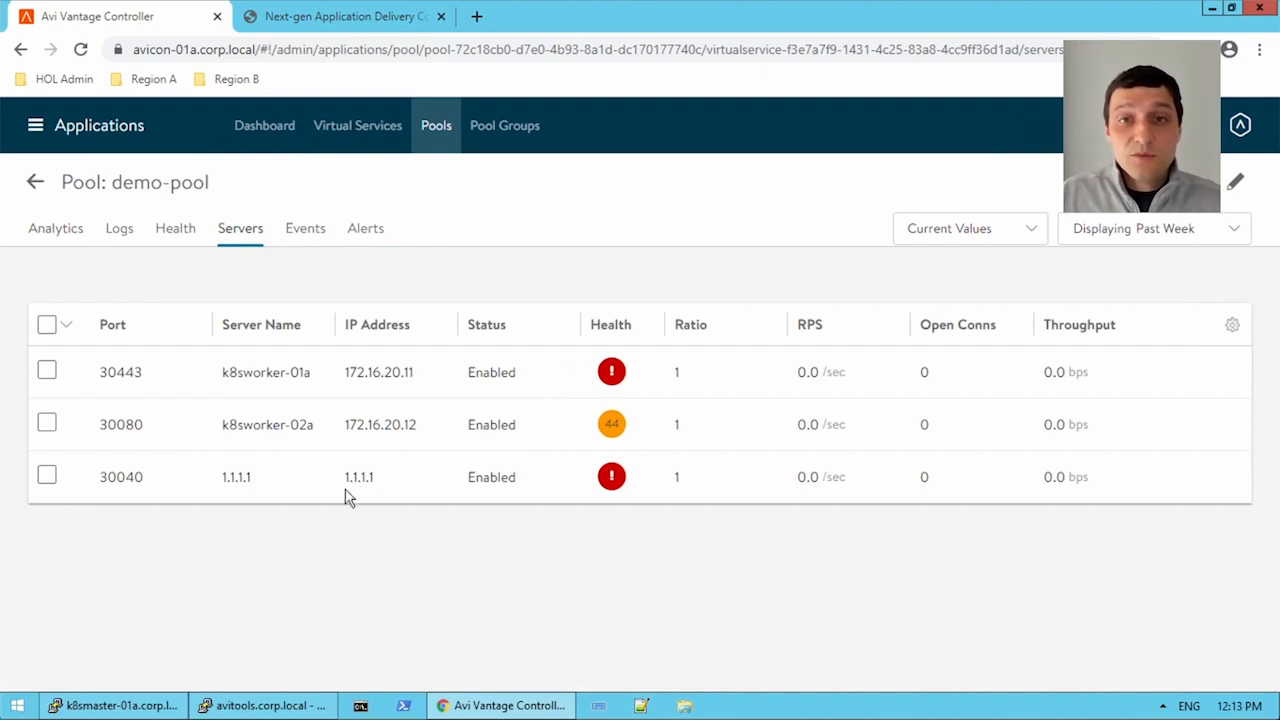
left_click(266, 372)
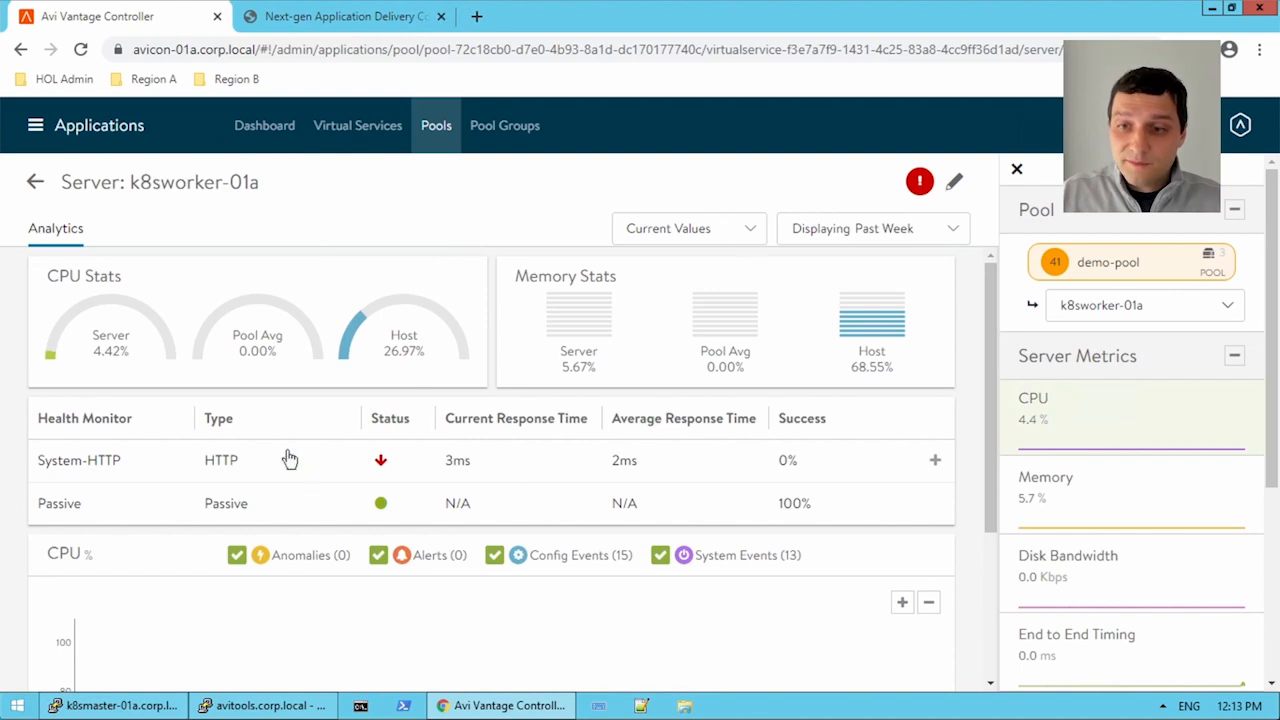
mouse_move(116, 460)
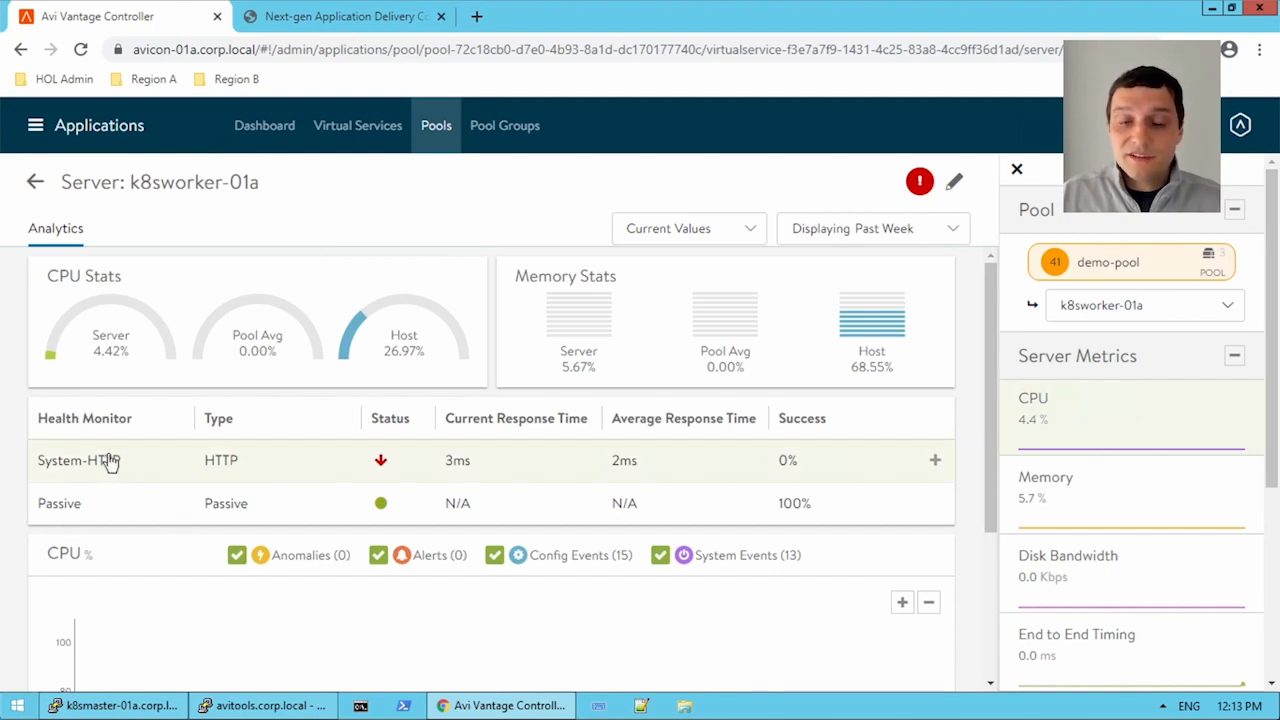
mouse_move(302, 468)
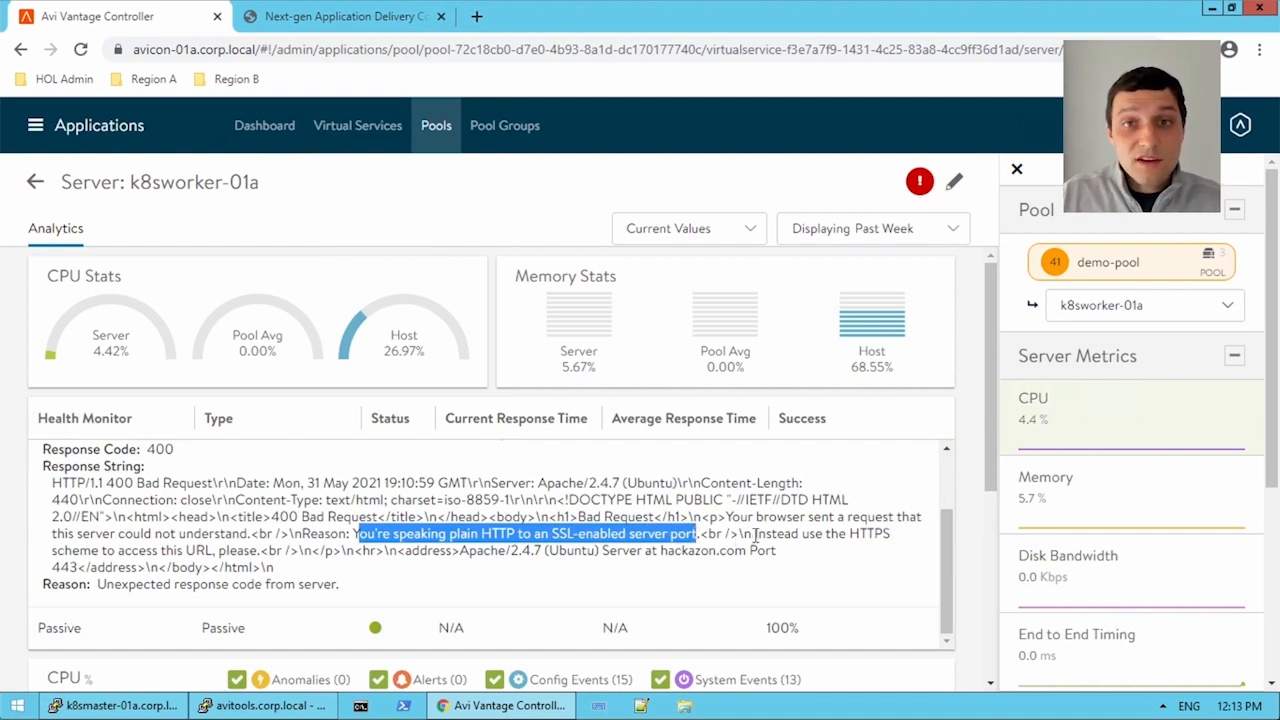
mouse_move(840, 520)
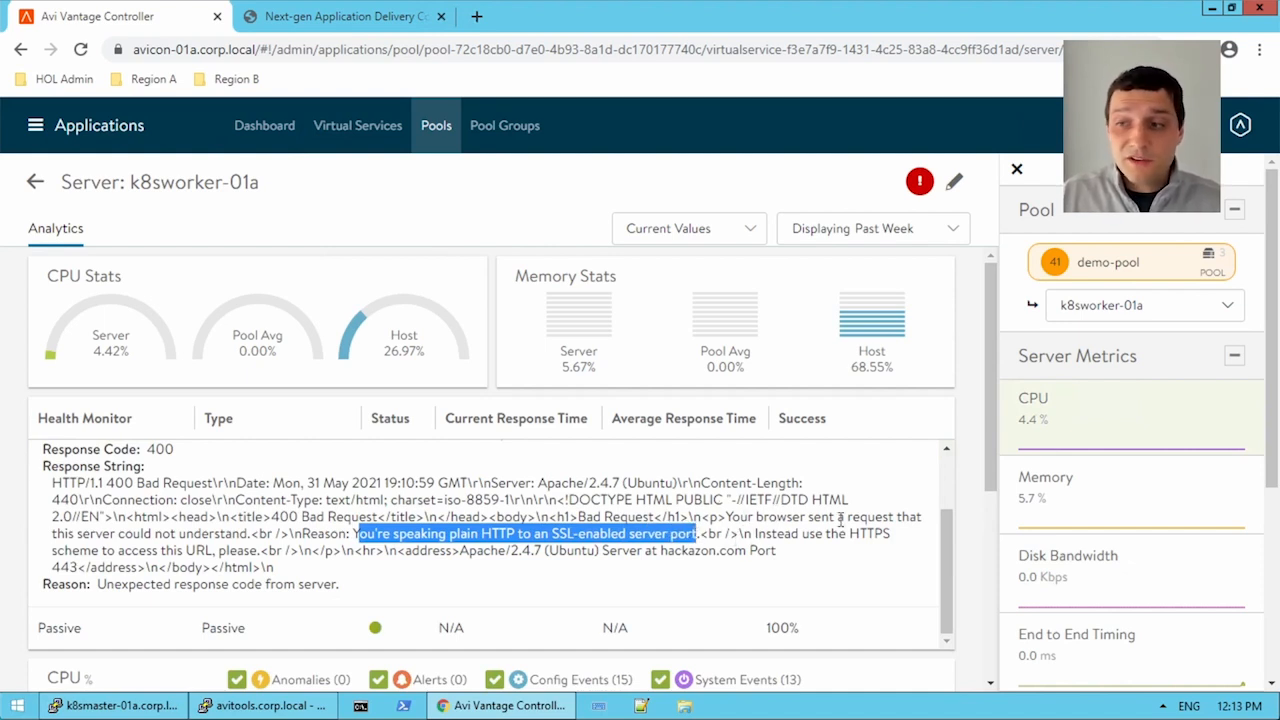
mouse_move(848, 562)
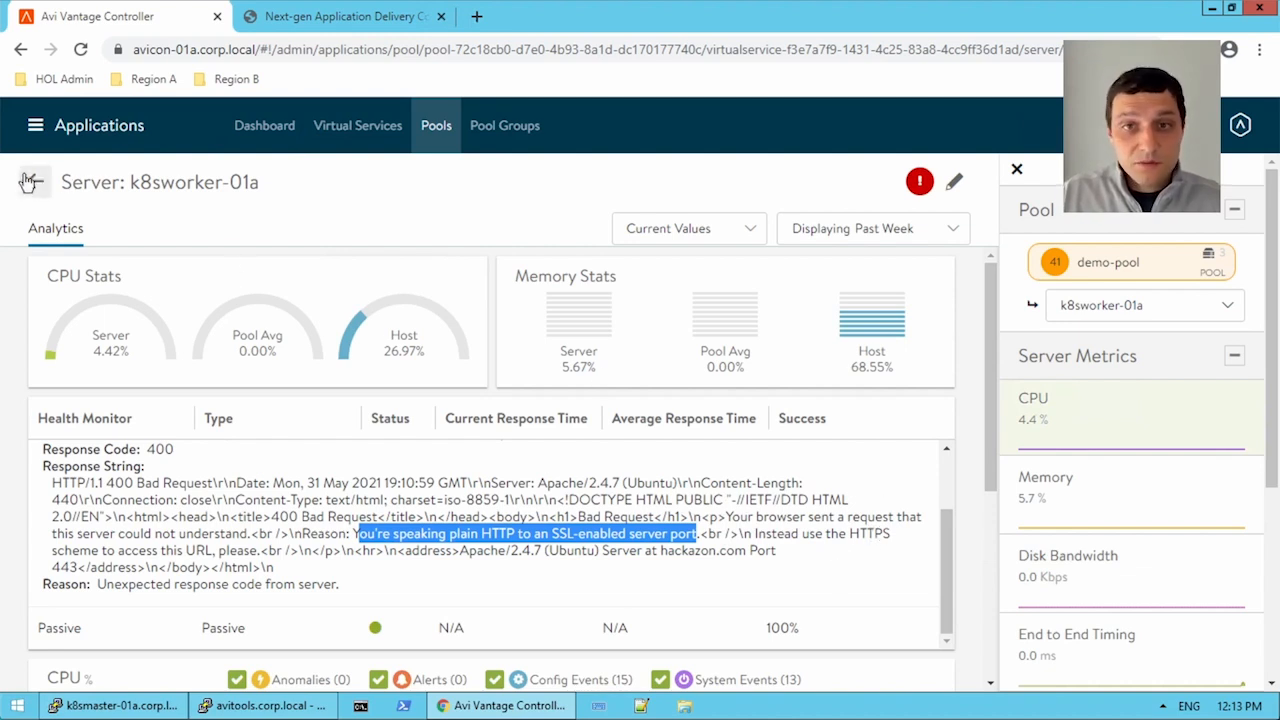
left_click(34, 180)
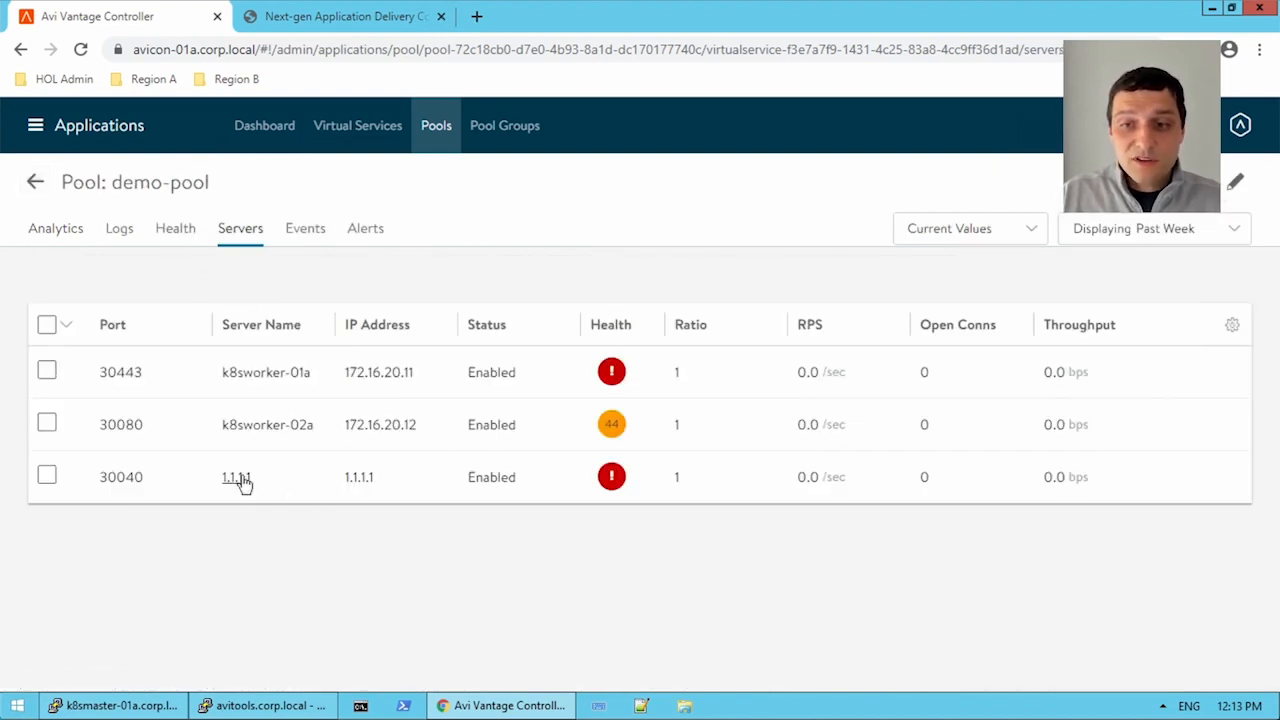
left_click(236, 476)
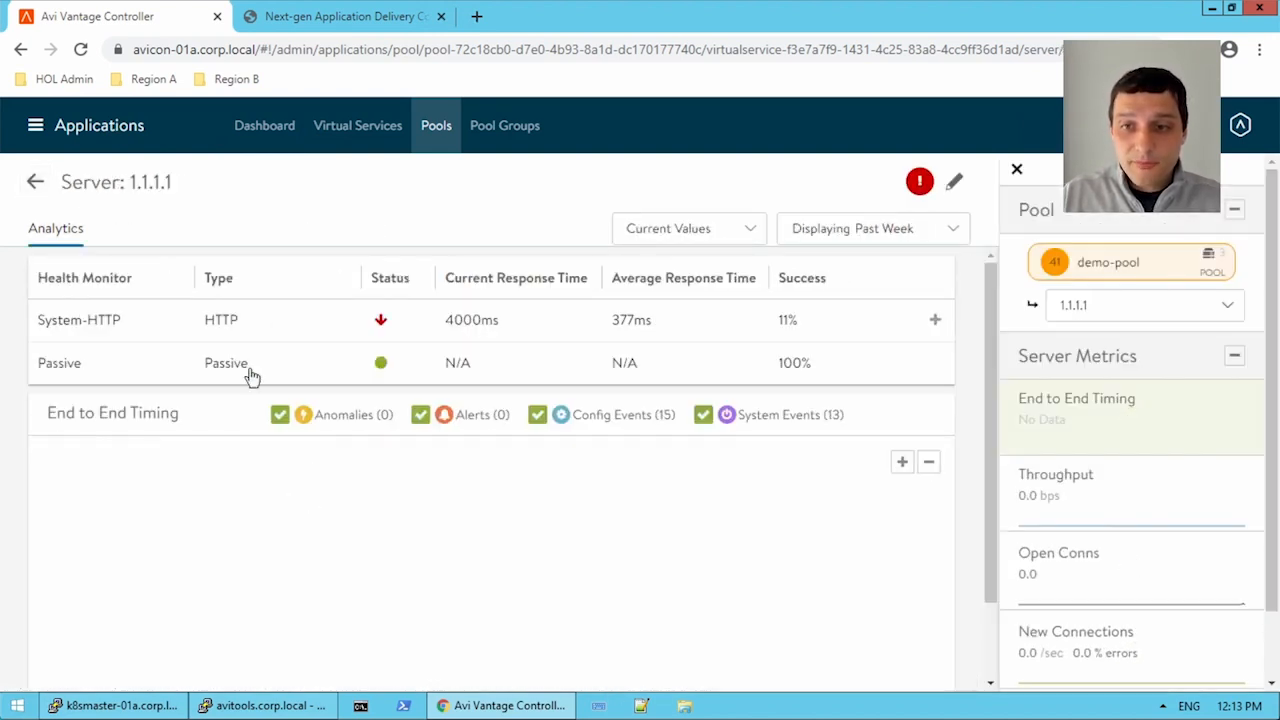
mouse_move(300, 320)
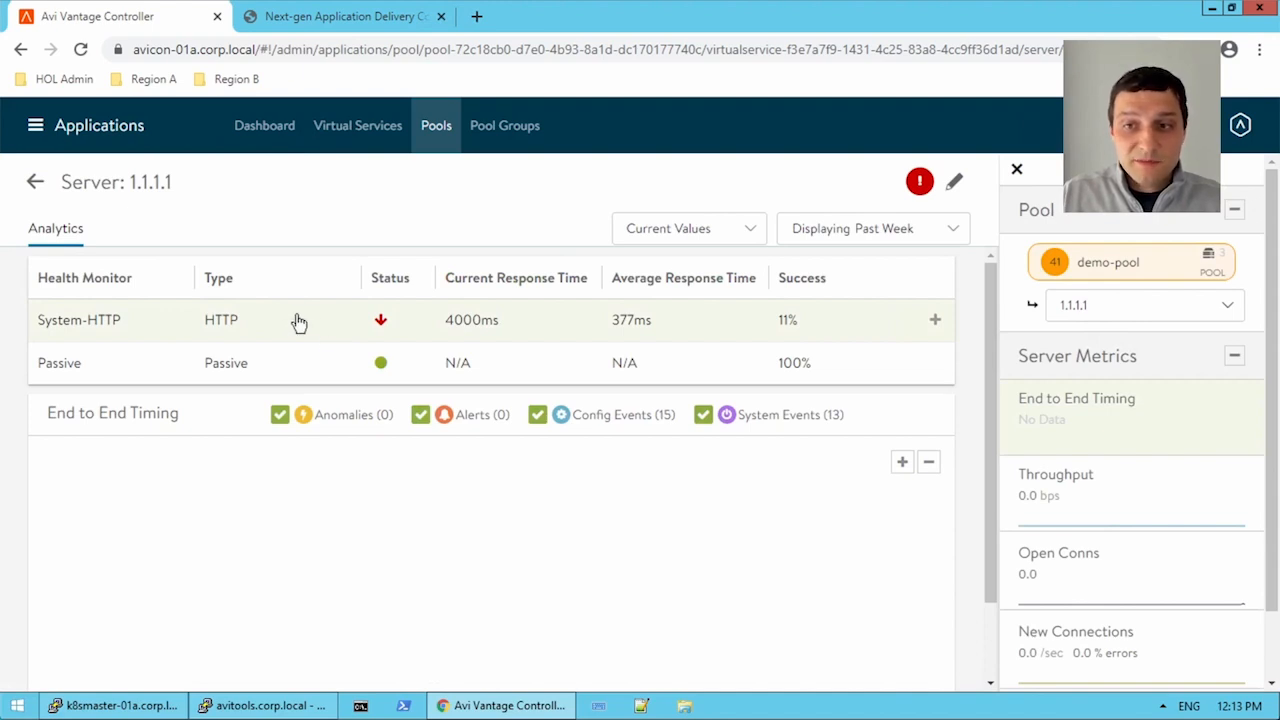
left_click(934, 320)
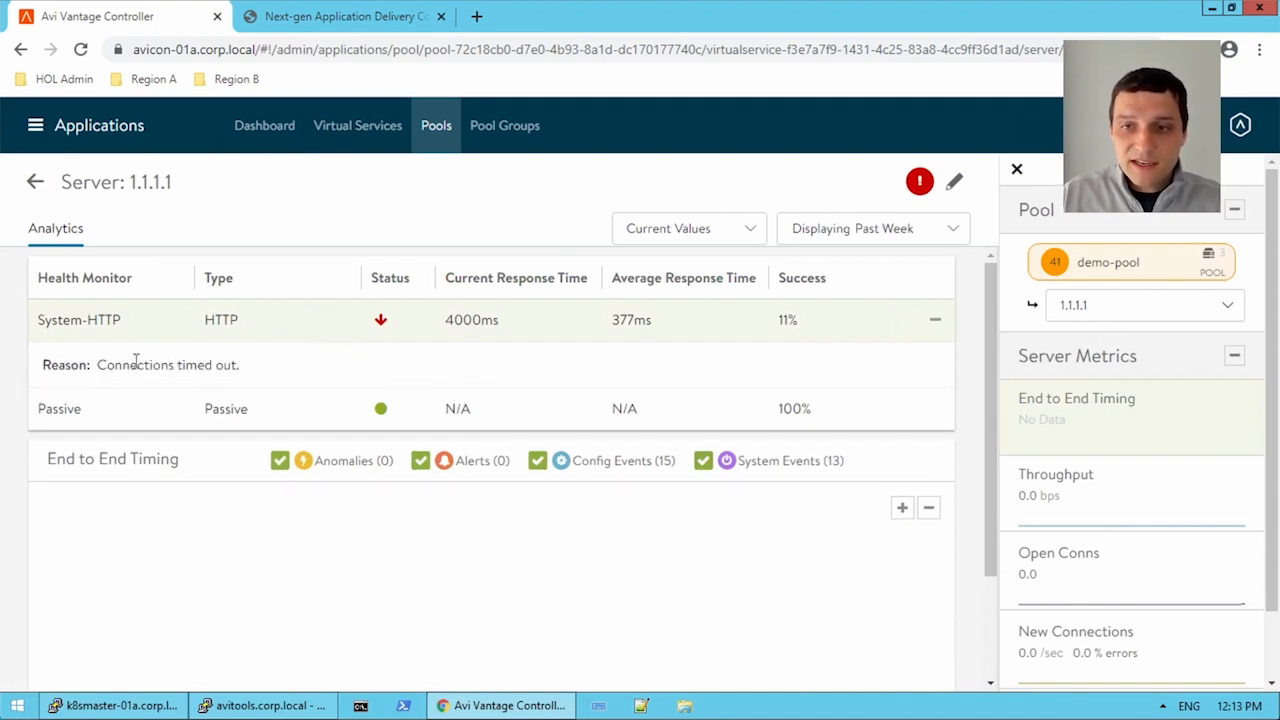
left_click_drag(136, 364, 240, 364)
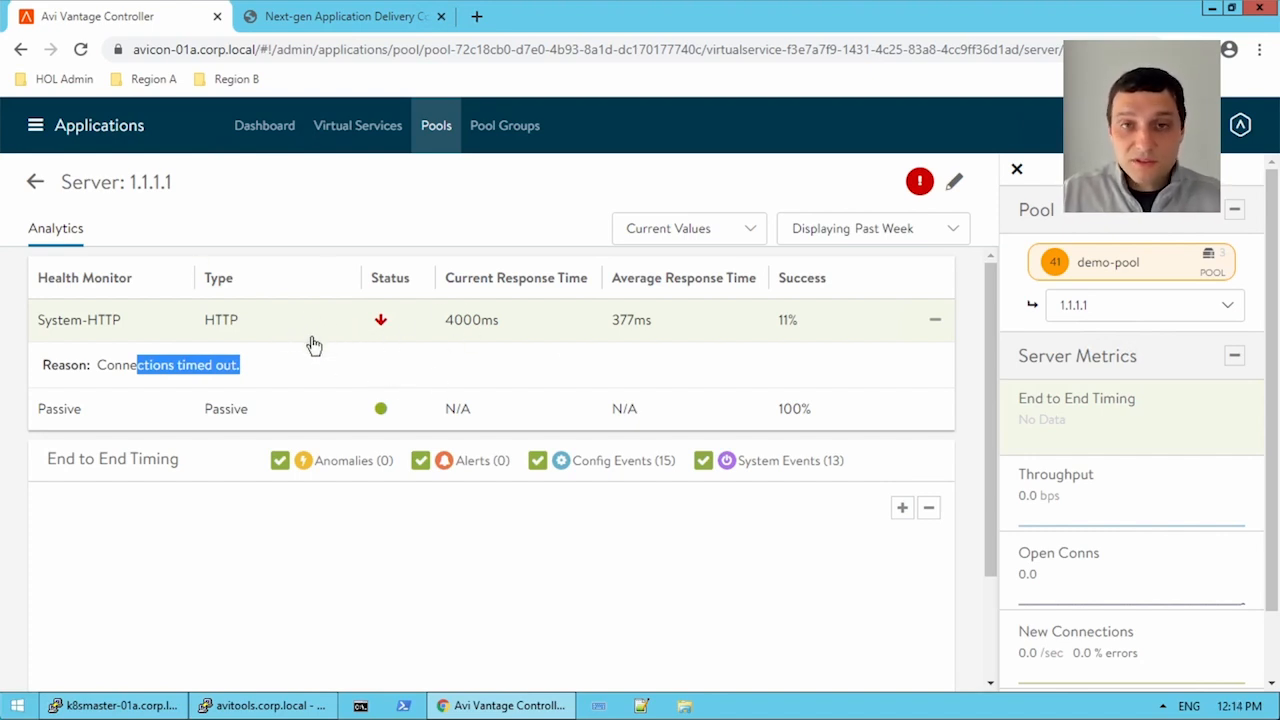
mouse_move(448, 376)
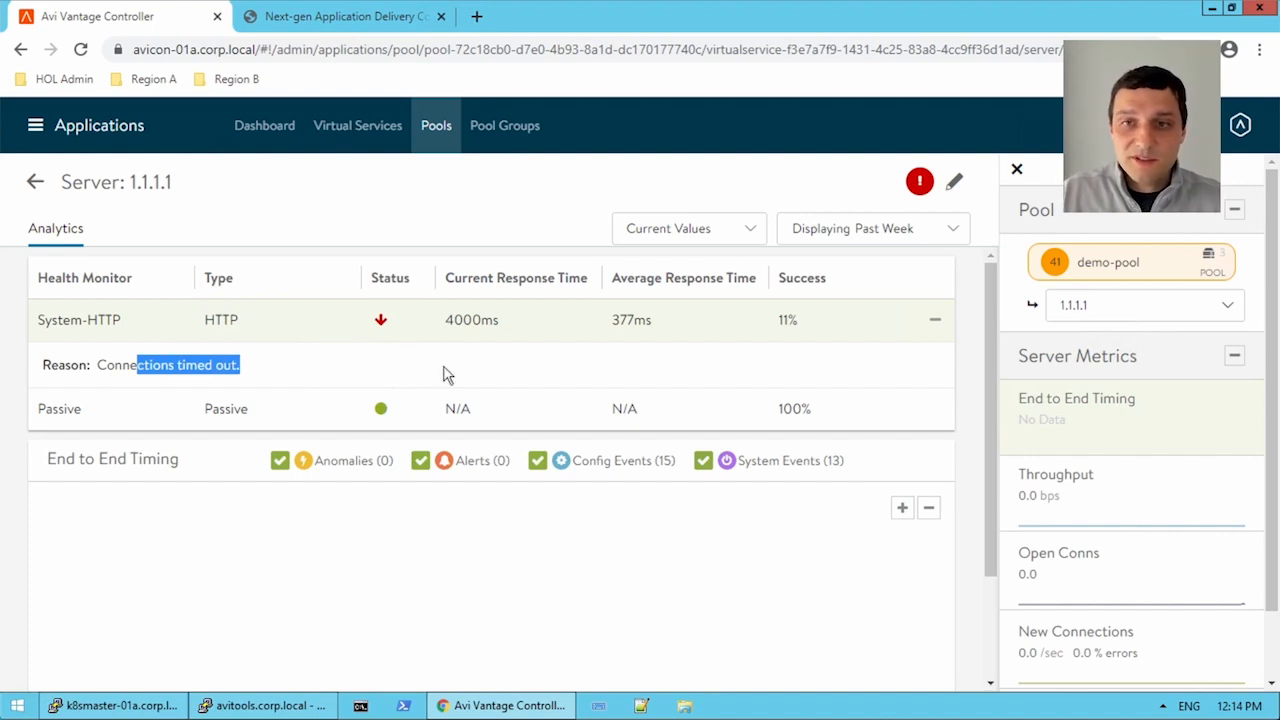
mouse_move(268, 358)
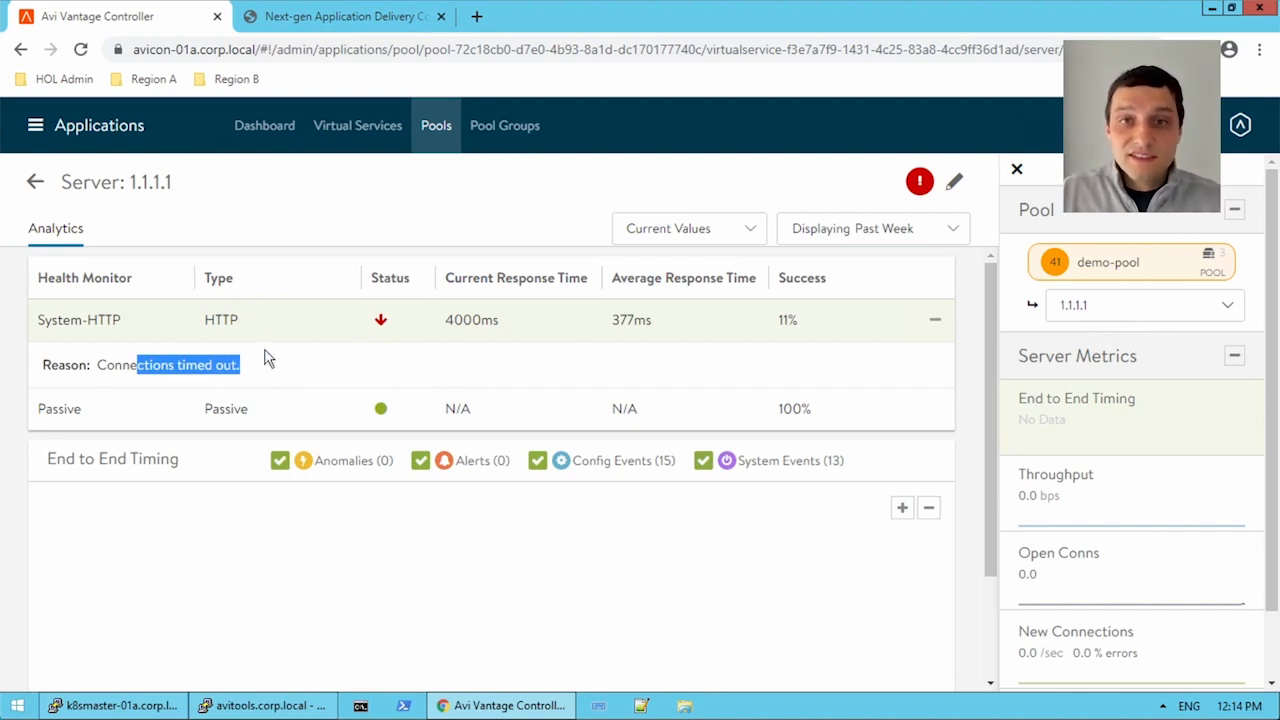
mouse_move(324, 398)
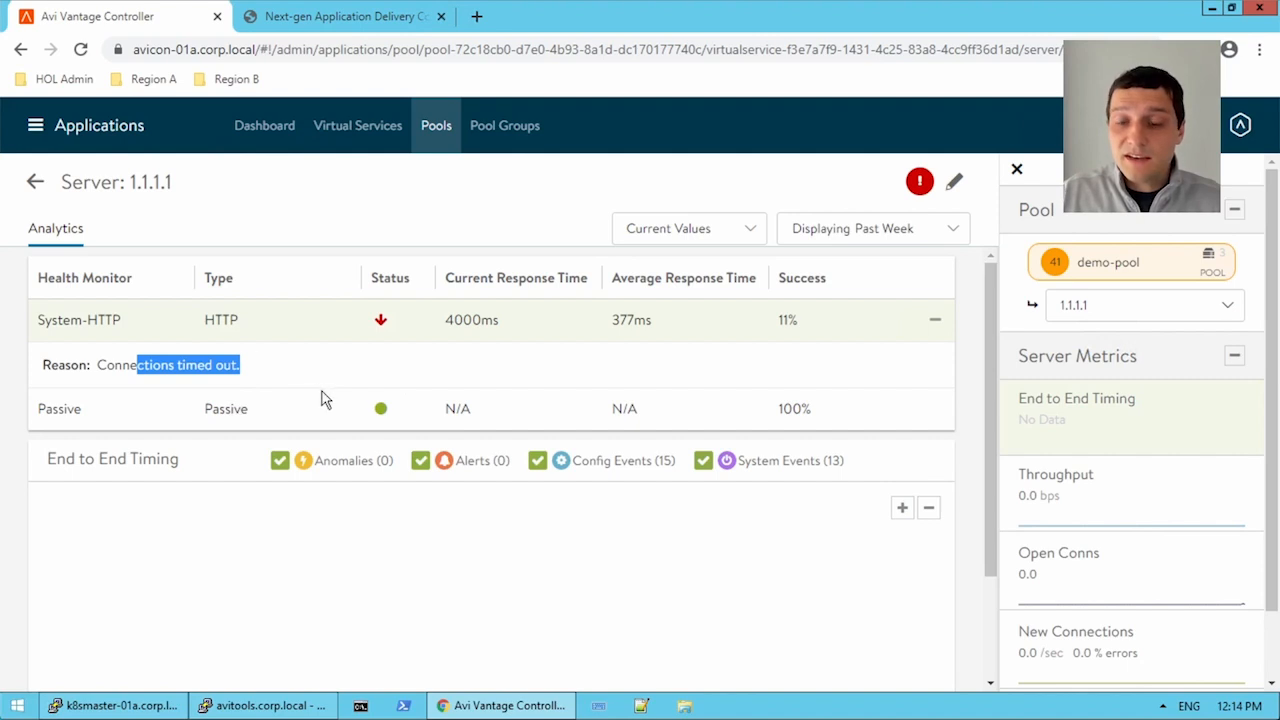
left_click(240, 228)
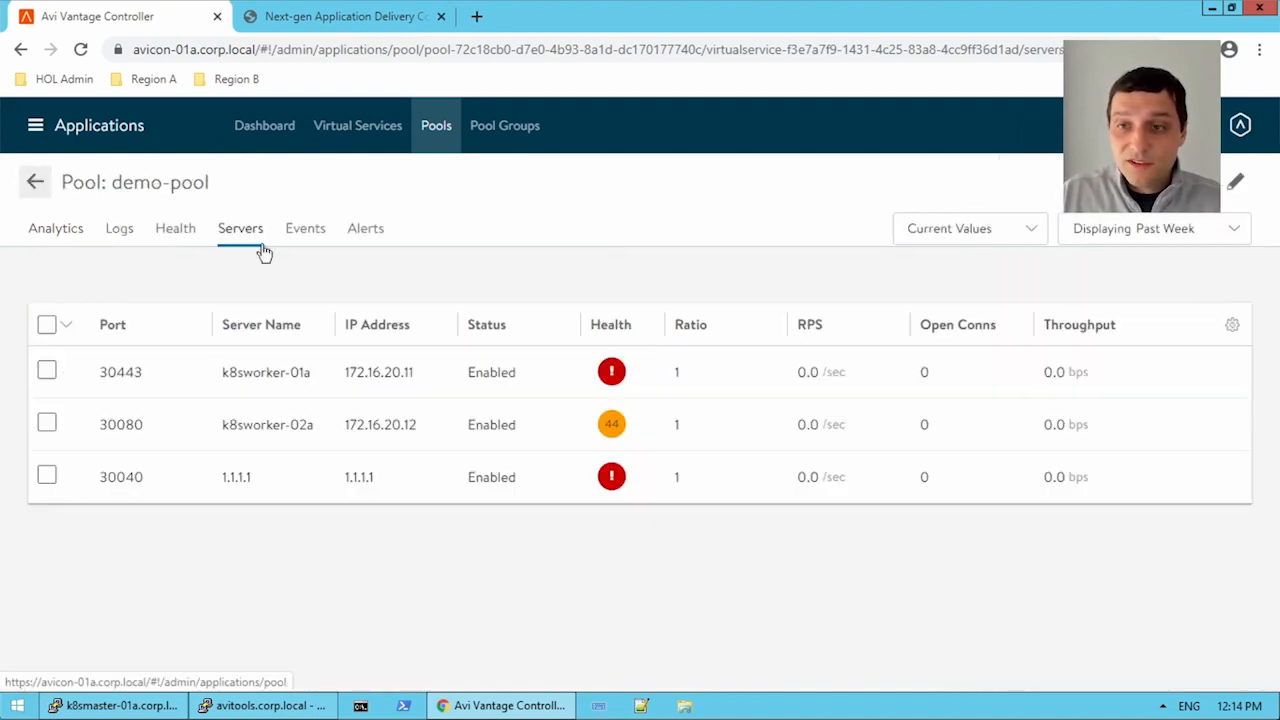
mouse_move(432, 460)
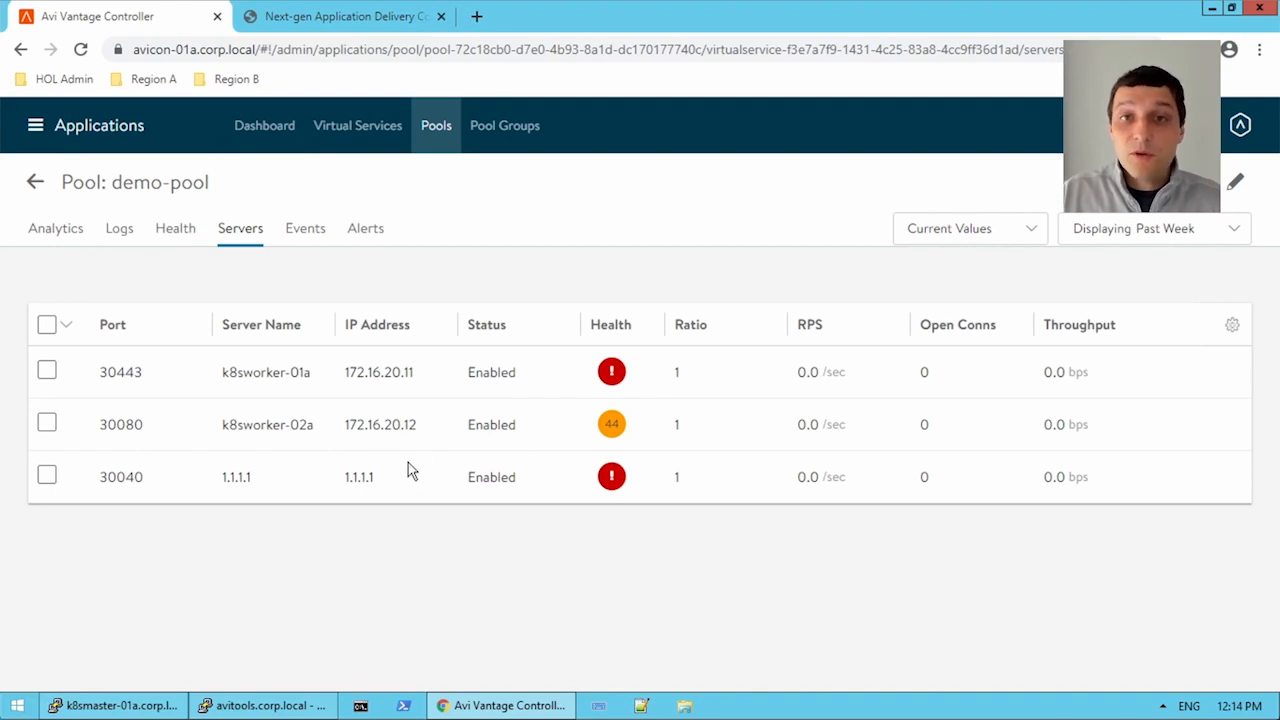
mouse_move(496, 430)
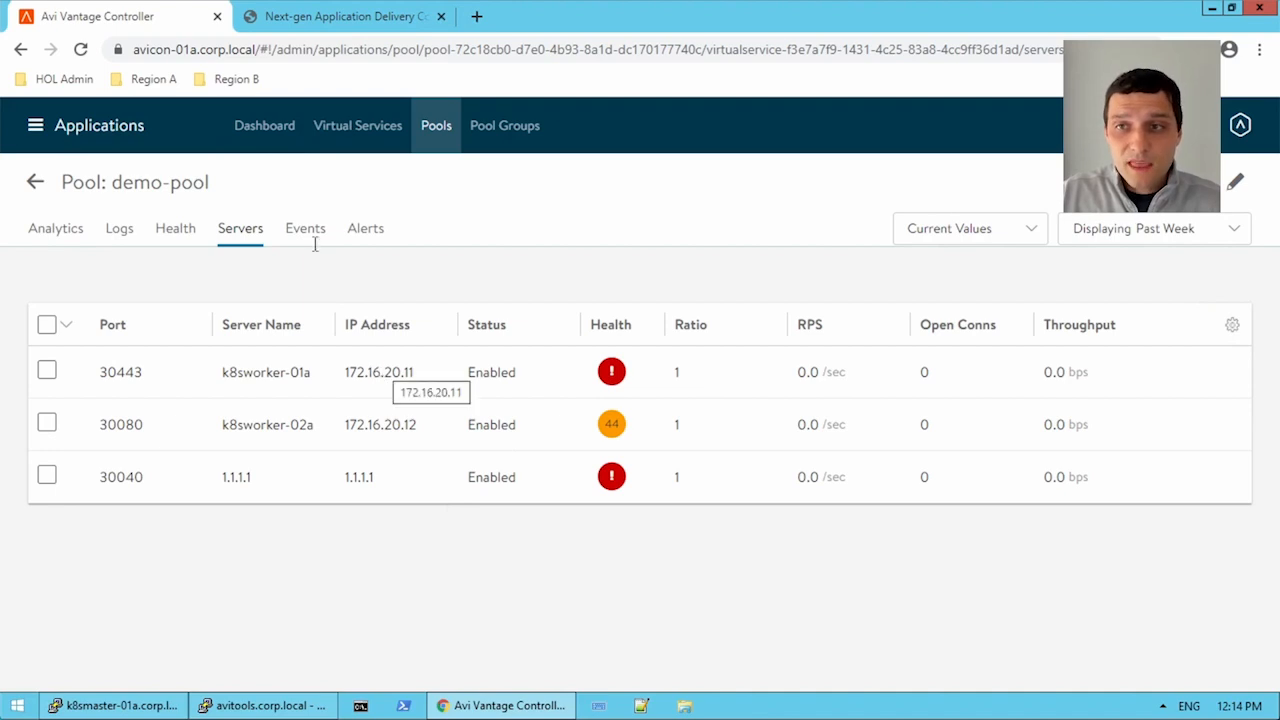
Open the edit form of the avinetworks virtual service (VIP 192.168.130.93) from Virtual Services.
left_click(356, 124)
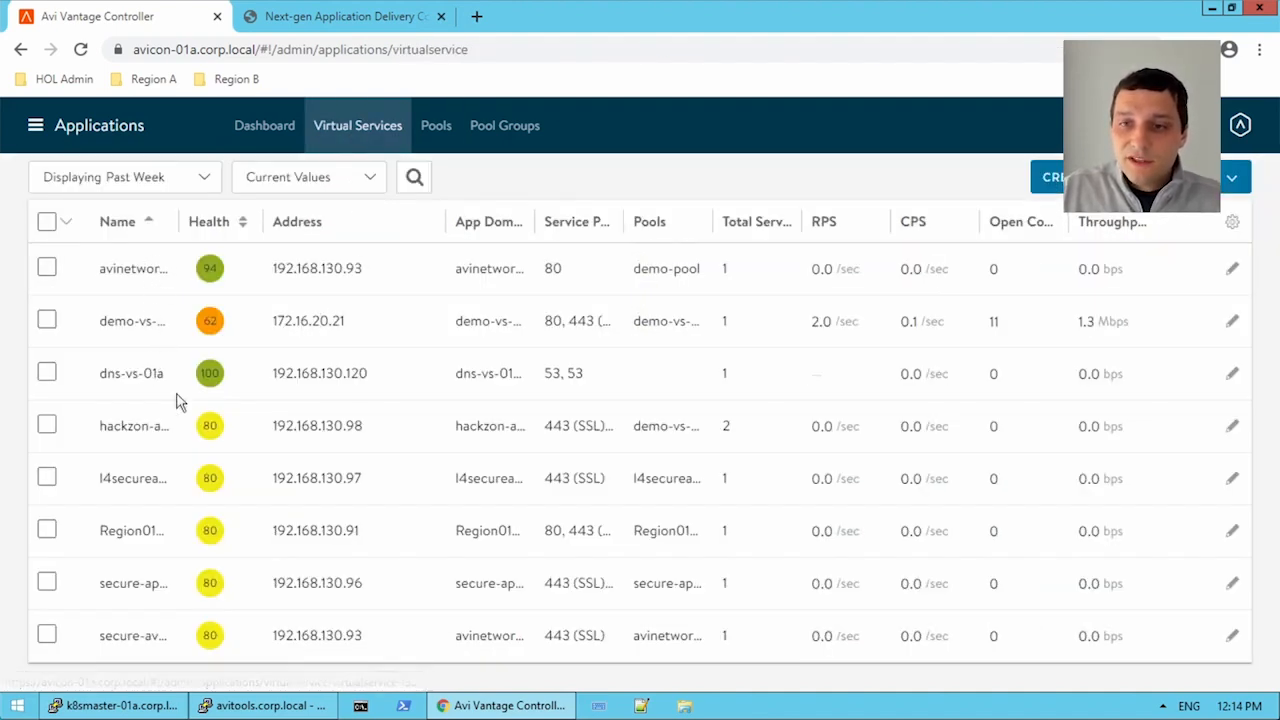
mouse_move(528, 342)
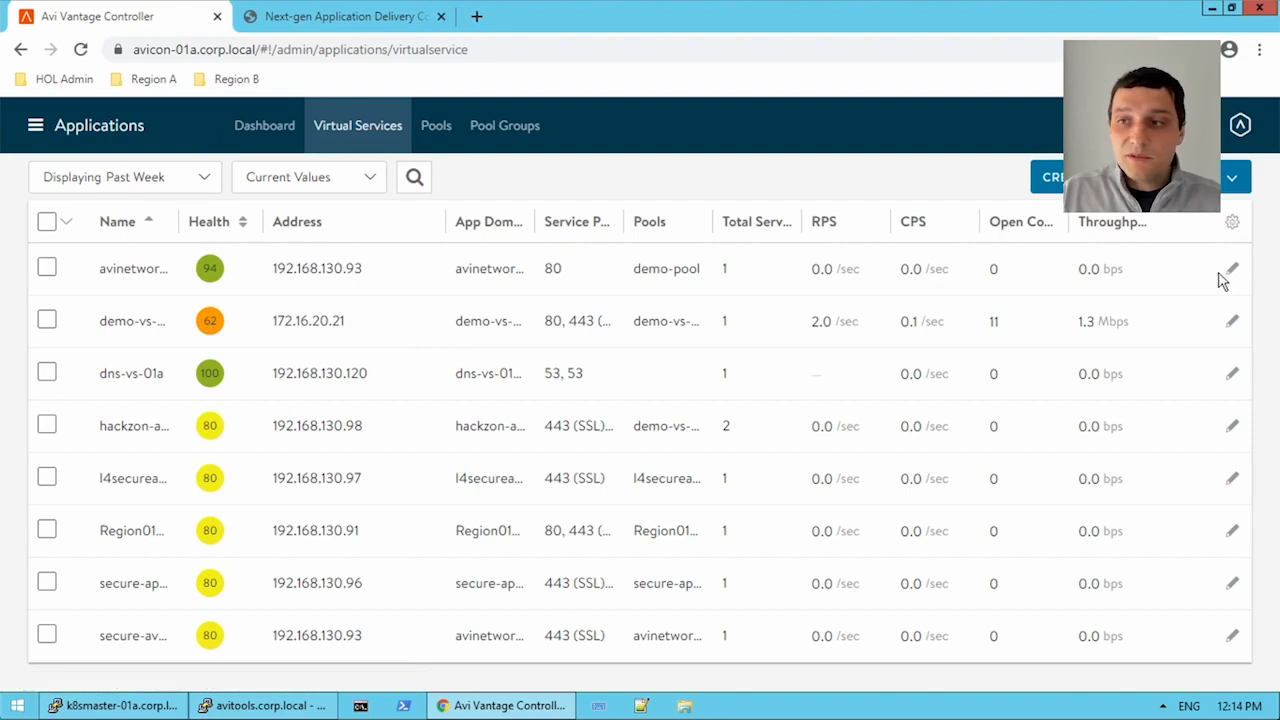
left_click(1232, 268)
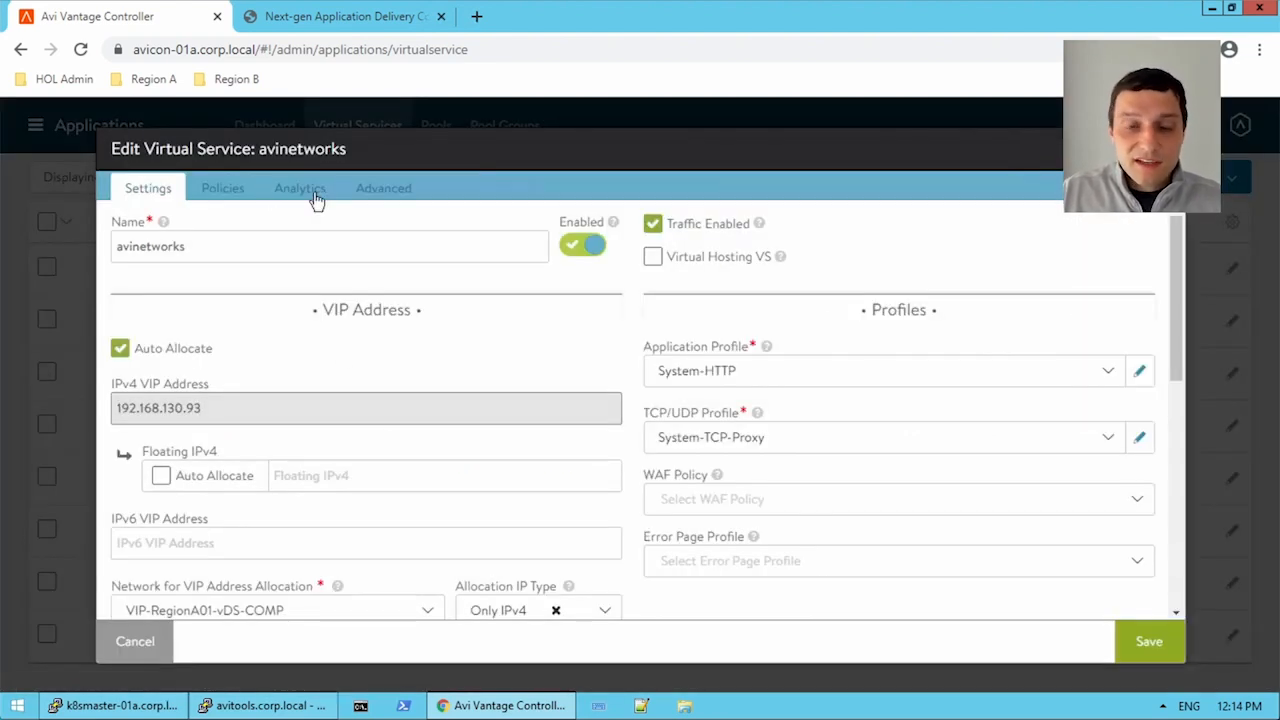
Show avinetworks' Analytics client log settings with all headers and non-significant logs enabled.
left_click(300, 188)
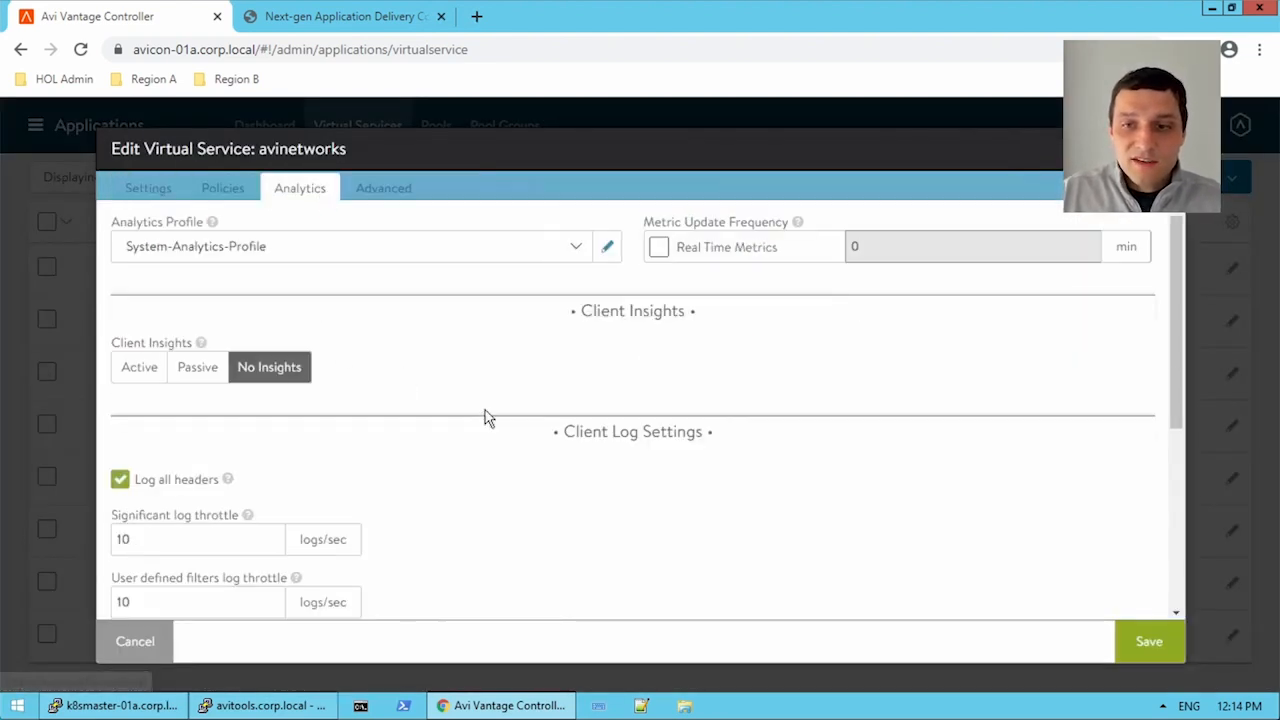
scroll("down", 3)
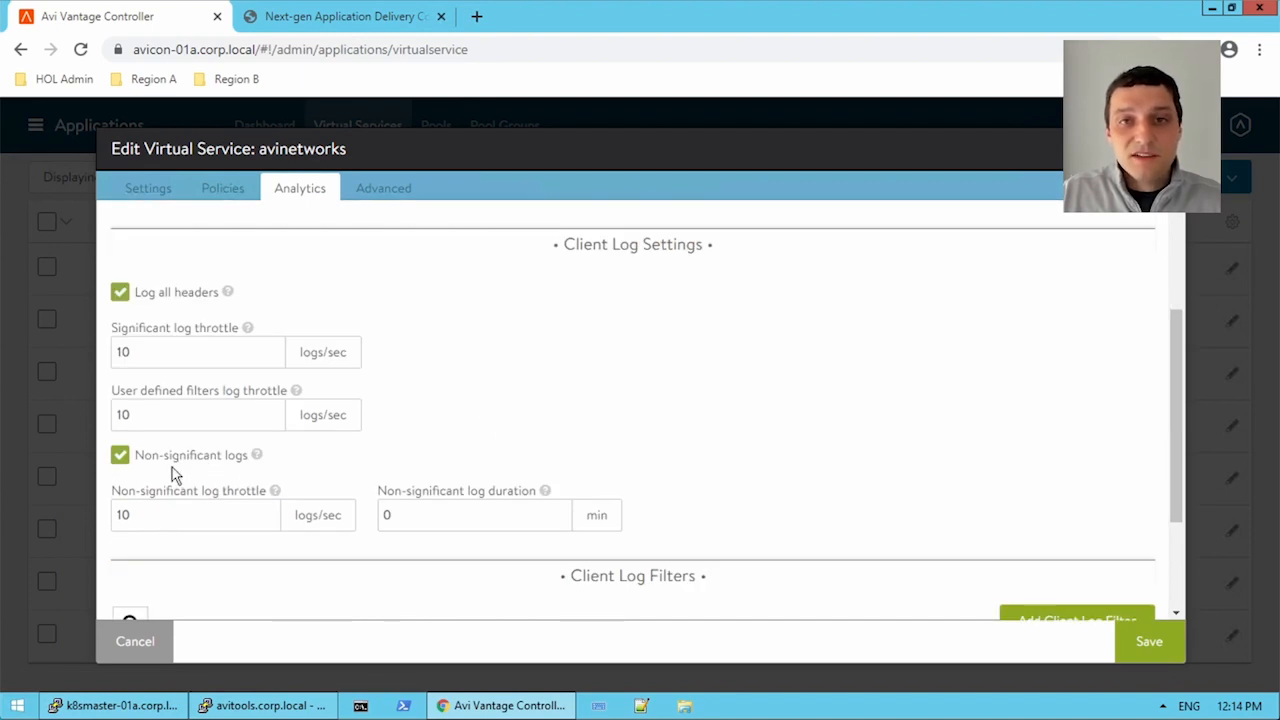
mouse_move(196, 452)
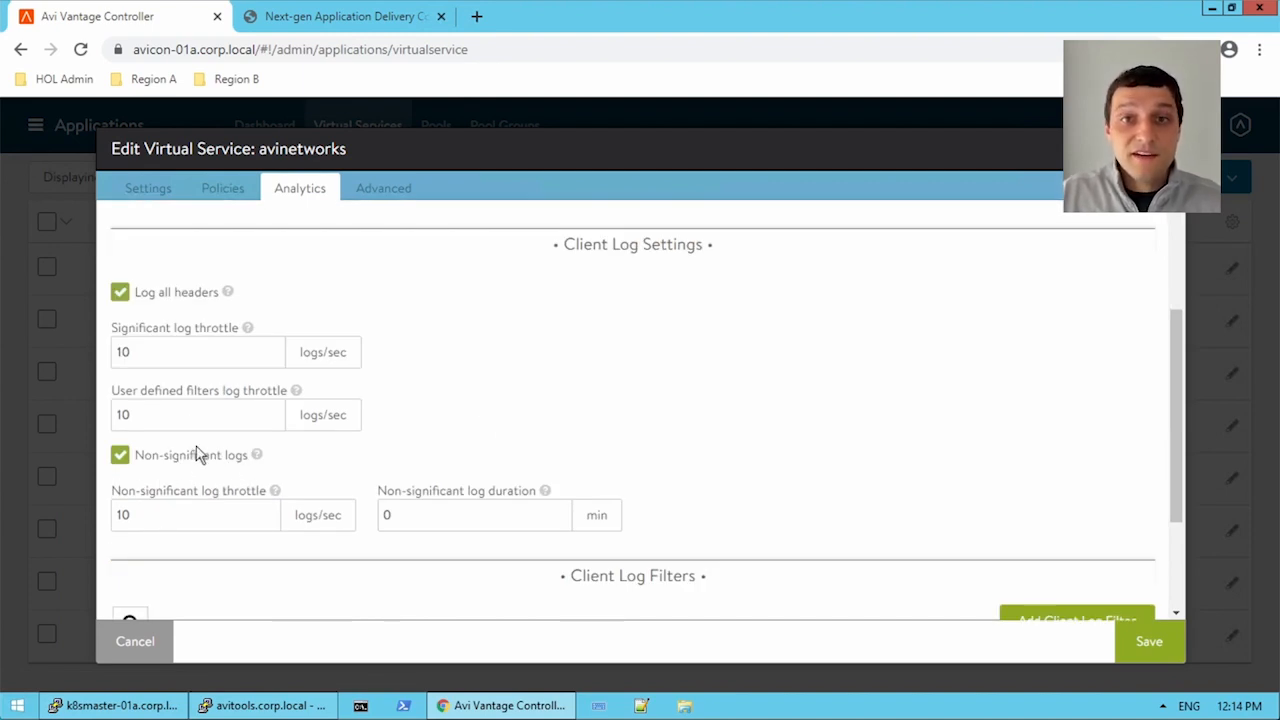
mouse_move(220, 448)
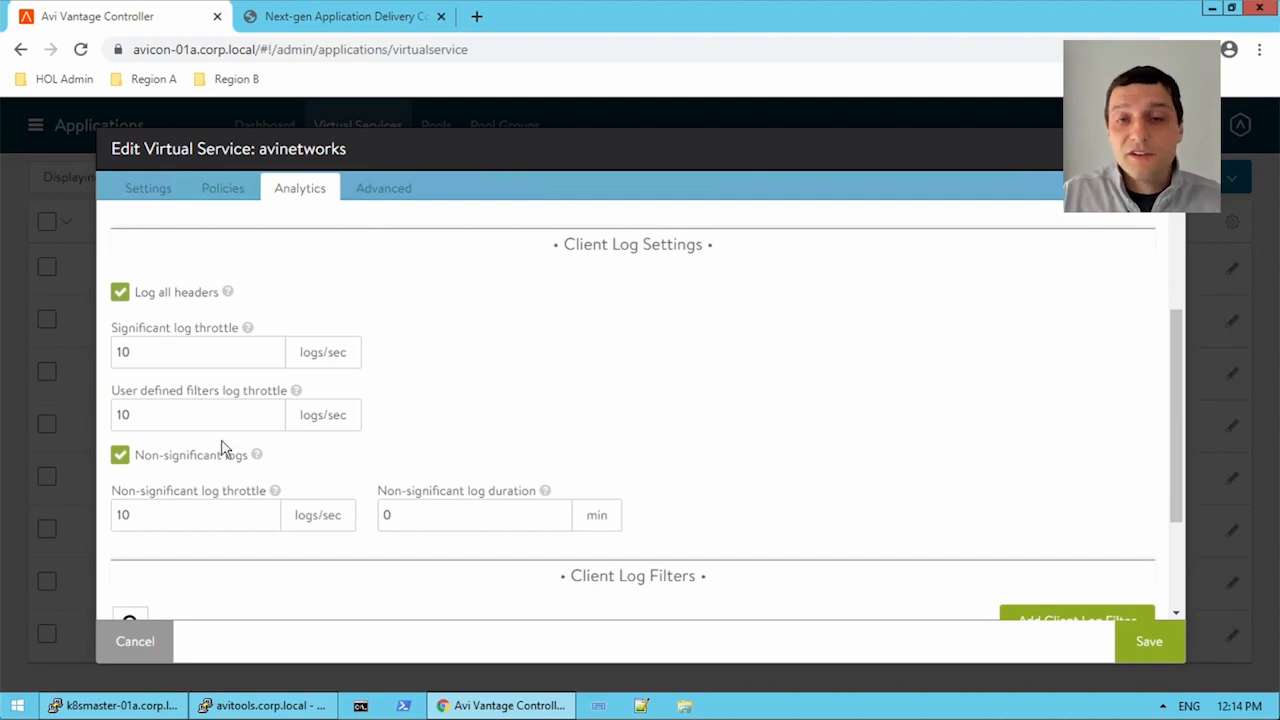
mouse_move(590, 450)
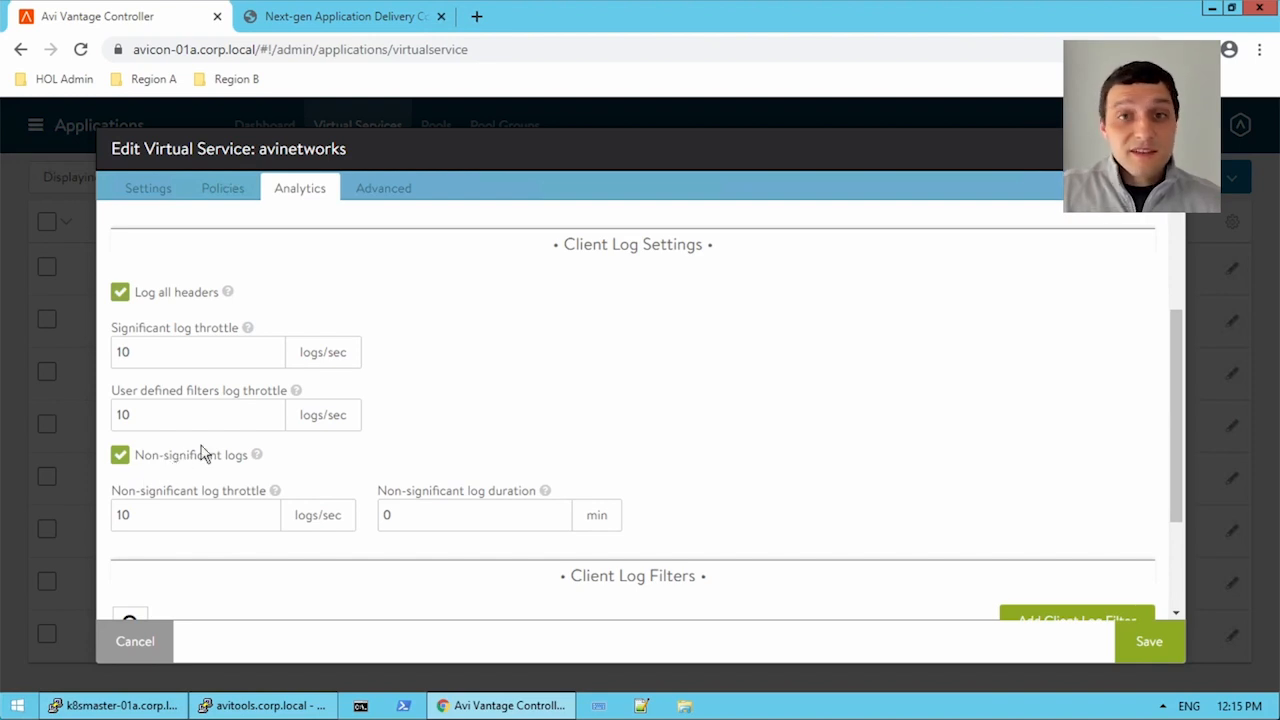
mouse_move(552, 448)
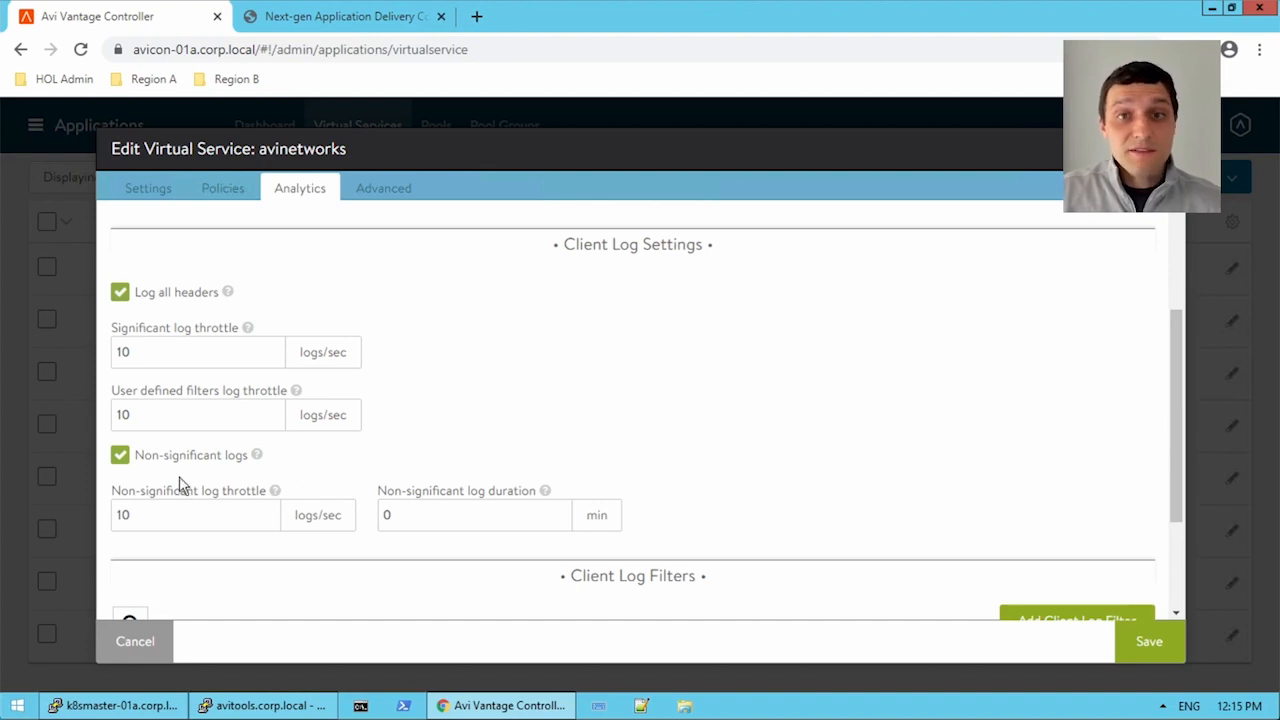
mouse_move(664, 352)
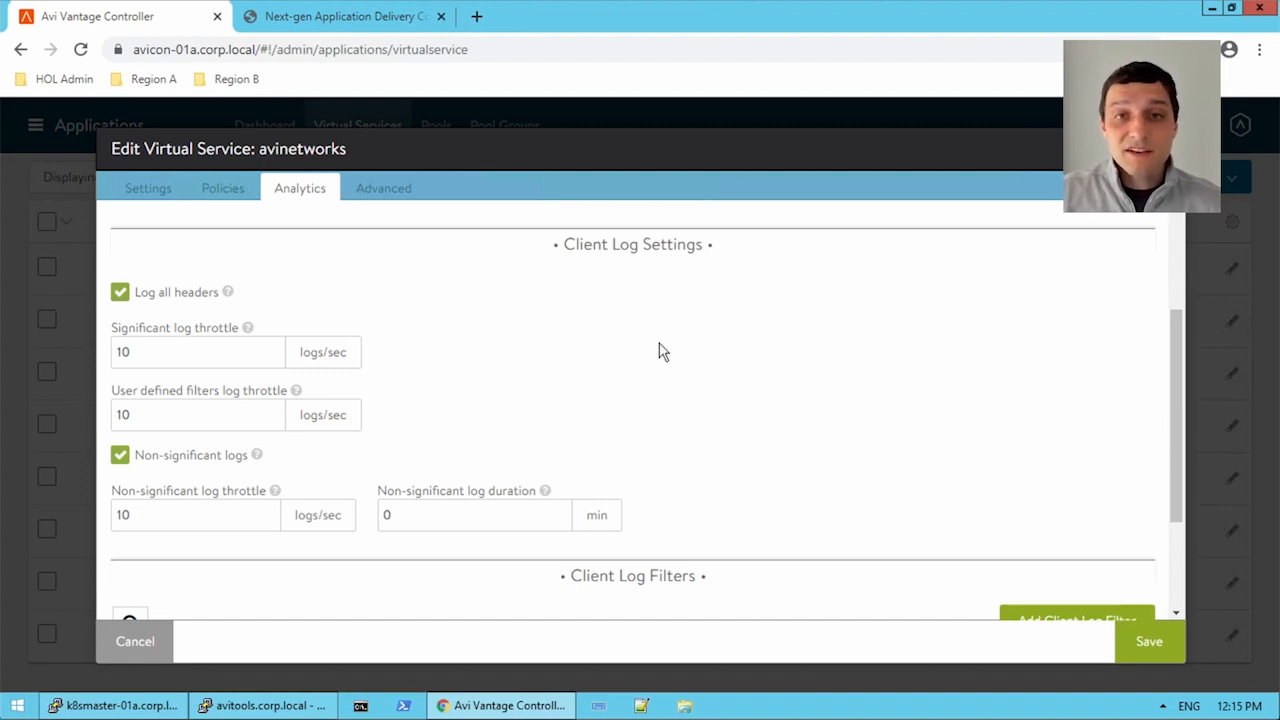
mouse_move(544, 400)
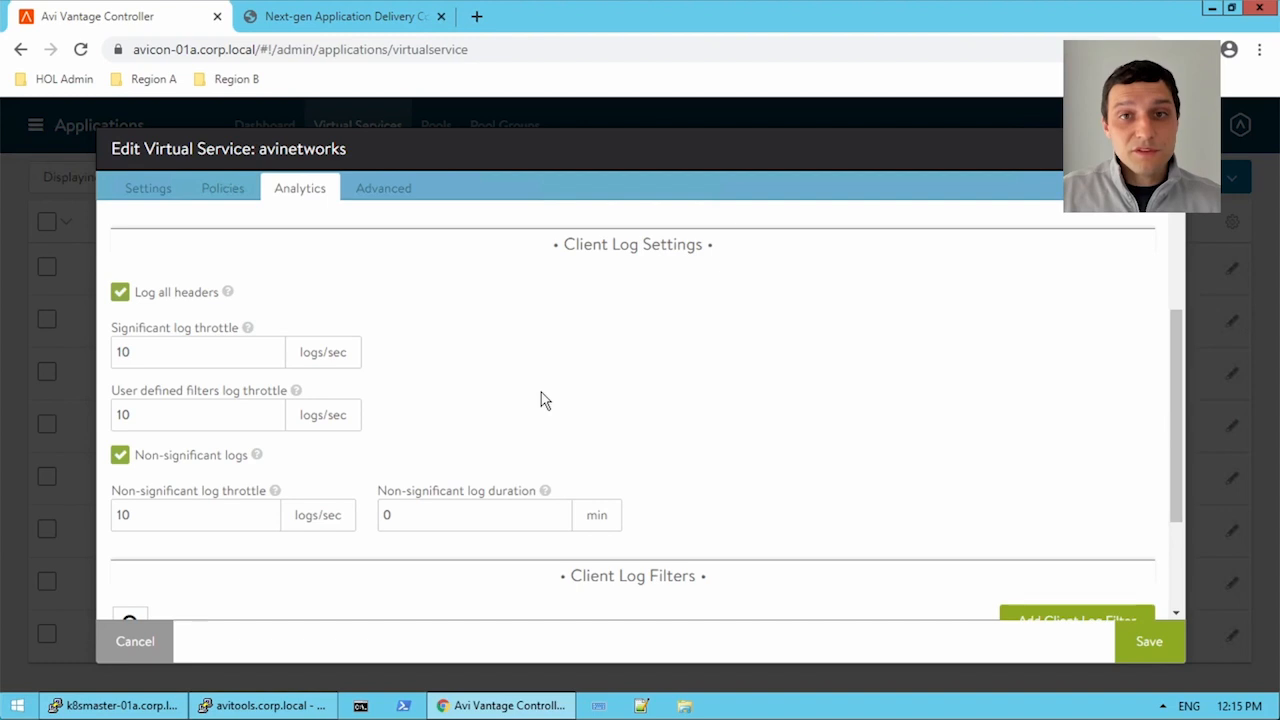
mouse_move(756, 380)
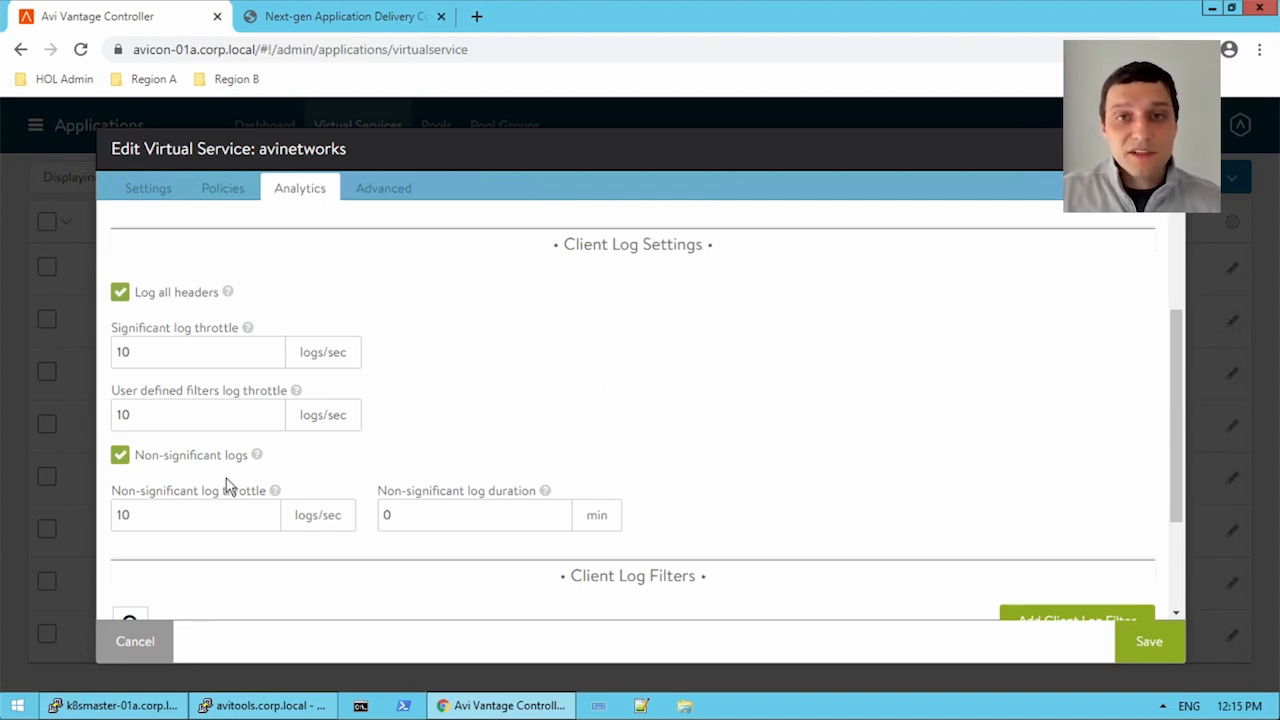
mouse_move(62, 458)
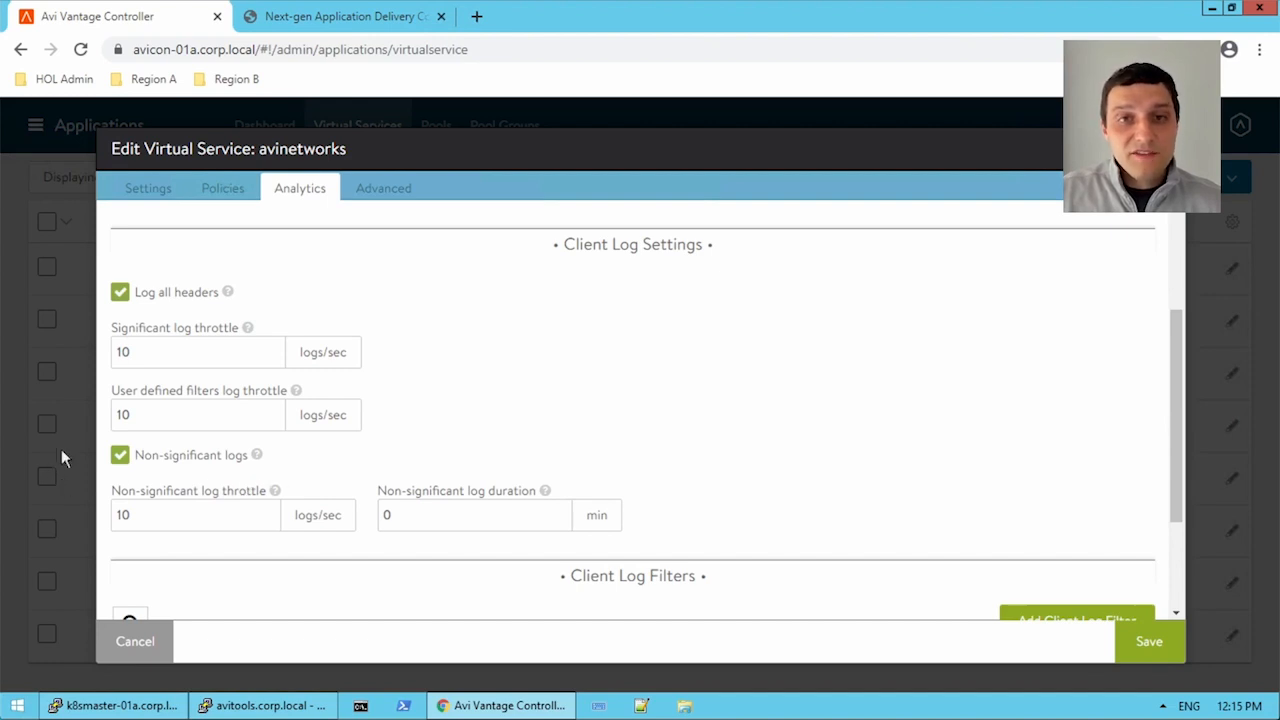
mouse_move(250, 476)
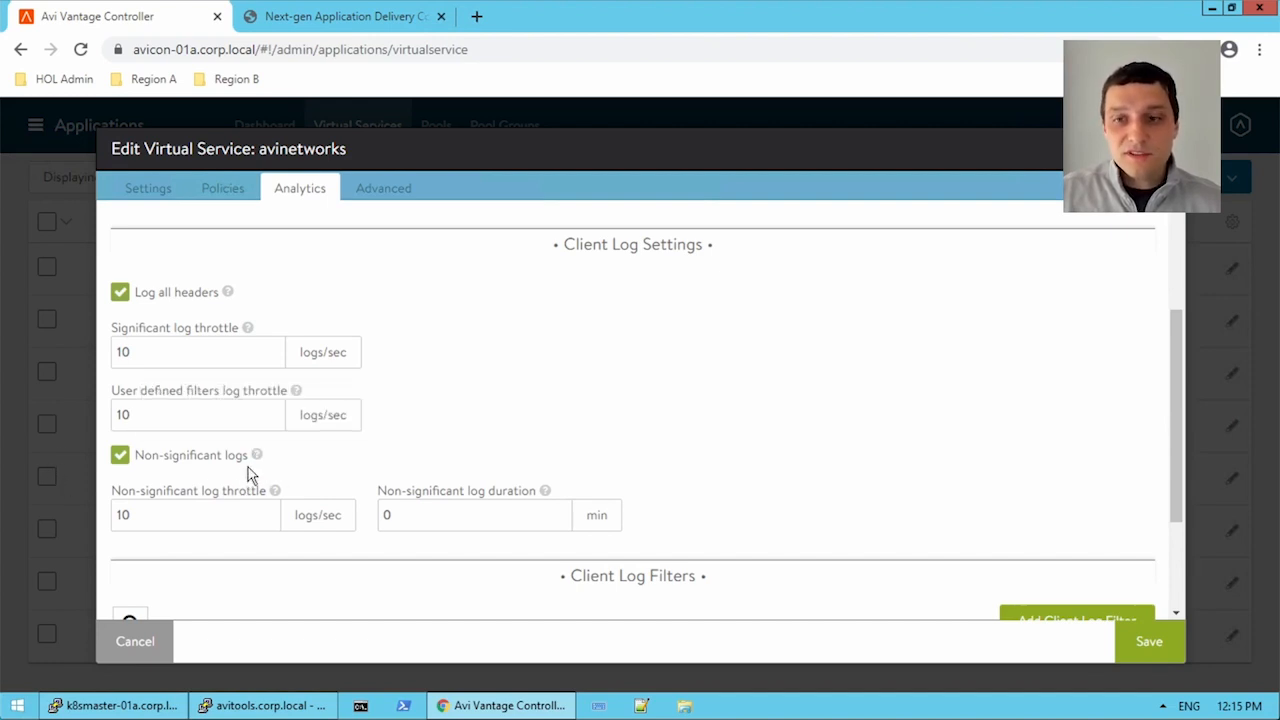
mouse_move(56, 430)
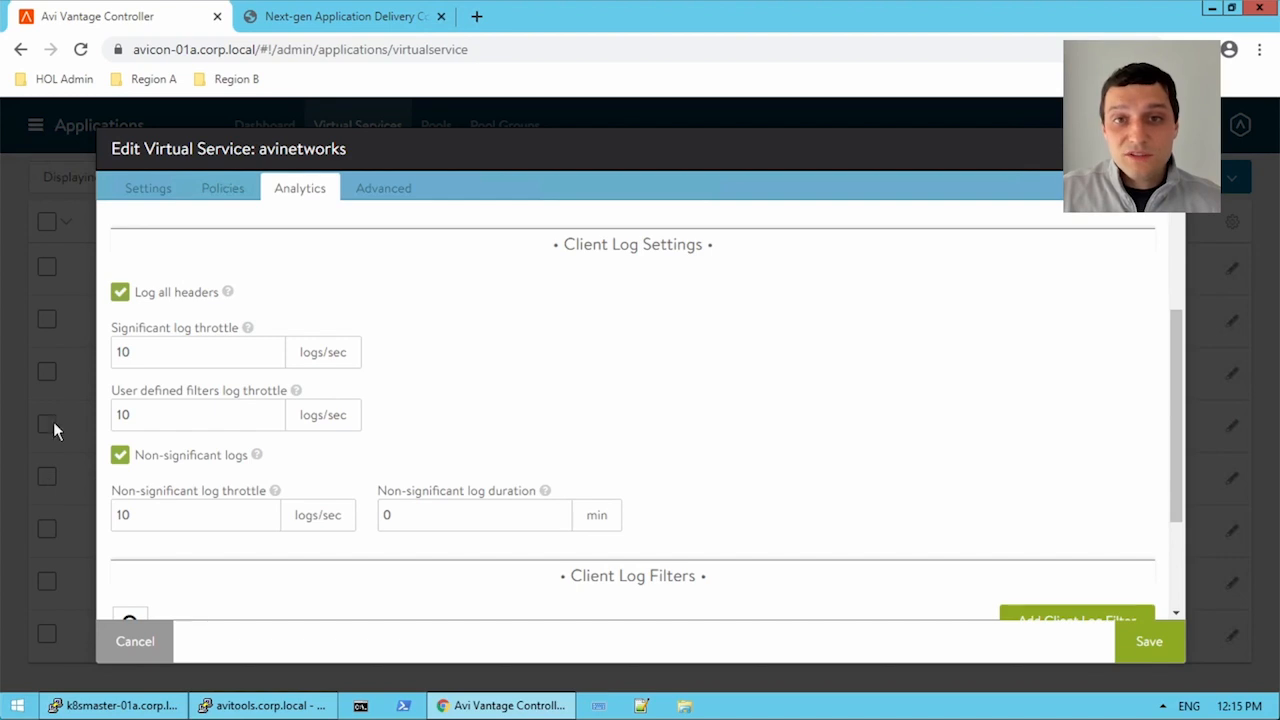
mouse_move(360, 464)
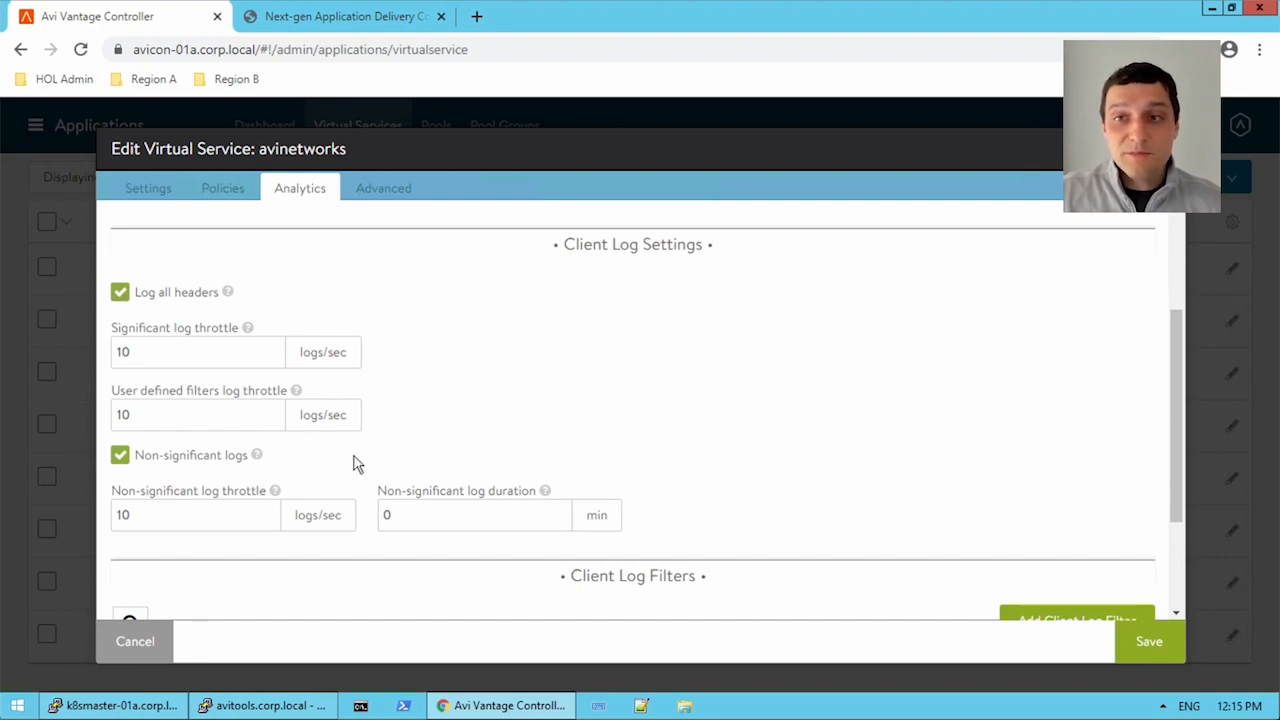
mouse_move(616, 432)
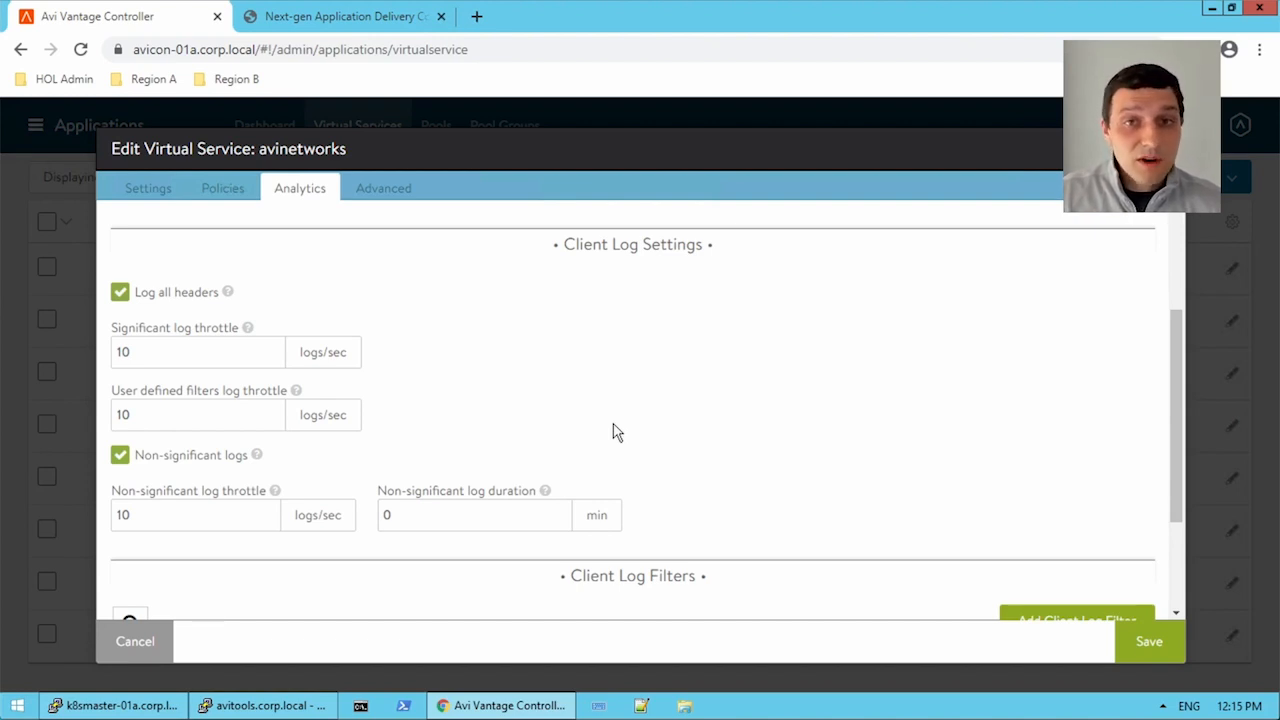
mouse_move(612, 438)
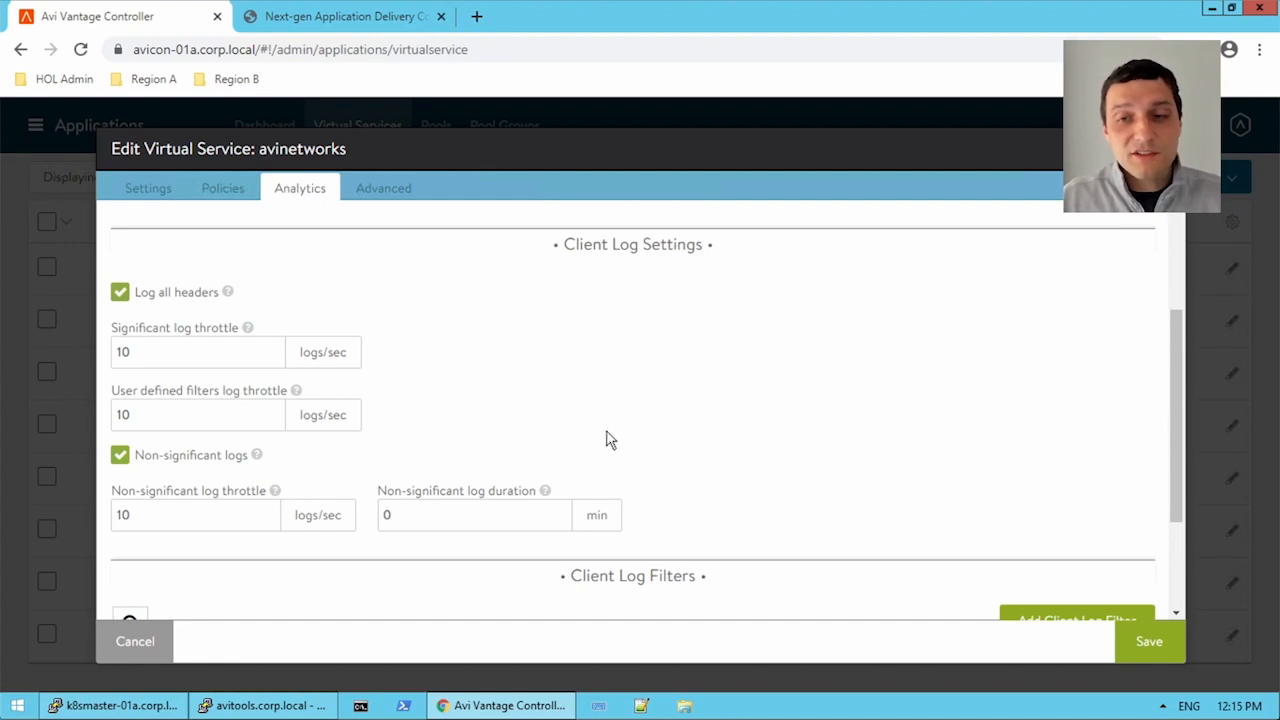
mouse_move(604, 380)
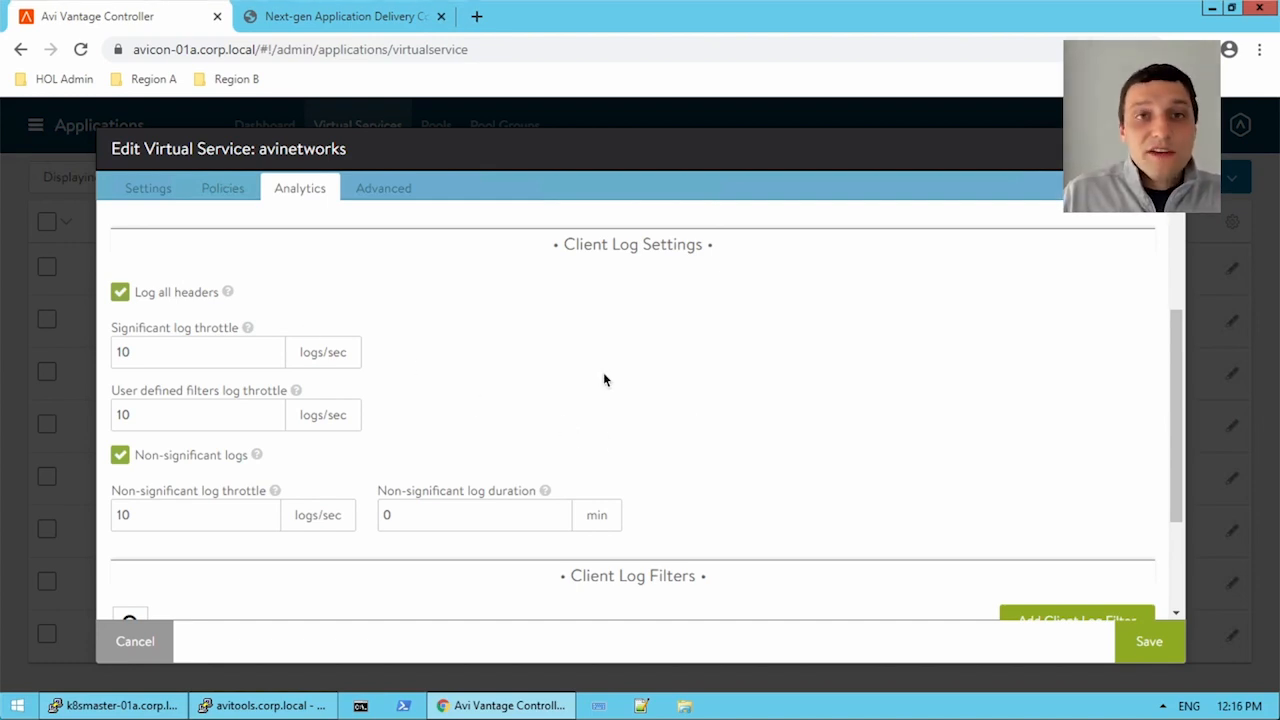
mouse_move(612, 400)
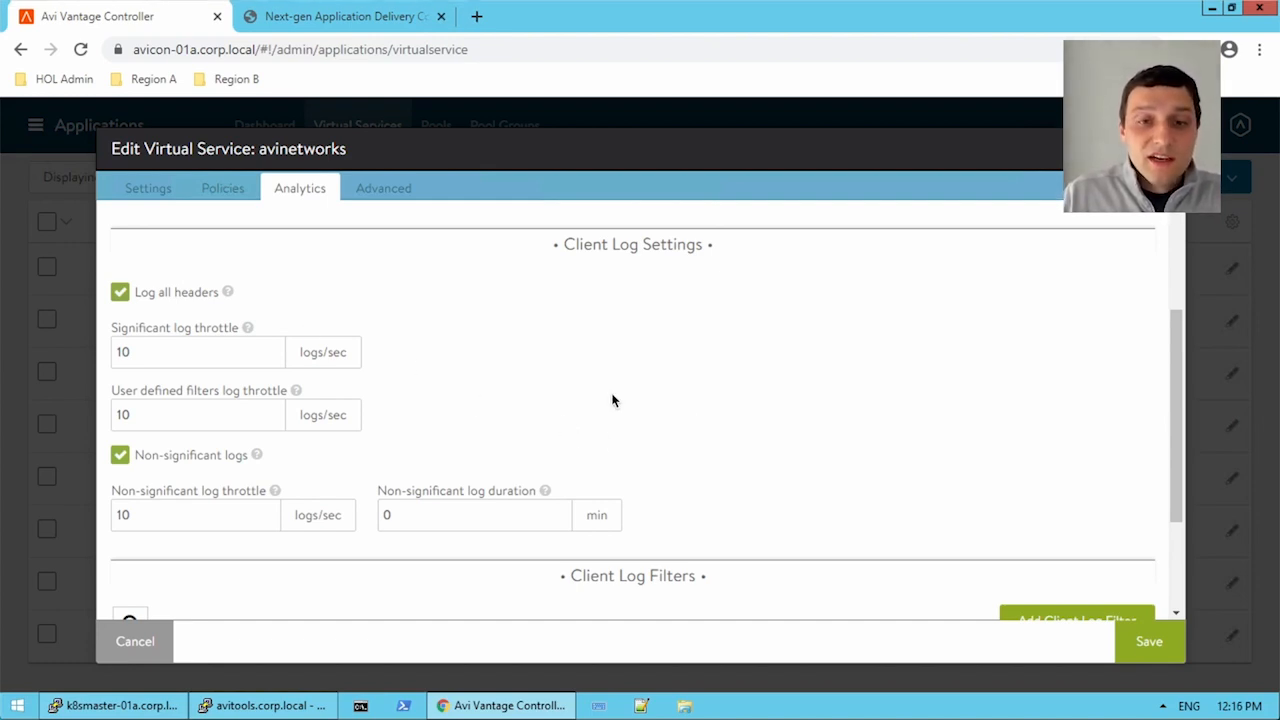
mouse_move(544, 448)
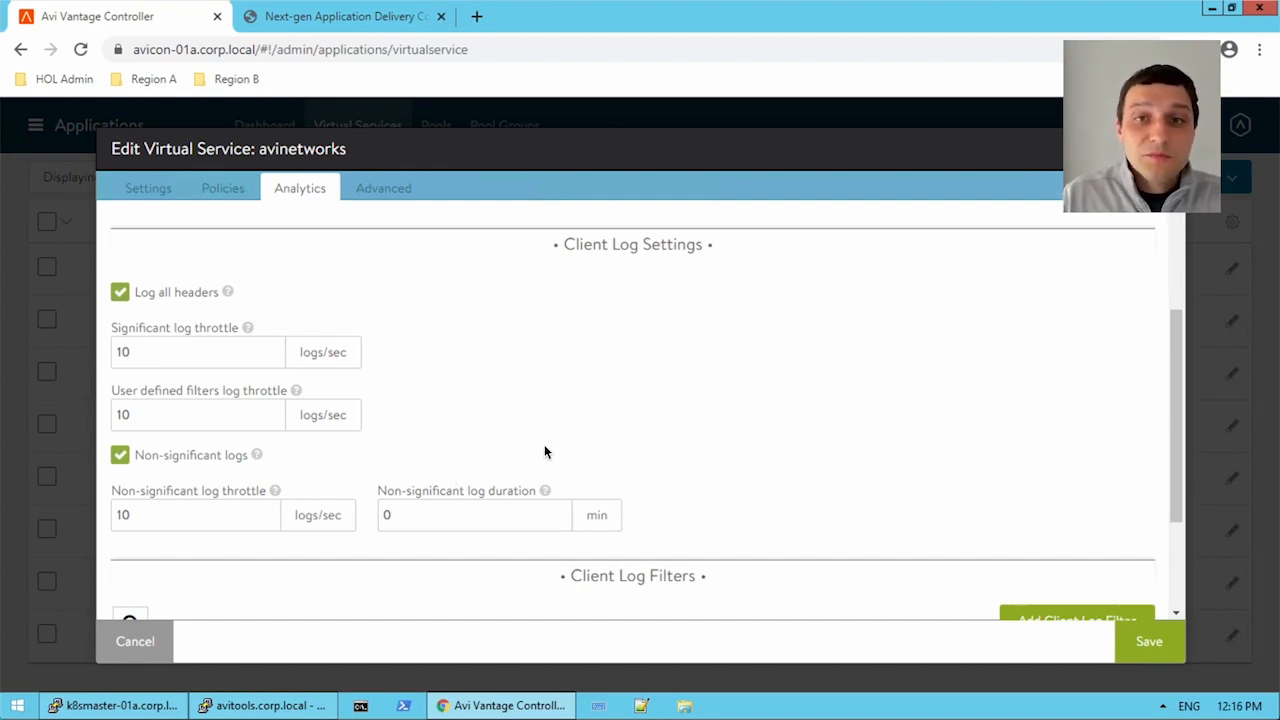
mouse_move(538, 404)
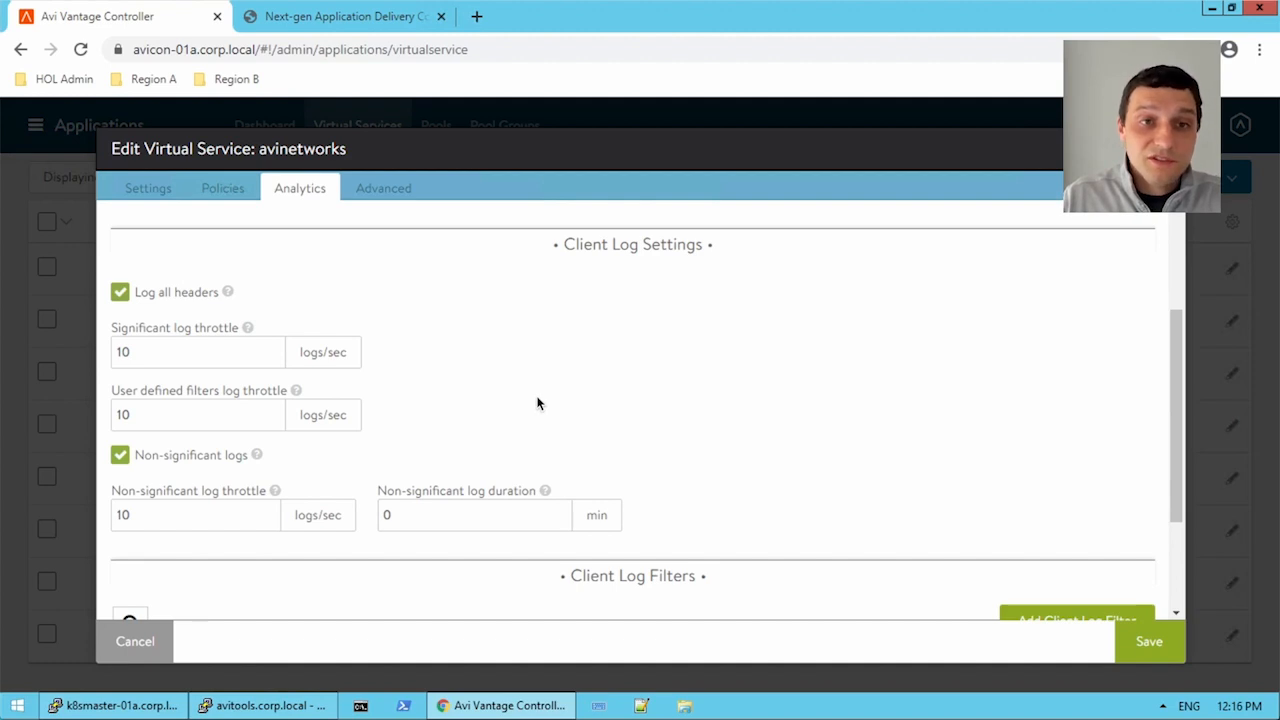
mouse_move(518, 400)
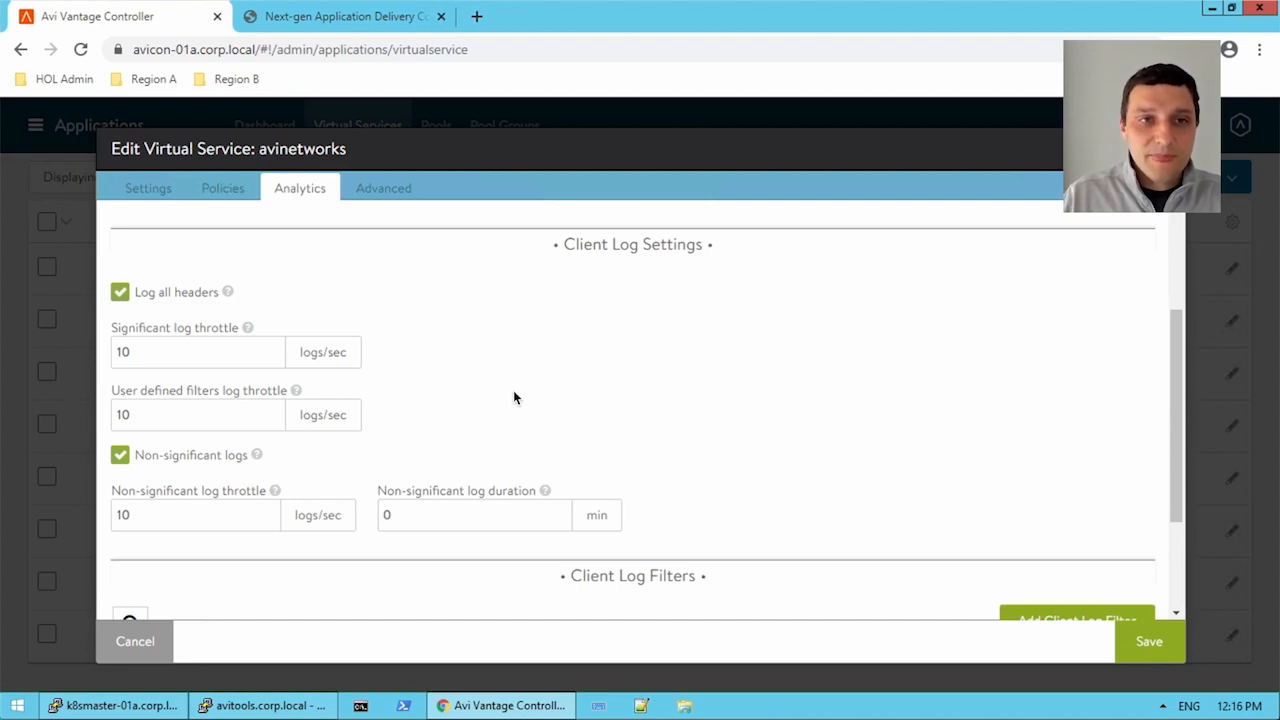
mouse_move(444, 430)
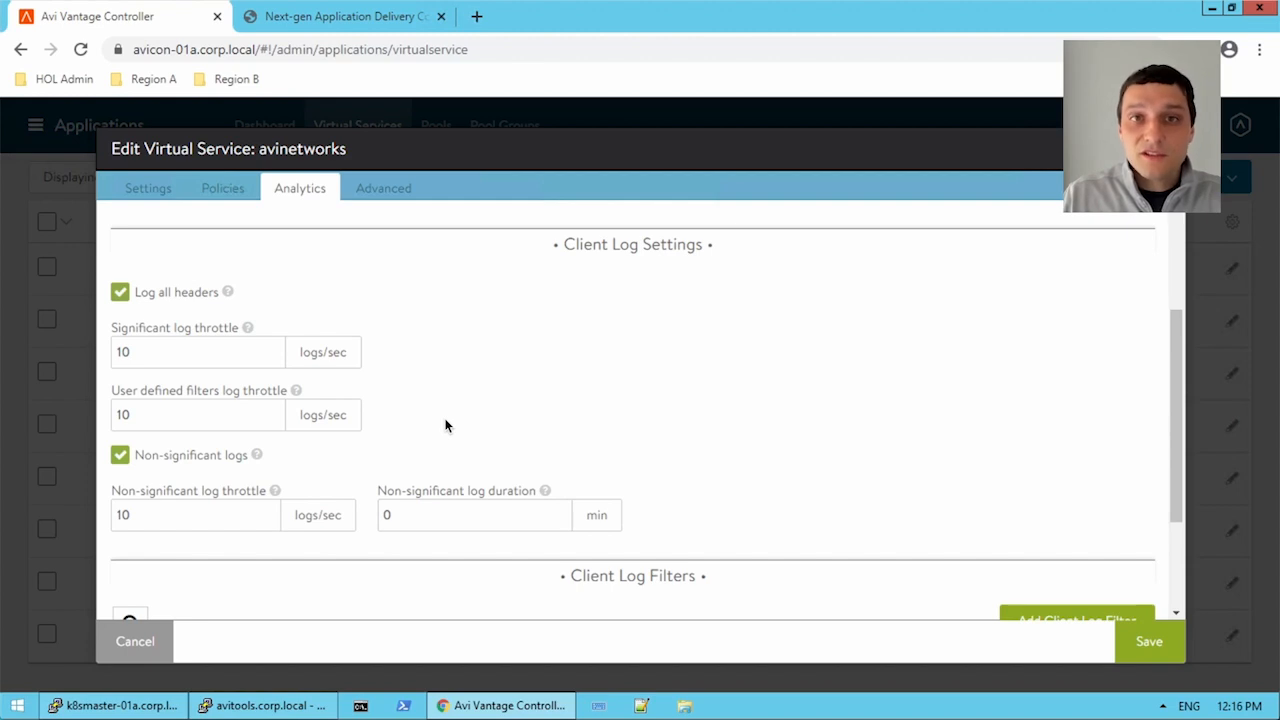
mouse_move(456, 442)
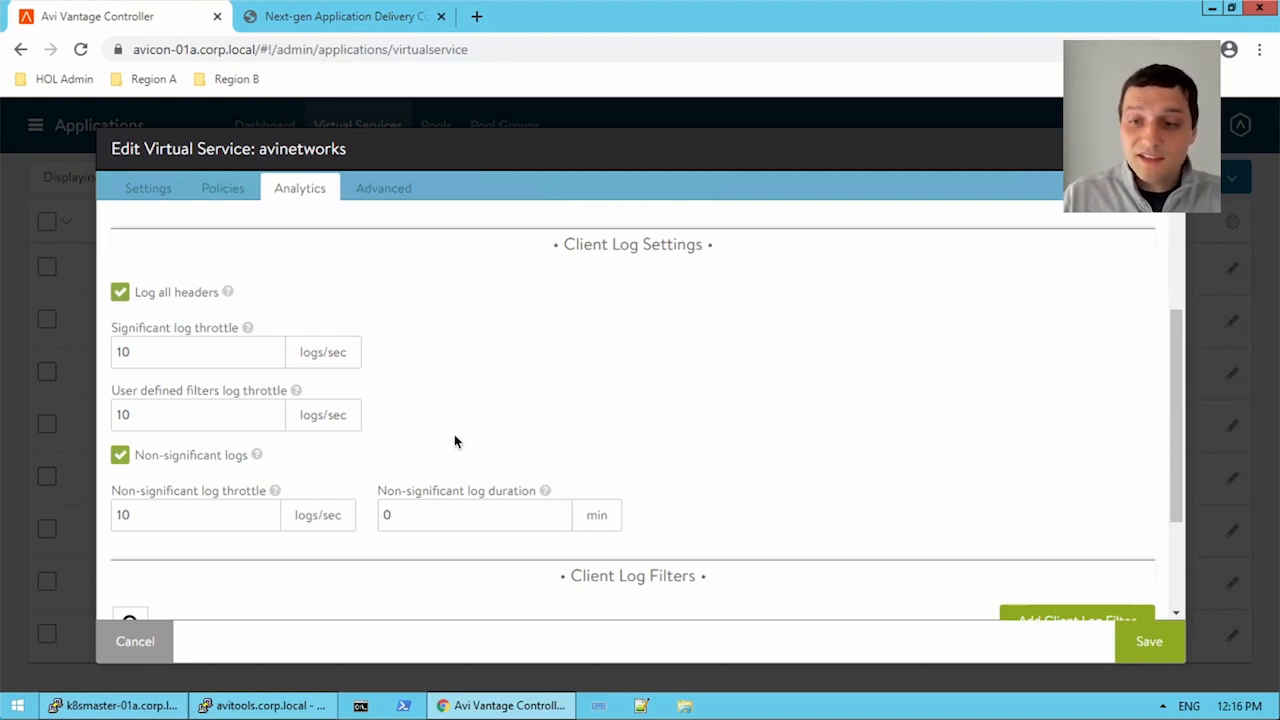